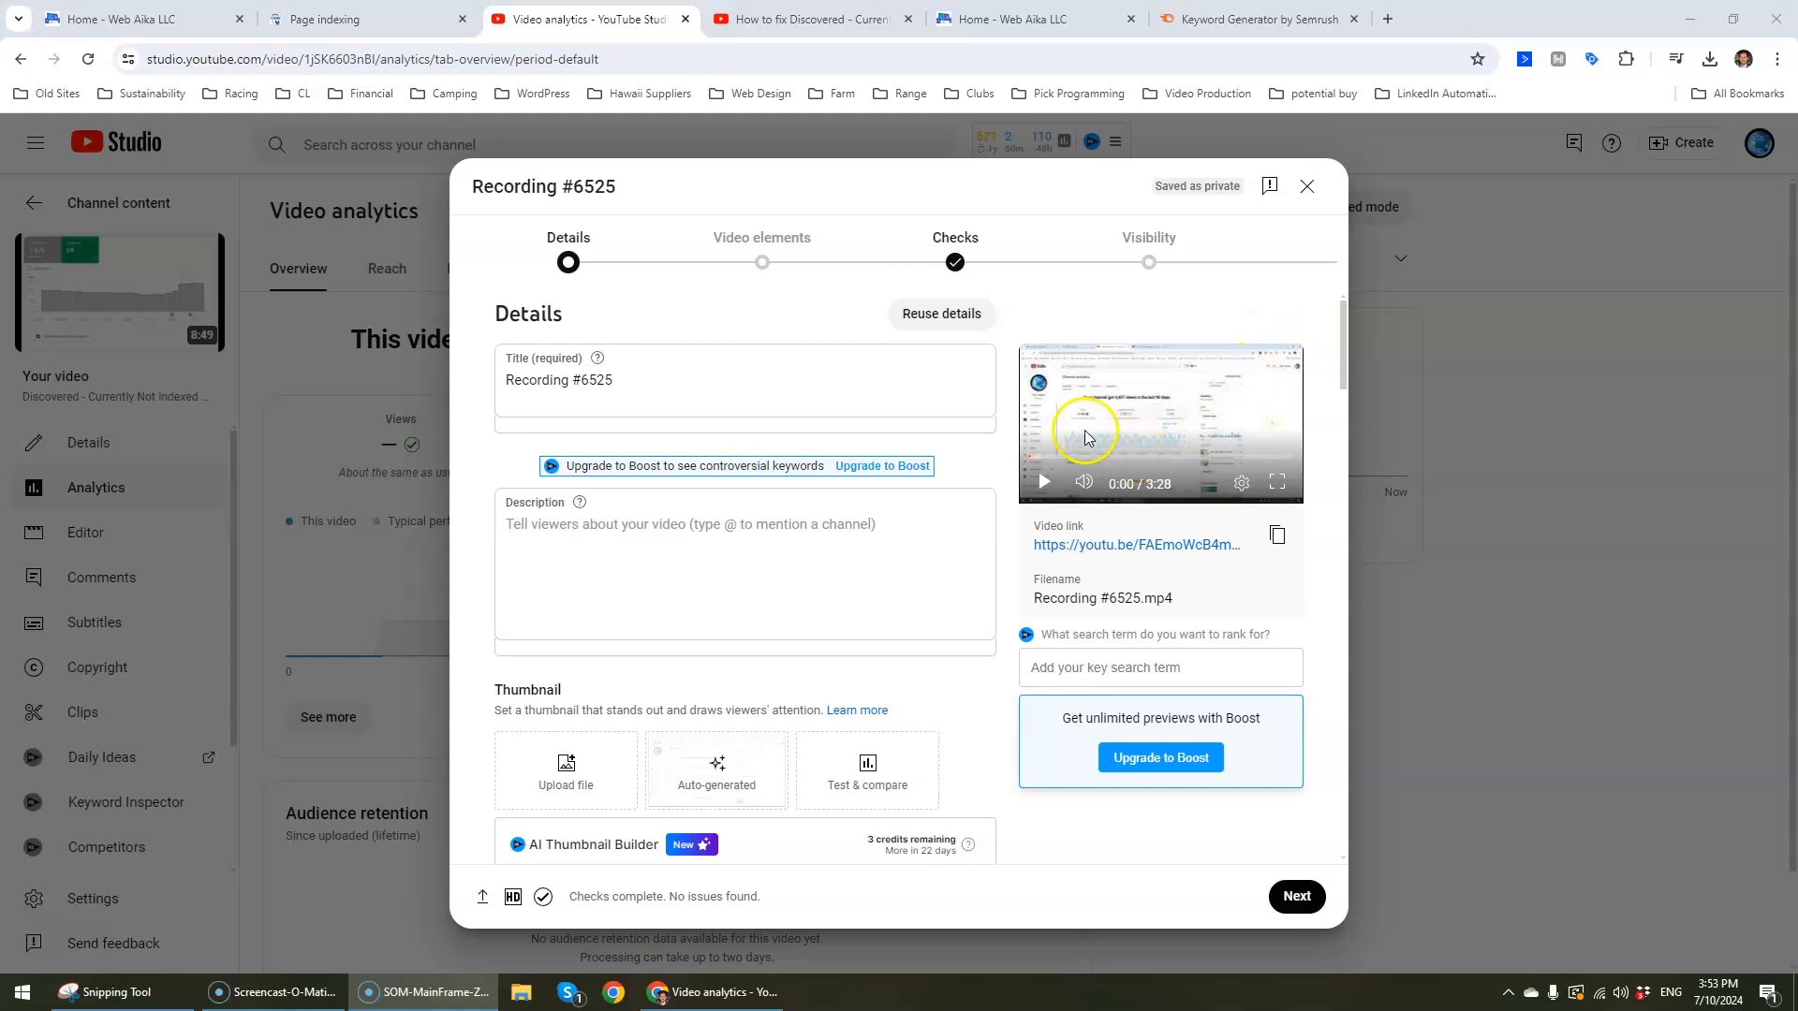
mouse_move(1222, 400)
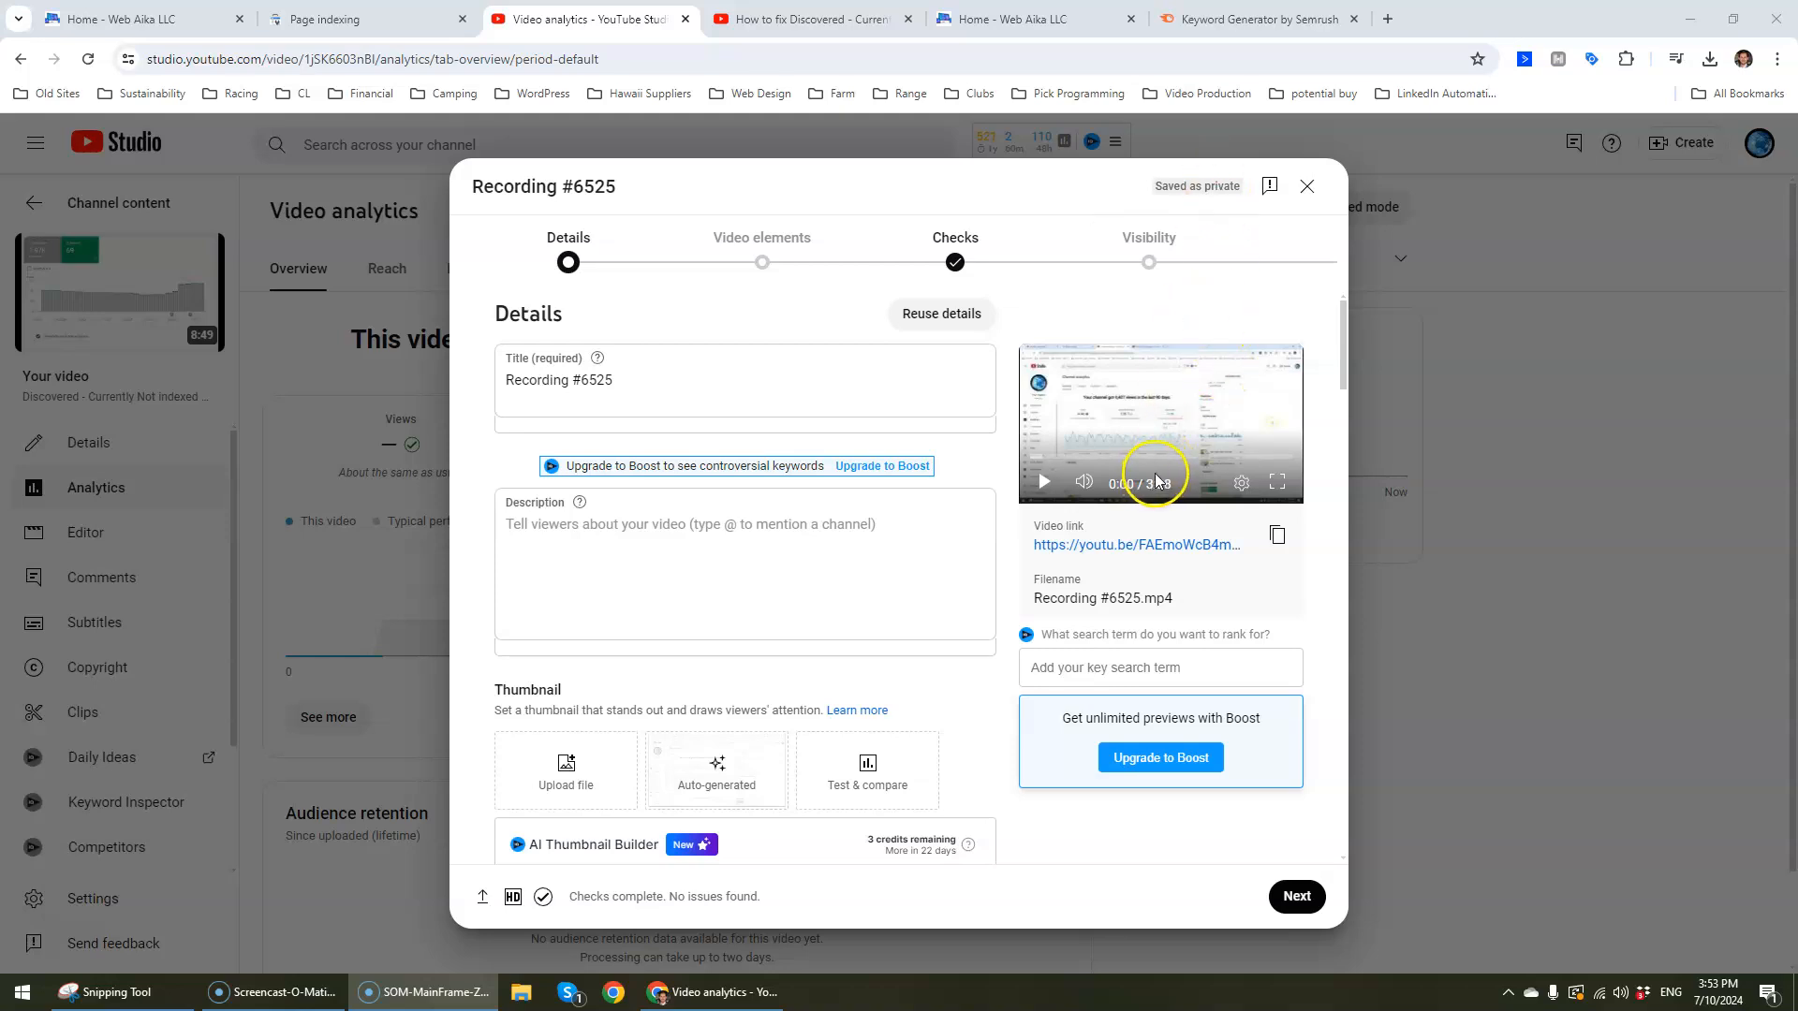
mouse_move(1350, 492)
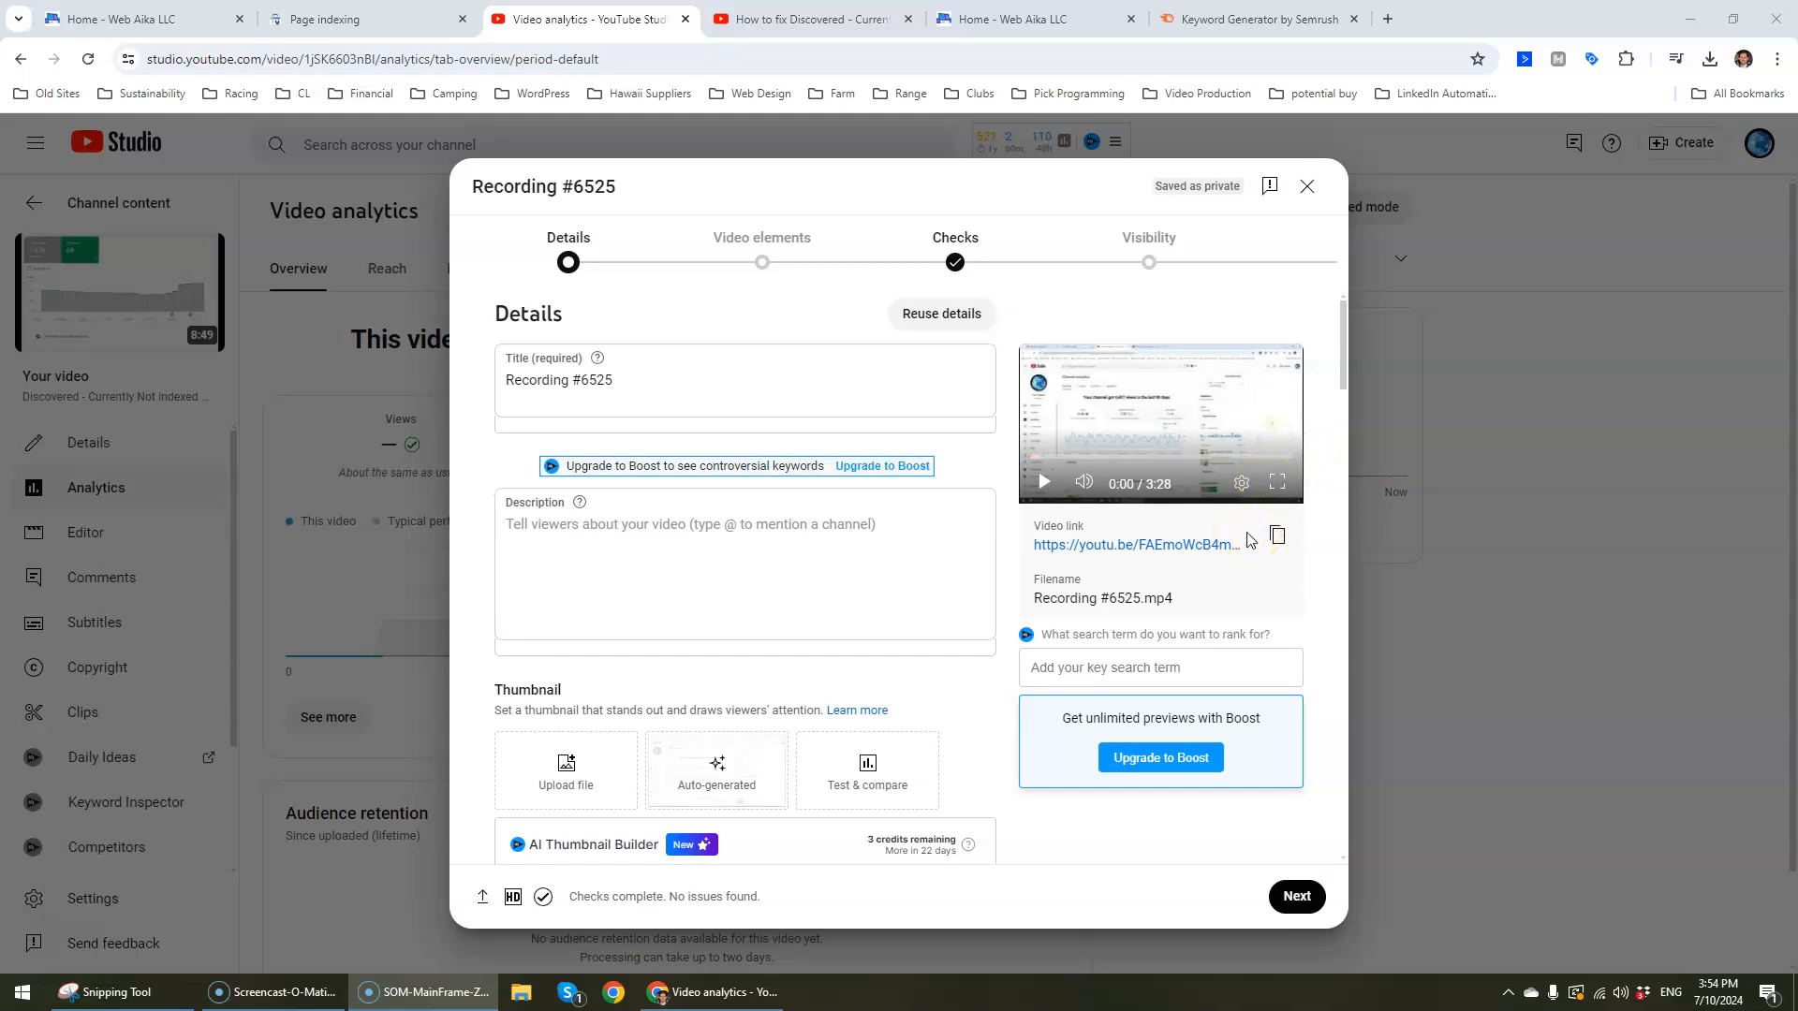
mouse_move(1088, 334)
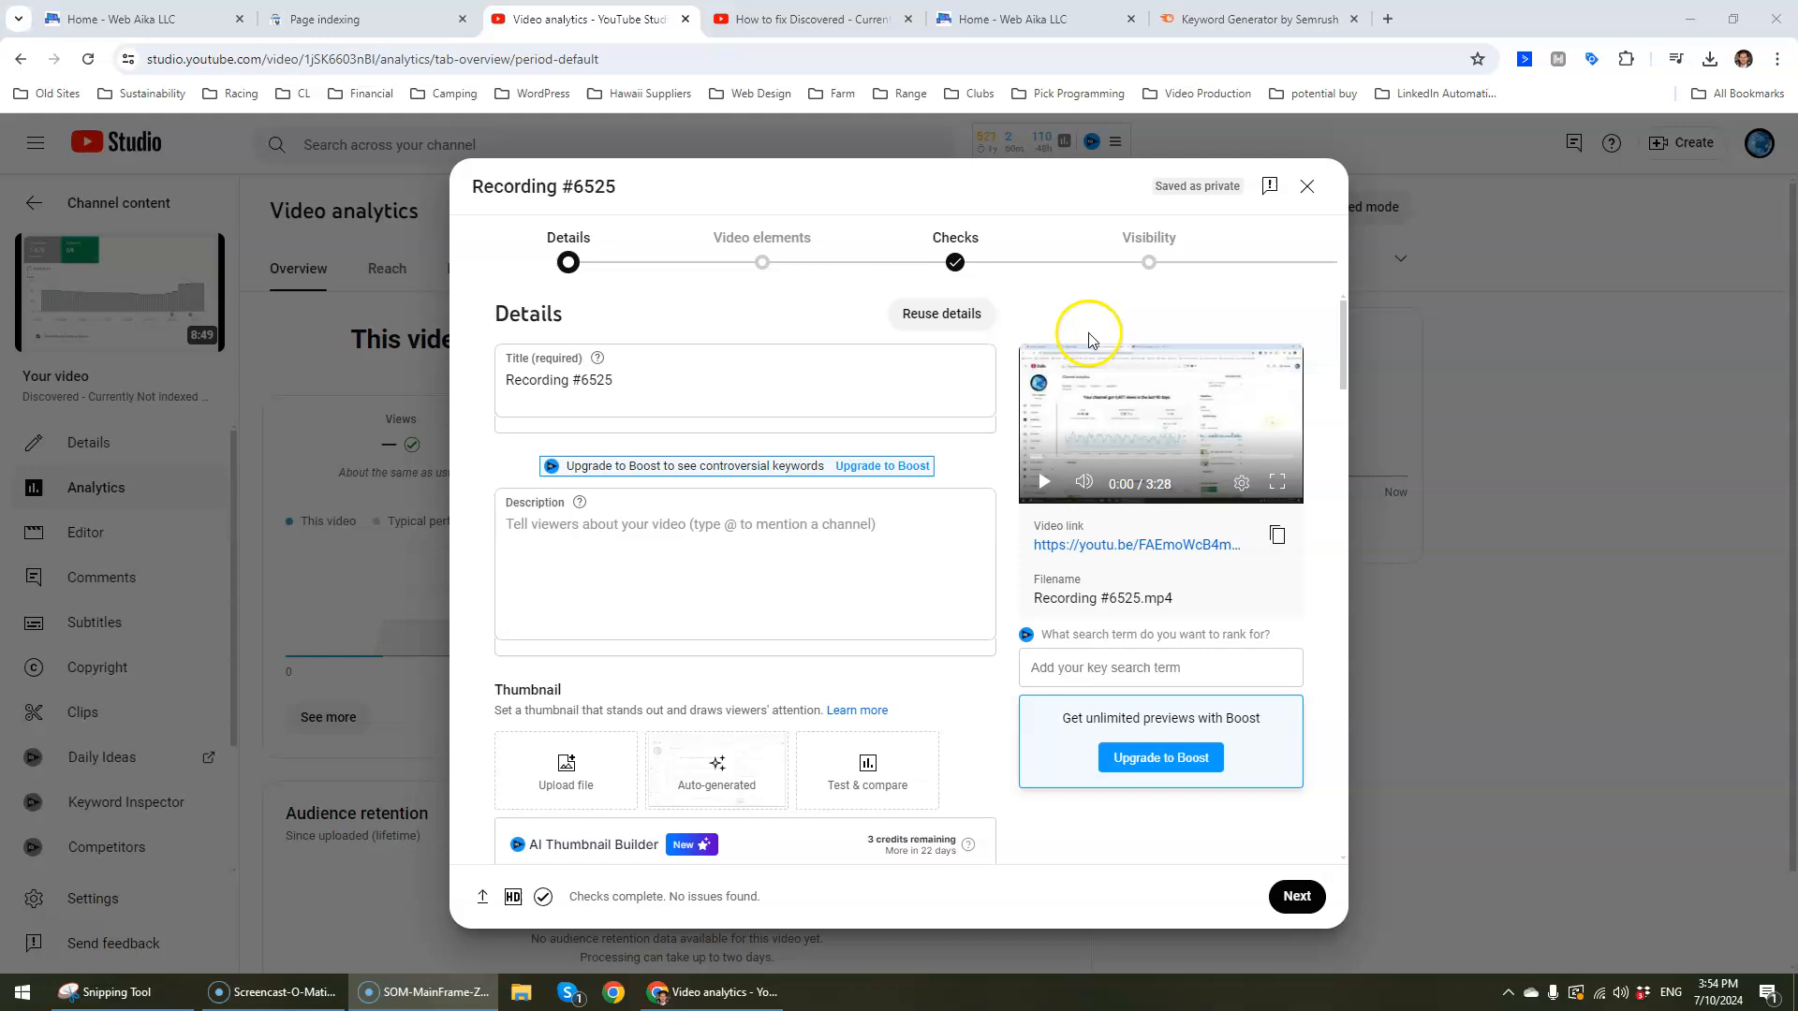
mouse_move(1103, 412)
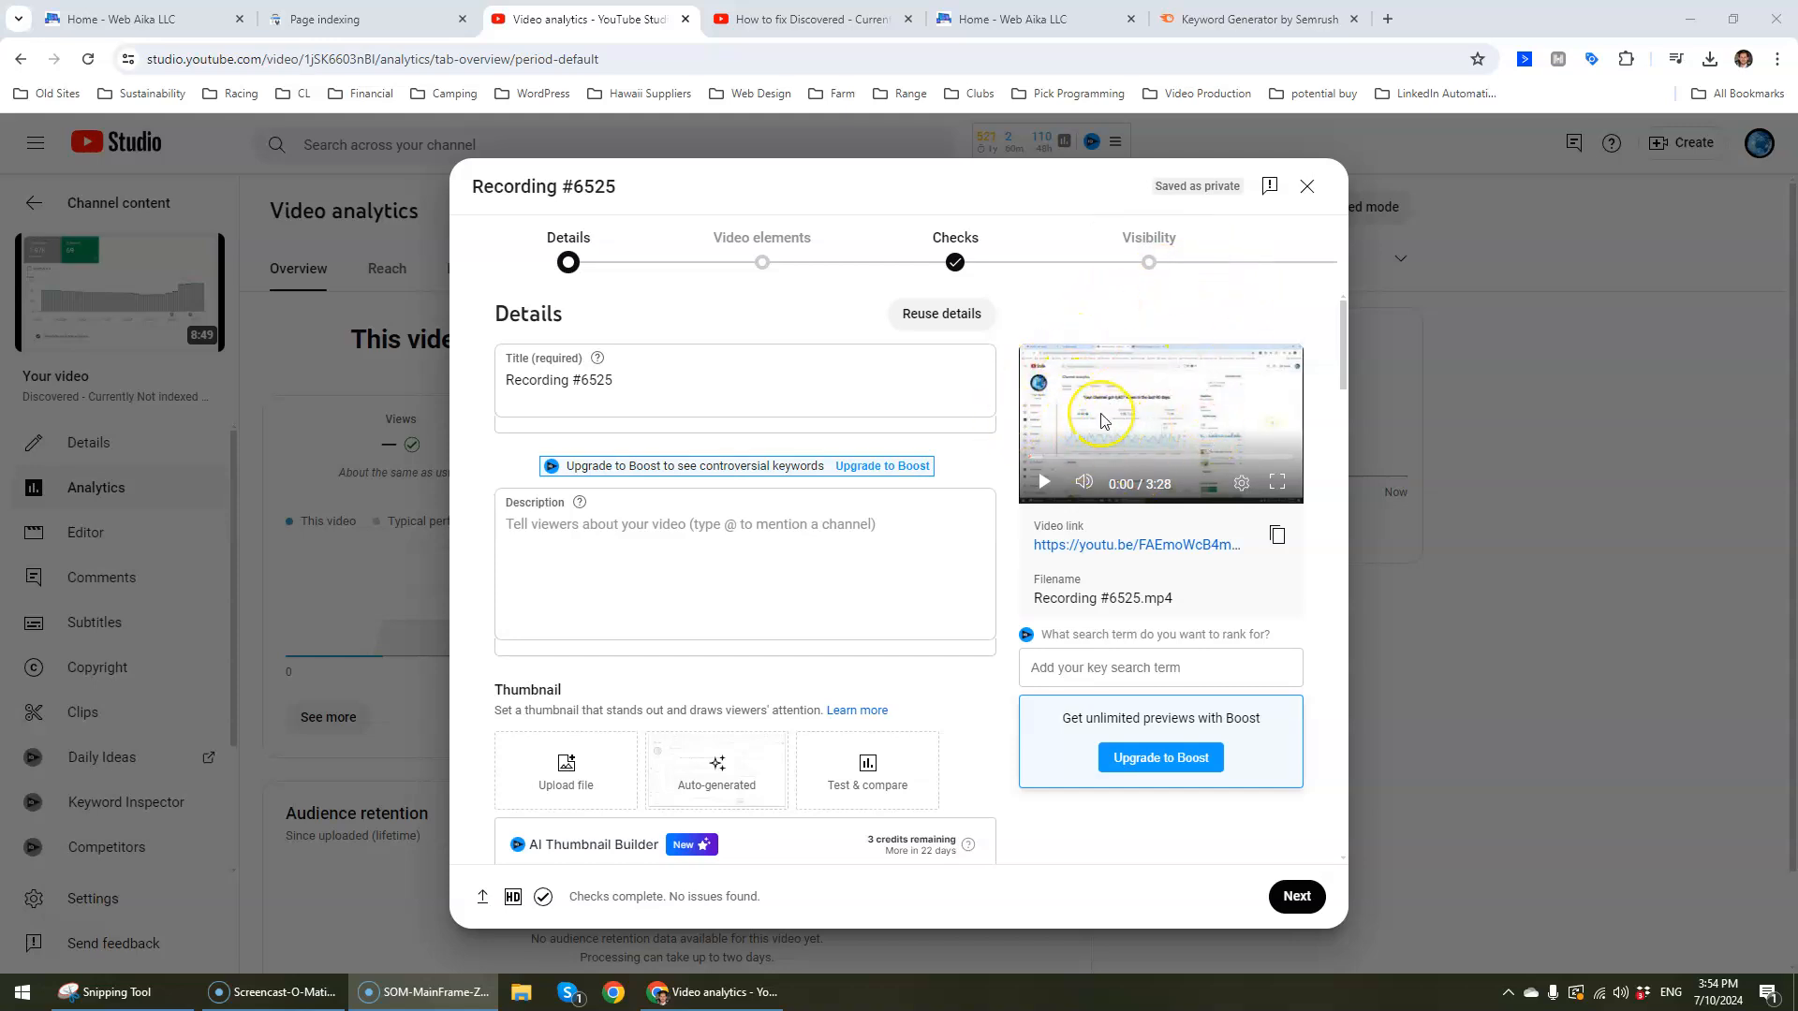
Step: Switch between Semrush and the video details editor, scrolling through the details
left_click(577, 380)
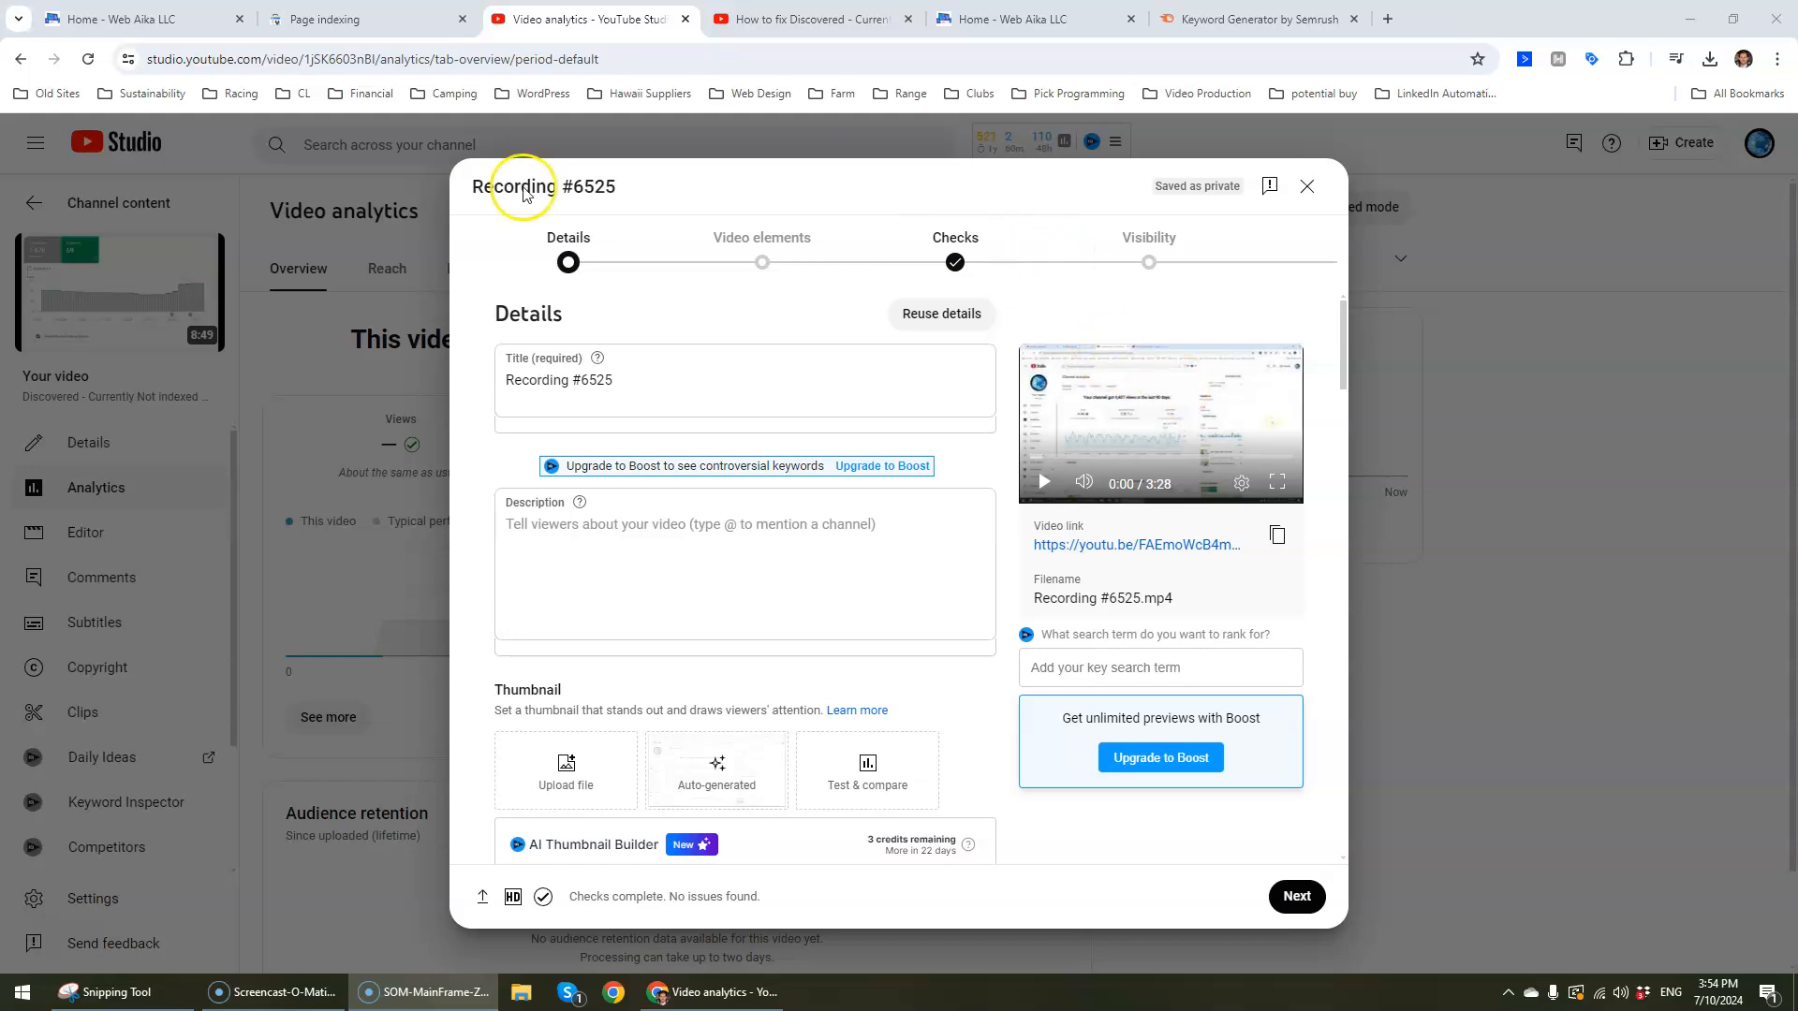
mouse_move(432, 179)
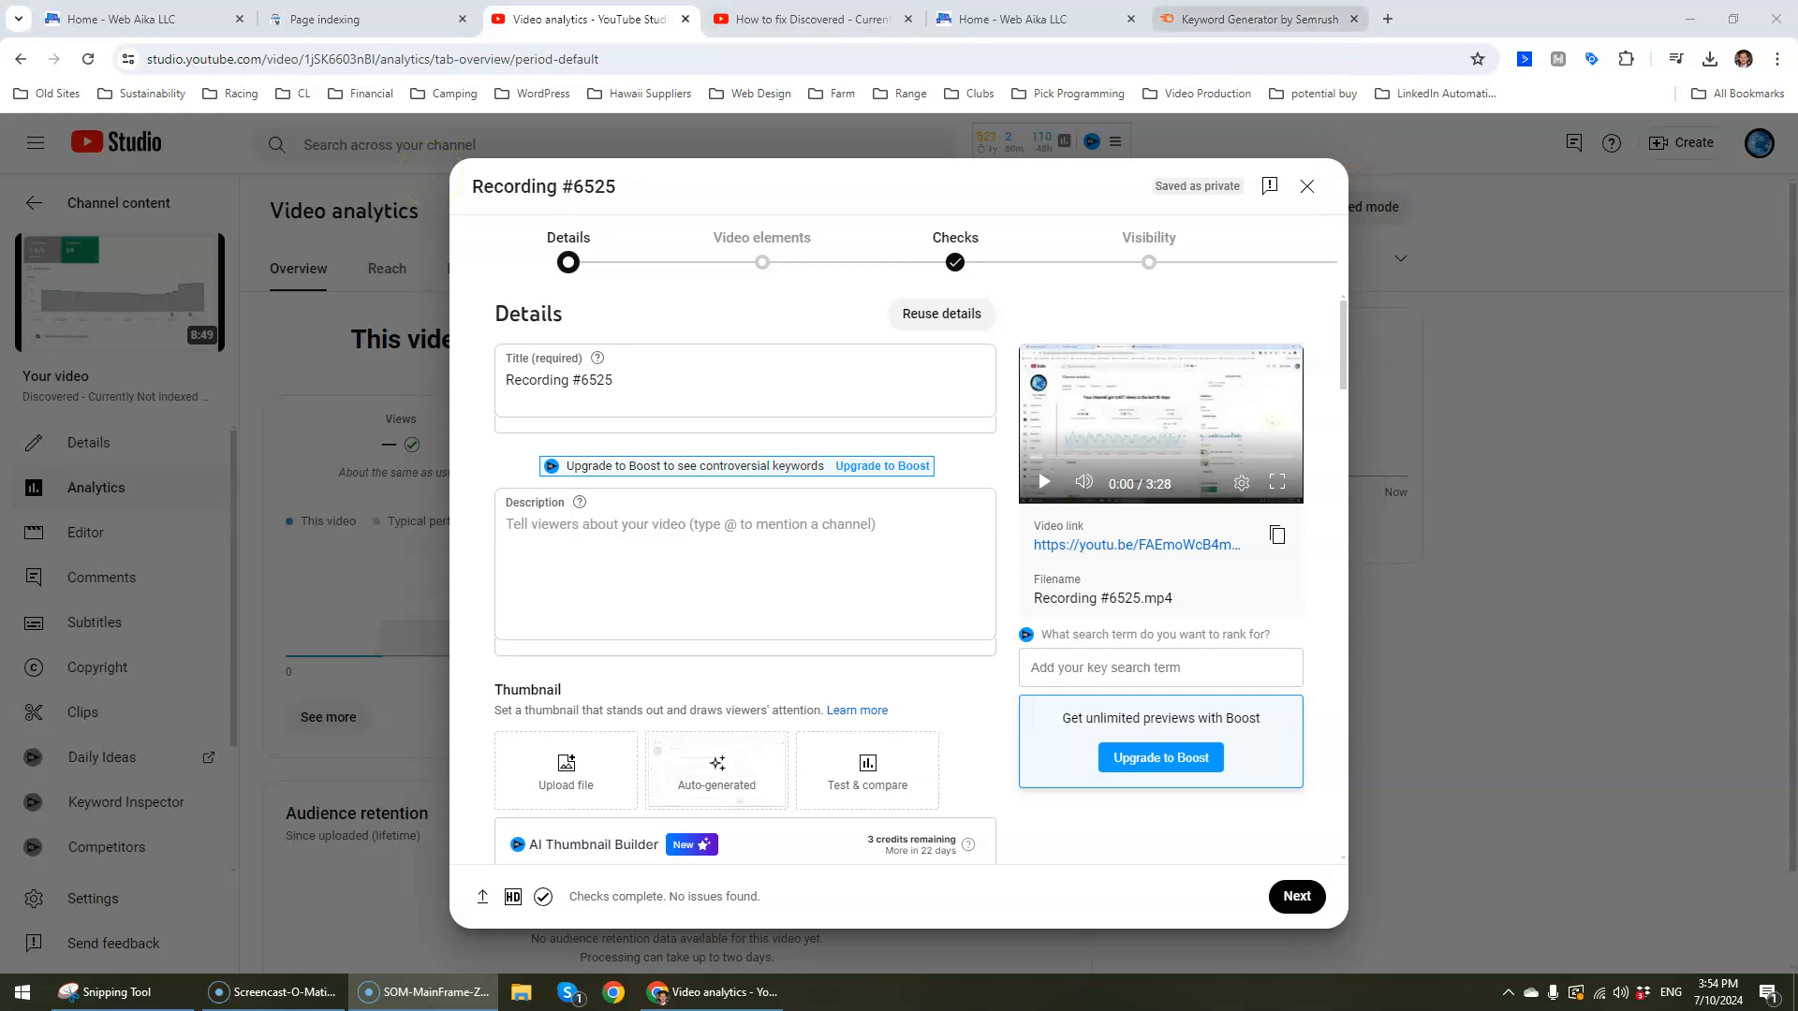
mouse_move(1264, 19)
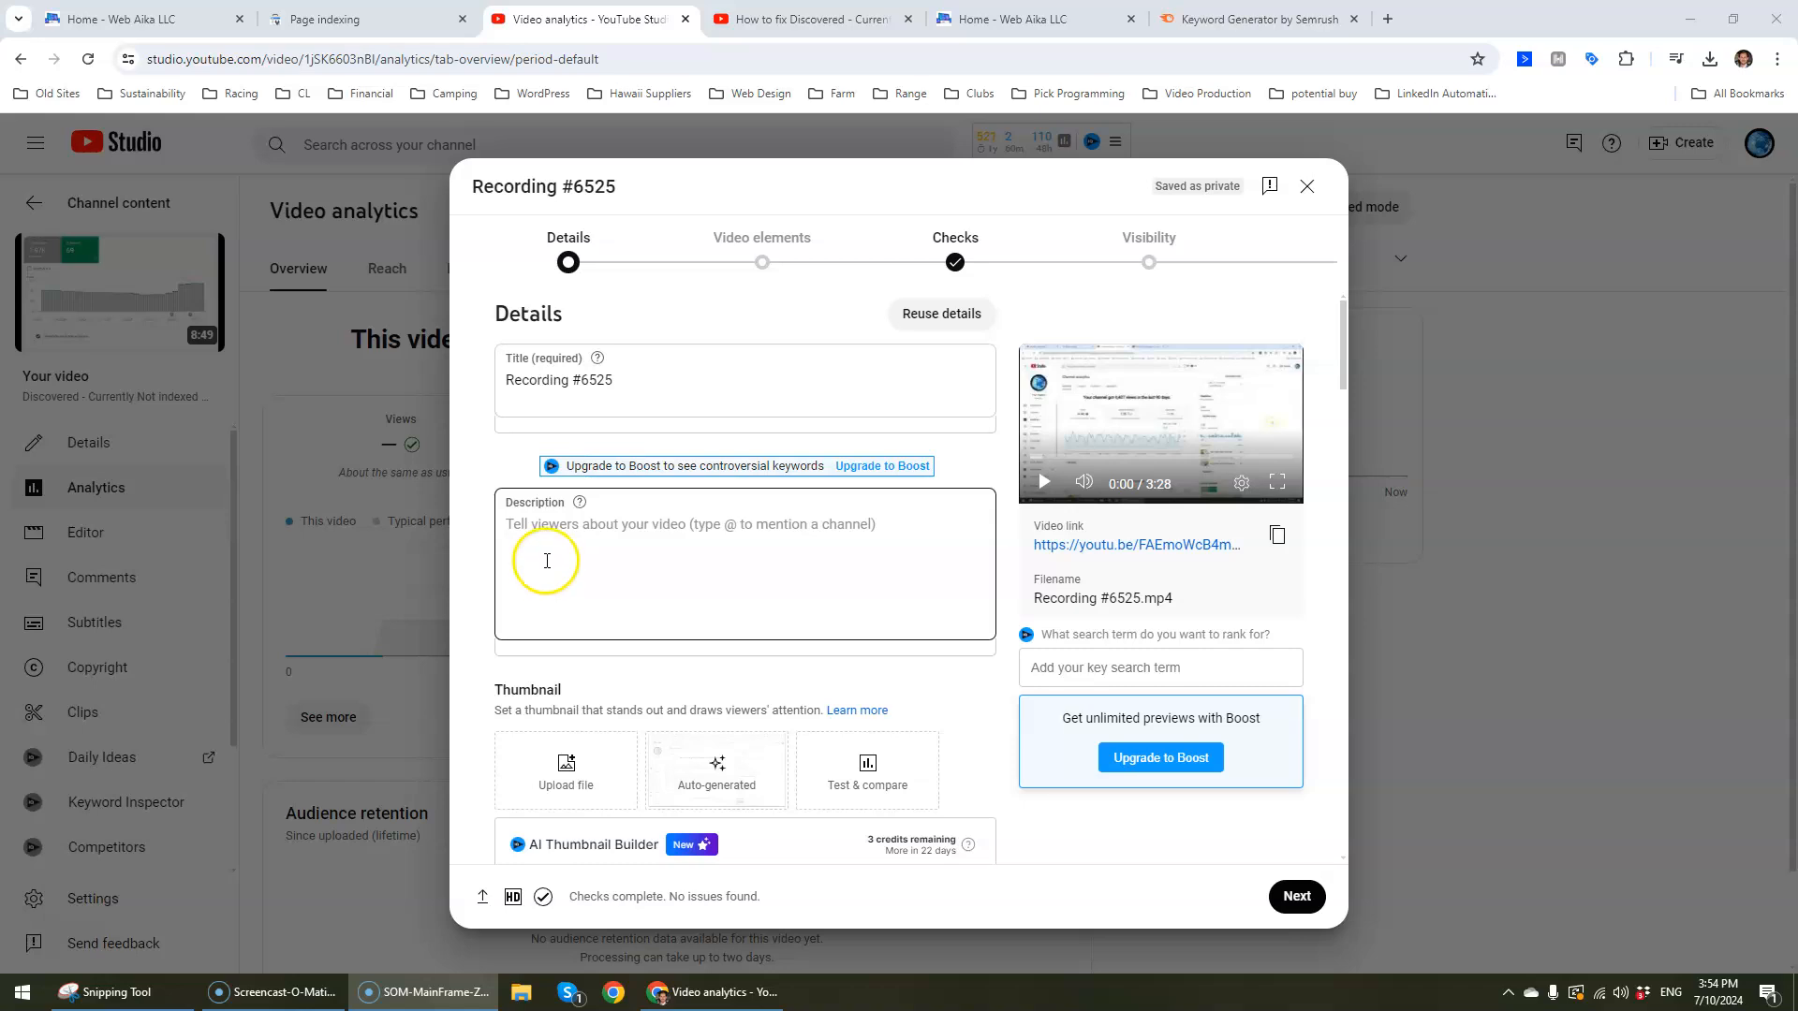
mouse_move(323, 772)
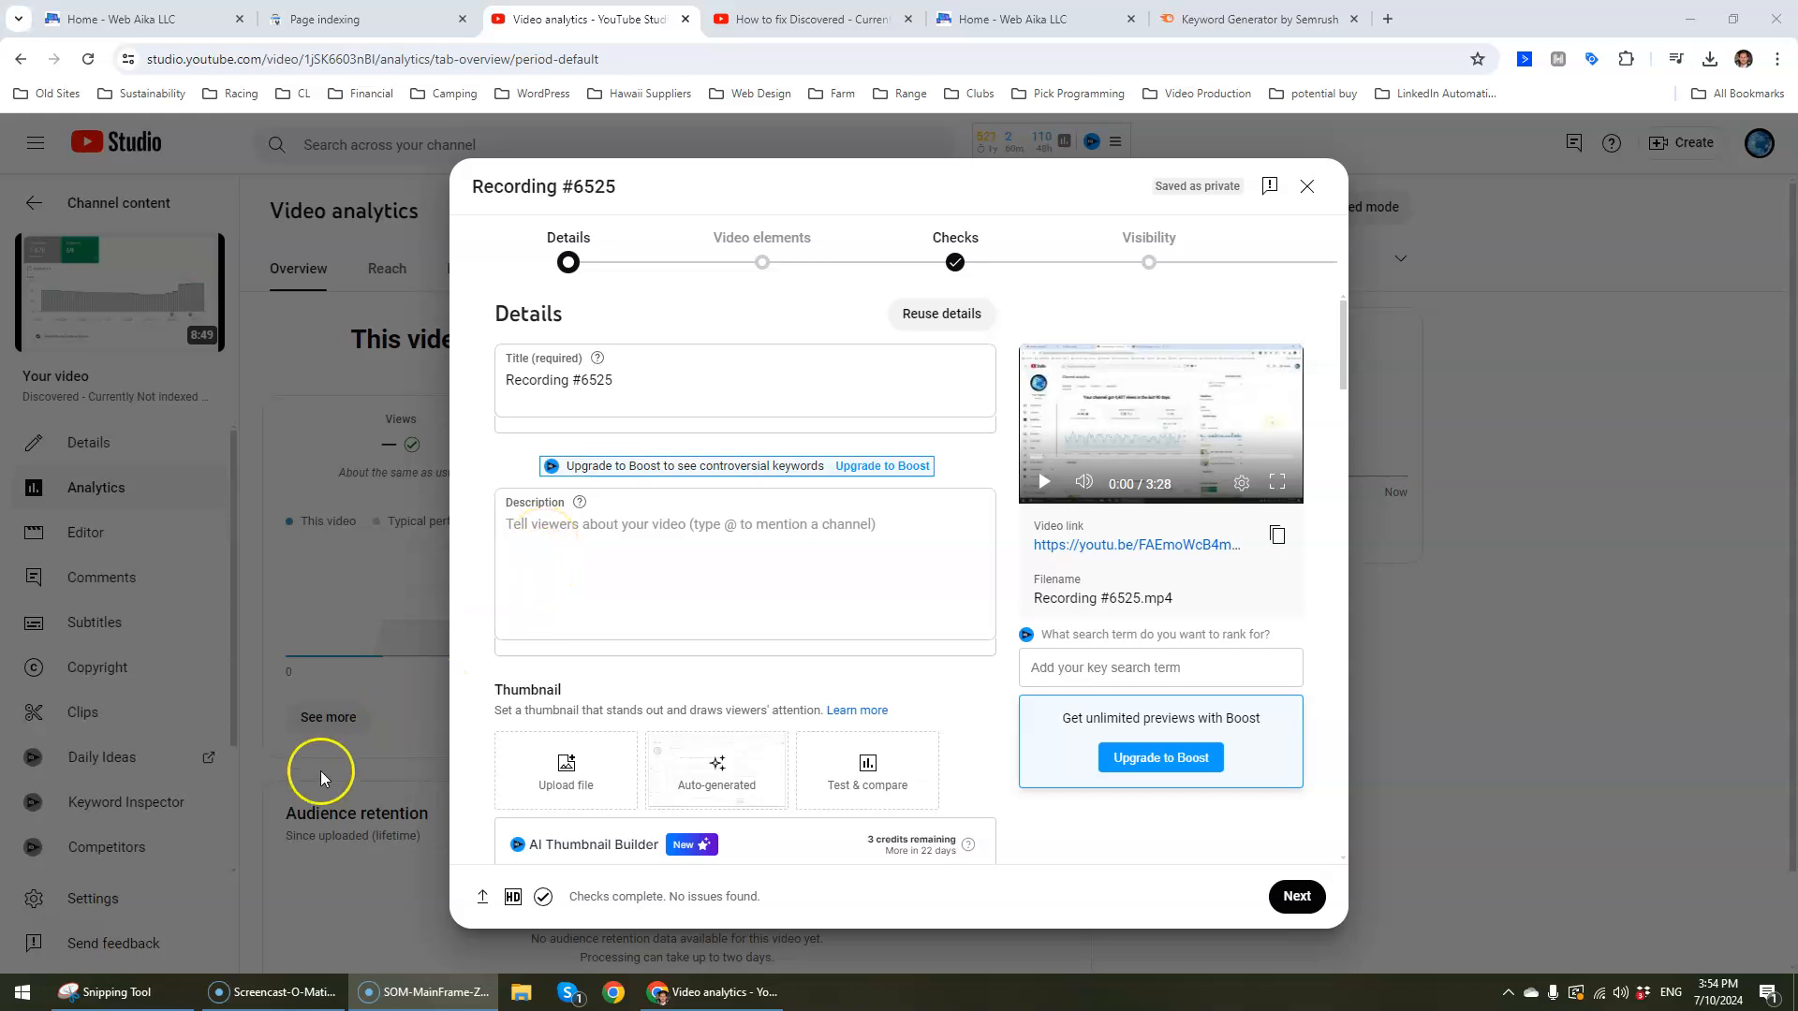
mouse_move(391, 662)
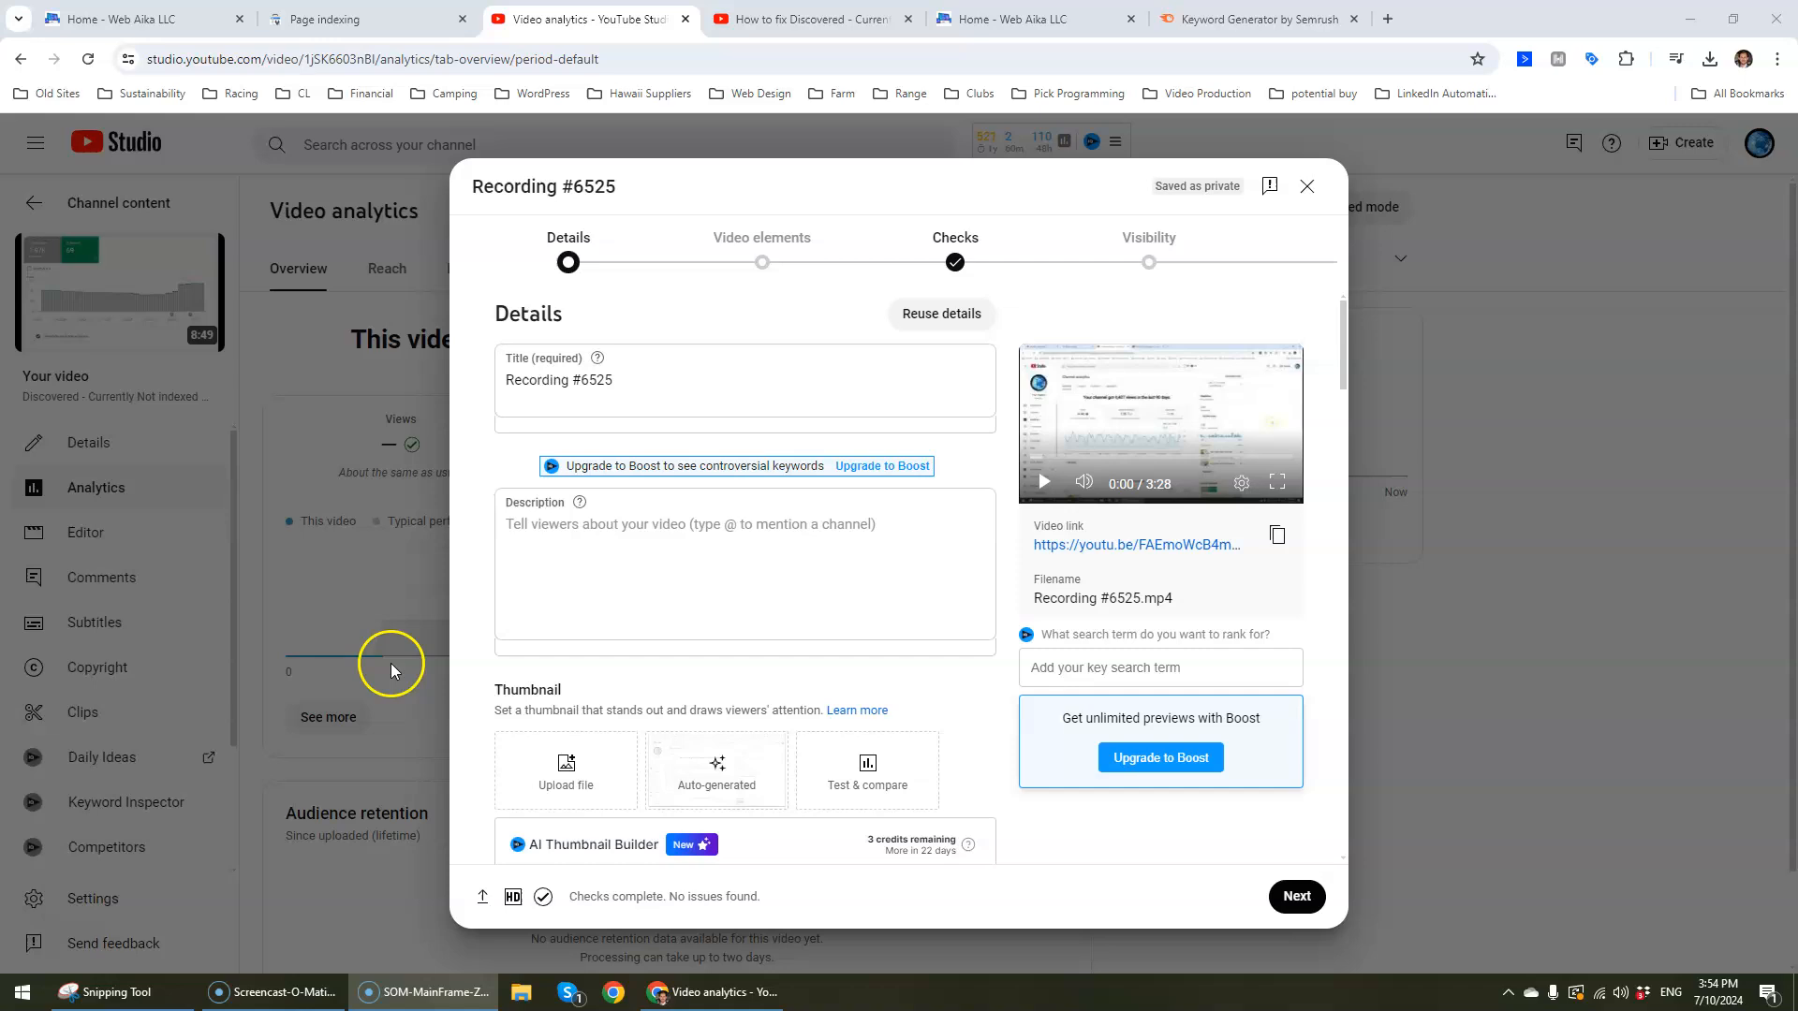
mouse_move(518, 652)
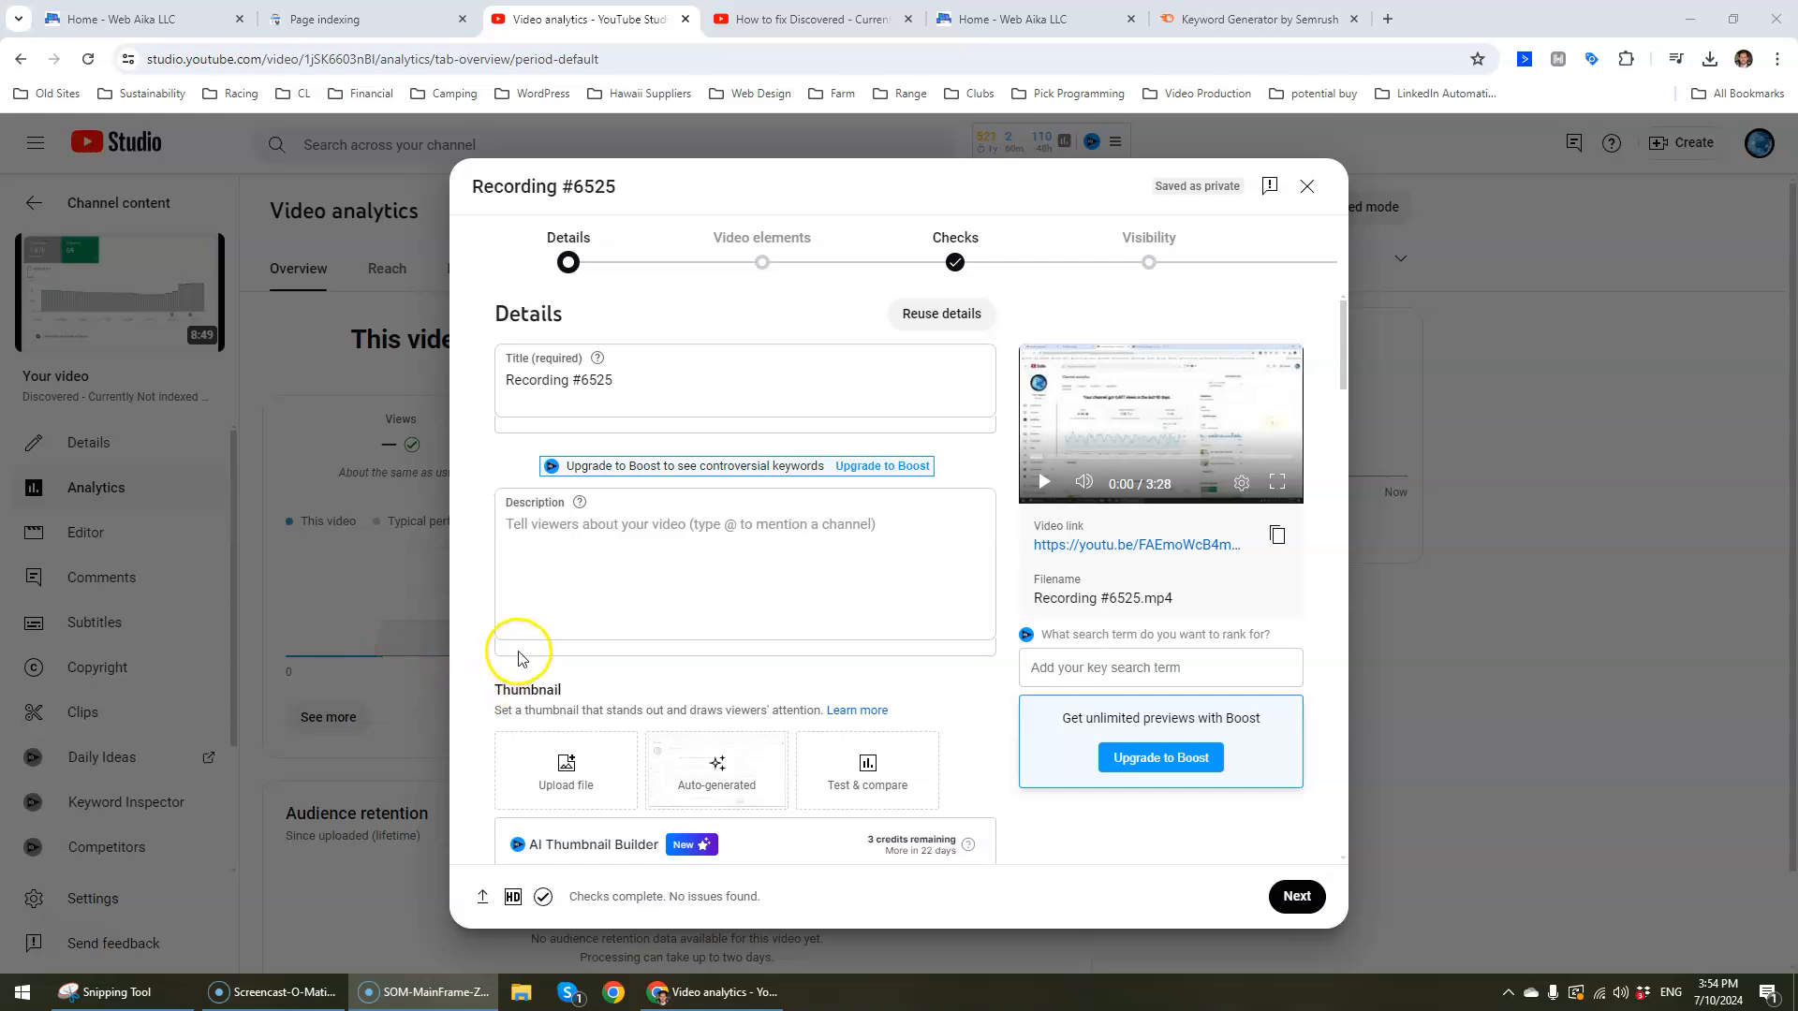
mouse_move(77, 933)
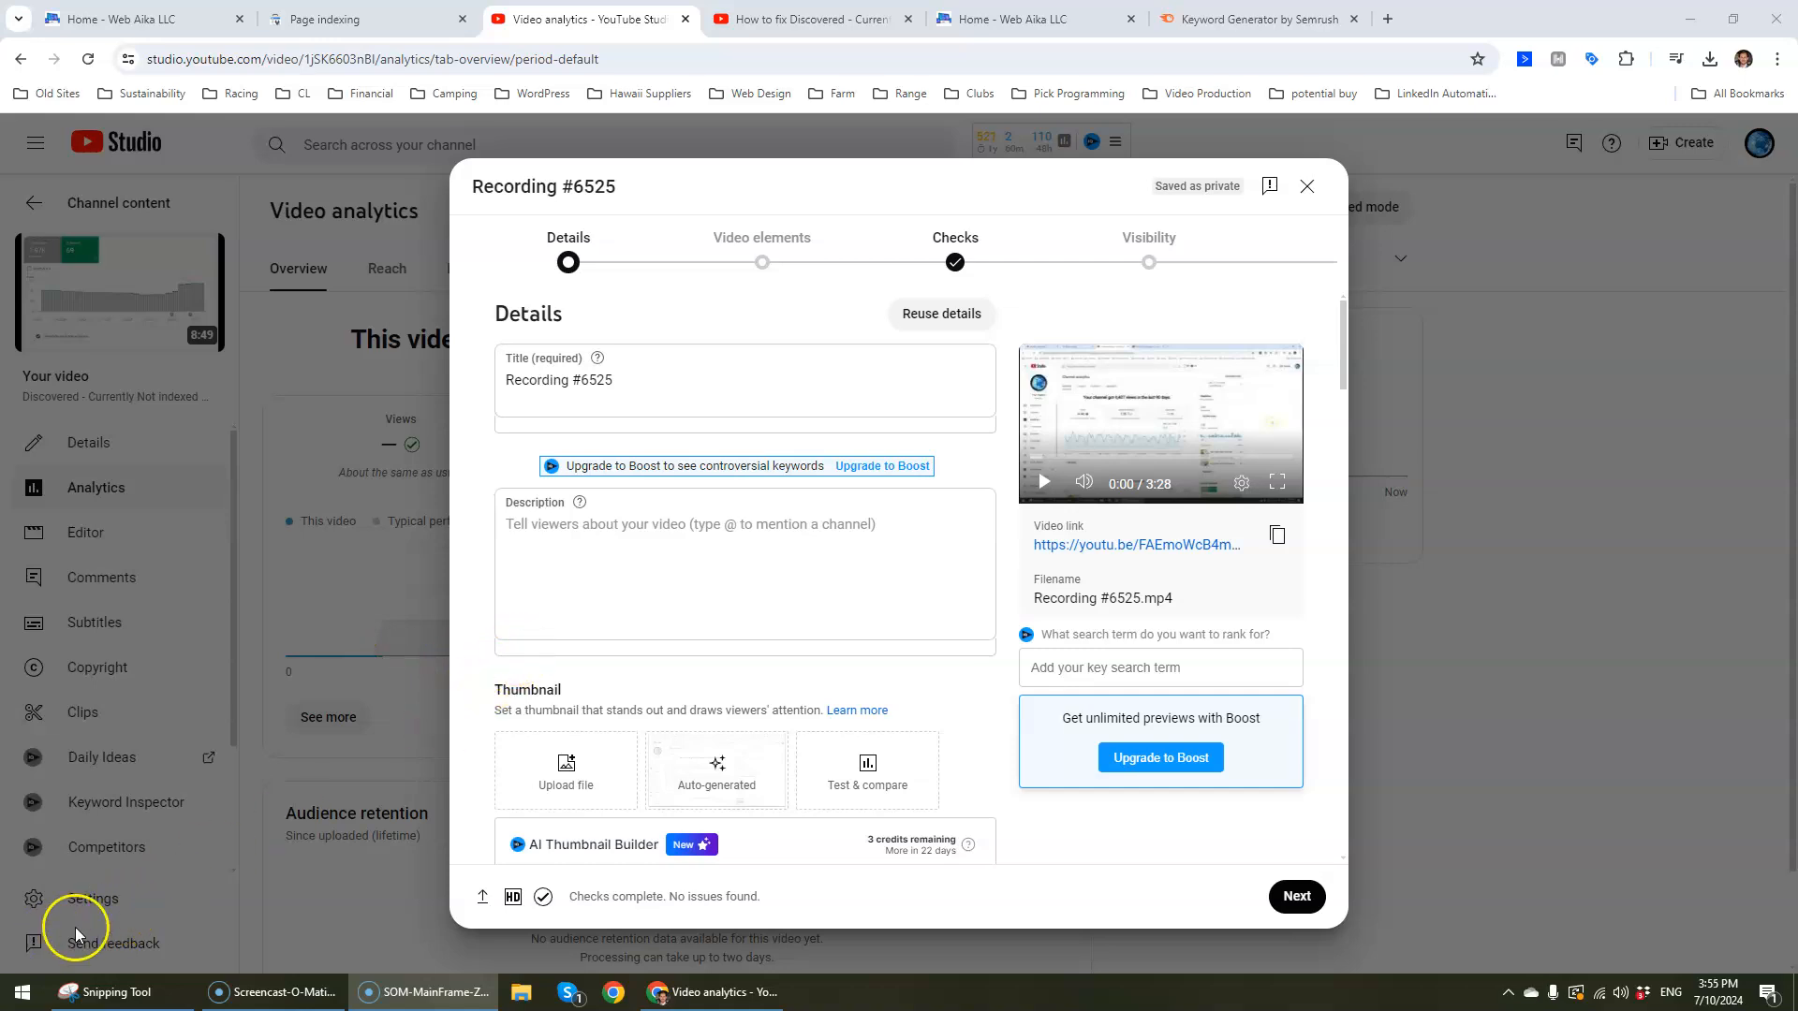
mouse_move(578, 344)
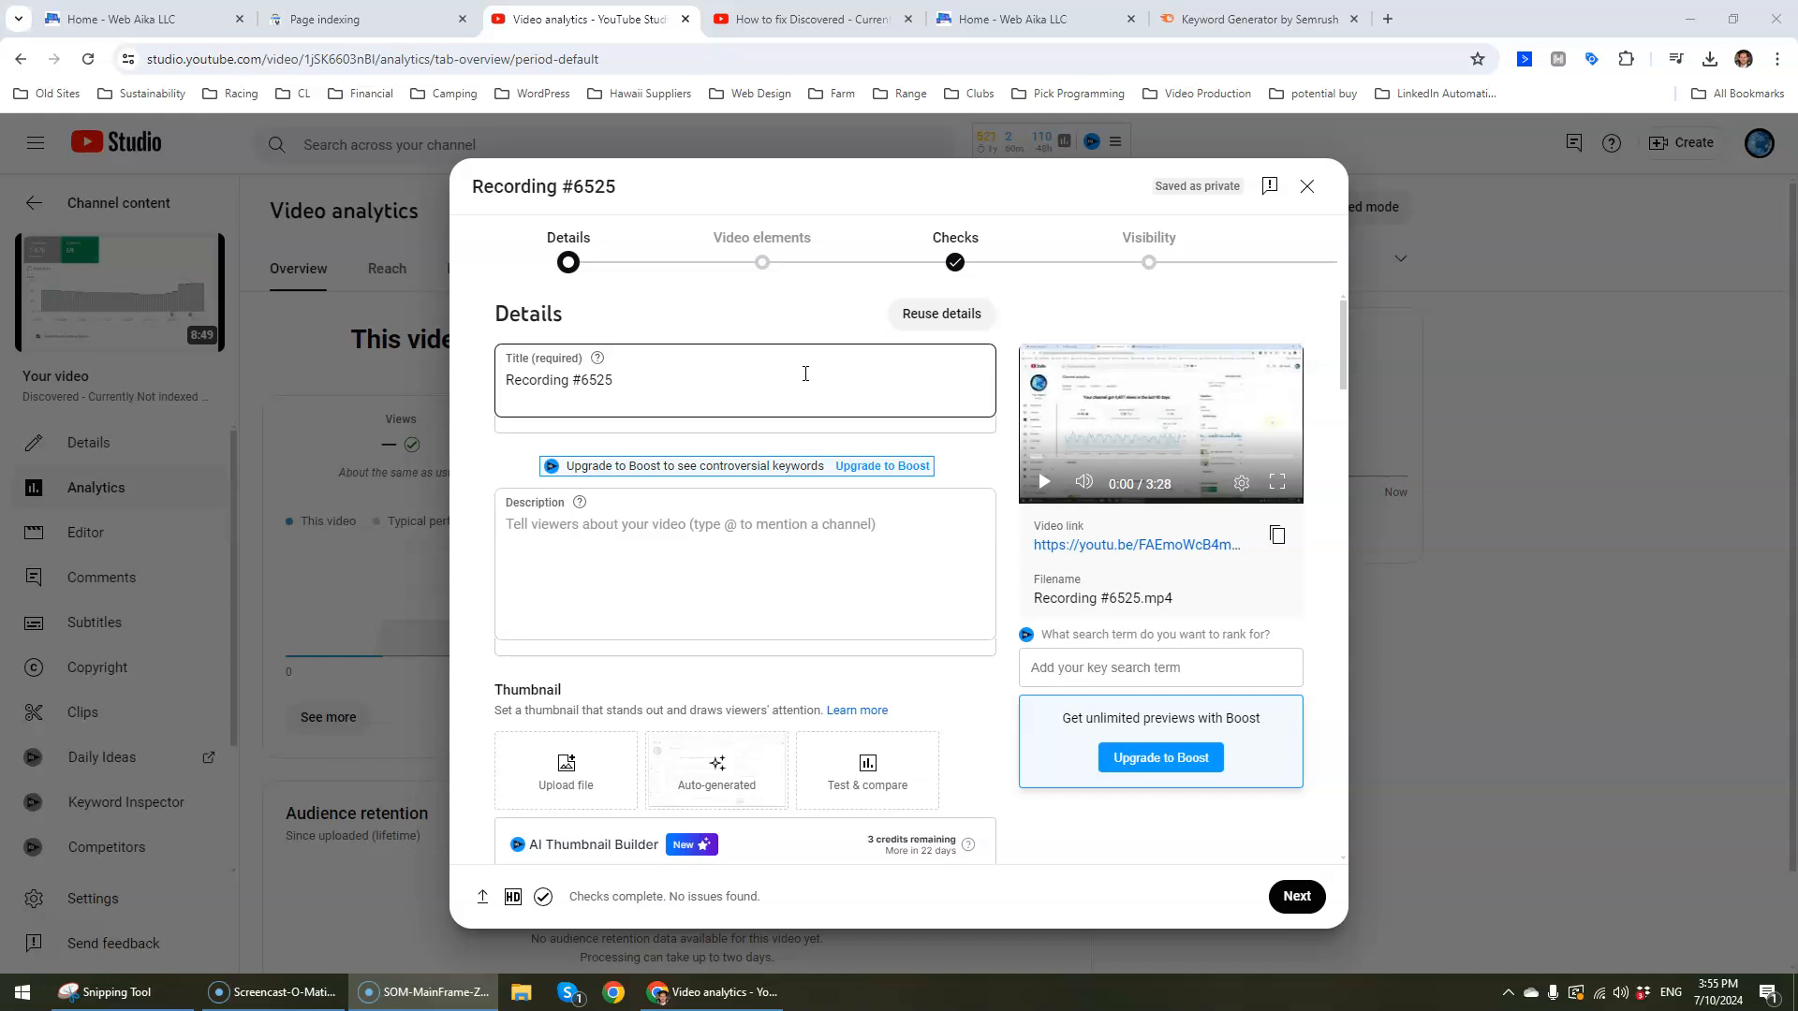
mouse_move(744, 812)
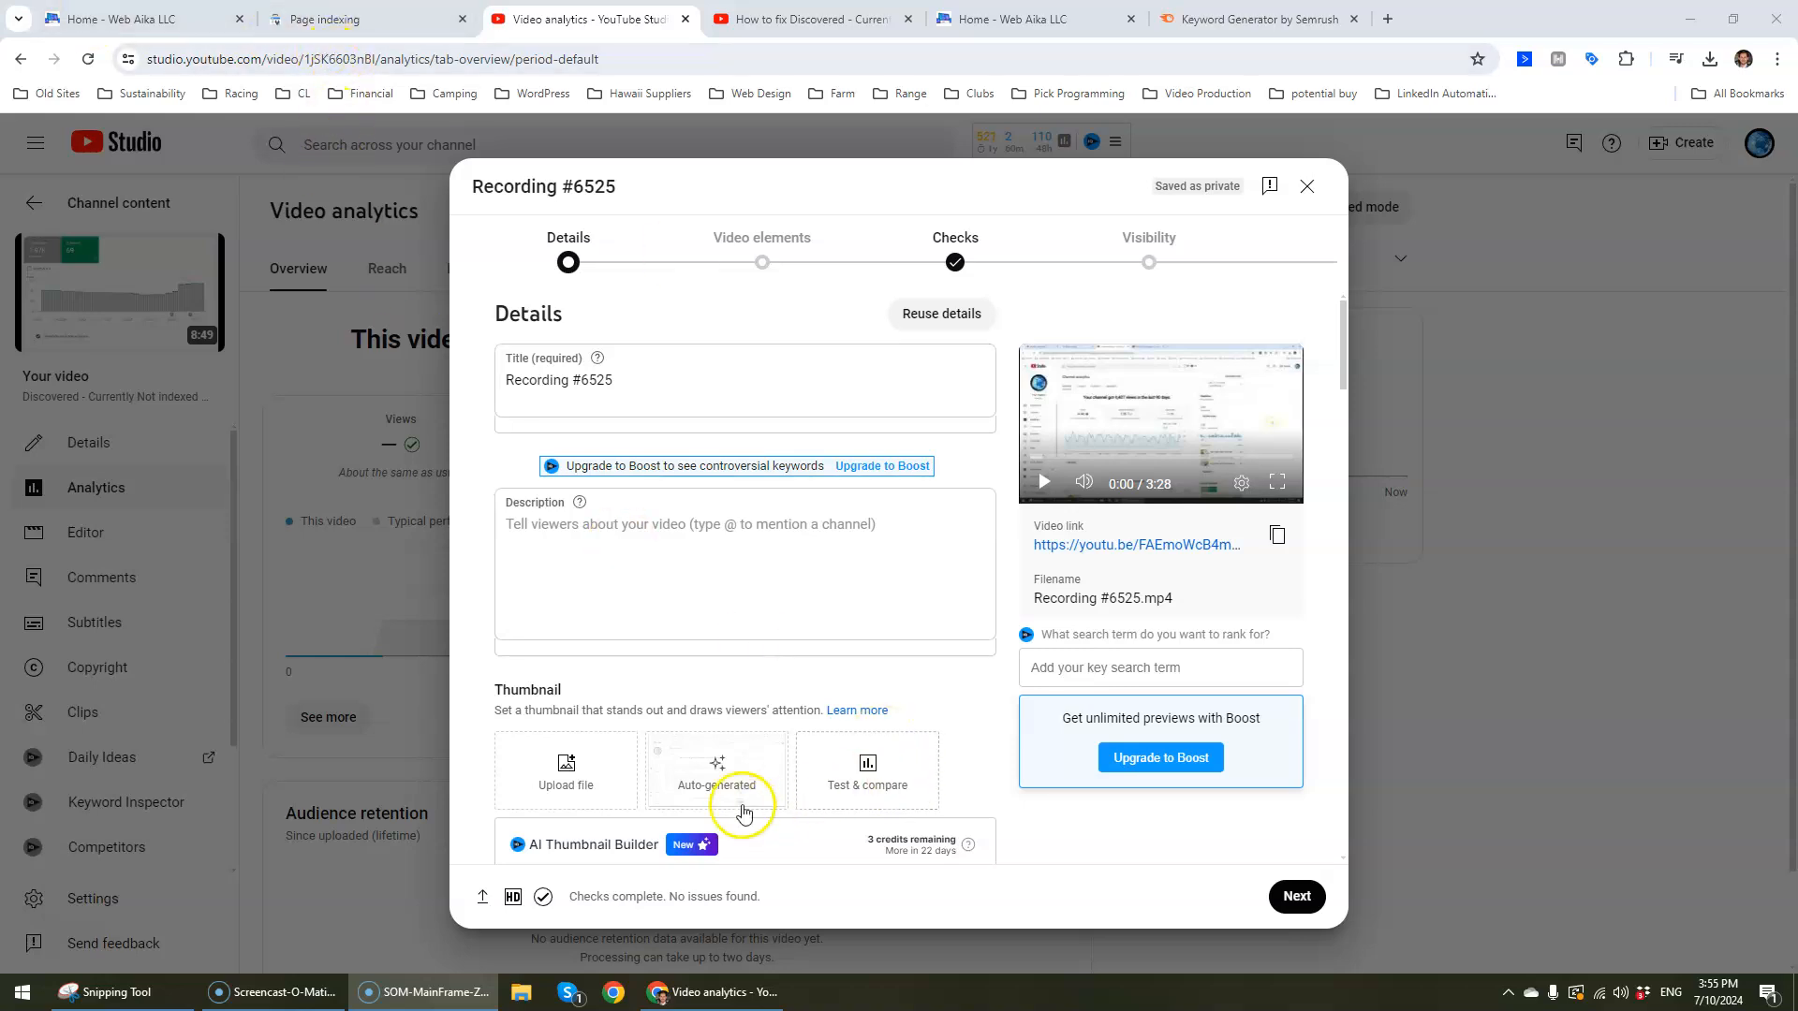
left_click(652, 551)
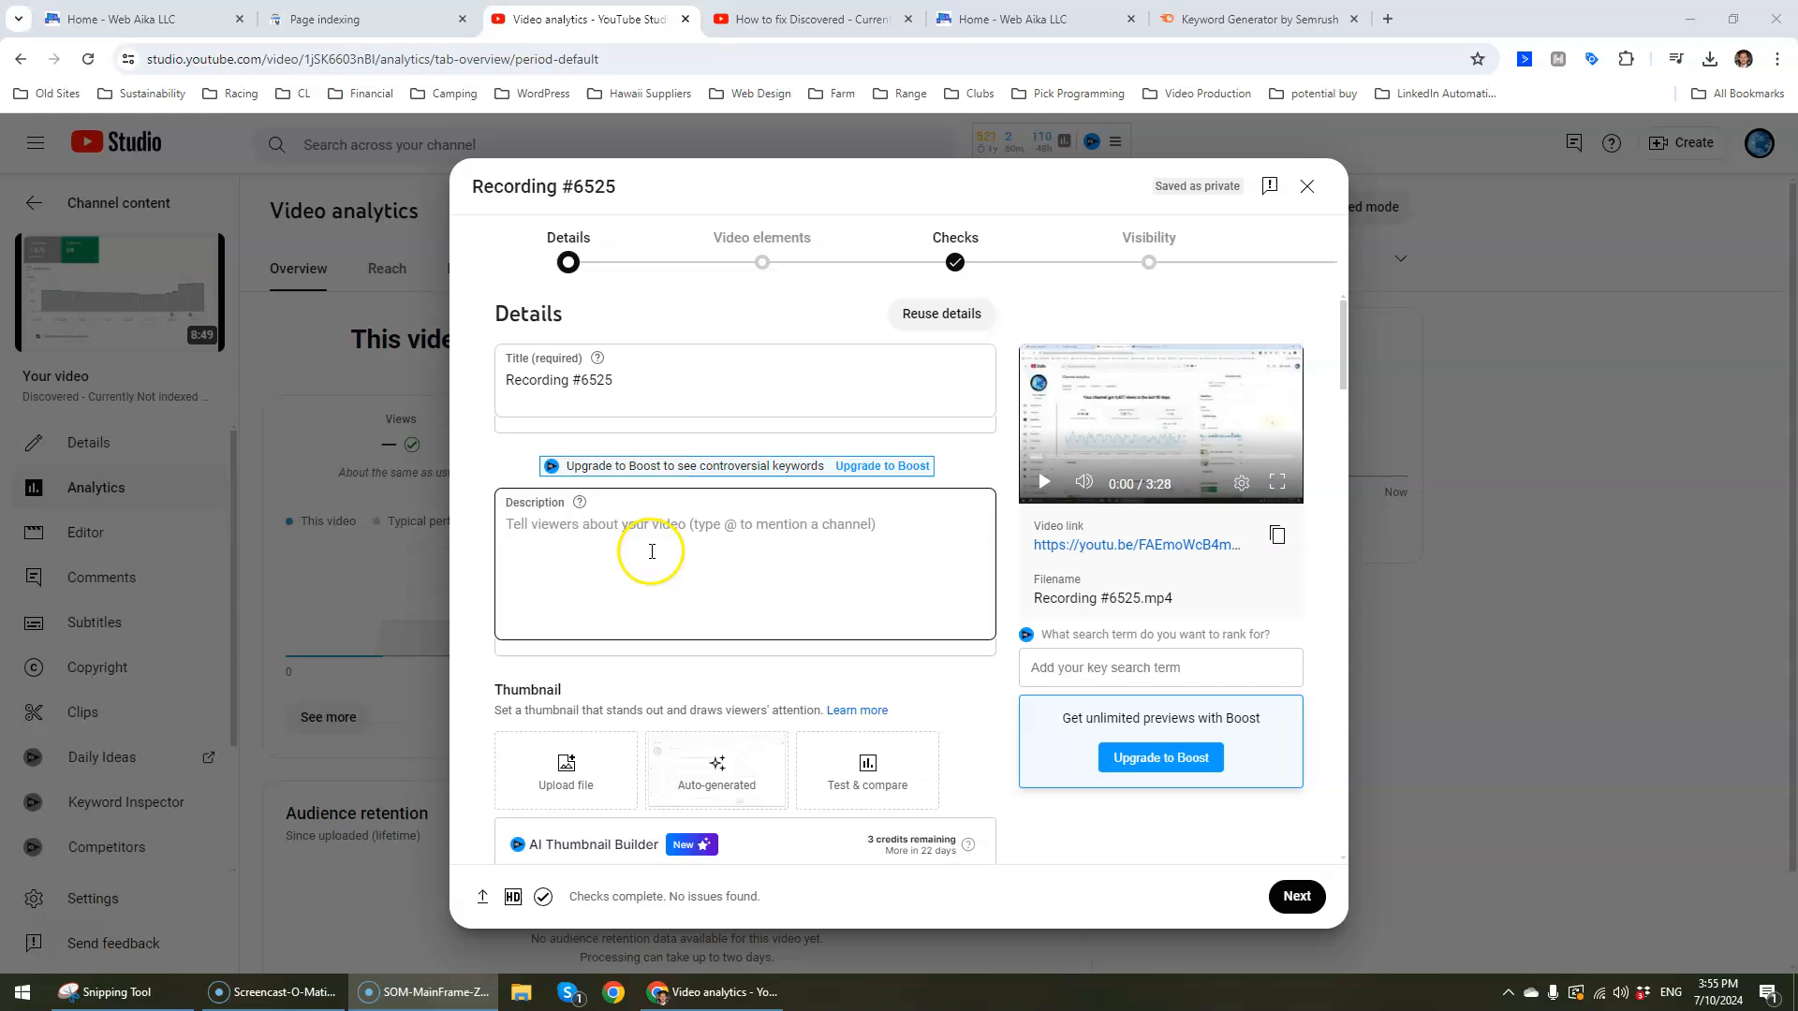
mouse_move(669, 461)
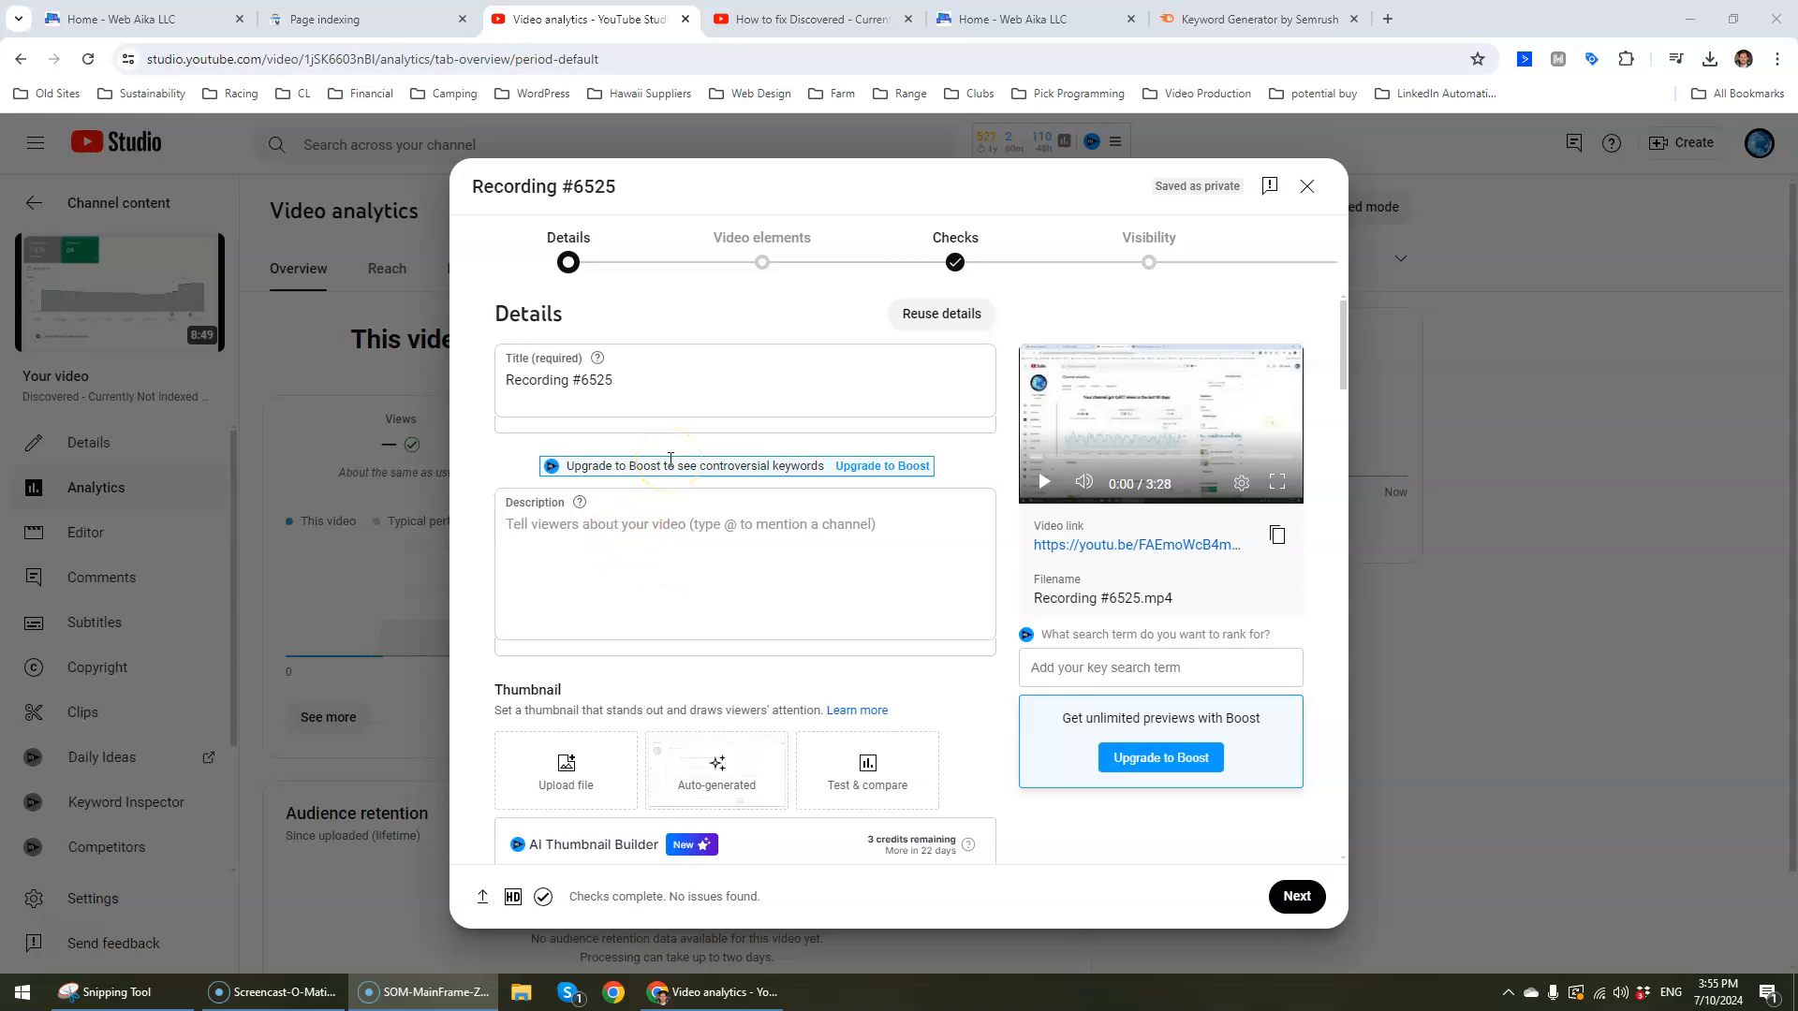
mouse_move(674, 464)
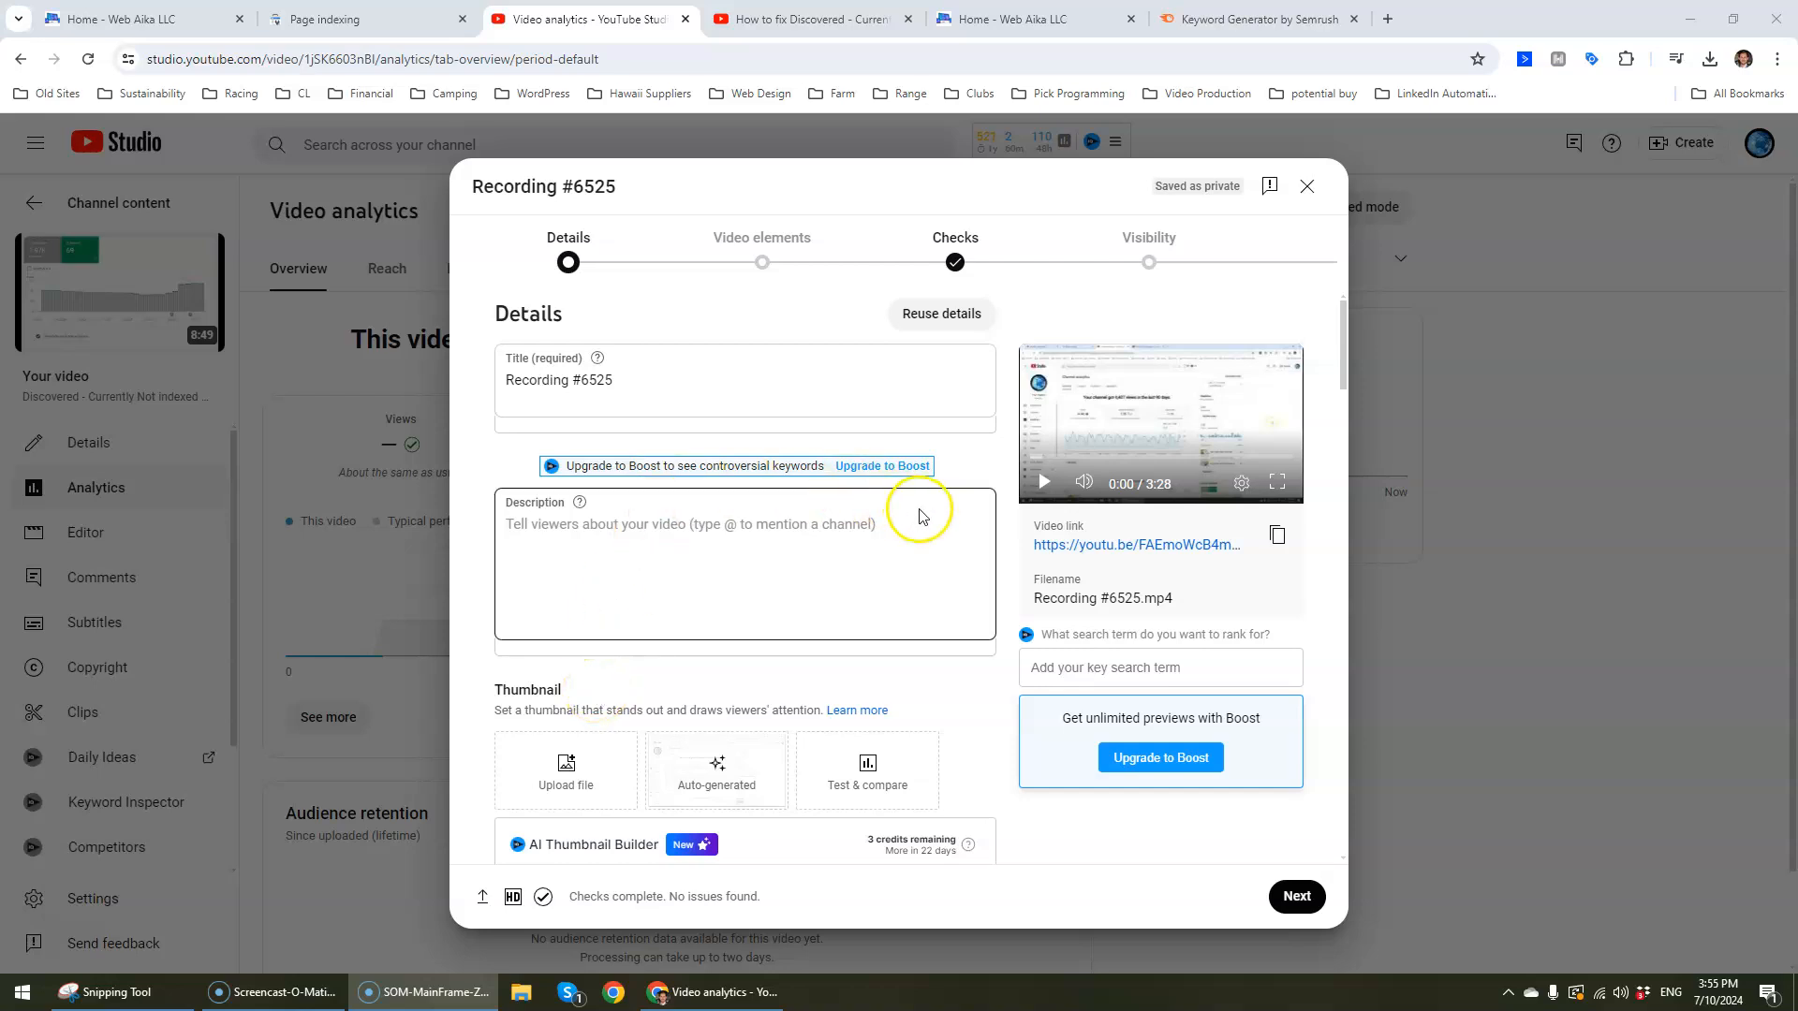
mouse_move(1188, 544)
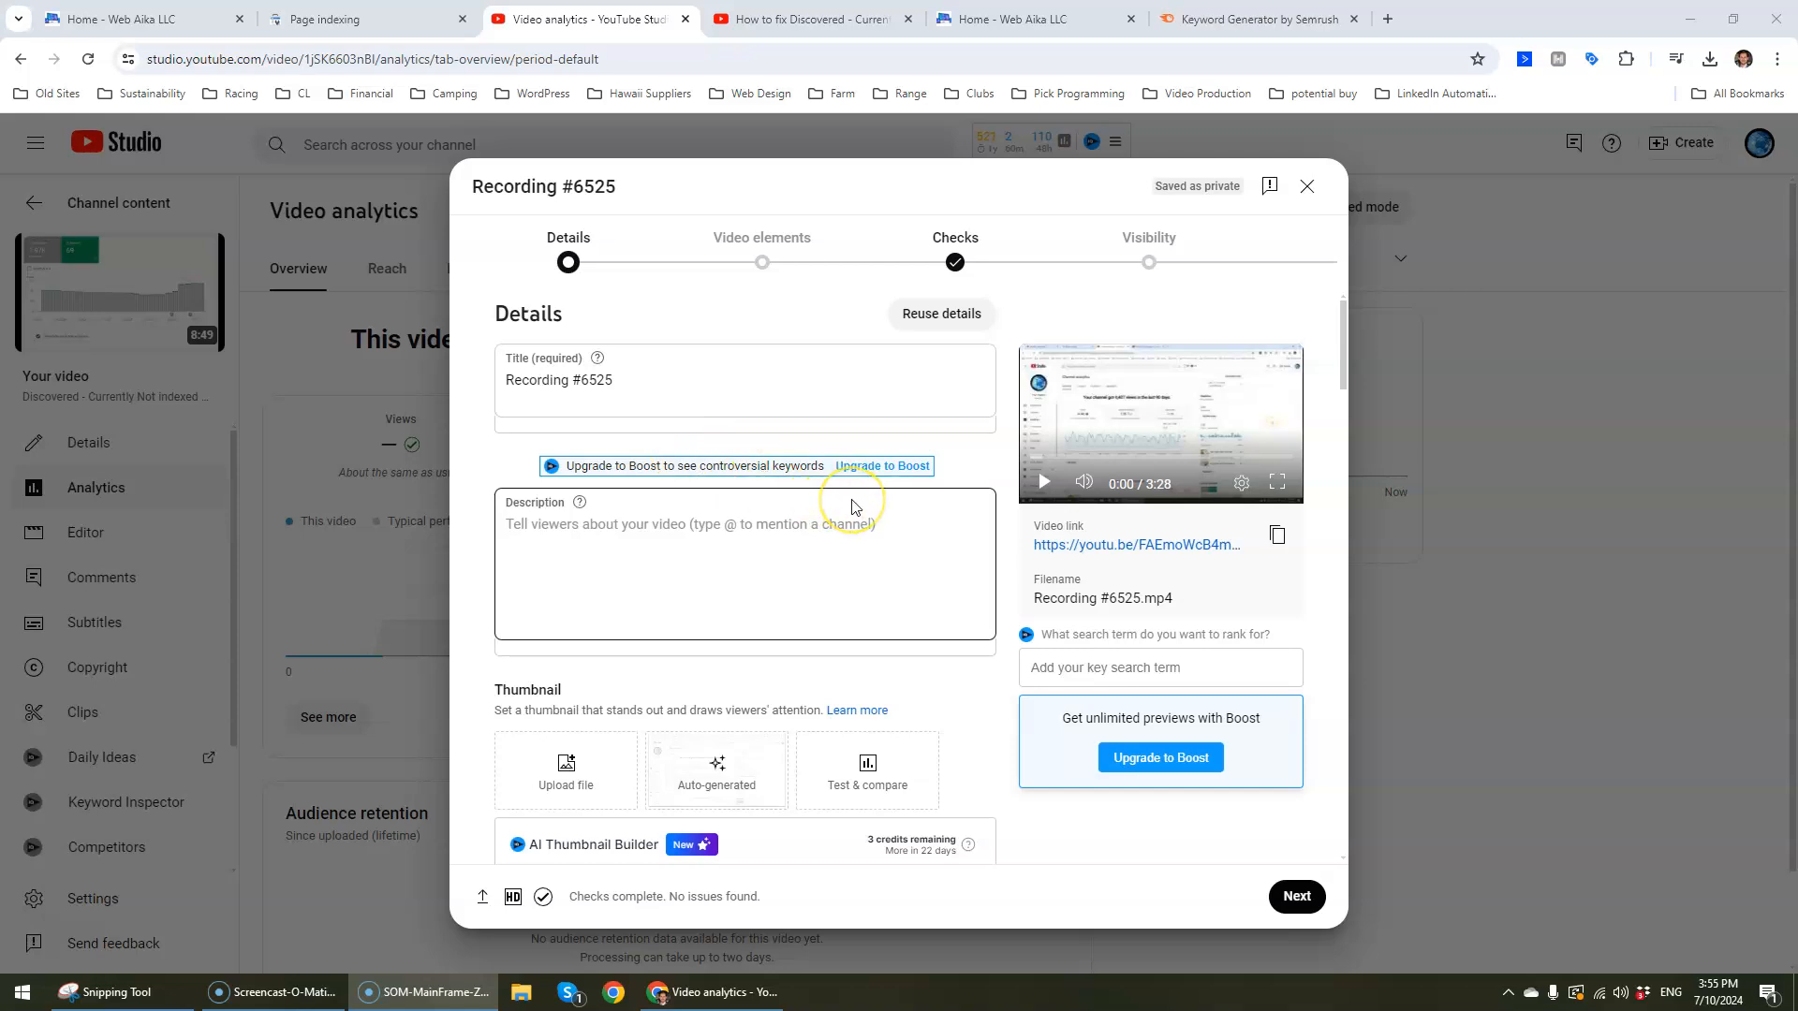
mouse_move(1320, 417)
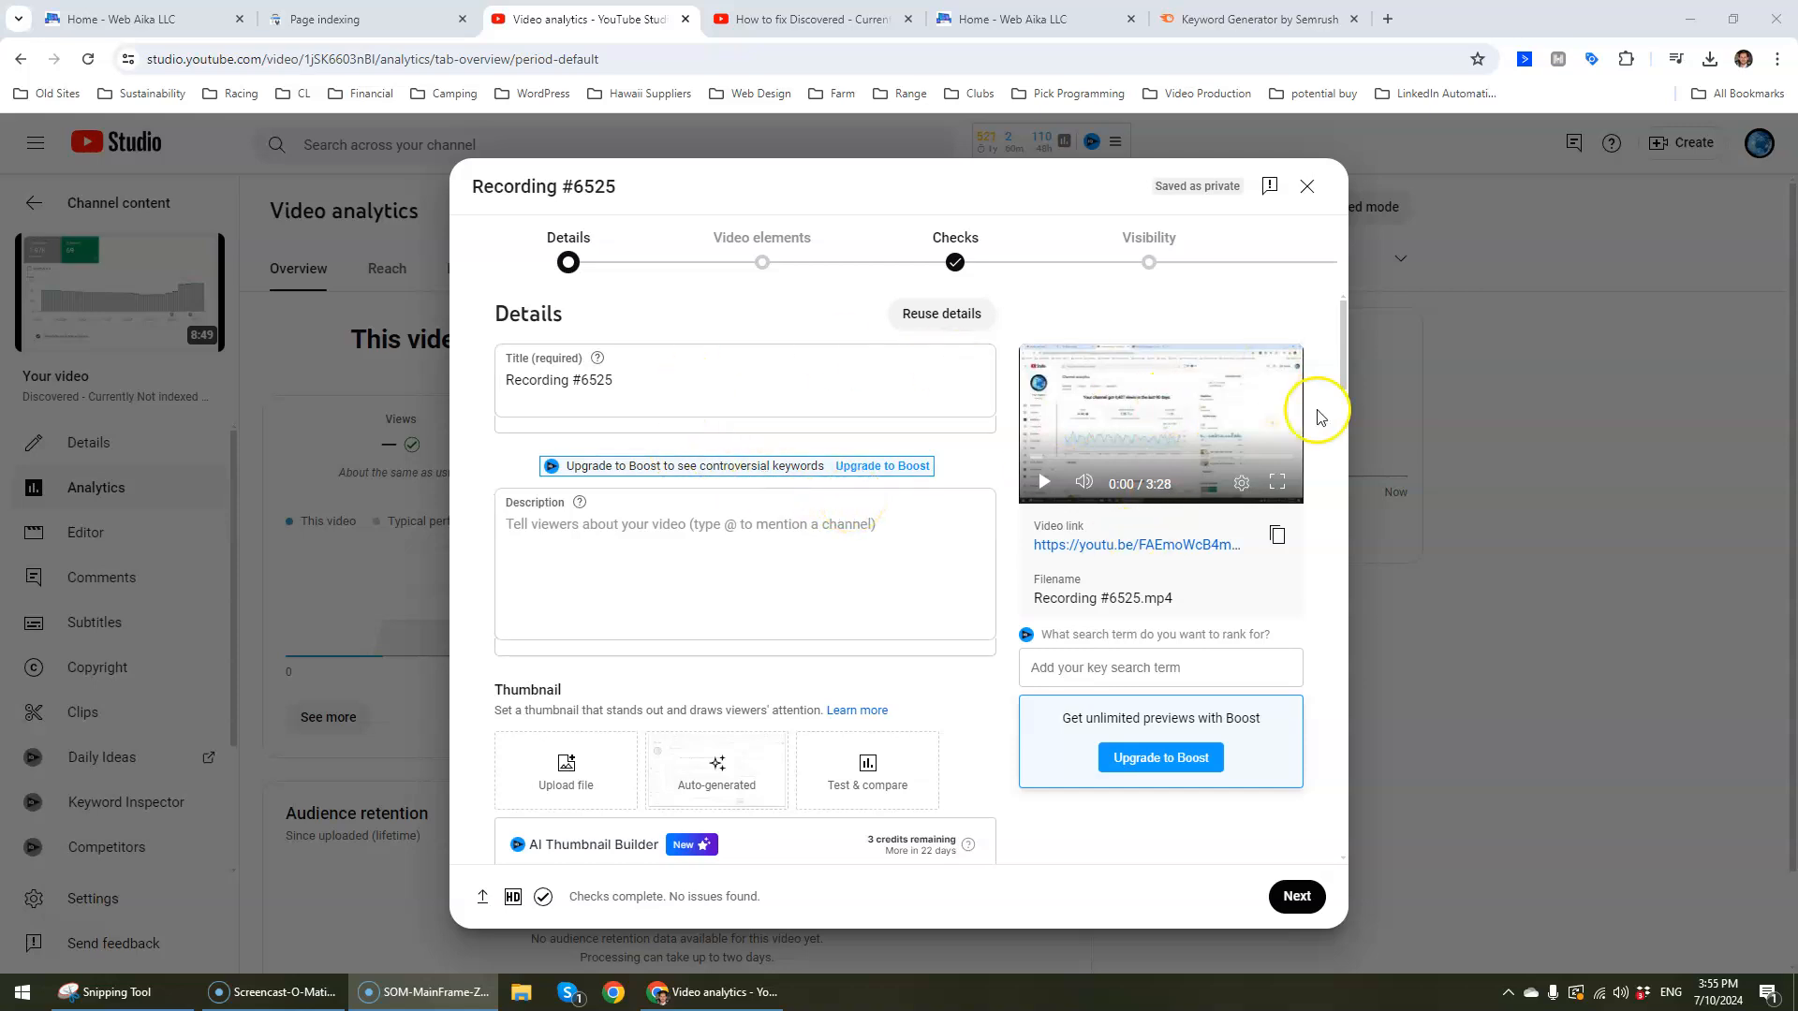
mouse_move(941, 480)
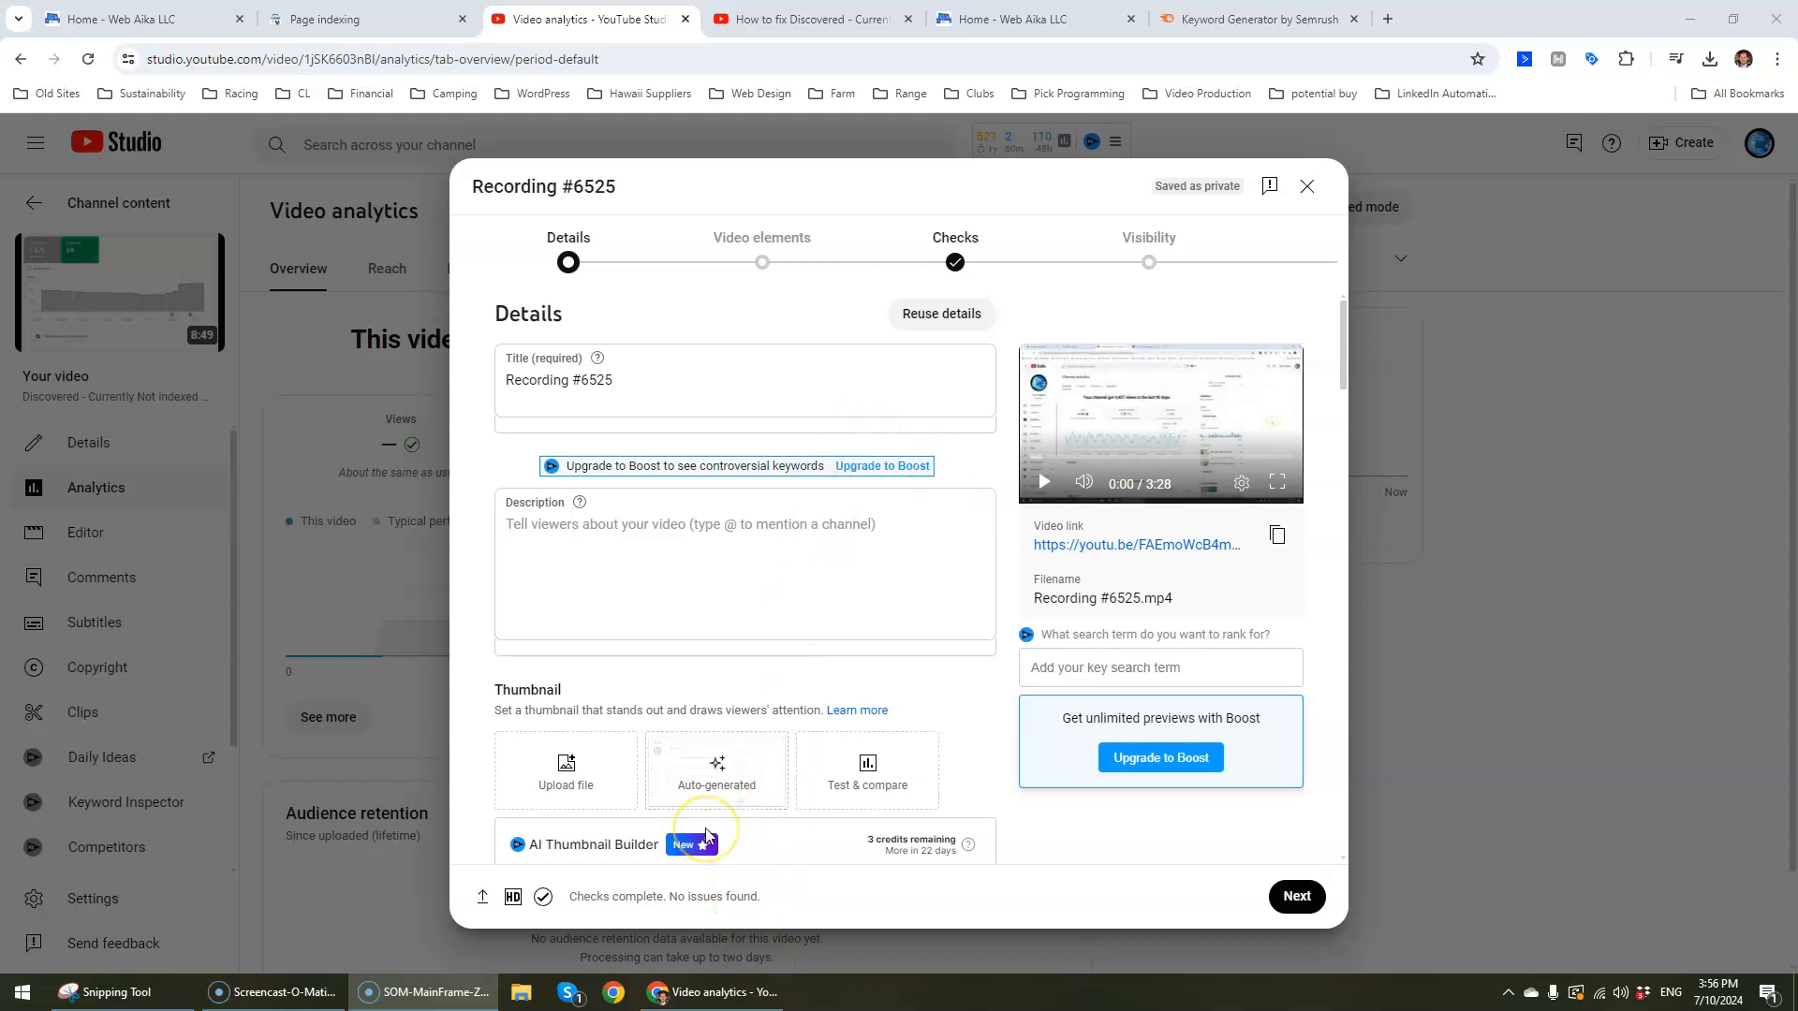
mouse_move(818, 83)
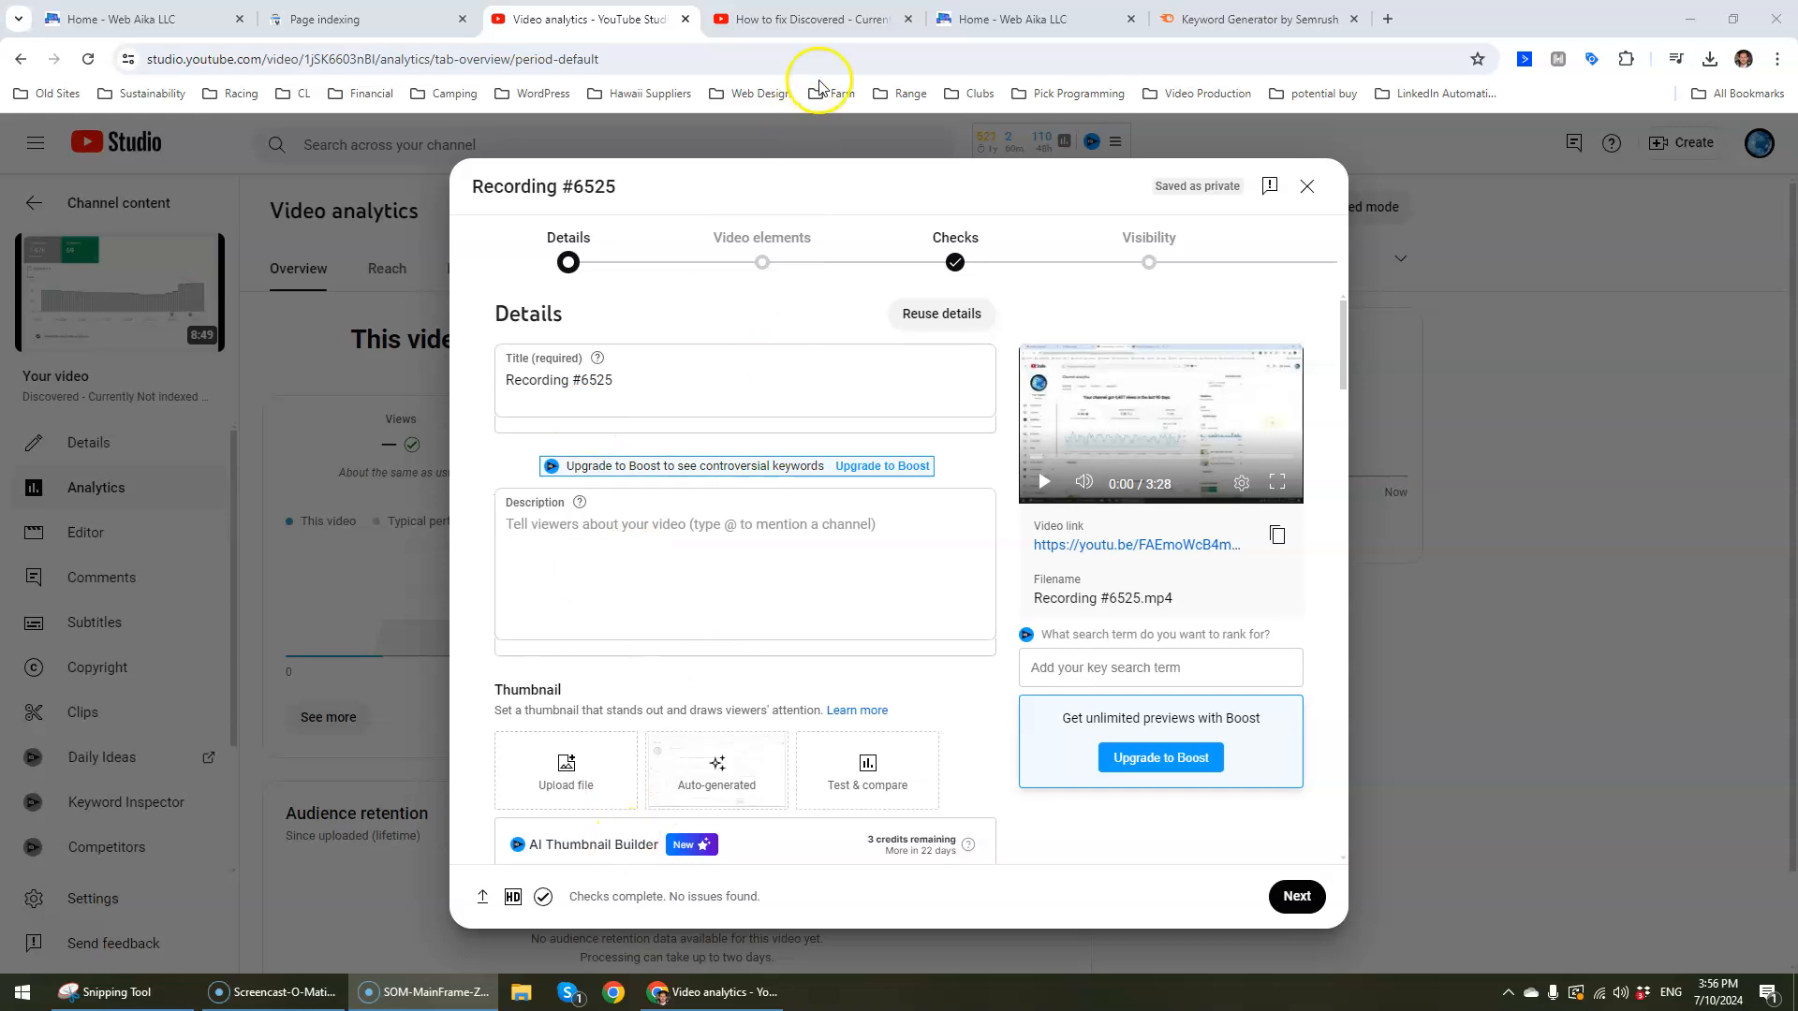
left_click(1266, 18)
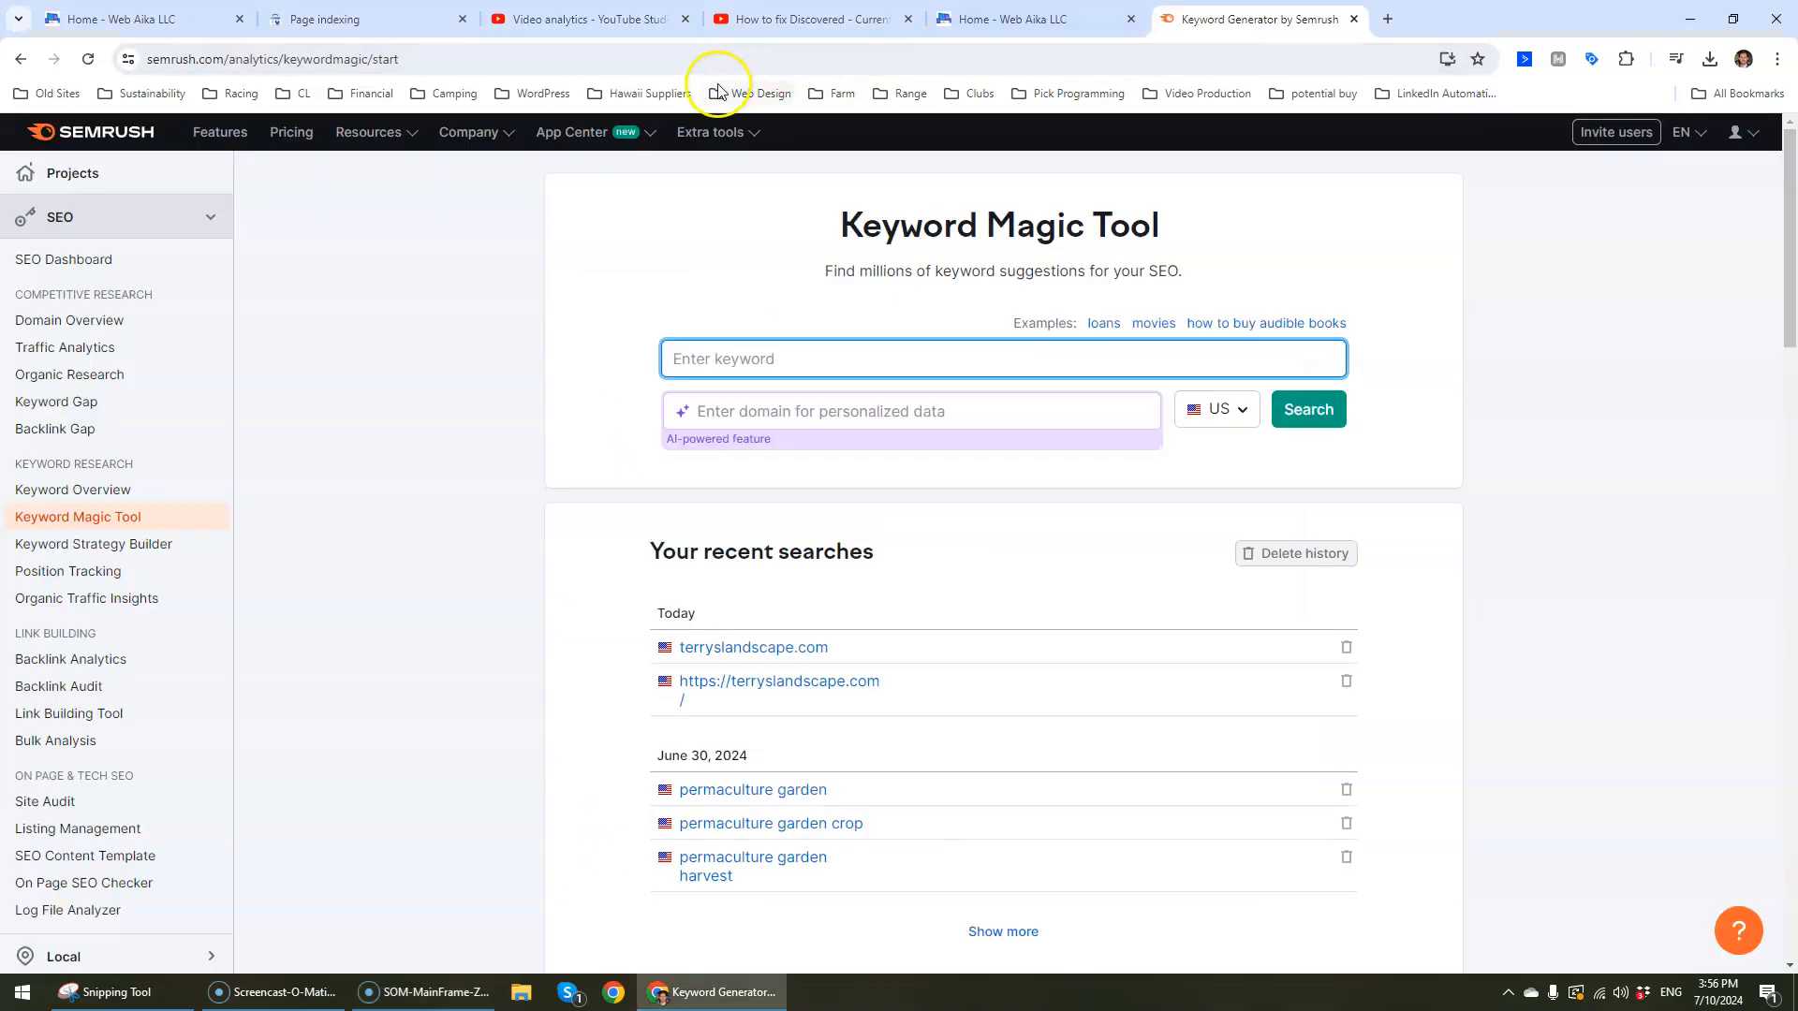
left_click(584, 18)
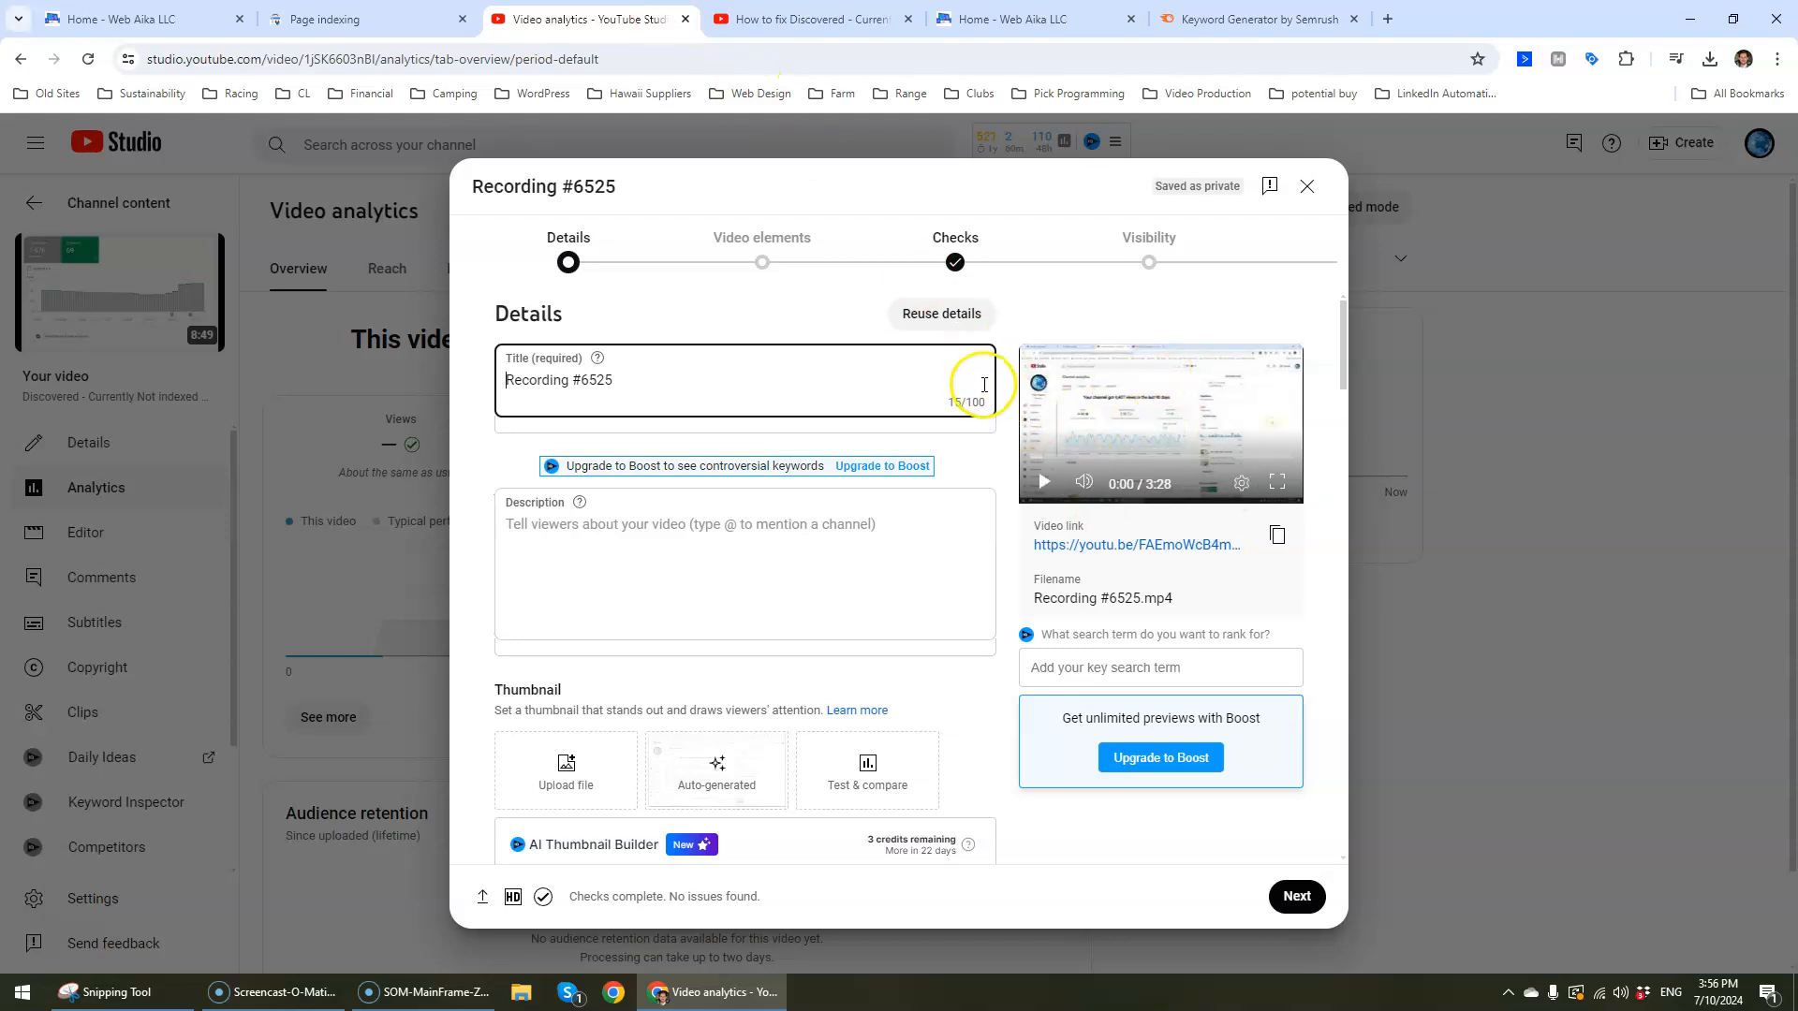
scroll("down", 3)
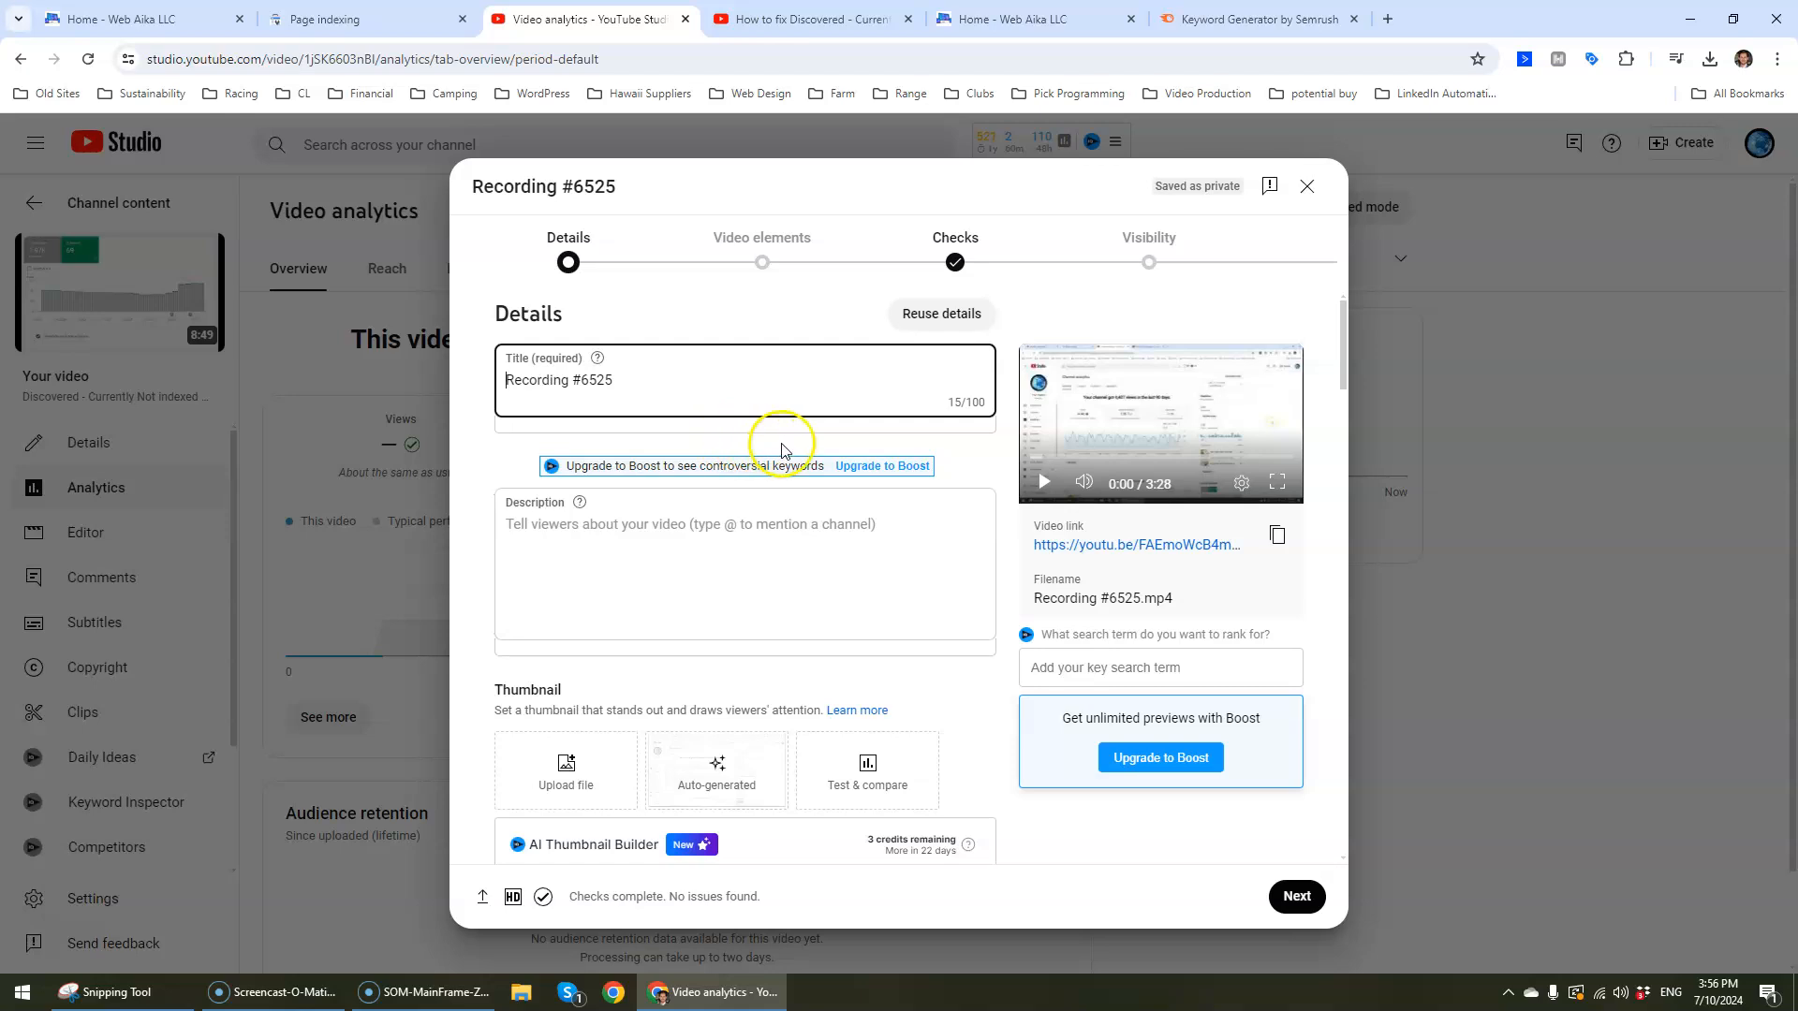
mouse_move(827, 407)
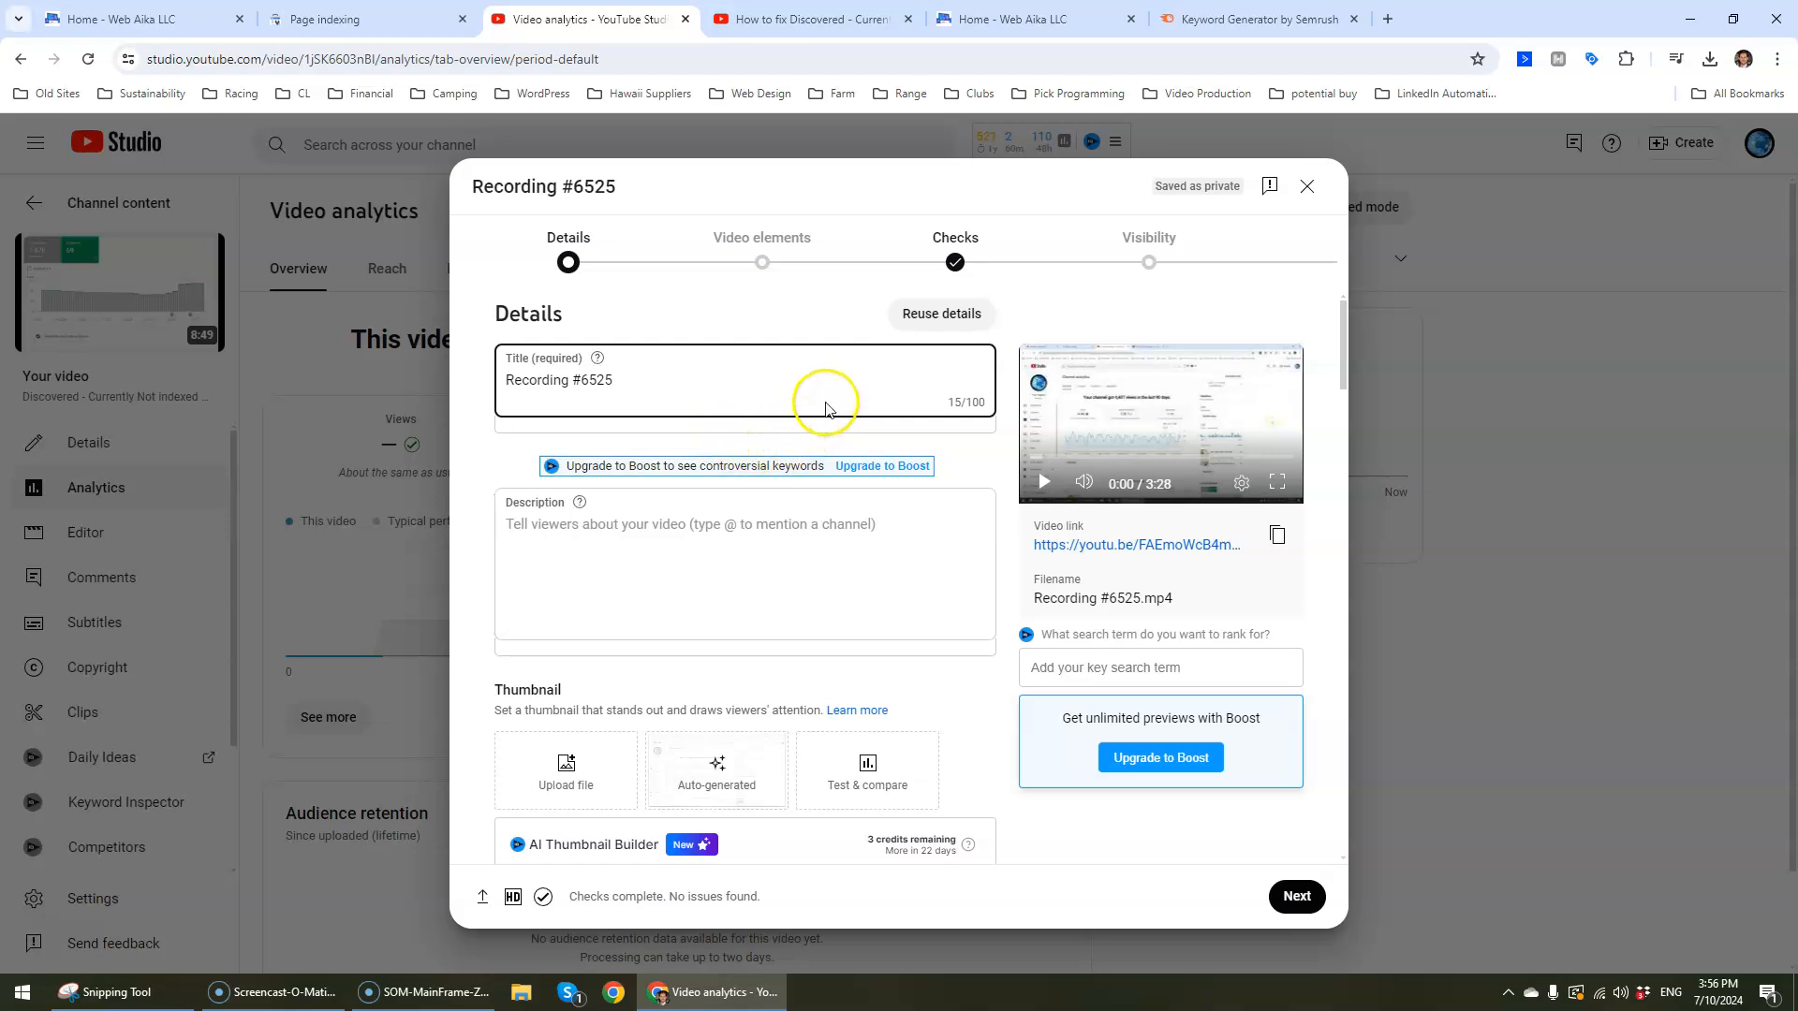
mouse_move(1226, 17)
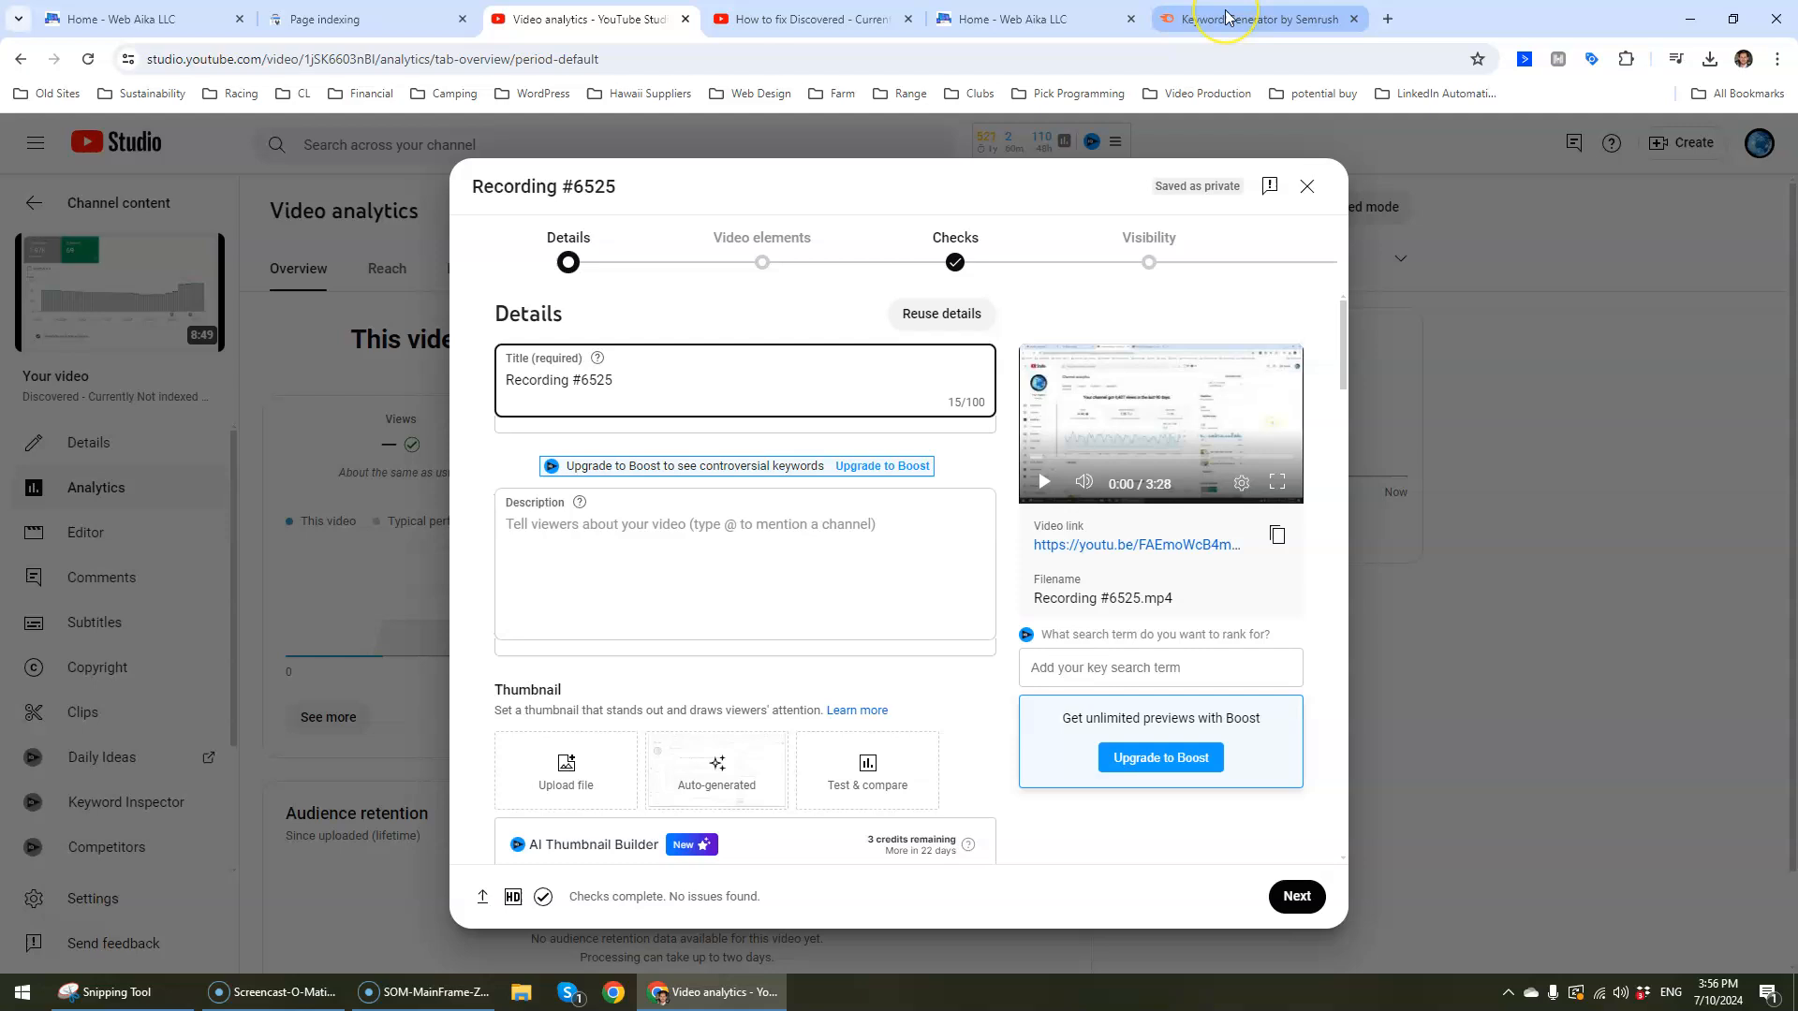
Step: Search Keyword Magic Tool for 'Youtube algorithm', returning 2,625 keywords
left_click(1255, 18)
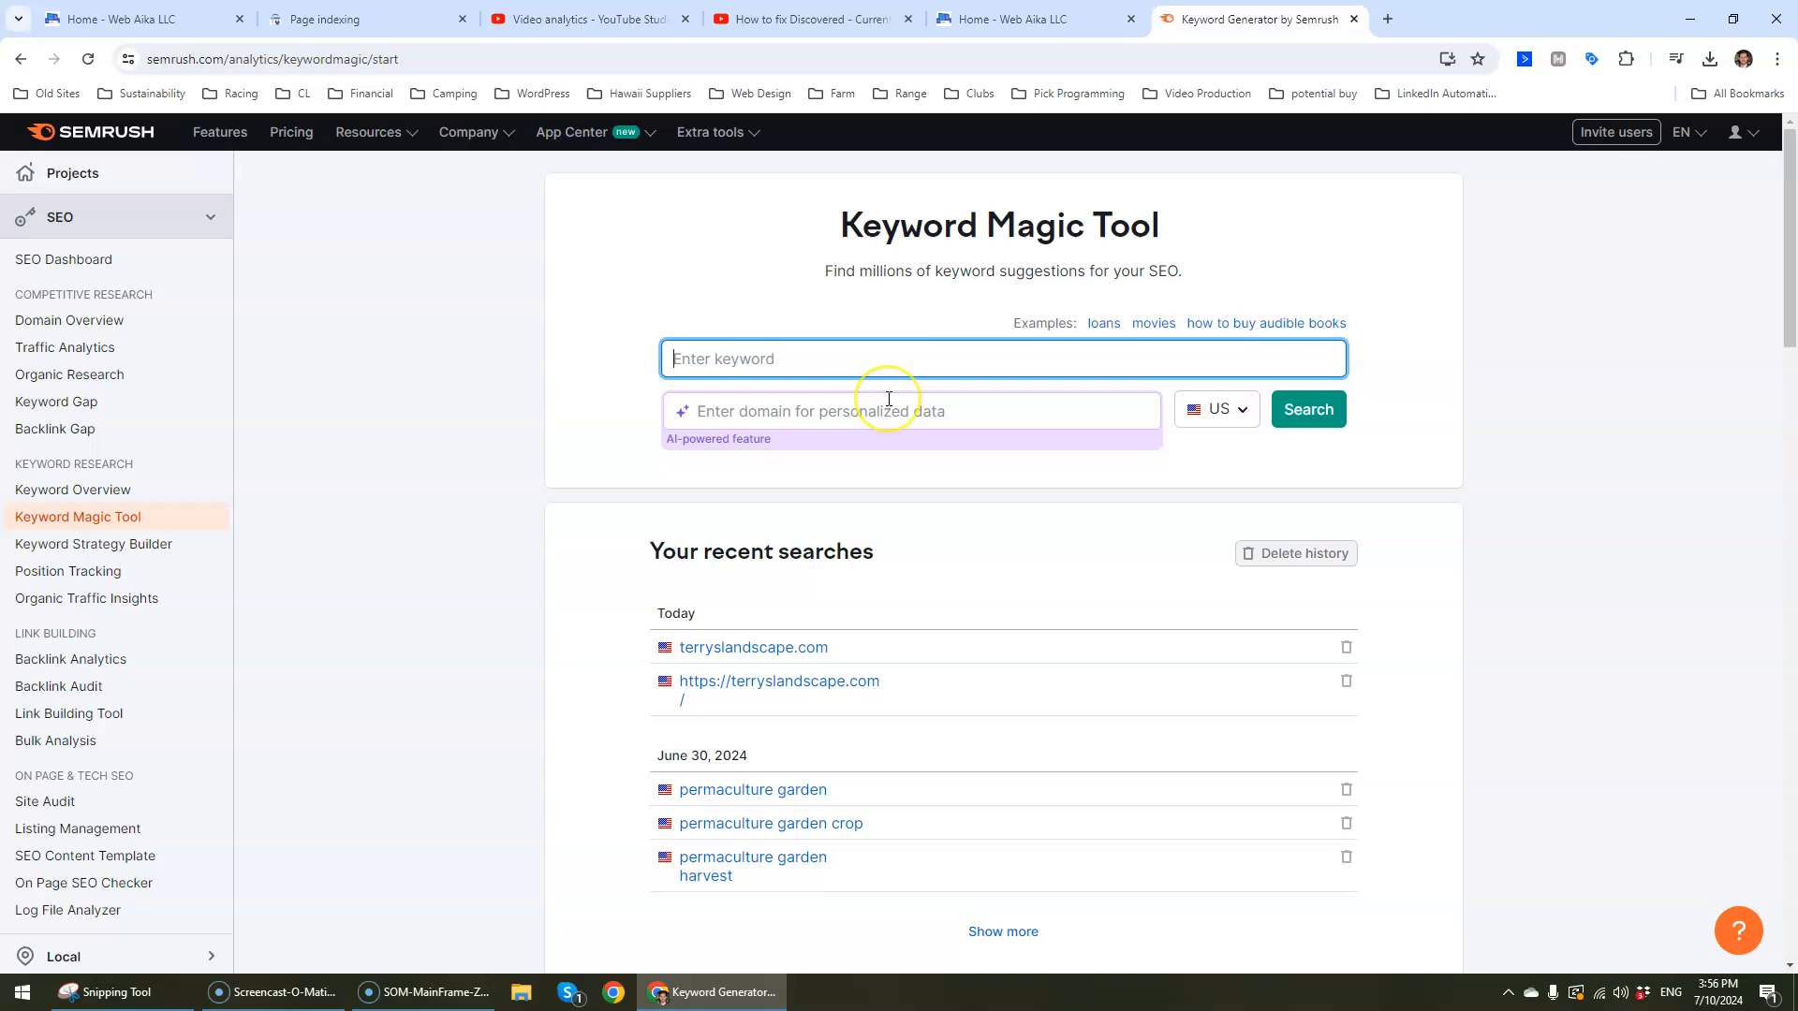
type("Youtub")
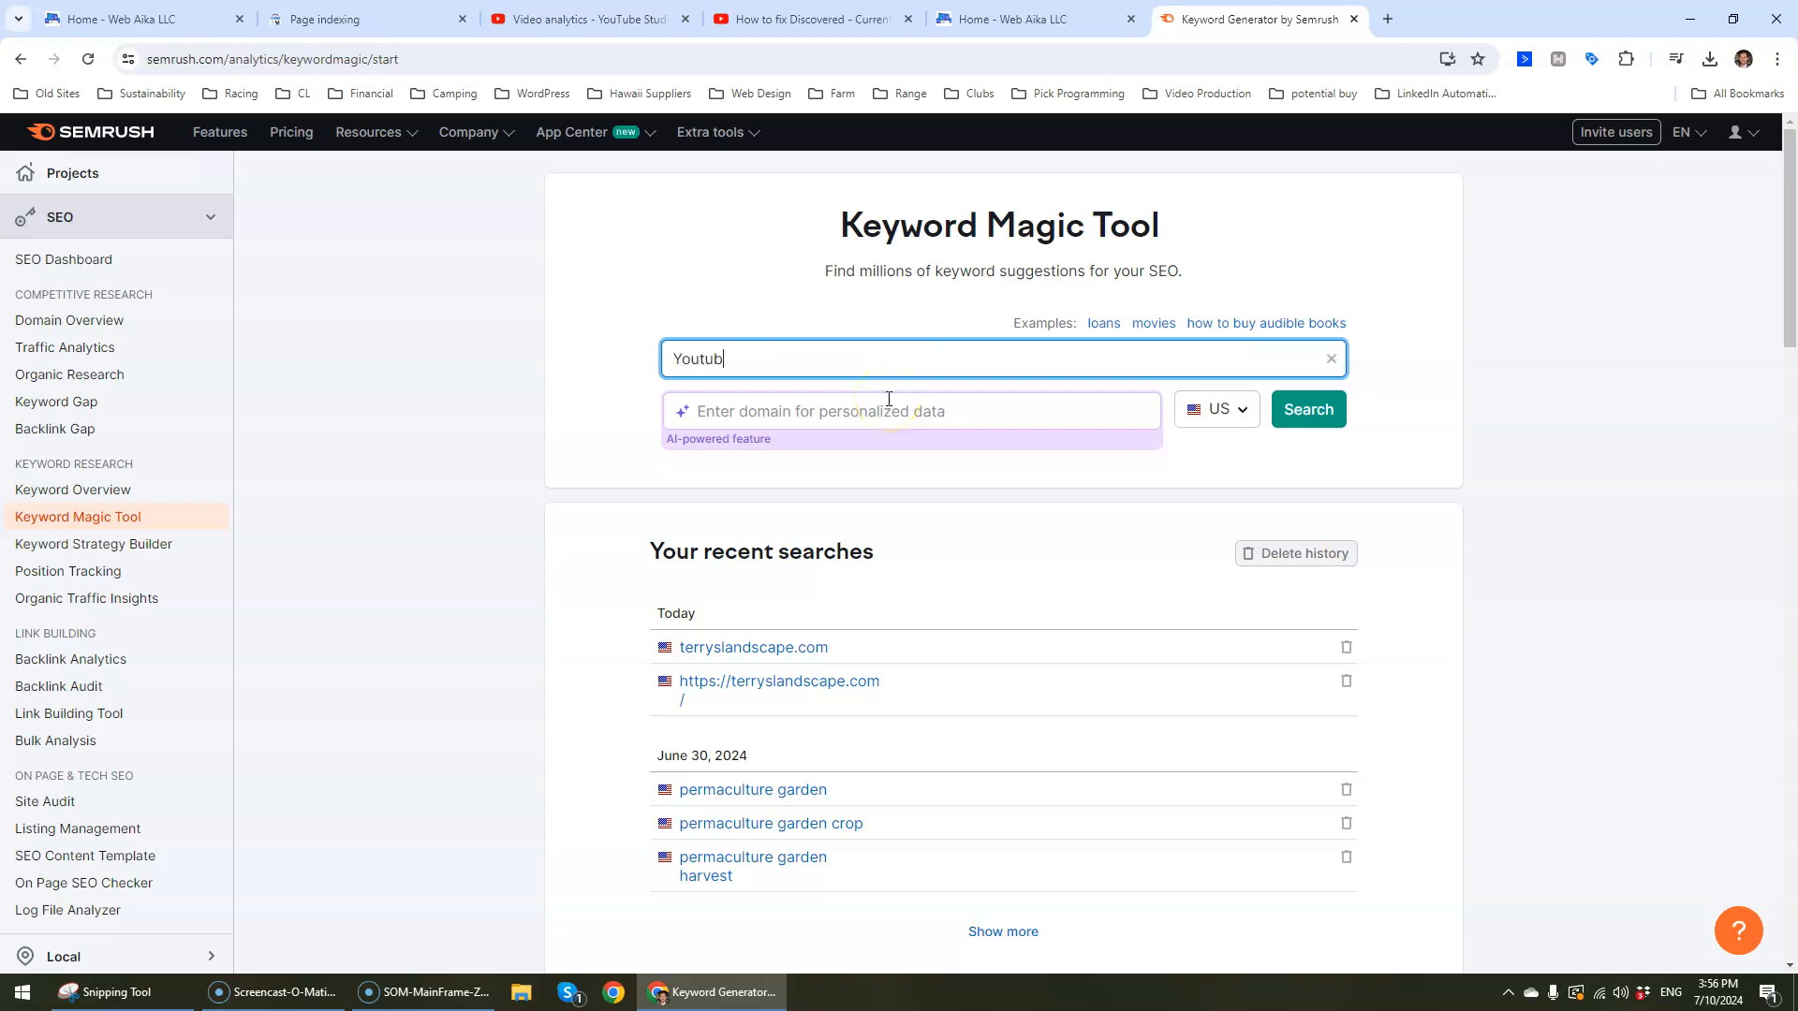
type("e")
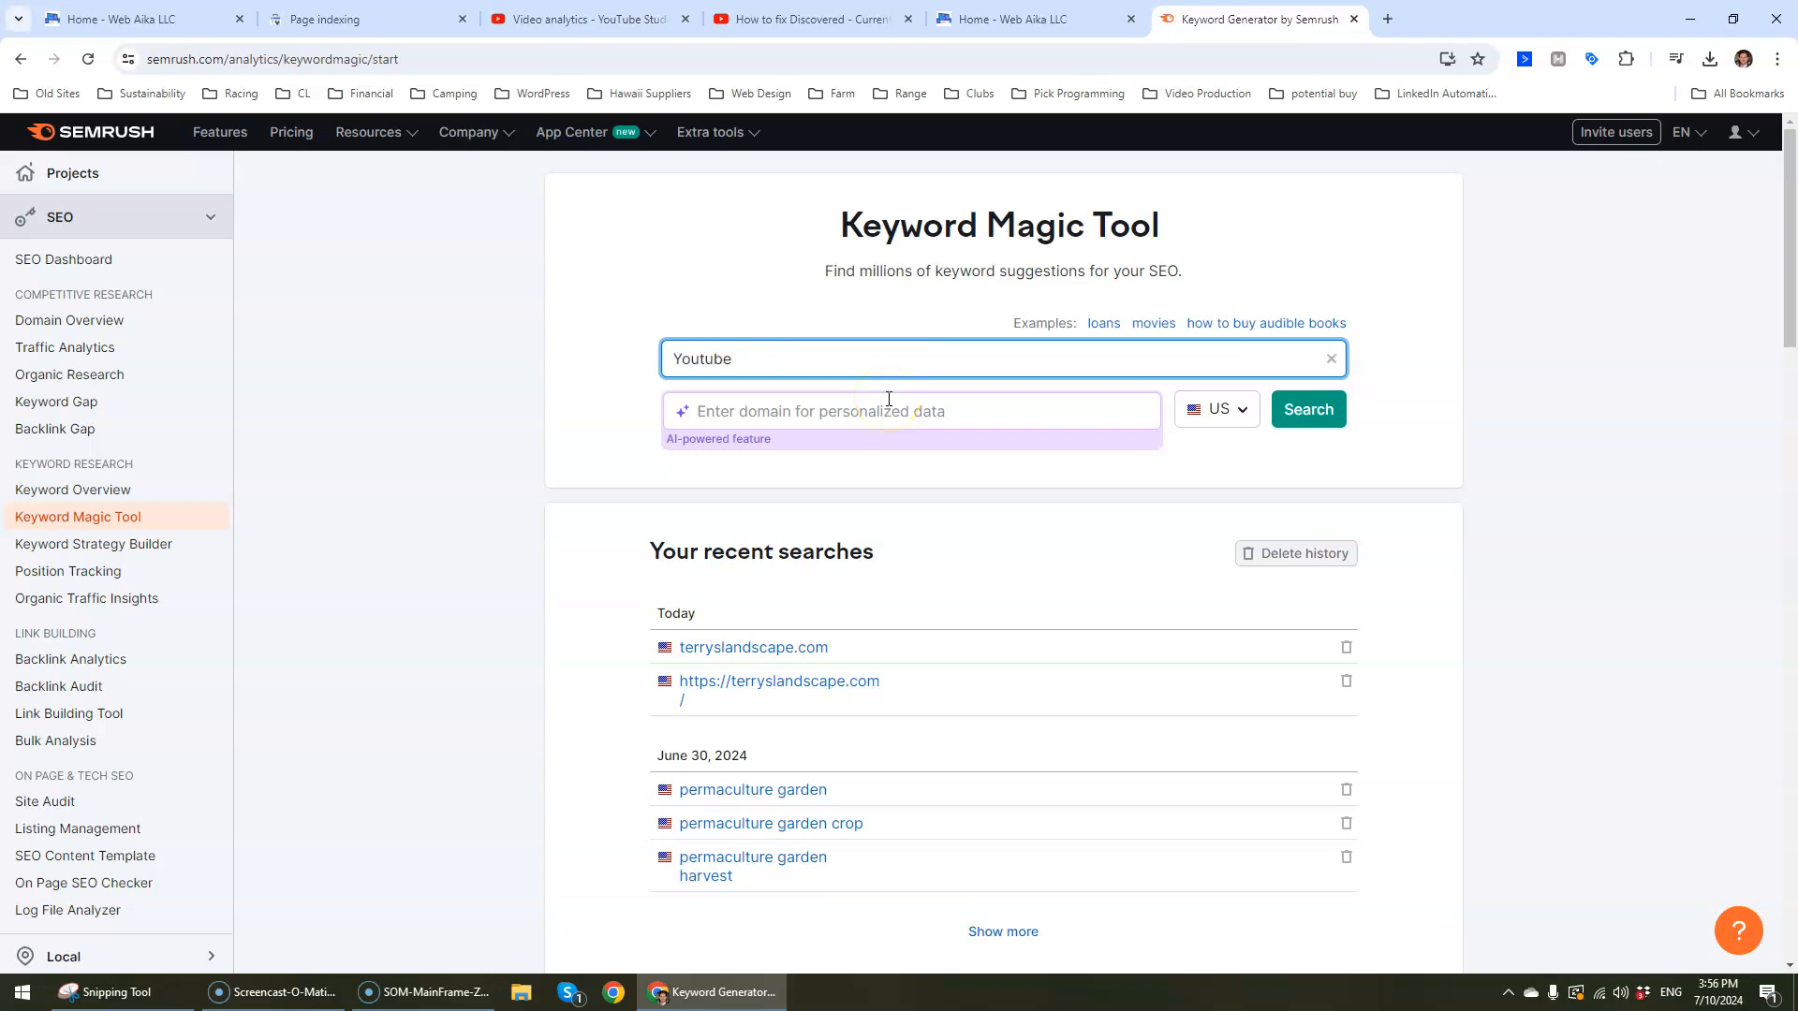
type("algorithm")
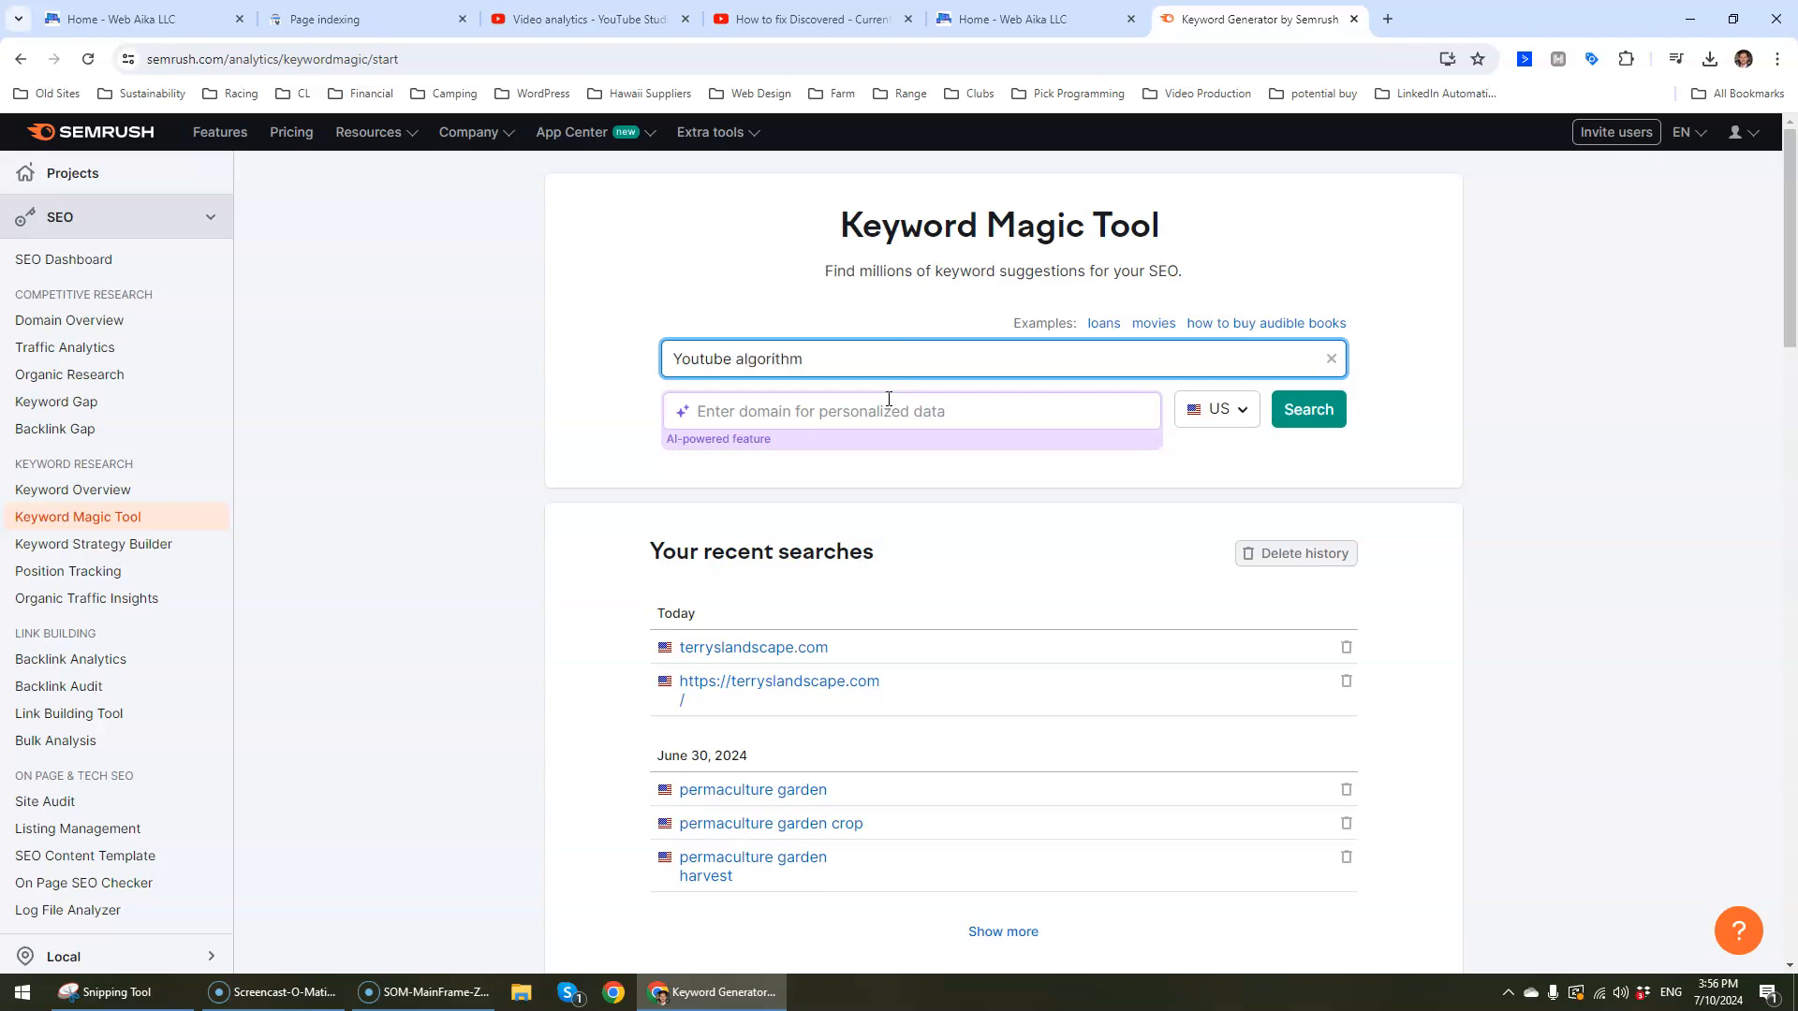
left_click(1308, 409)
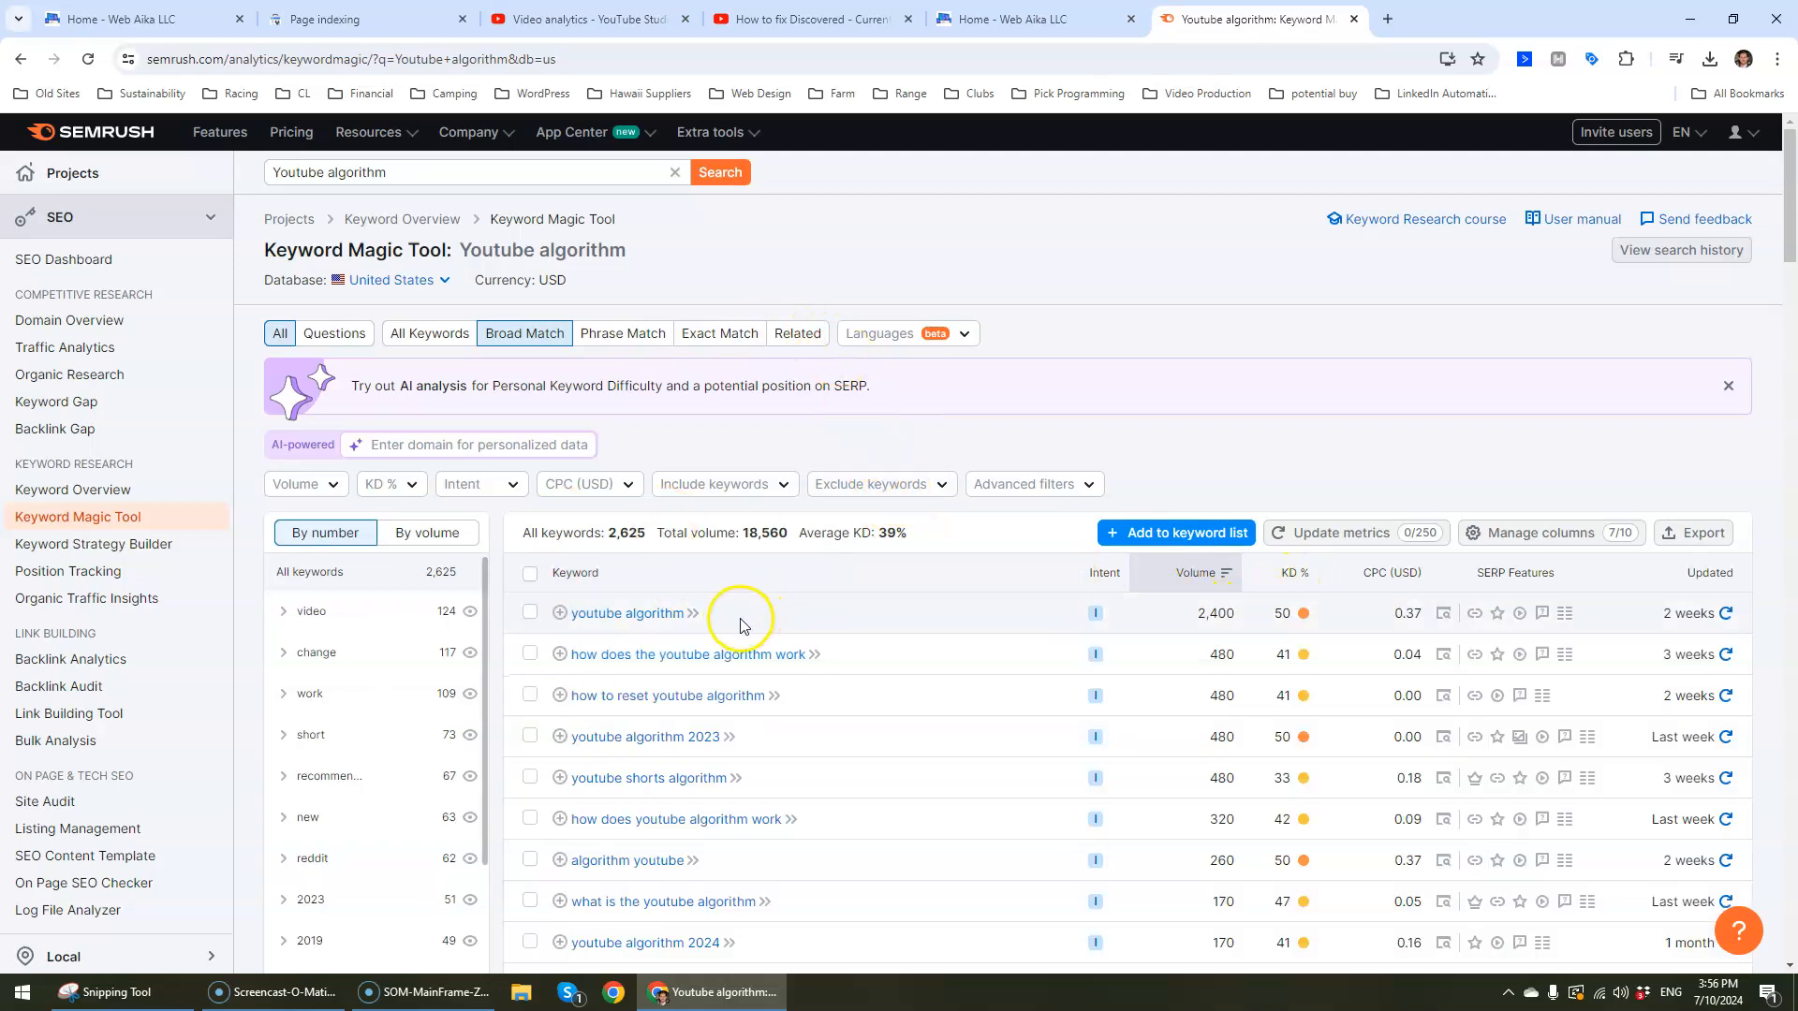
scroll("down", 3)
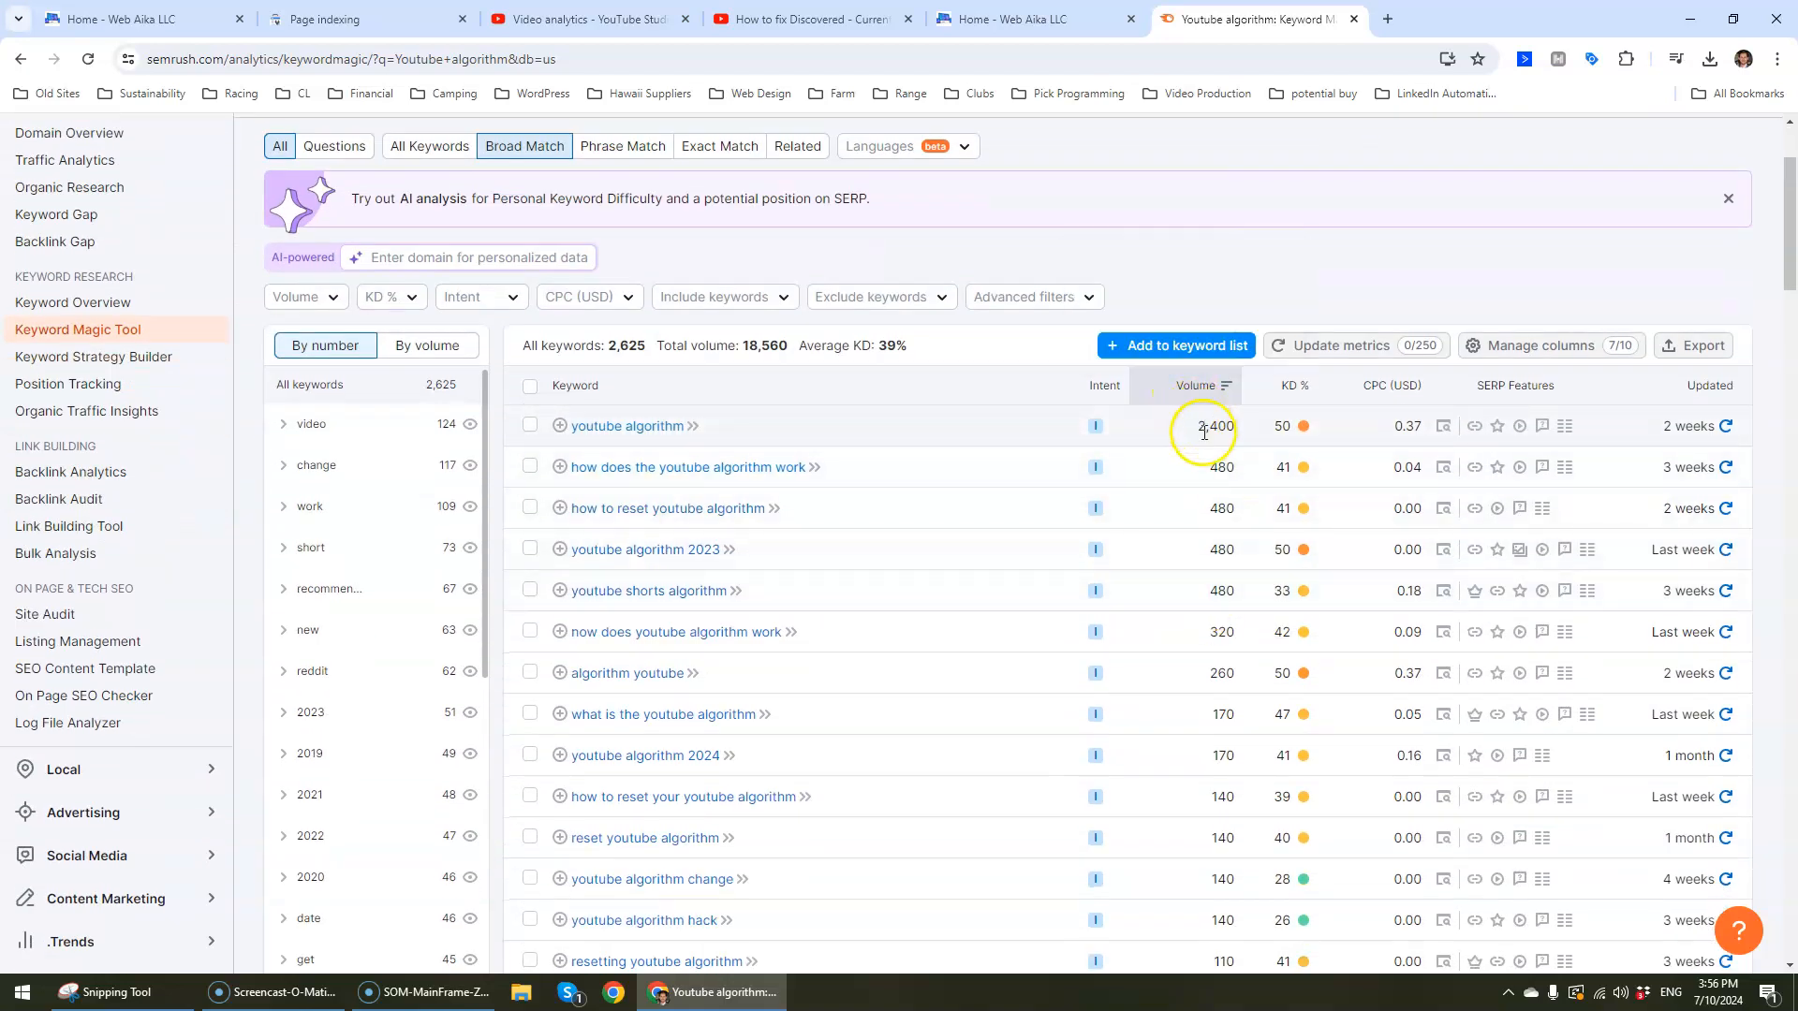
mouse_move(1160, 472)
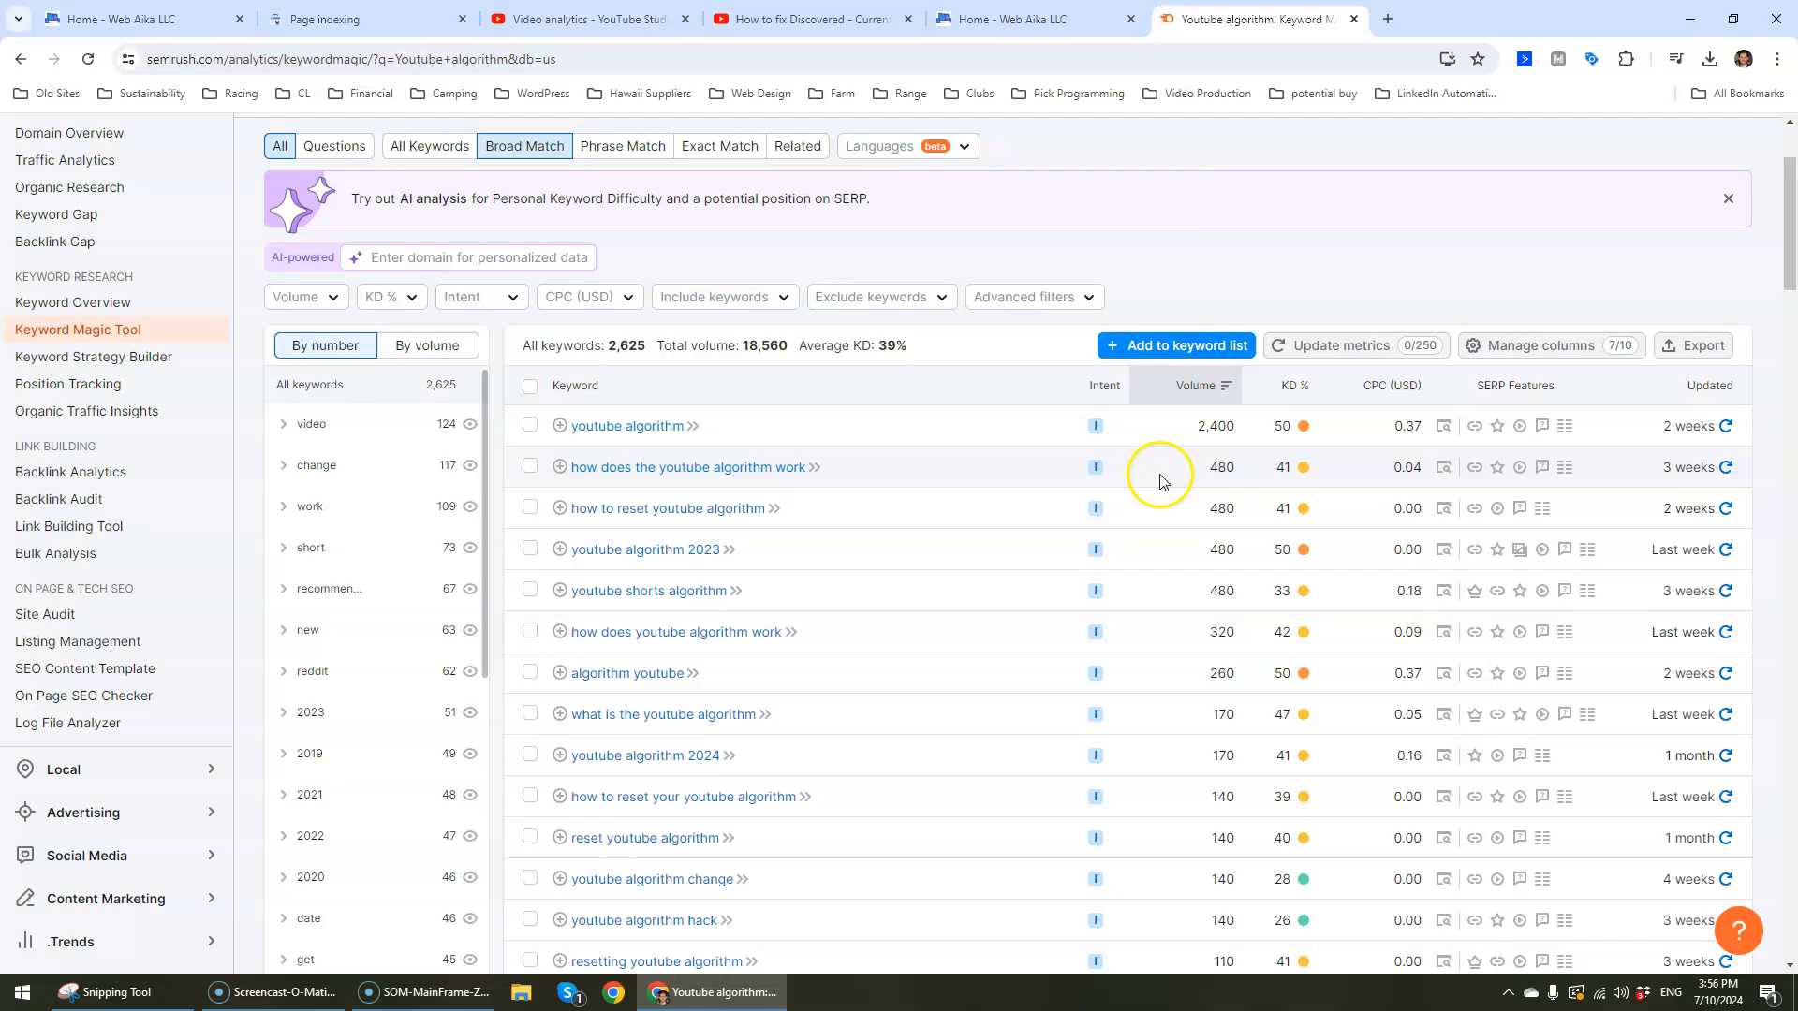
mouse_move(1306, 426)
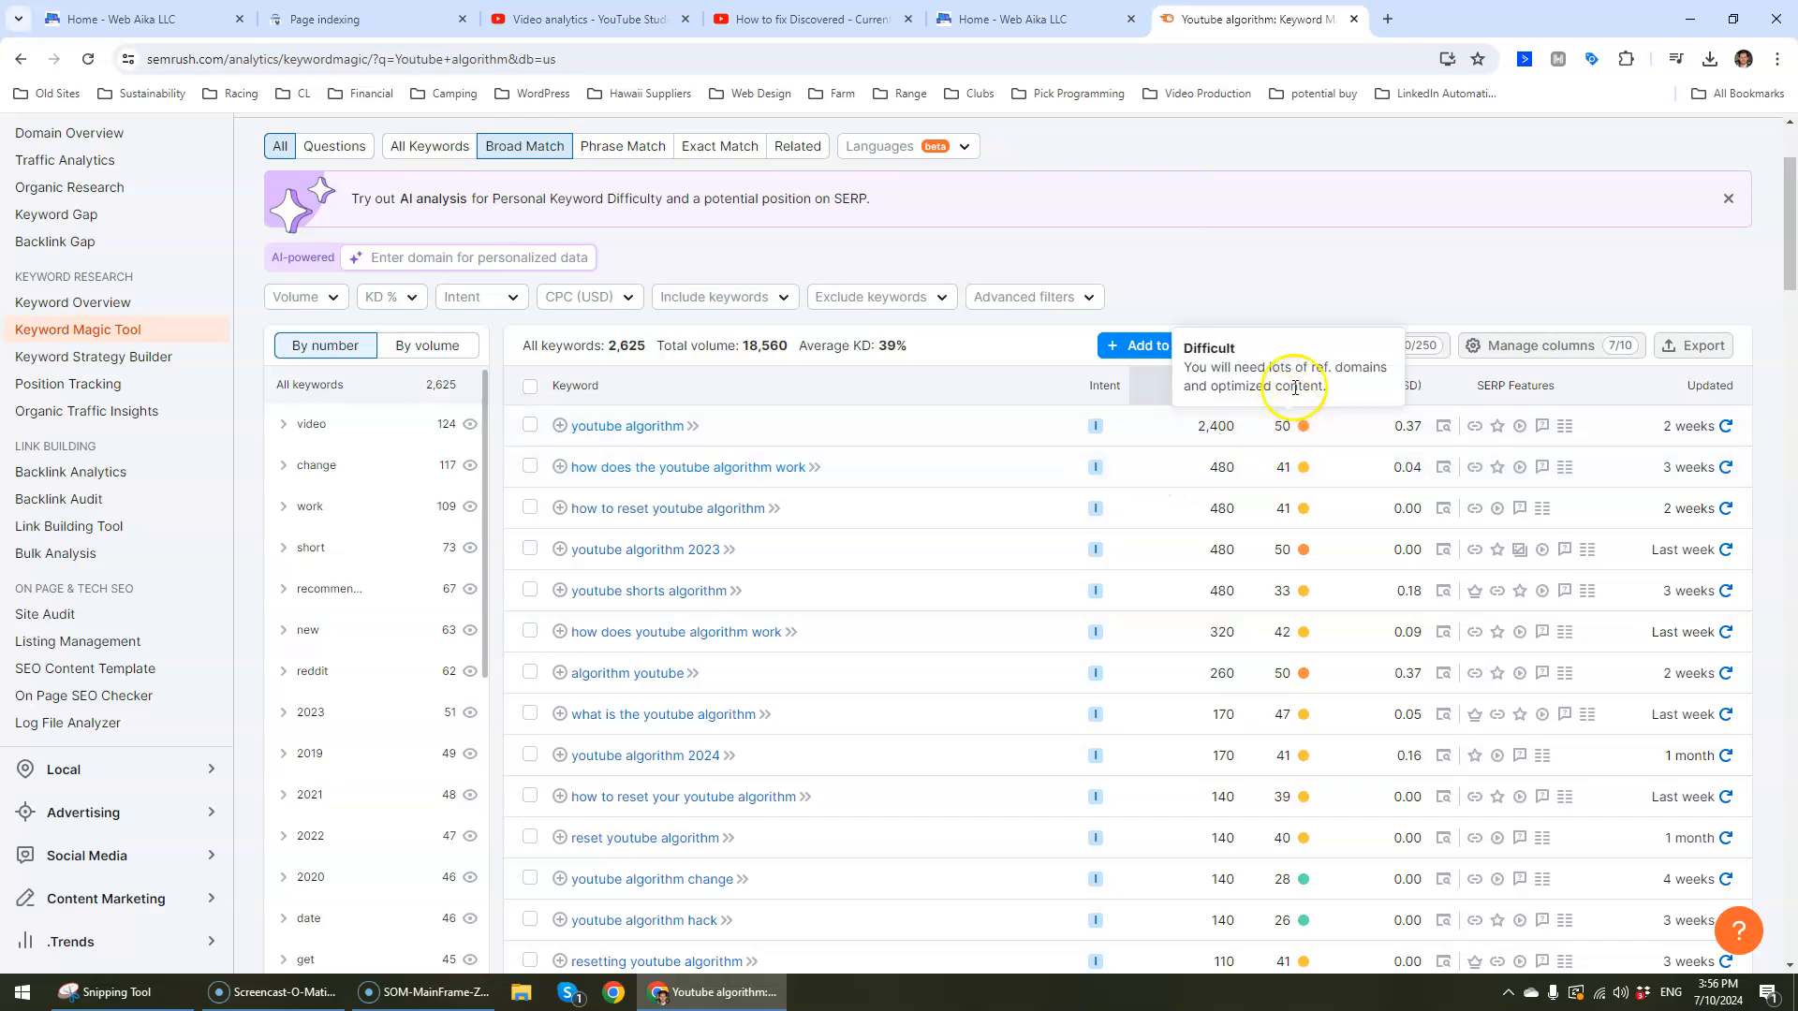
scroll("down", 3)
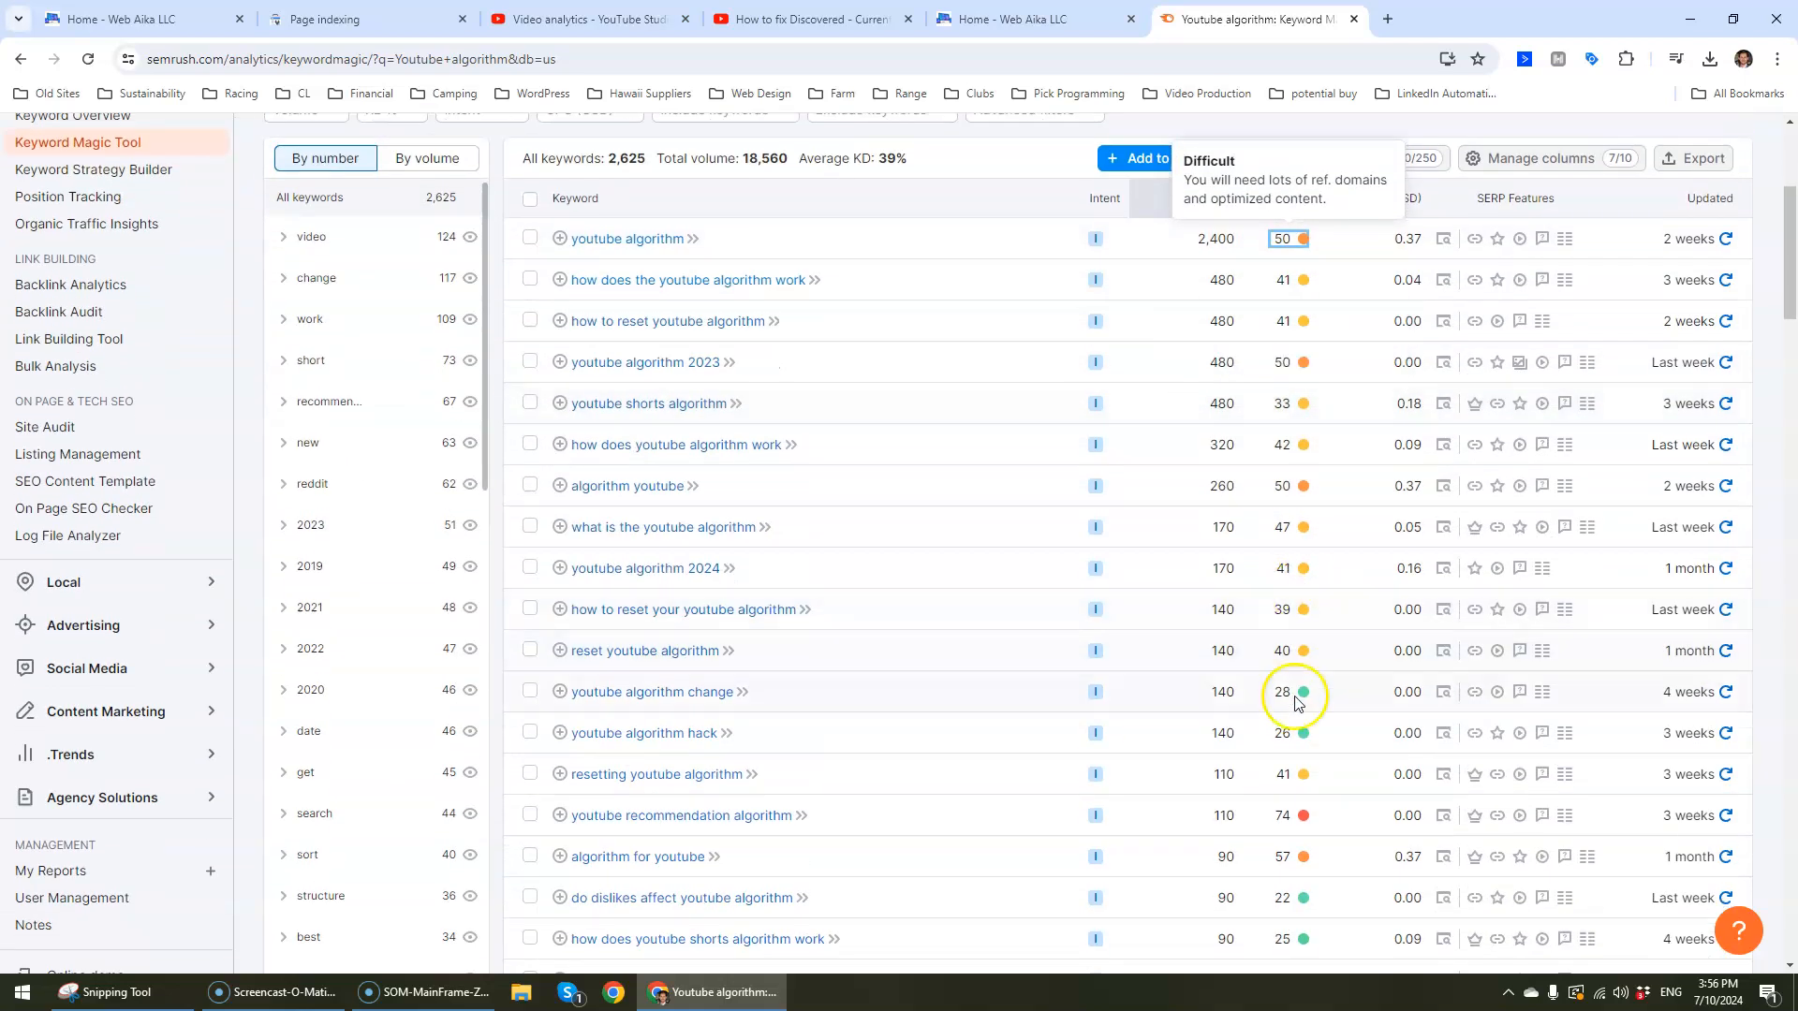
mouse_move(1233, 688)
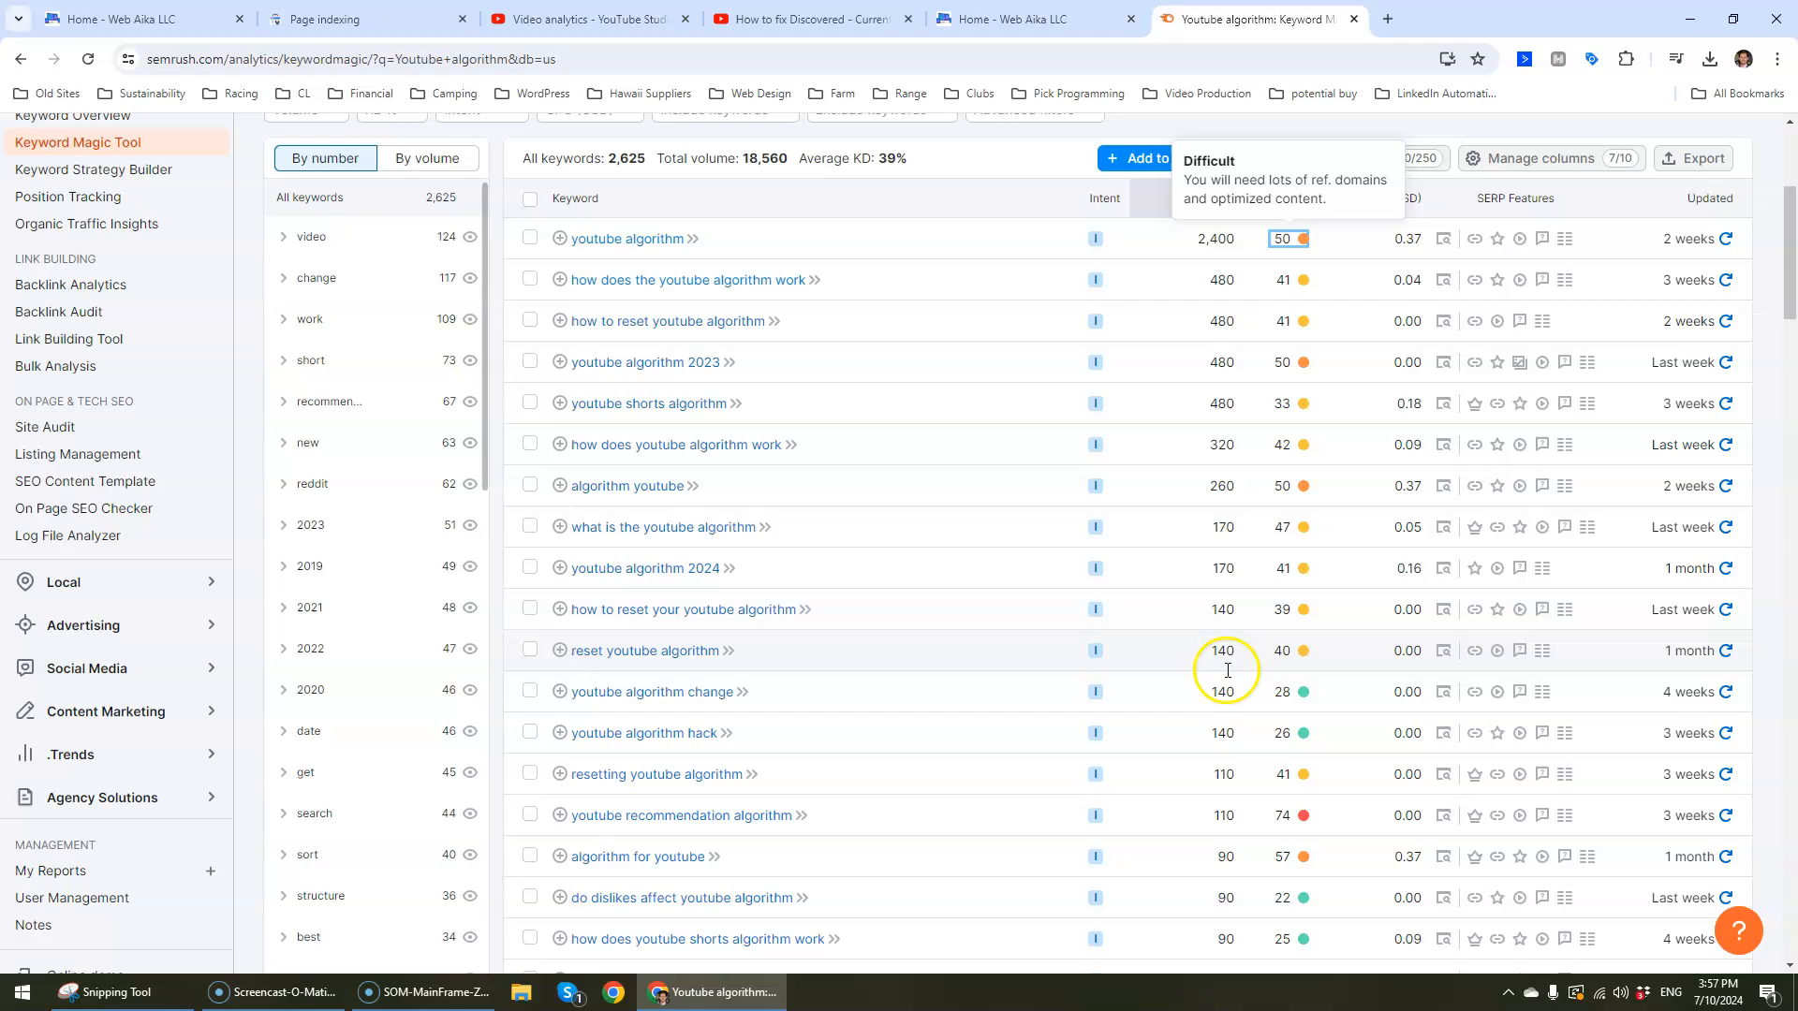
scroll("up", 3)
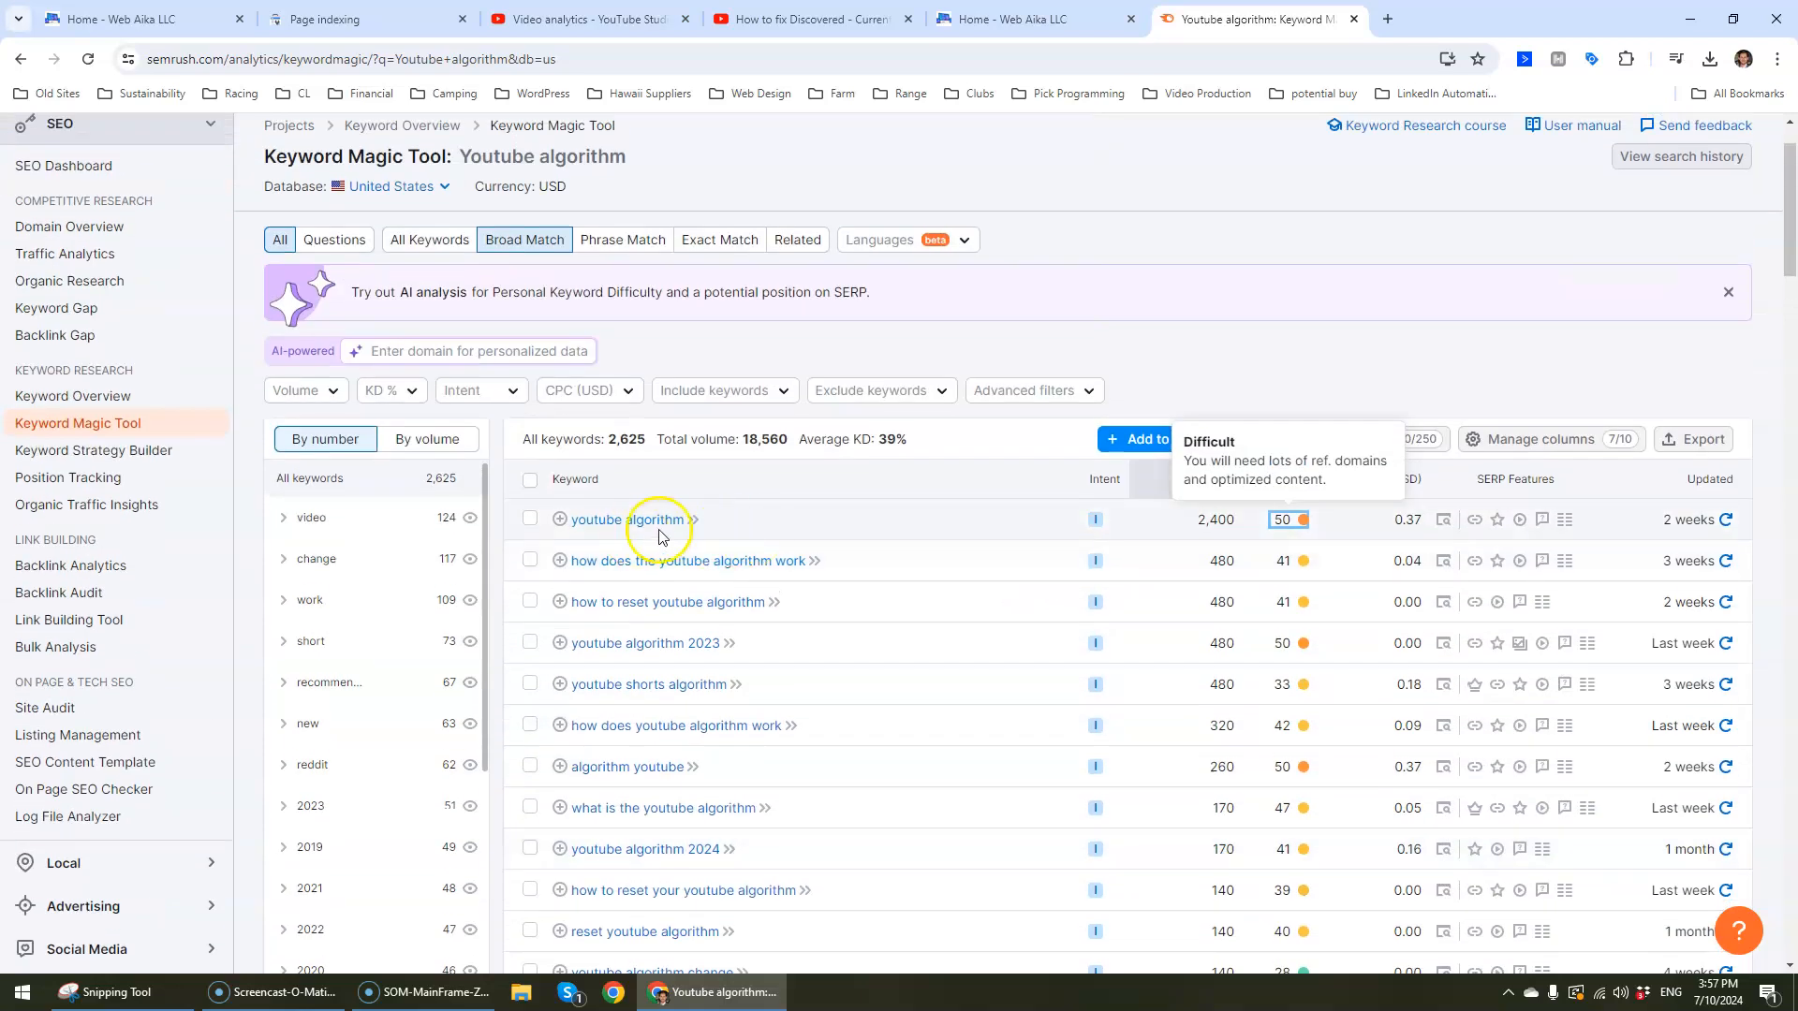
mouse_move(653, 524)
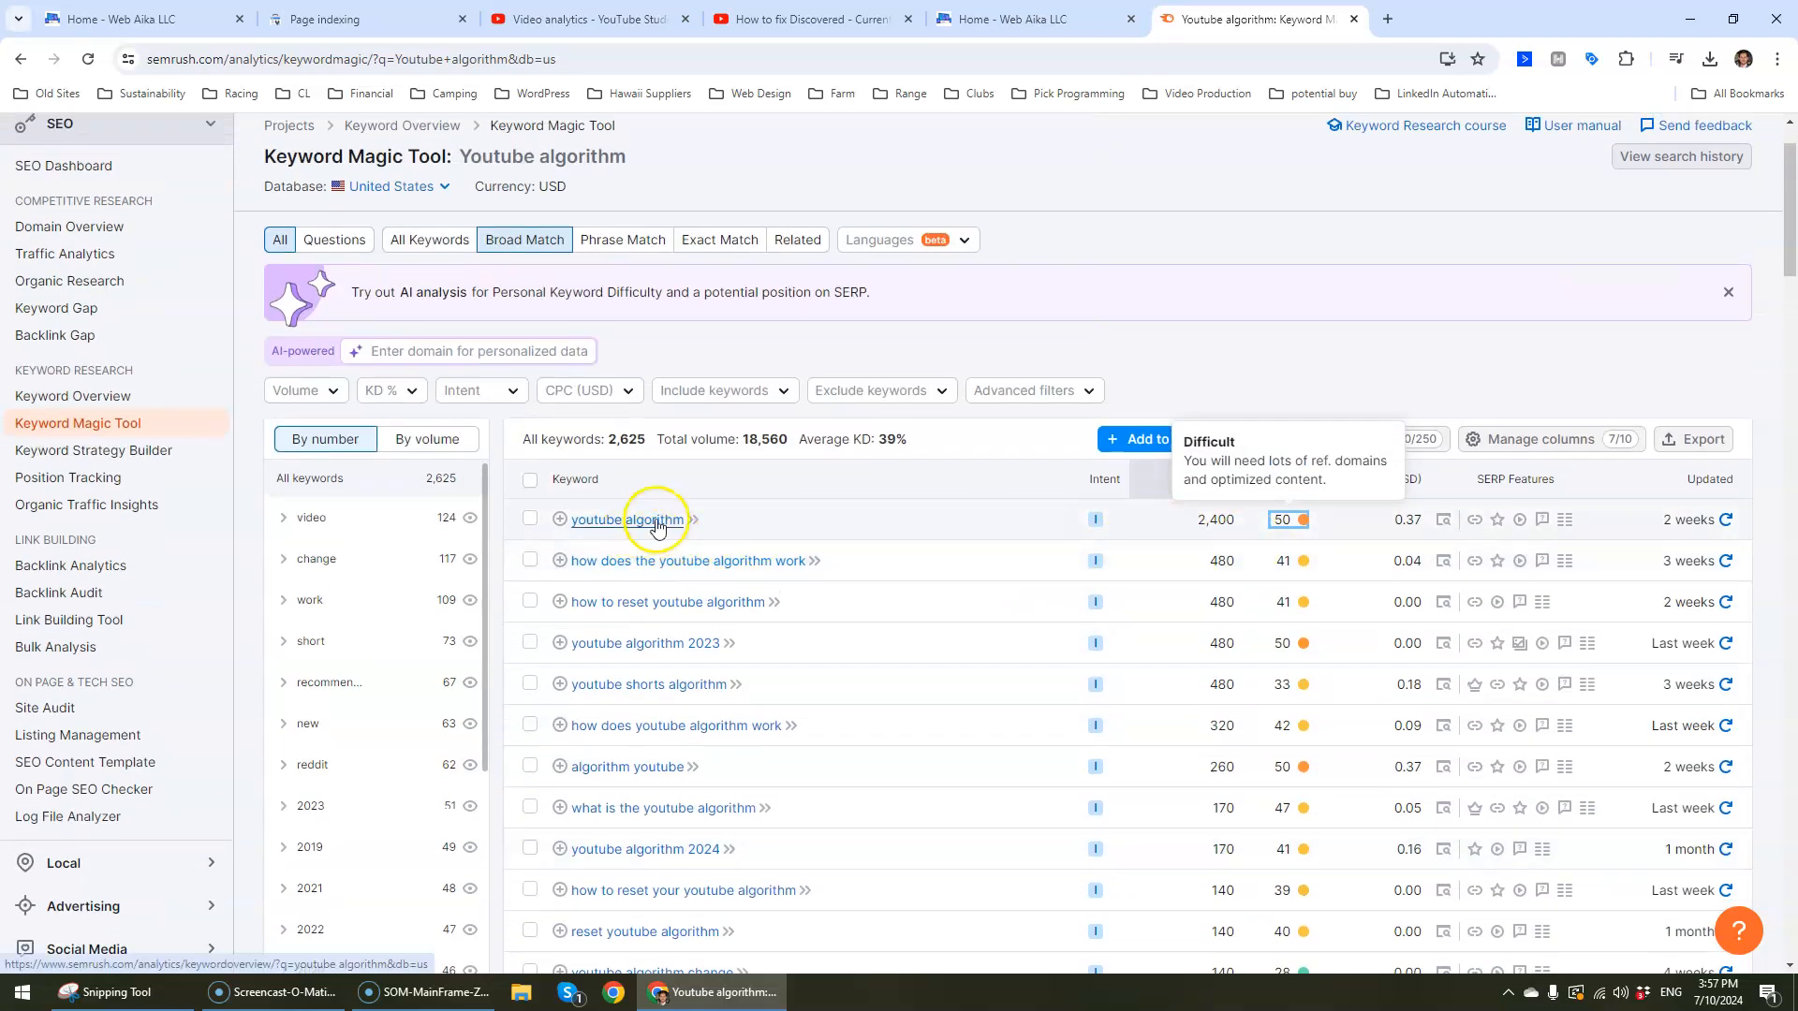
scroll("down", 3)
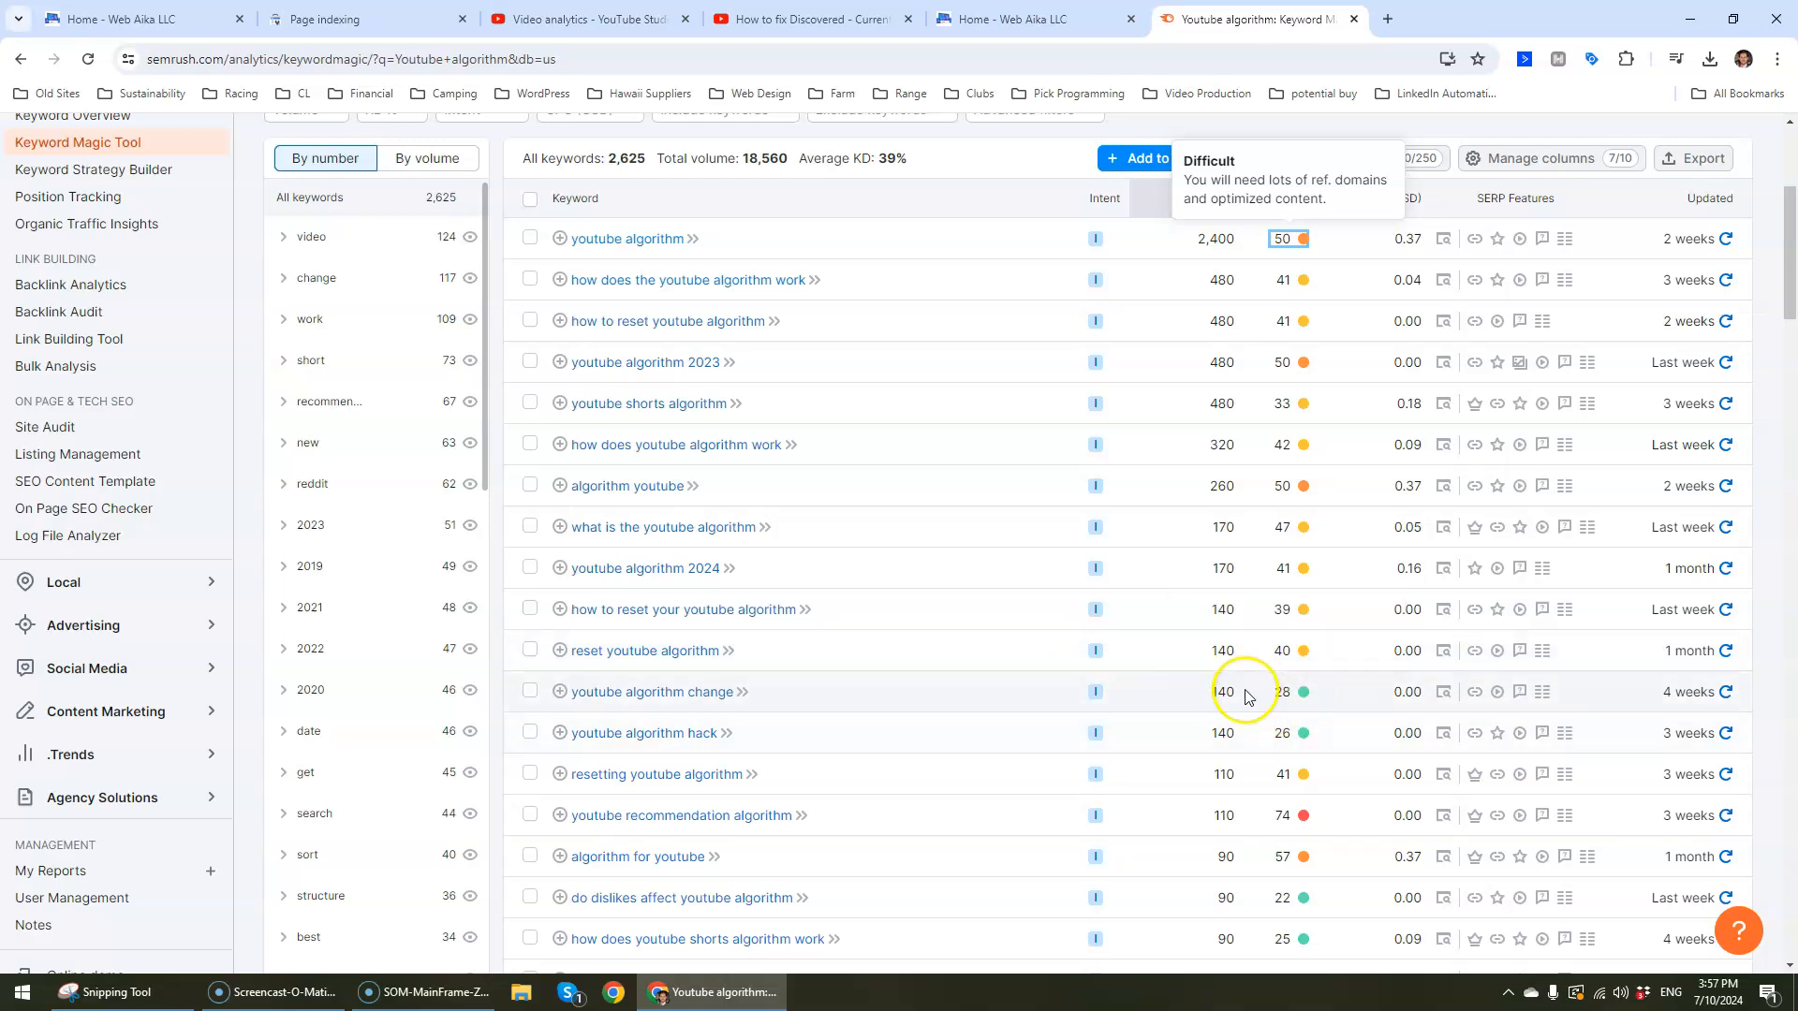
mouse_move(601, 714)
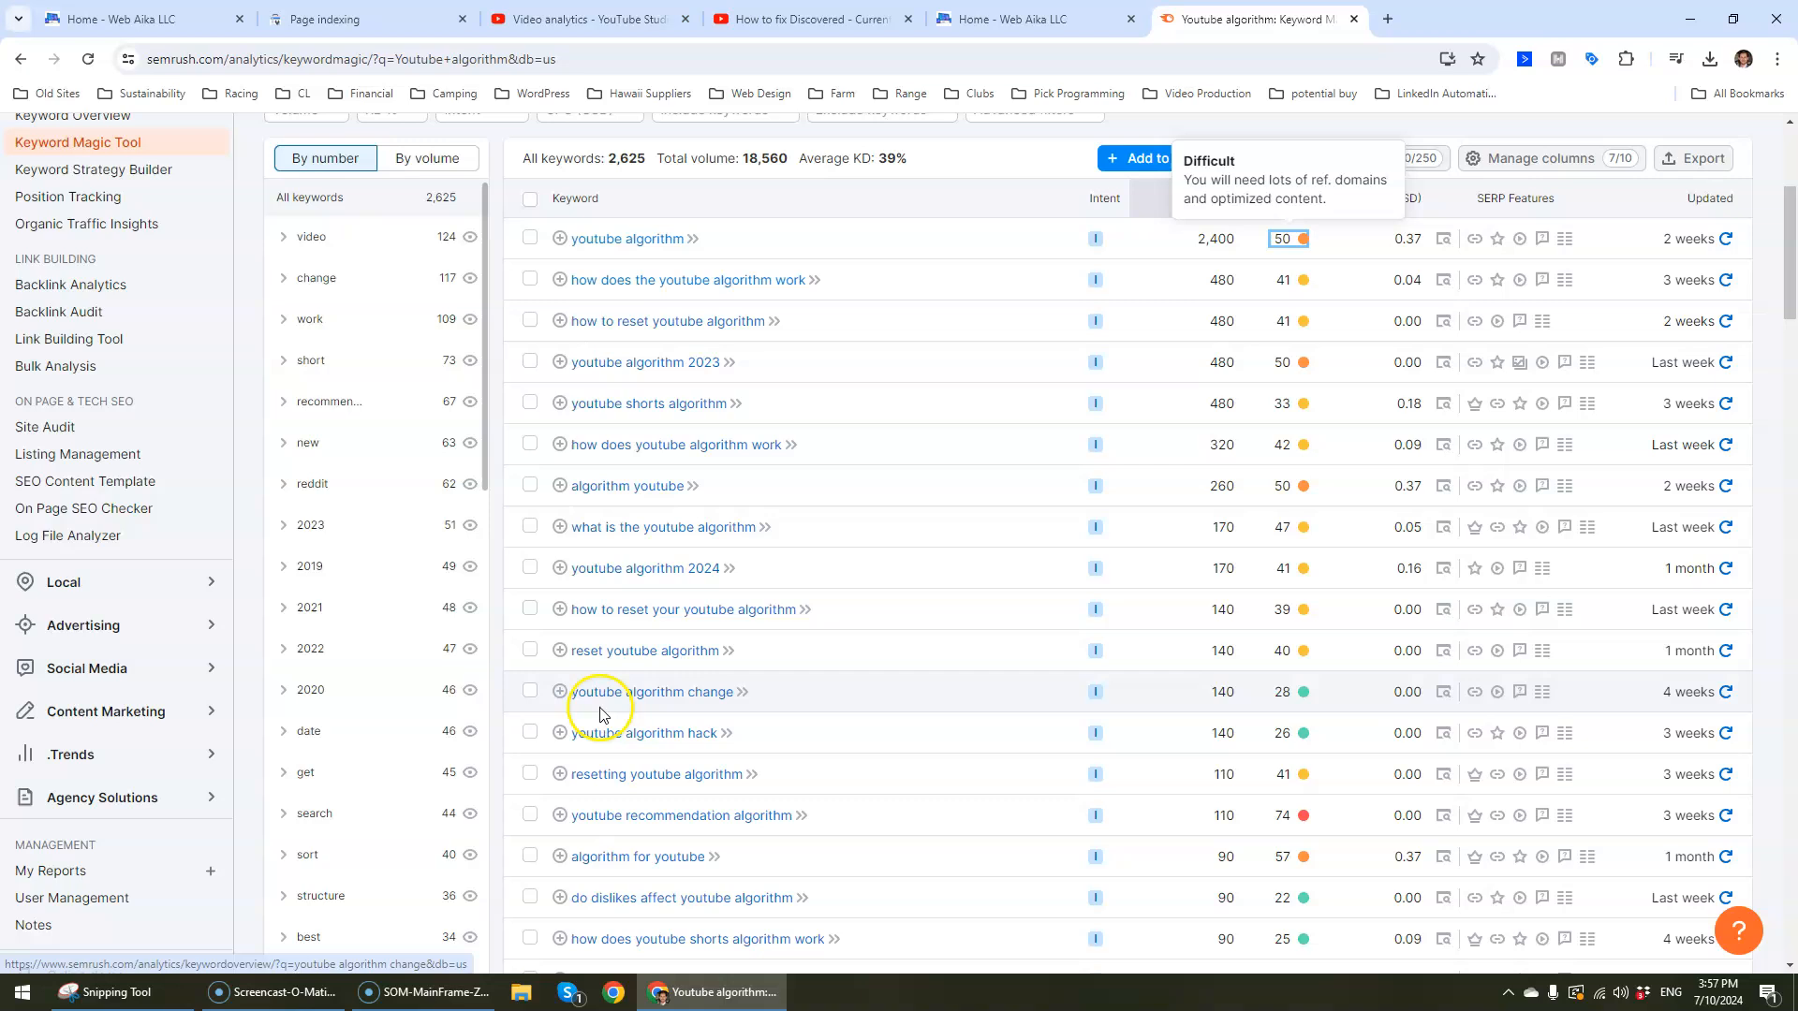
mouse_move(1178, 705)
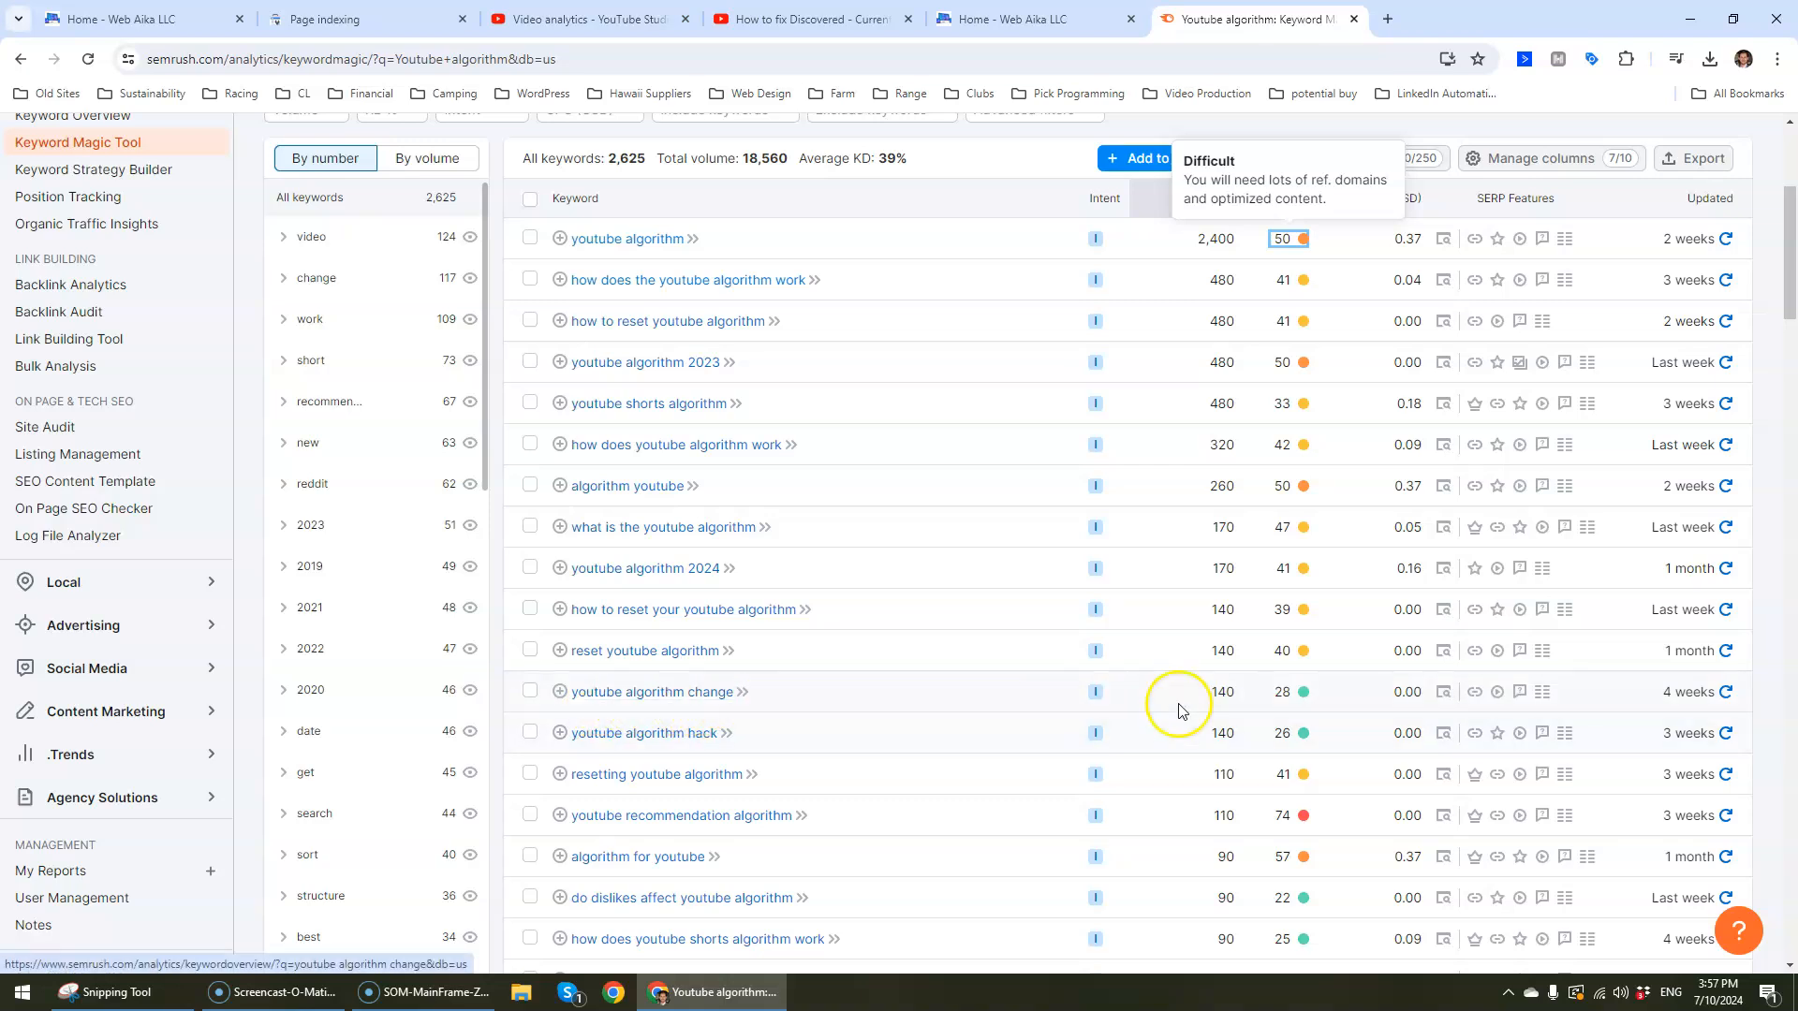
mouse_move(712, 733)
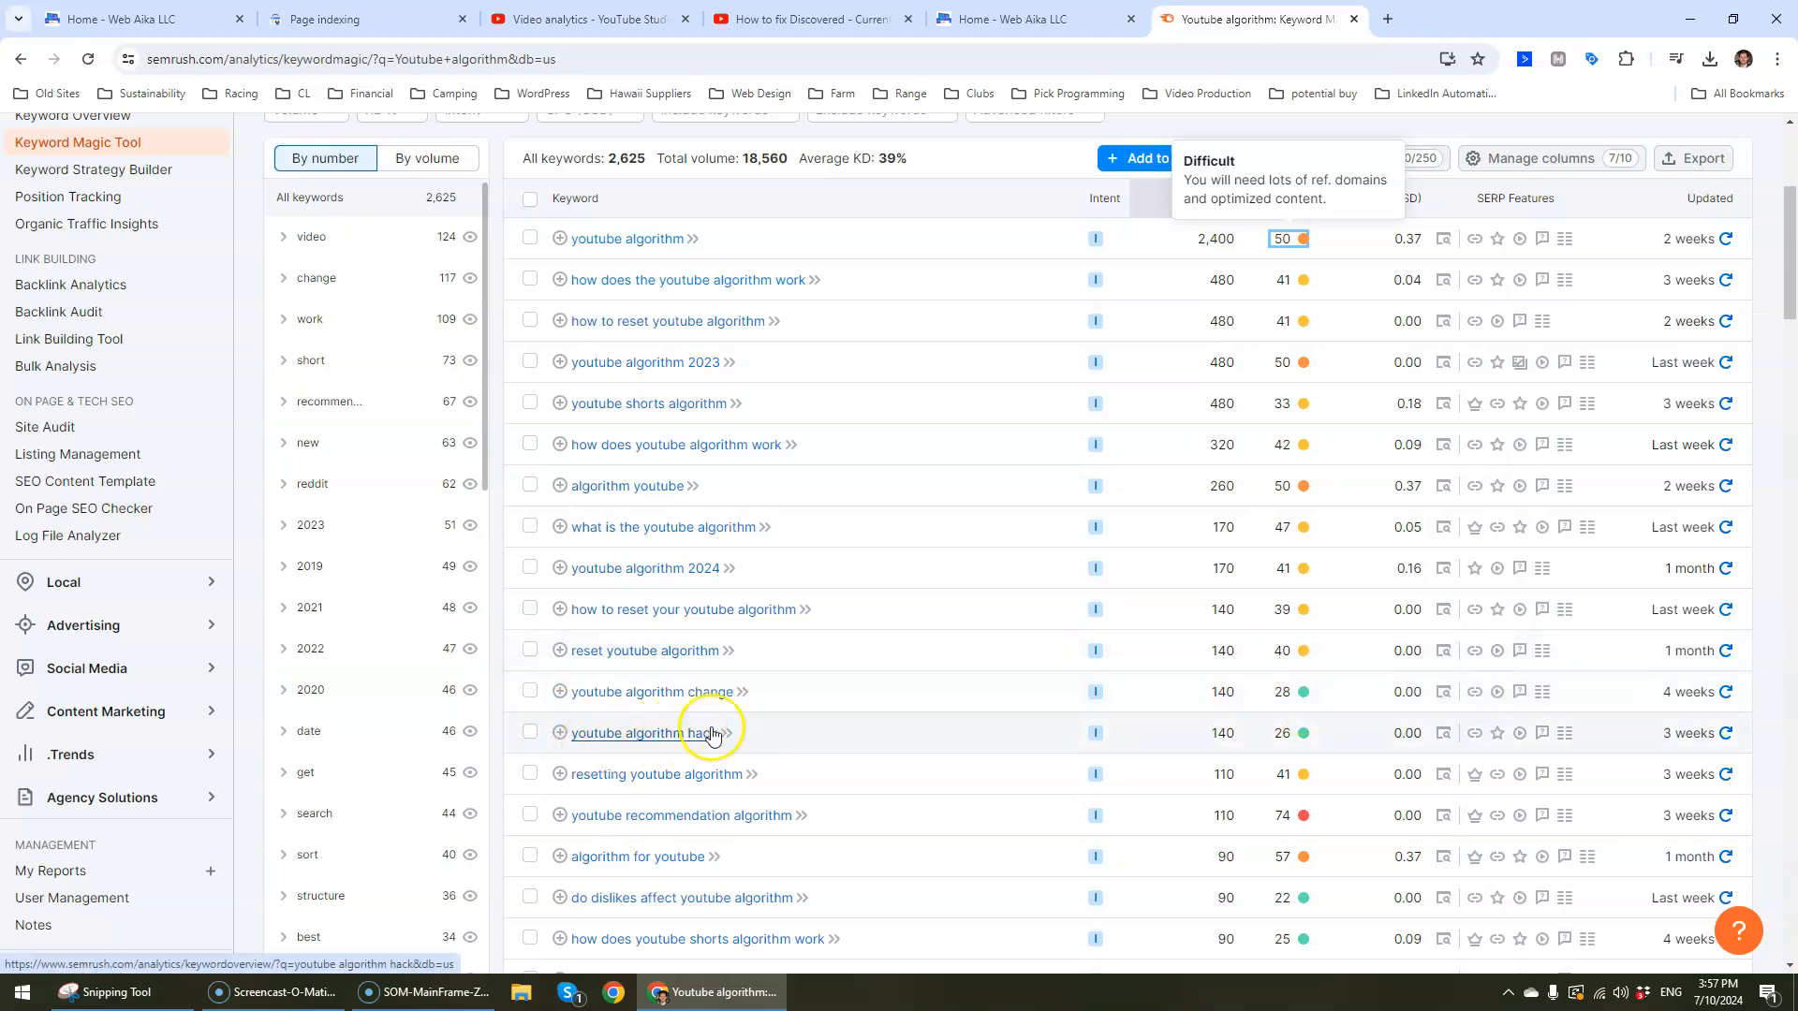
mouse_move(756, 731)
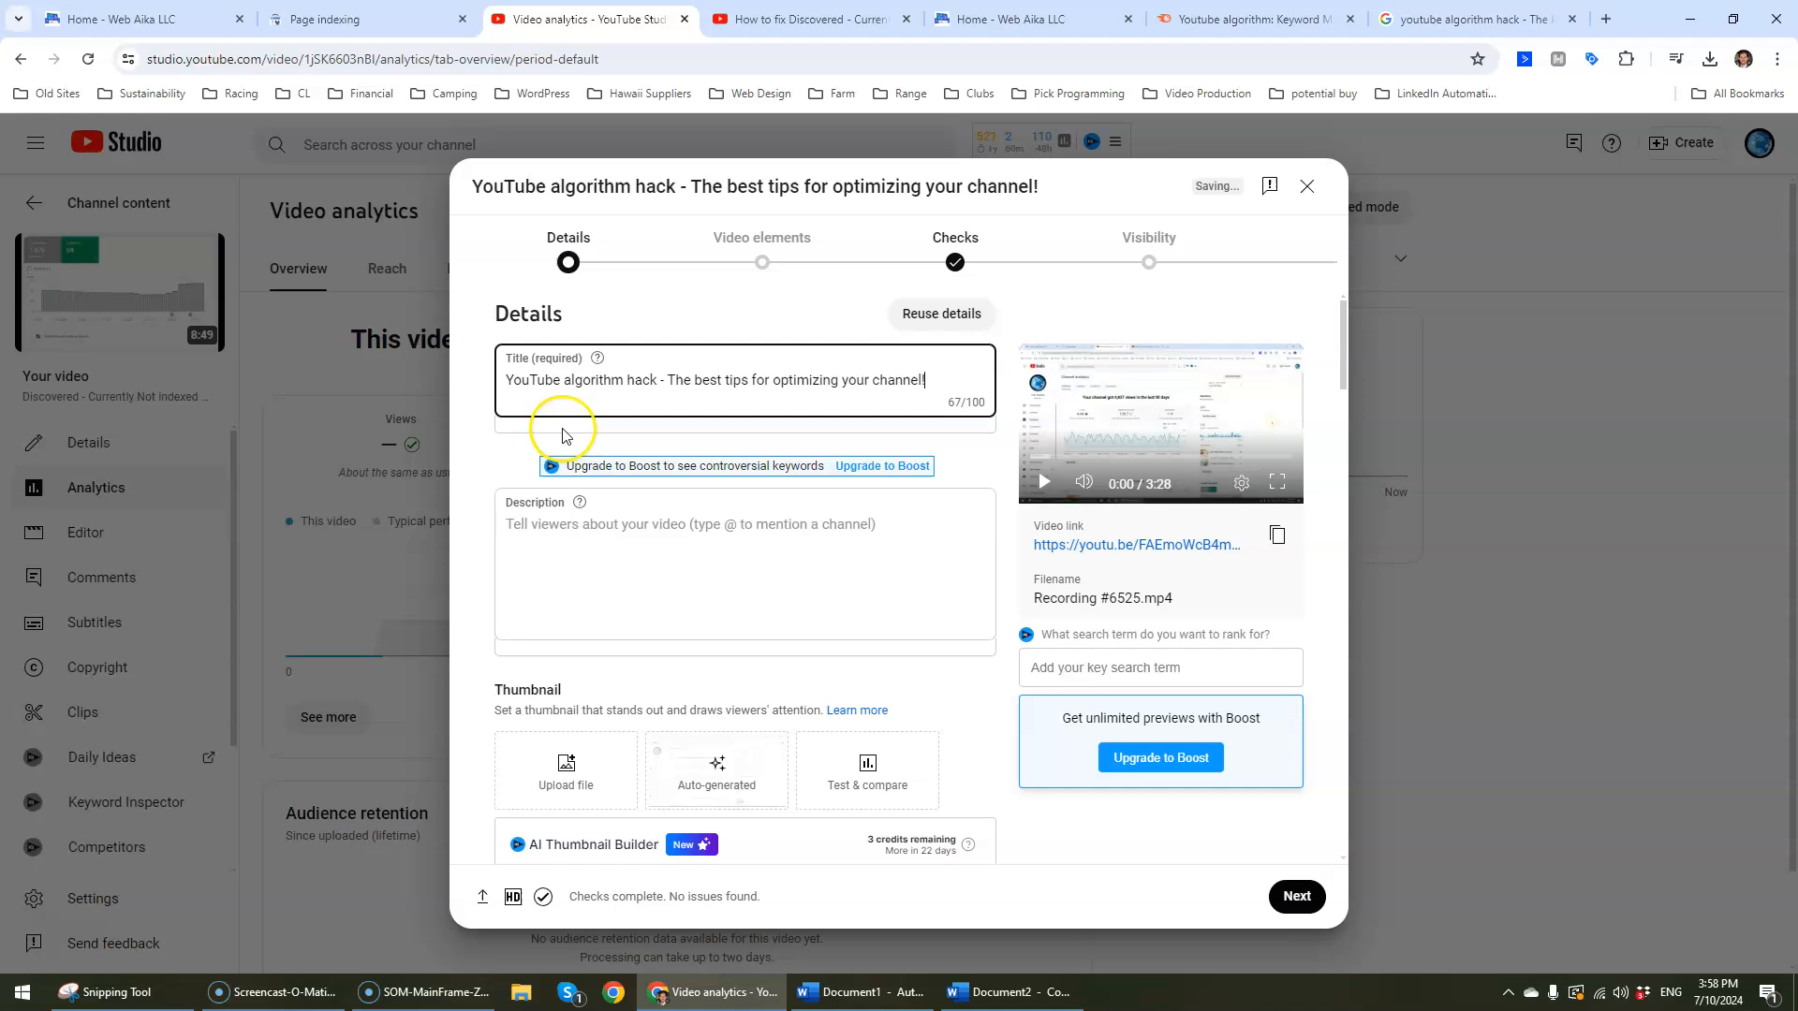
mouse_move(527, 373)
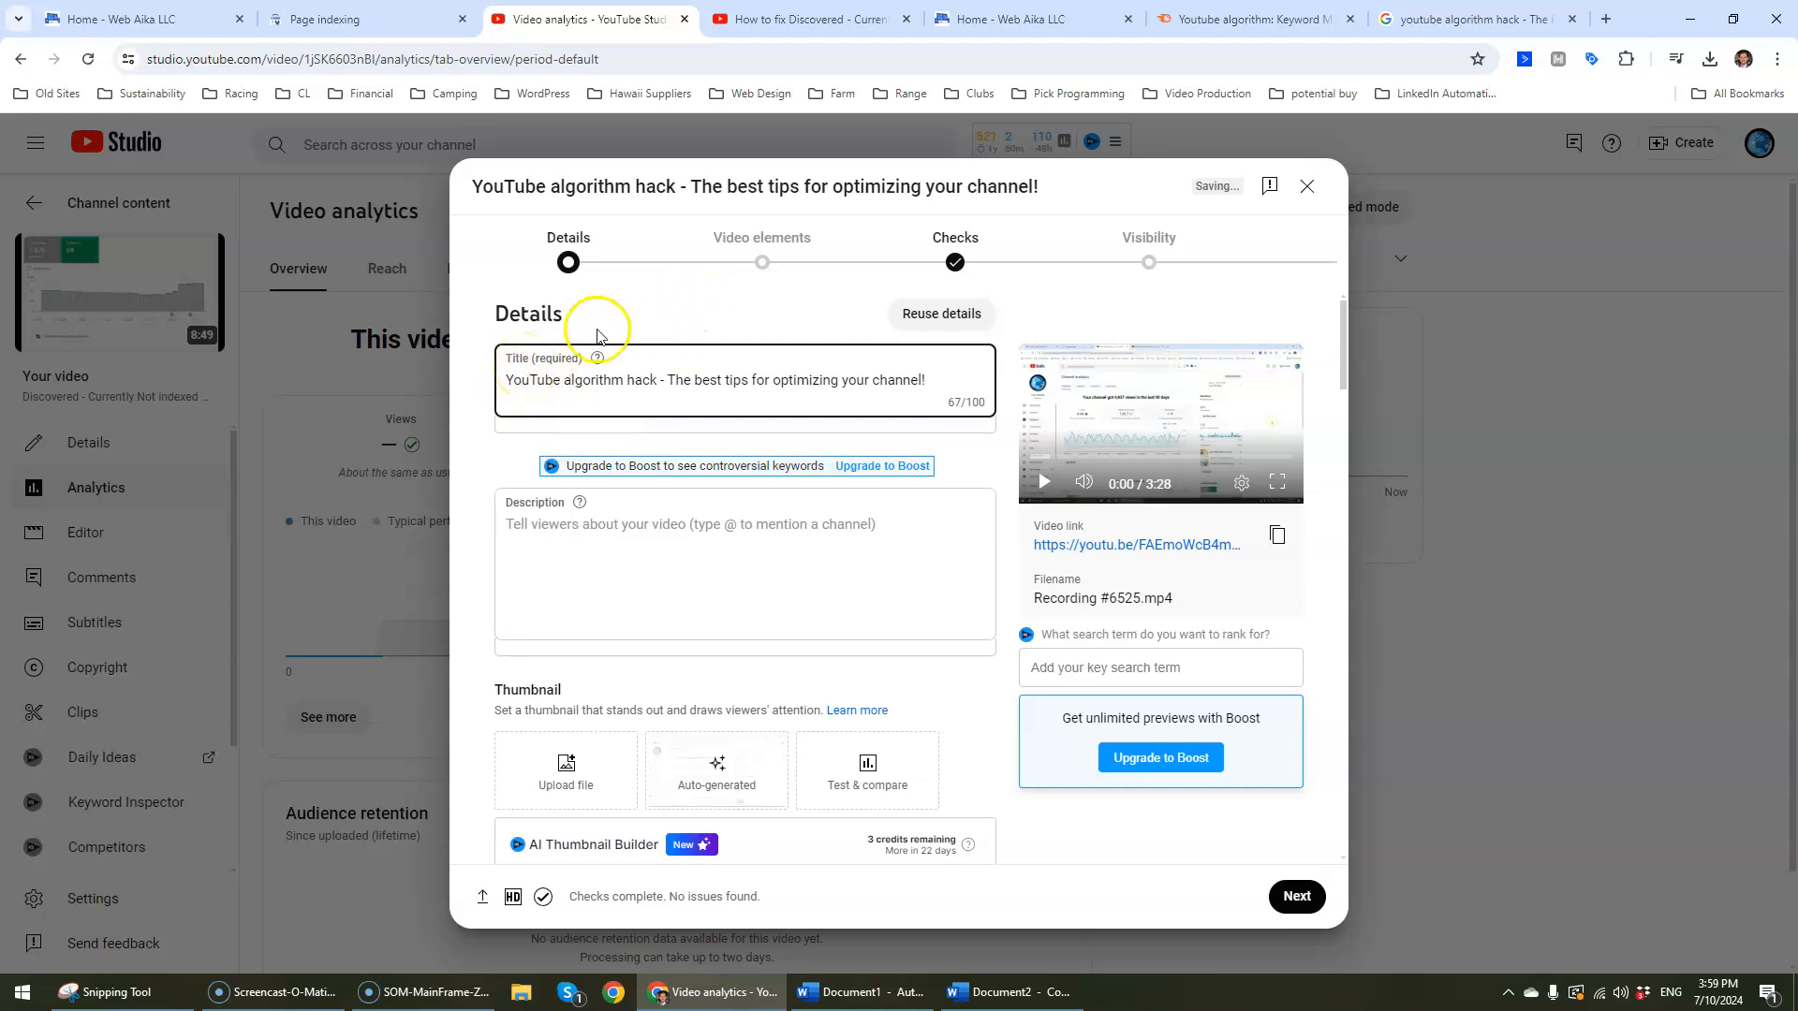
Step: Enter the new title 'YouTube algorithm hack - The best tips…' and search Google for 'ai text'
double_click(777, 377)
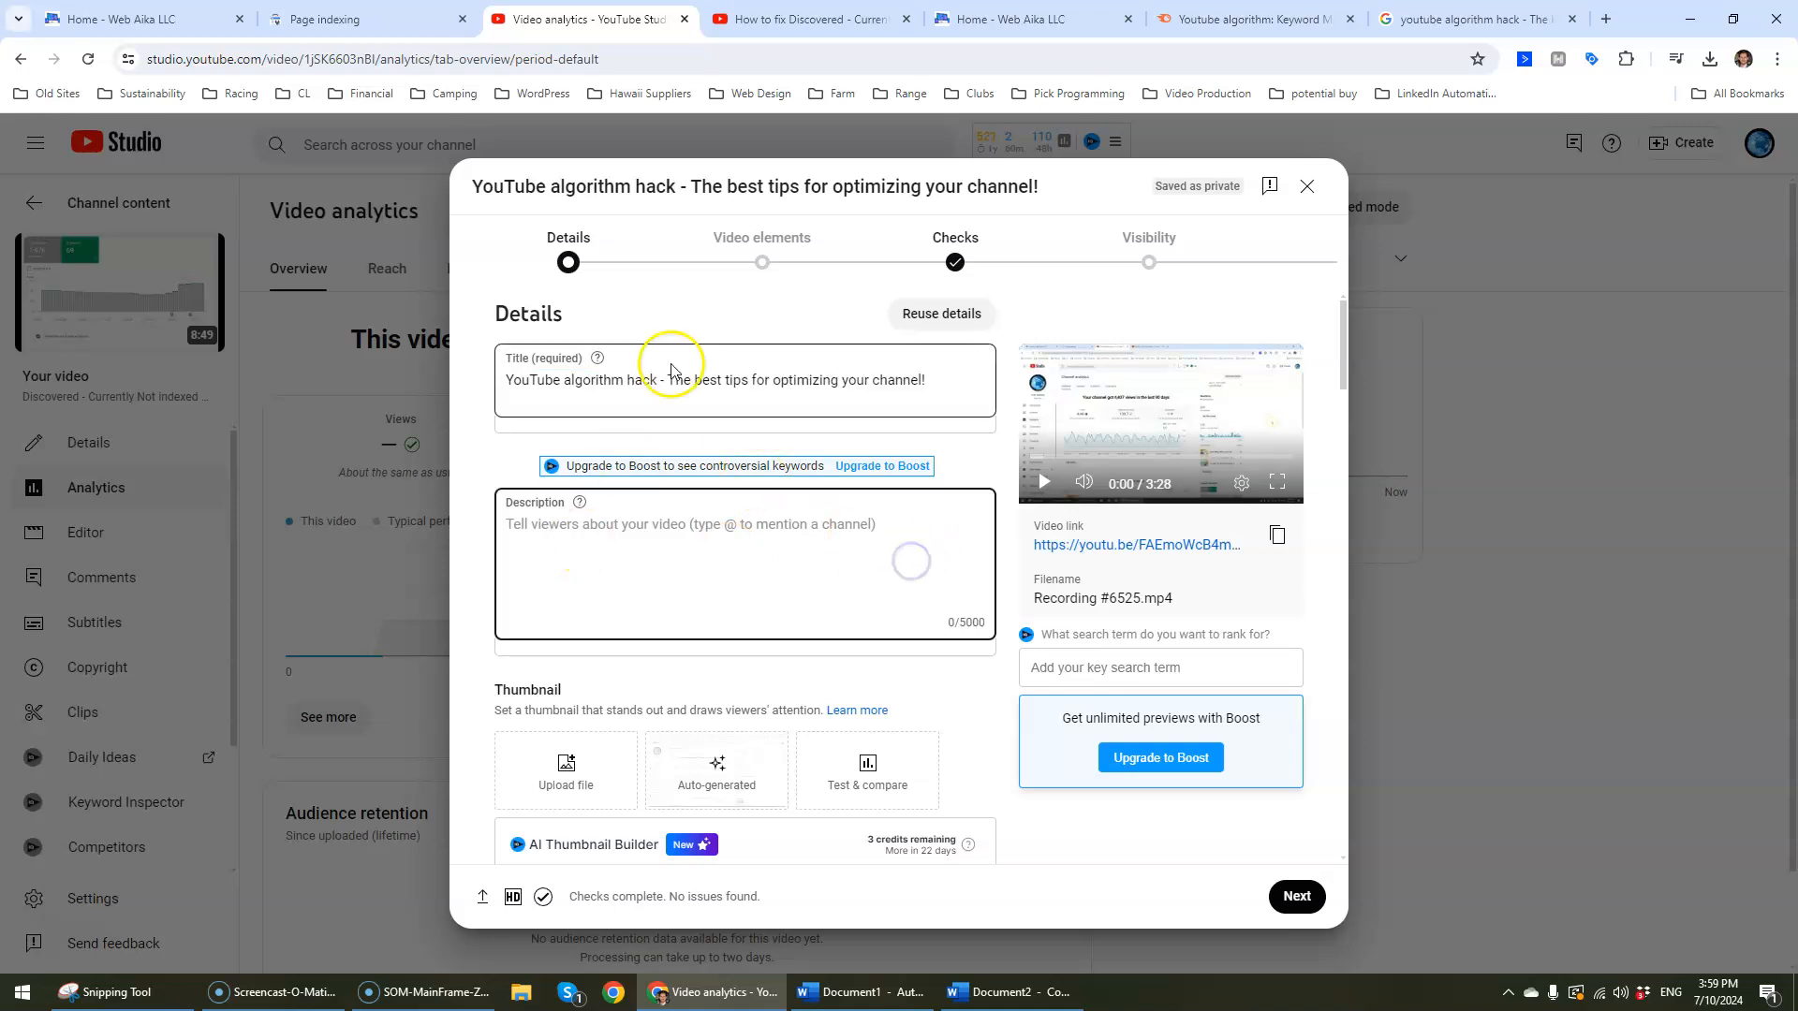
left_click(1612, 18)
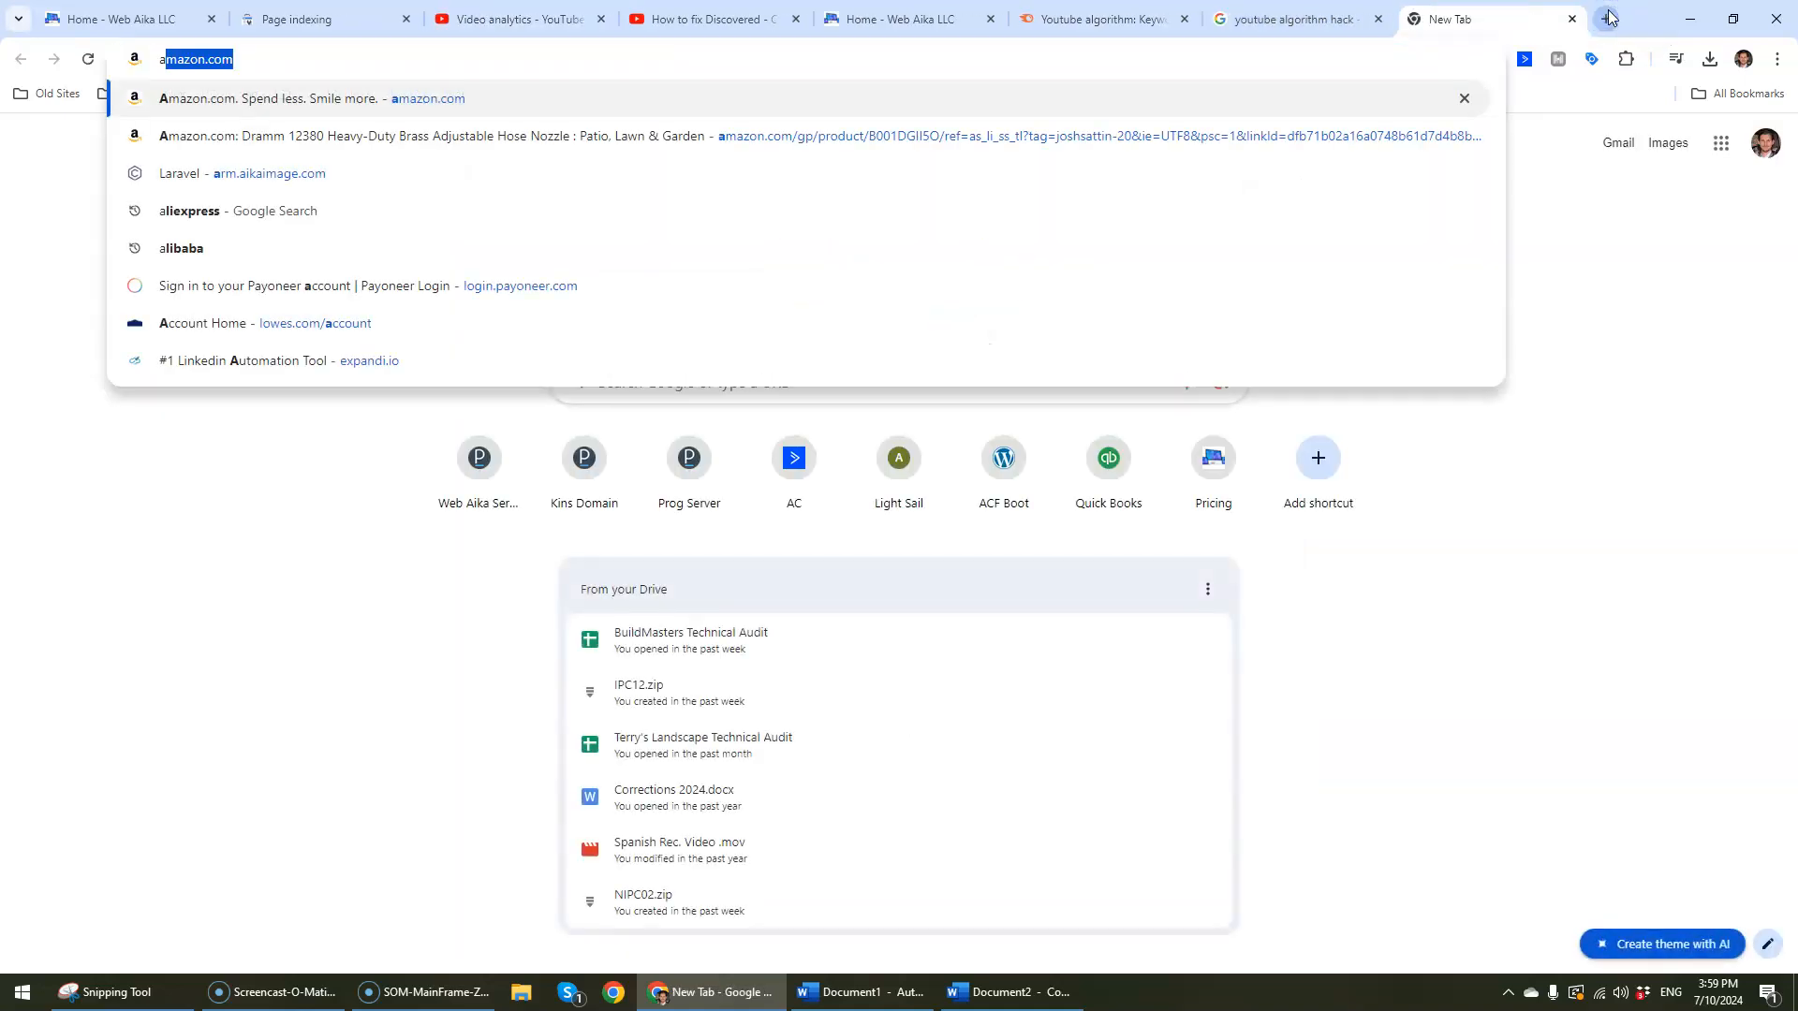
type("ai text generator")
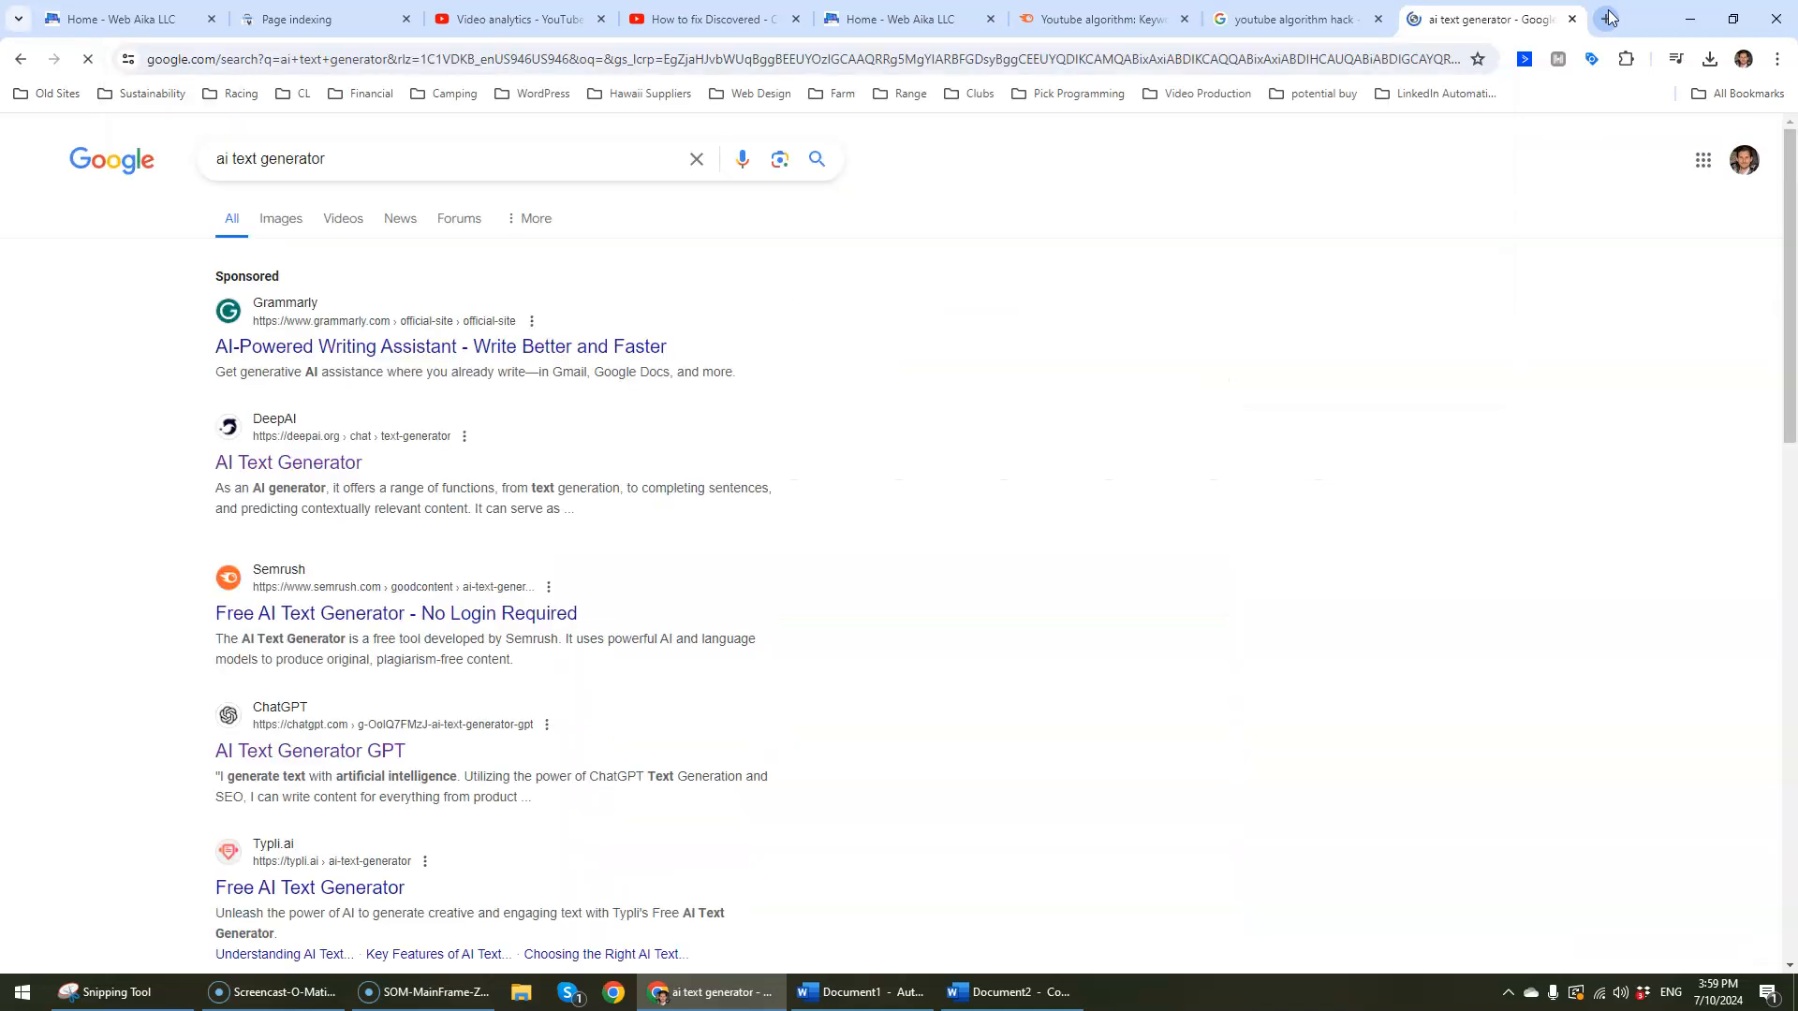
Step: Prompt DeepAI's text generator for a three-paragraph description using the video title
left_click(288, 463)
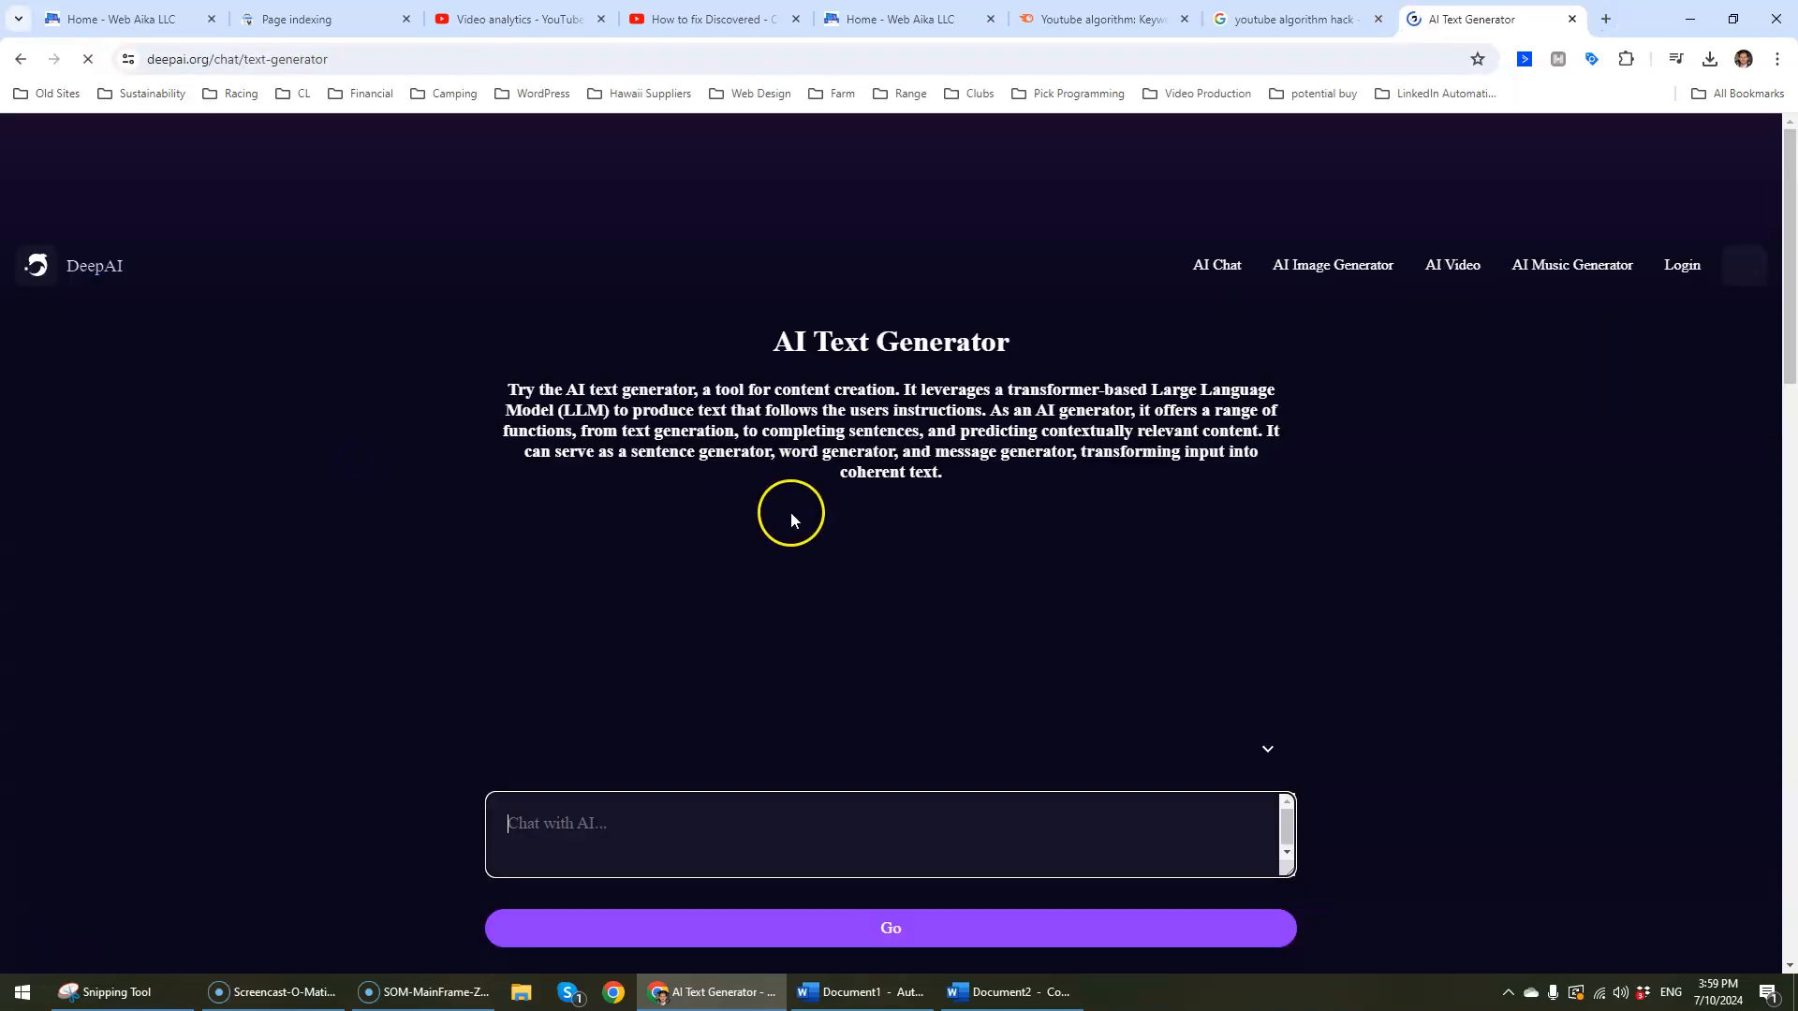
scroll("down", 3)
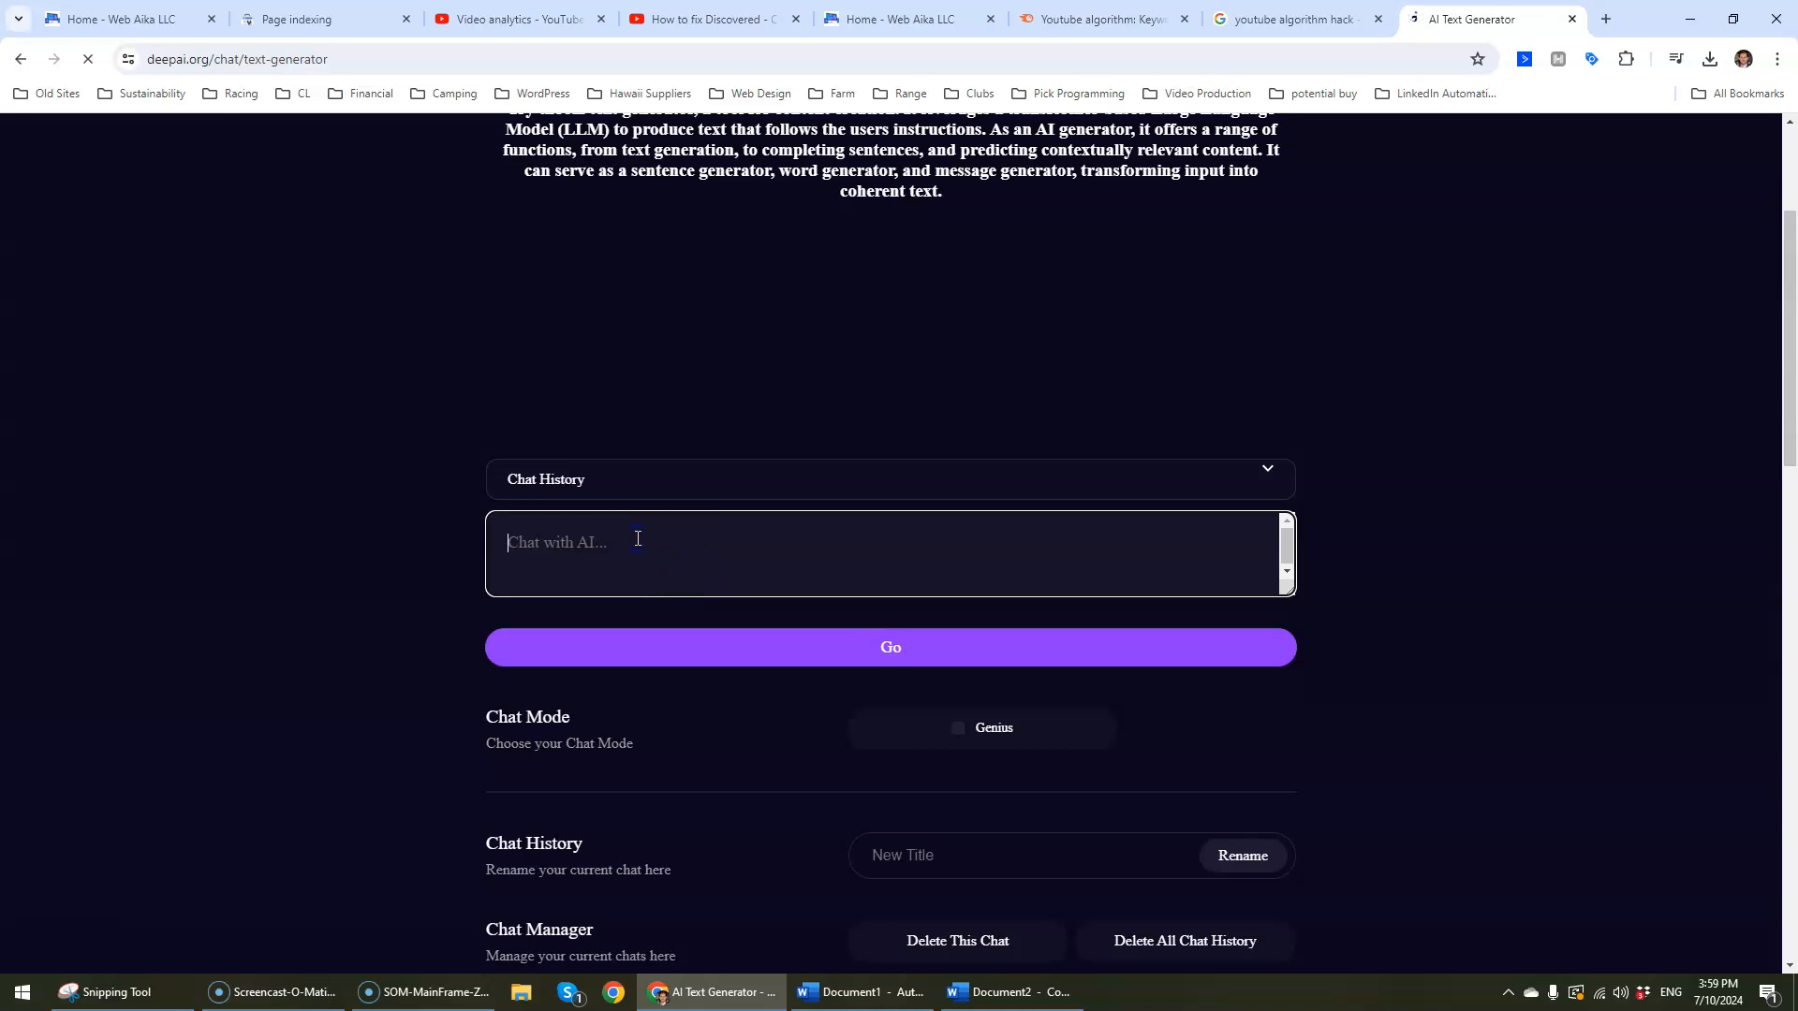
type("Create SEO optmize")
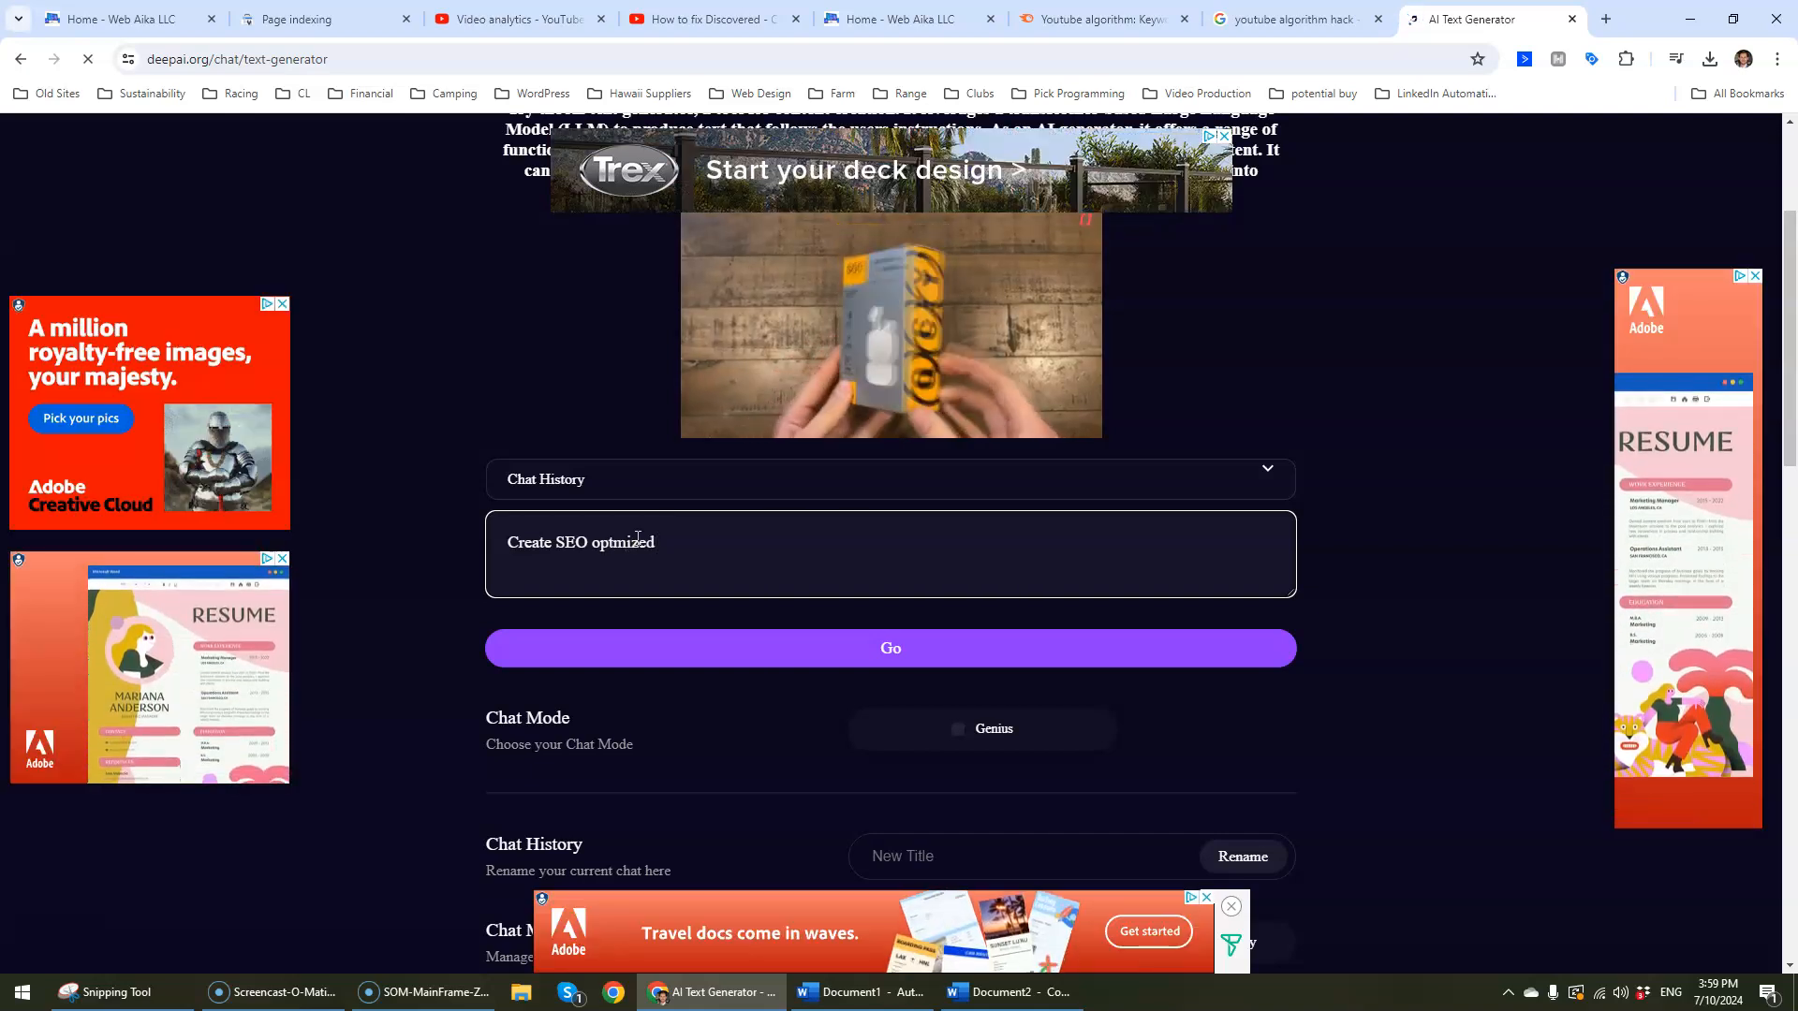
type("d")
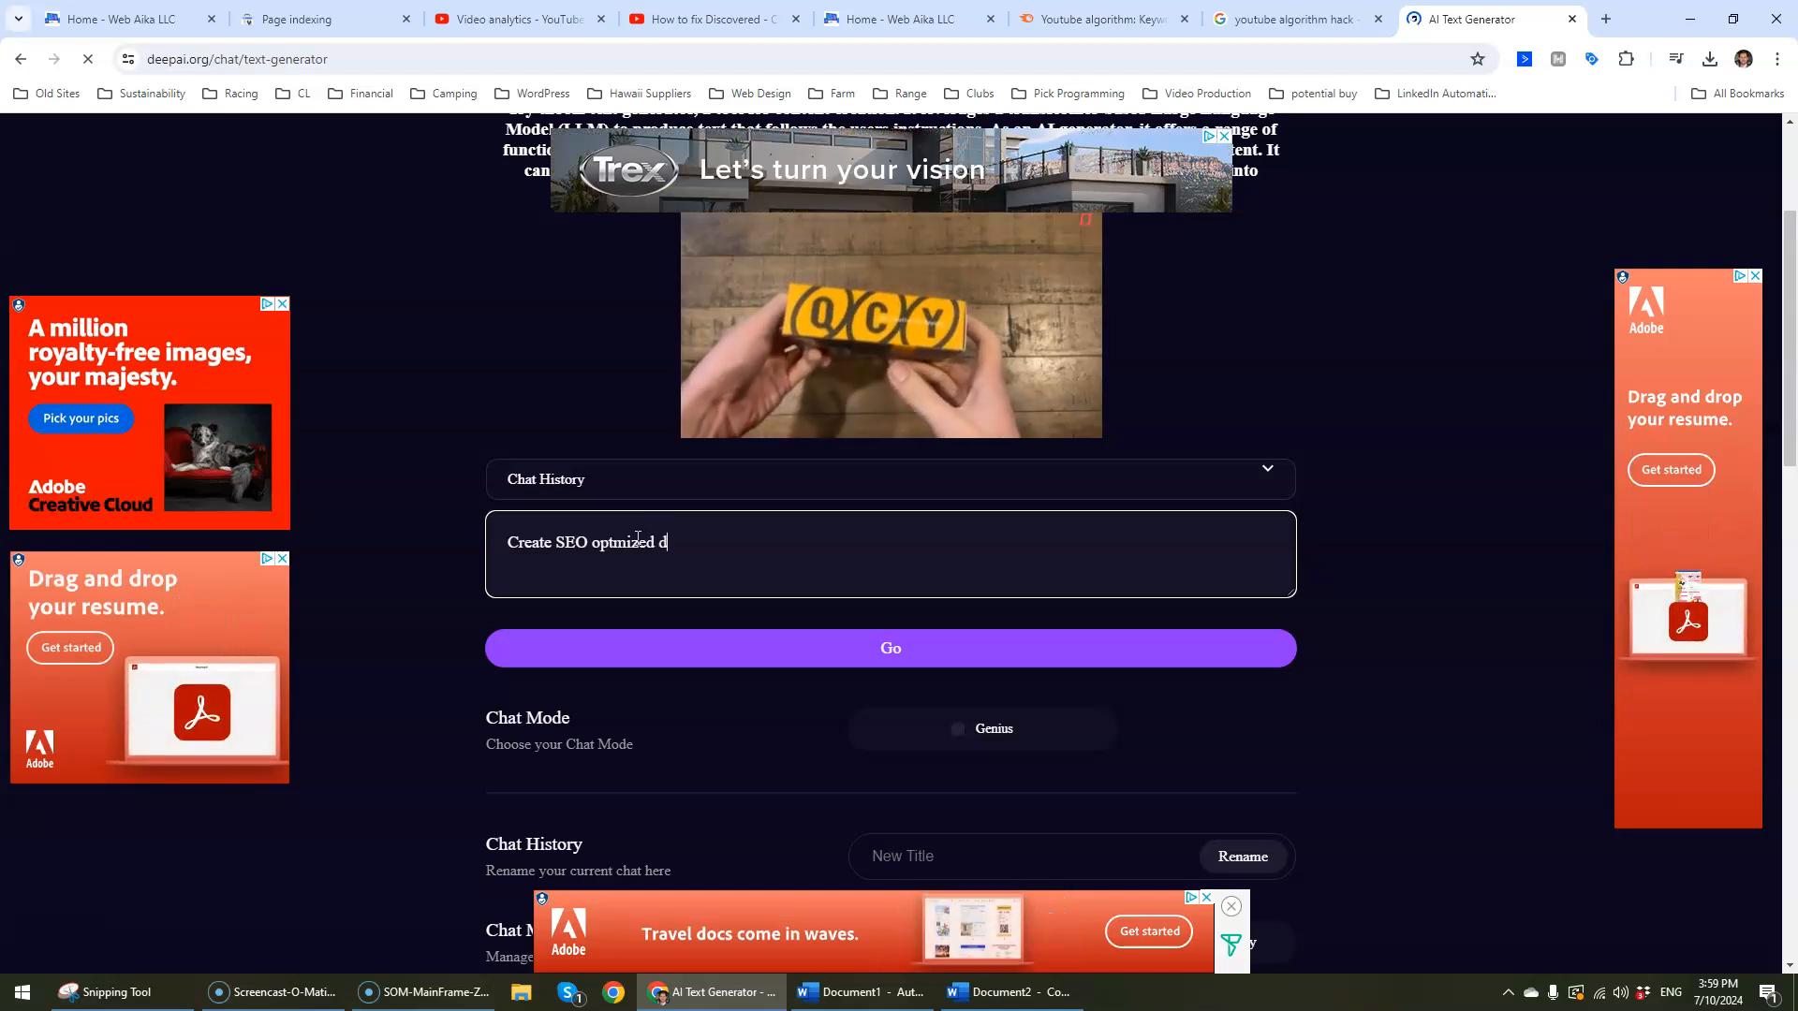
type("escription 3 paragphs about a youtube")
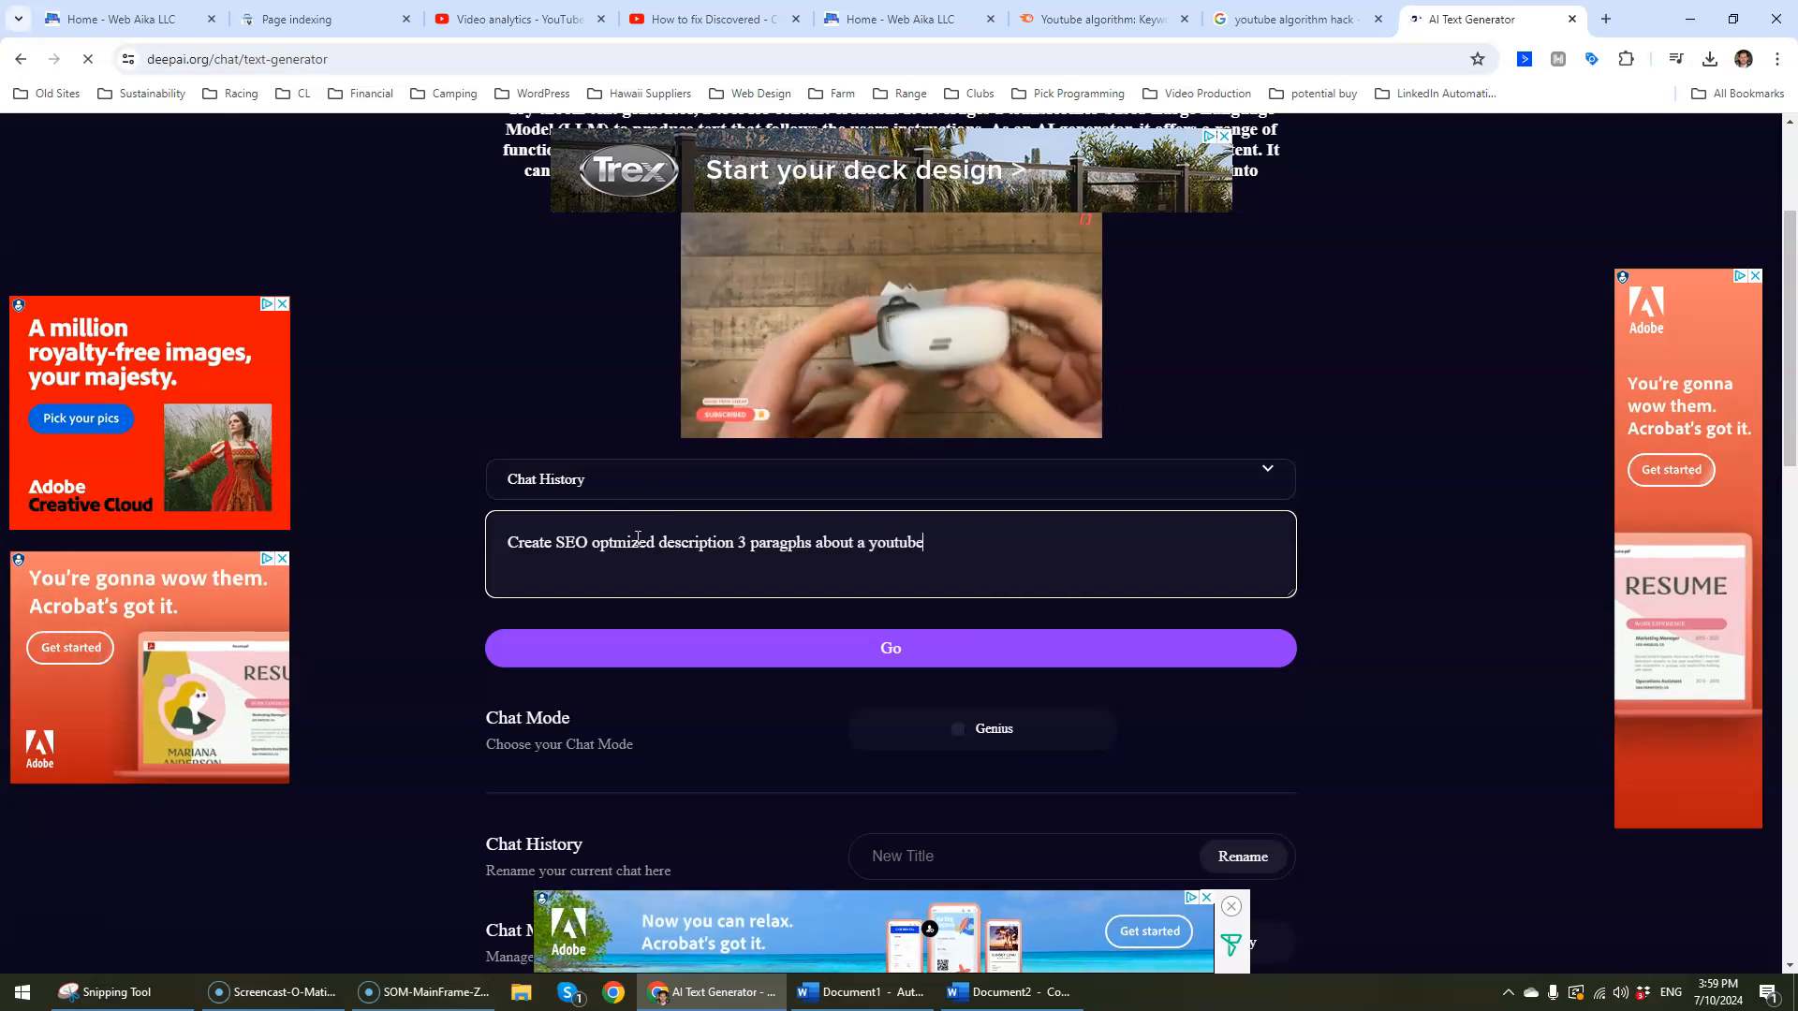
type("video titled \"YouTube algorithm hack - The best tips for optimizing your channel!")
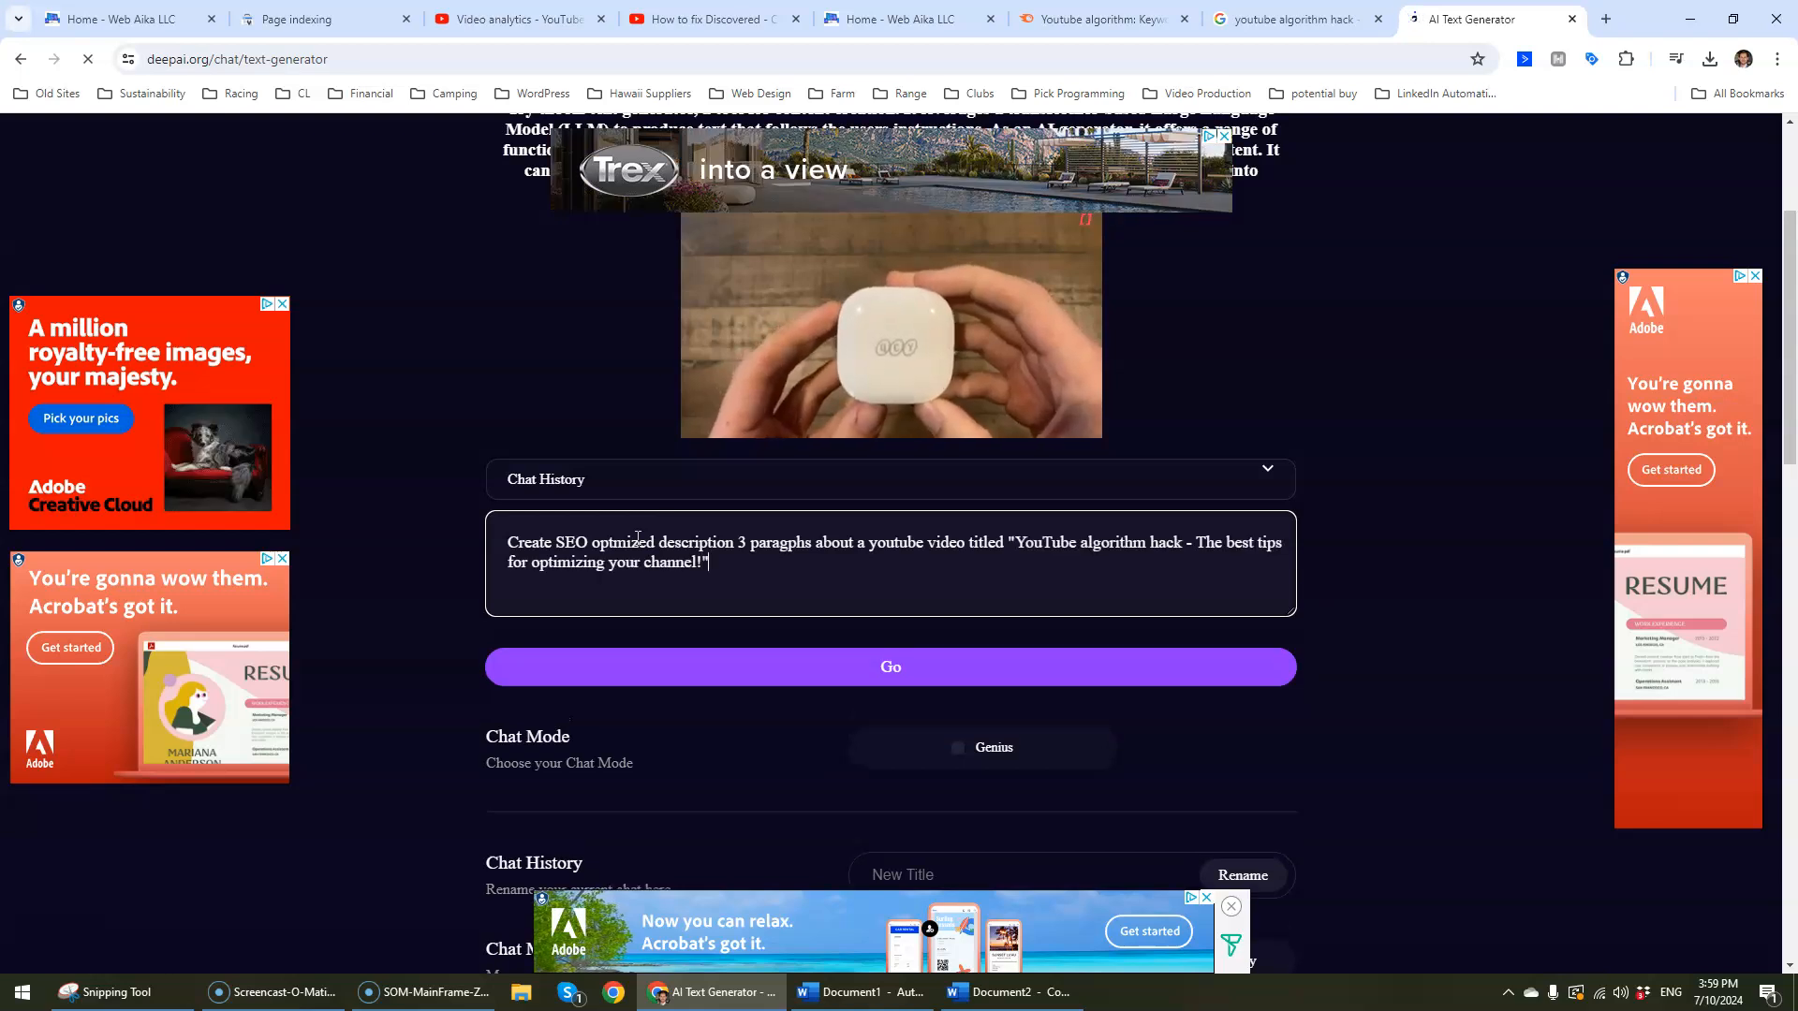
left_click(935, 667)
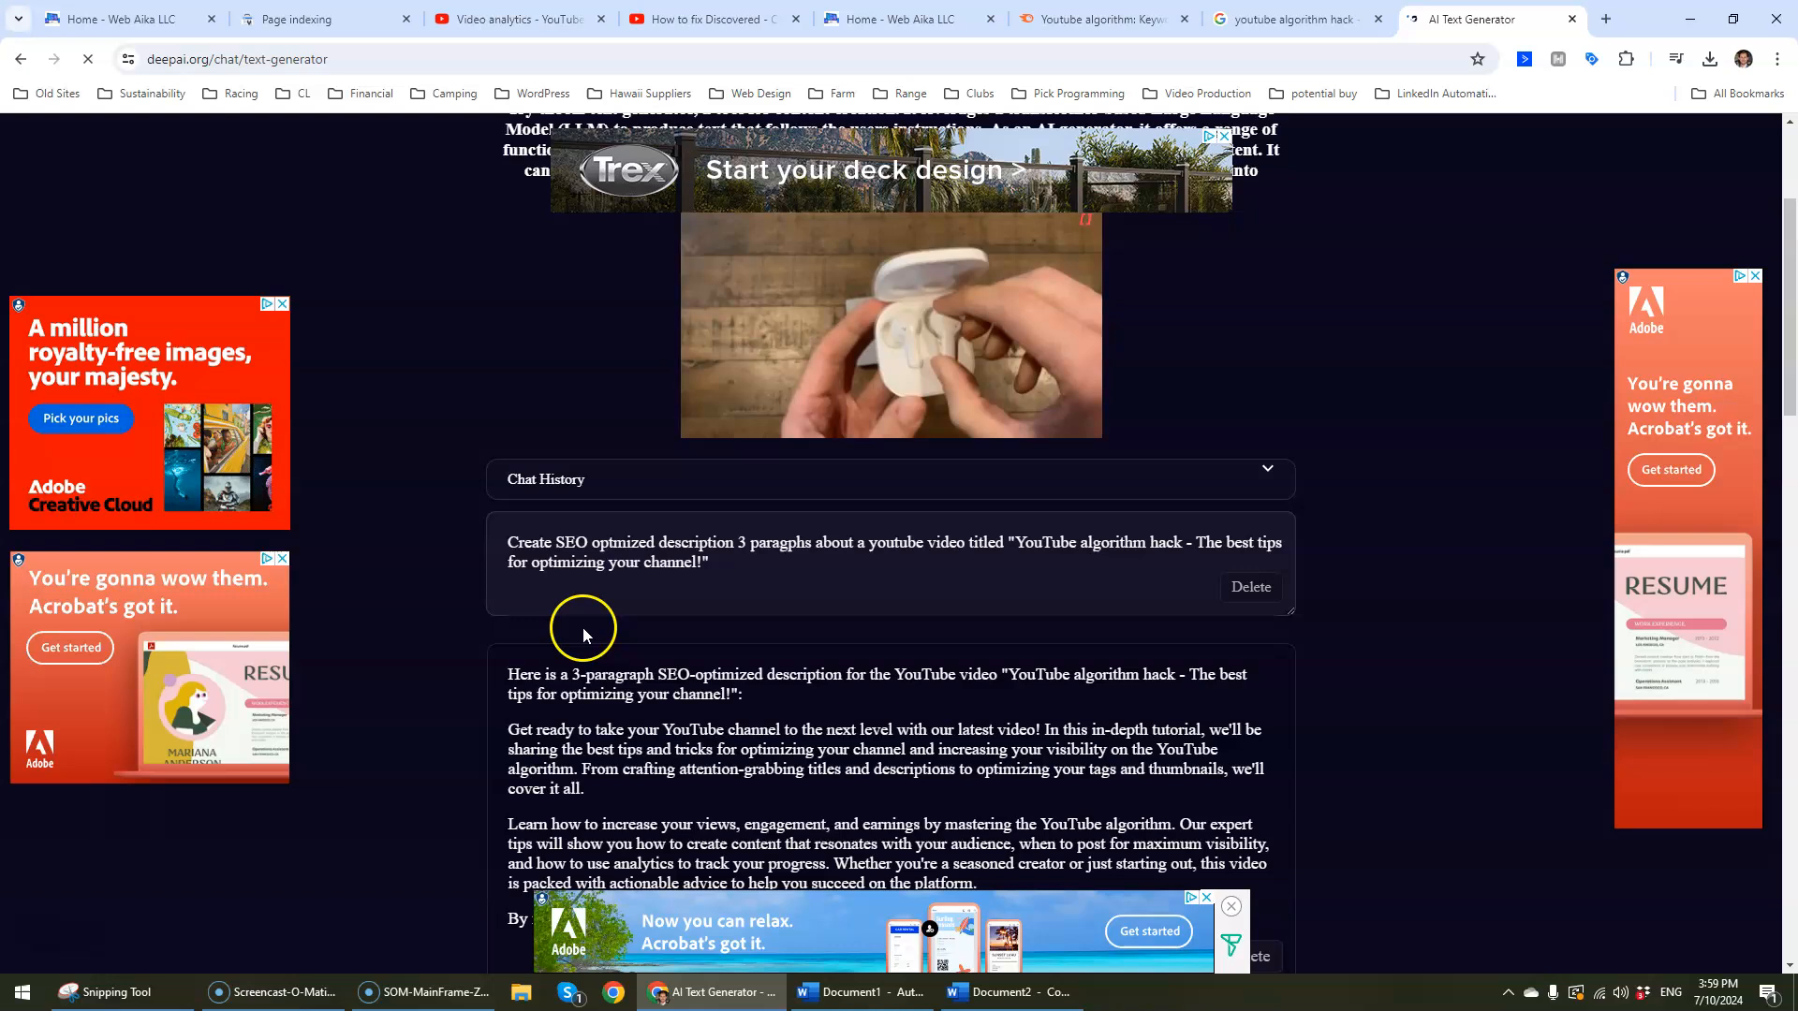
scroll("down", 3)
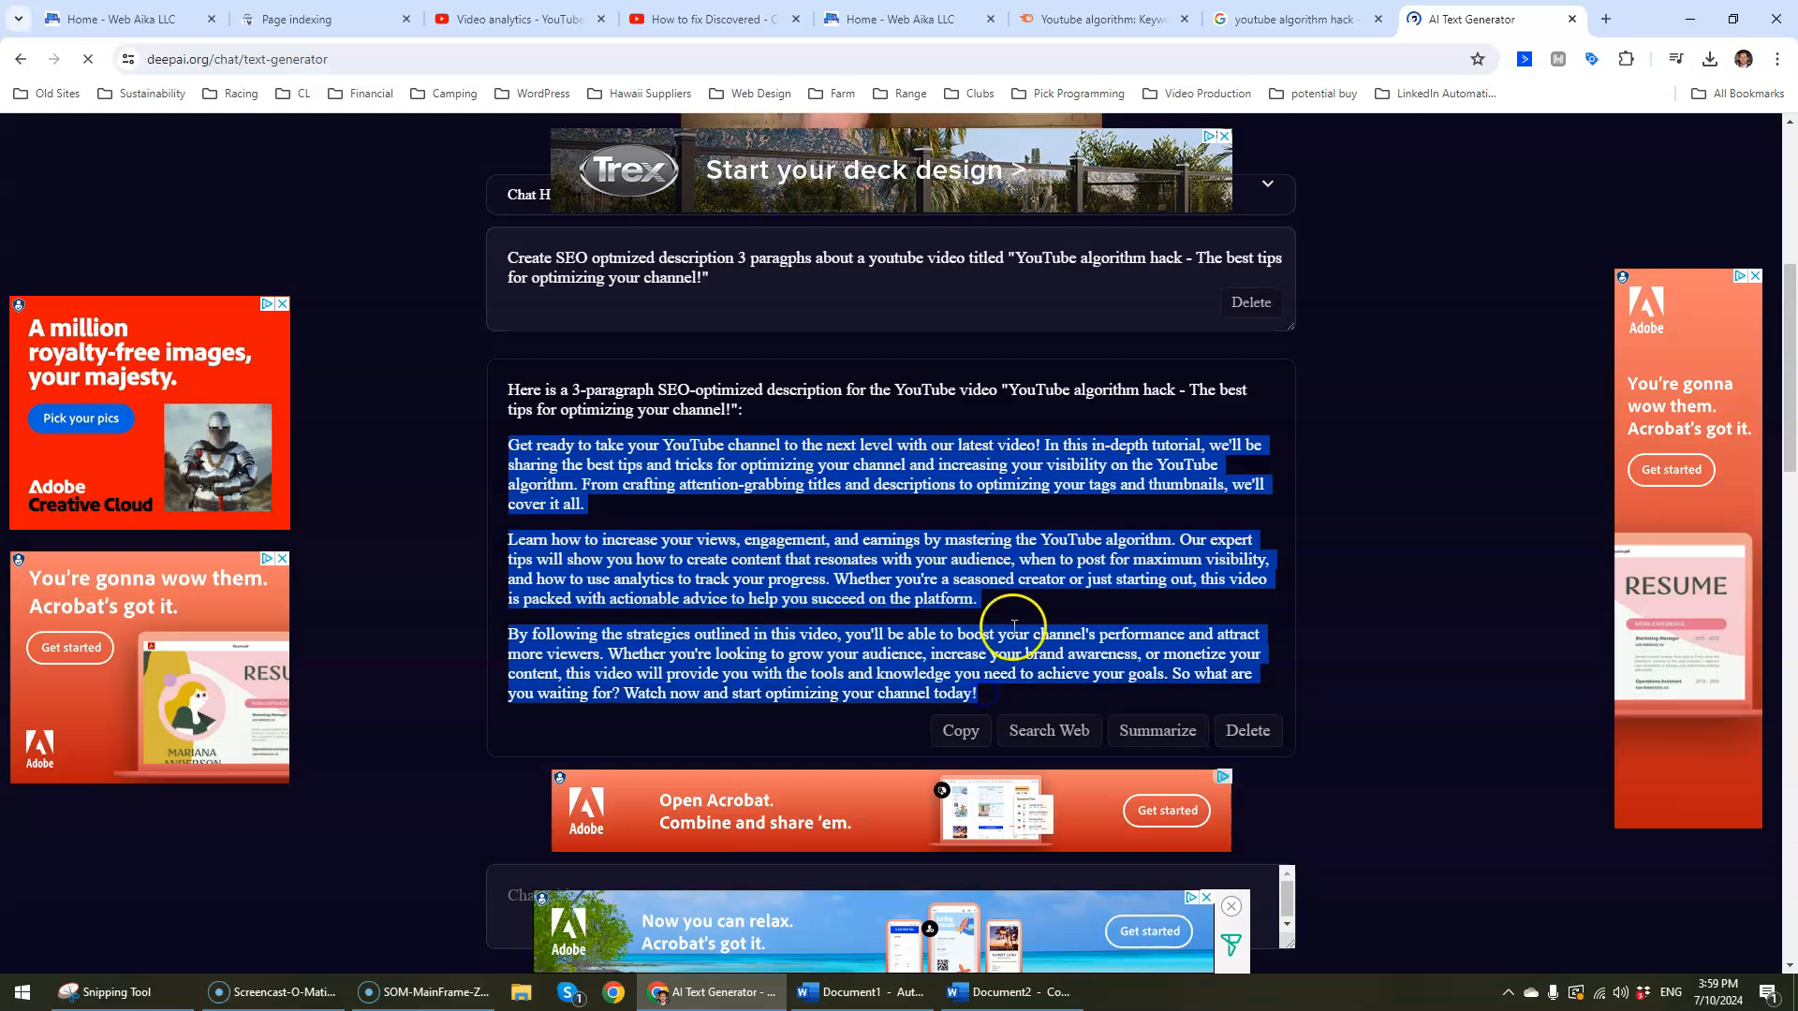
Step: Paste the AI description (1159/5000 characters) into the video and scroll to review it
left_click(701, 19)
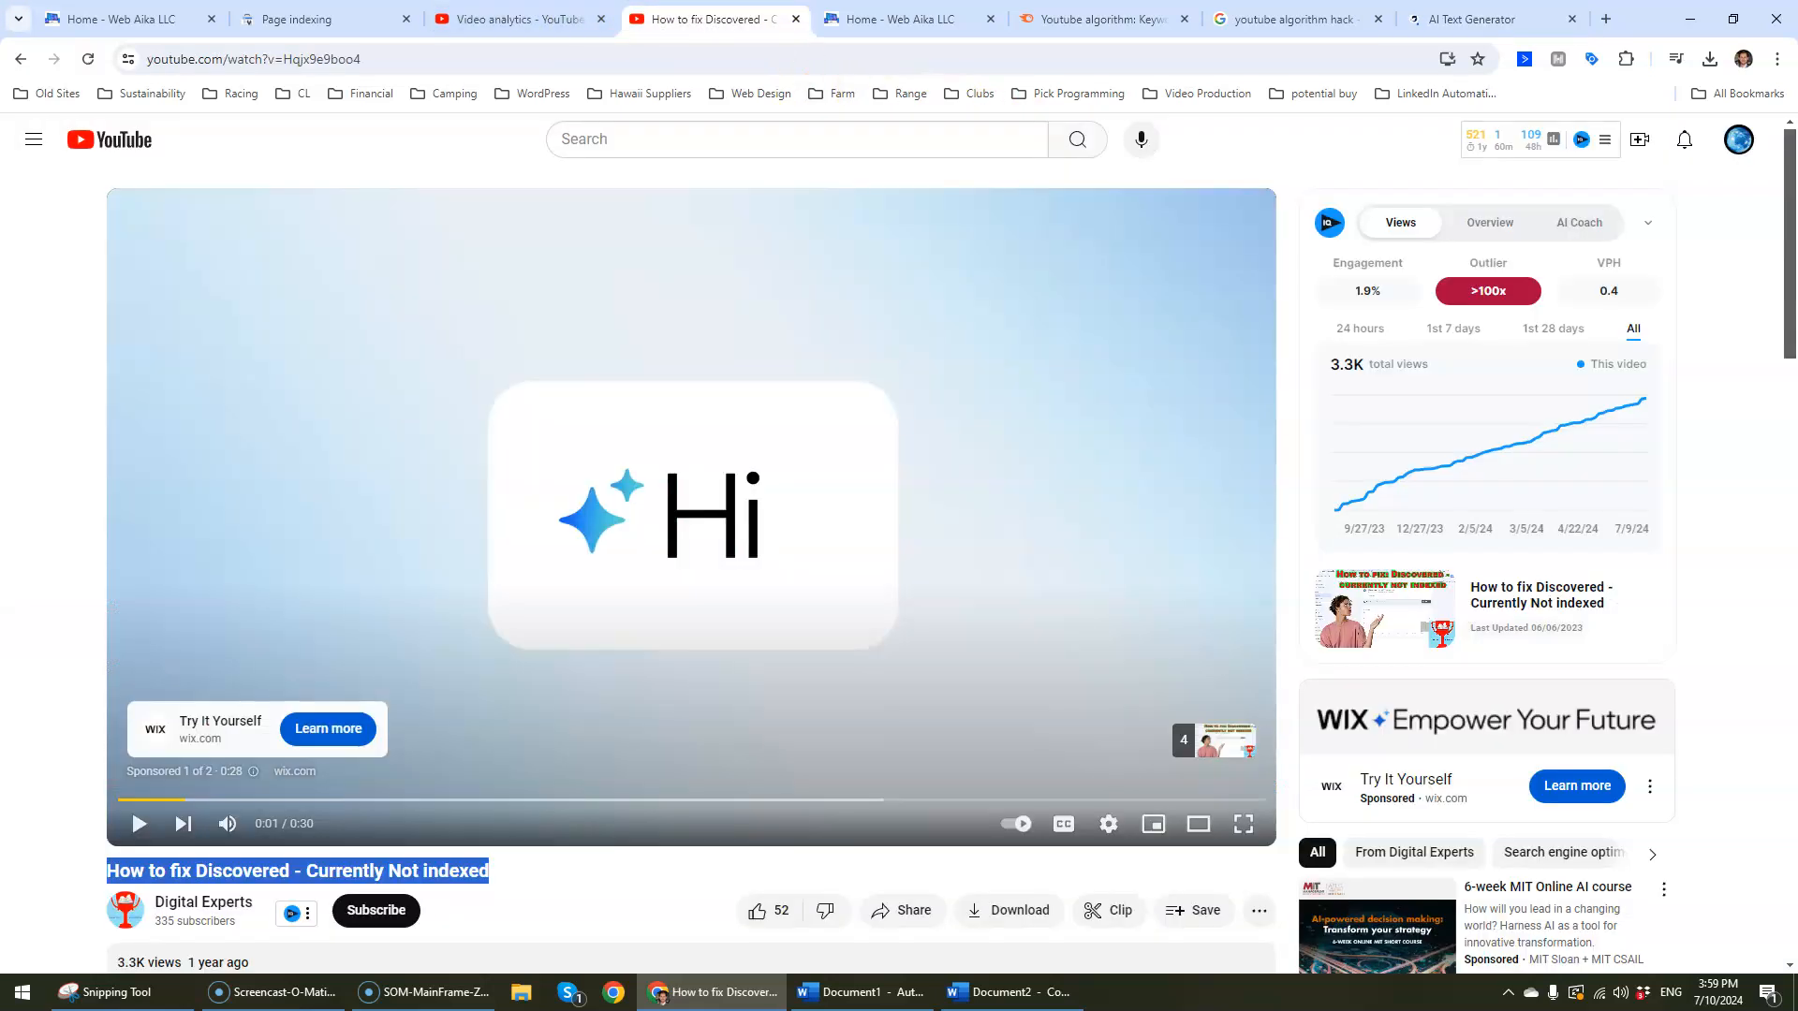
left_click(510, 19)
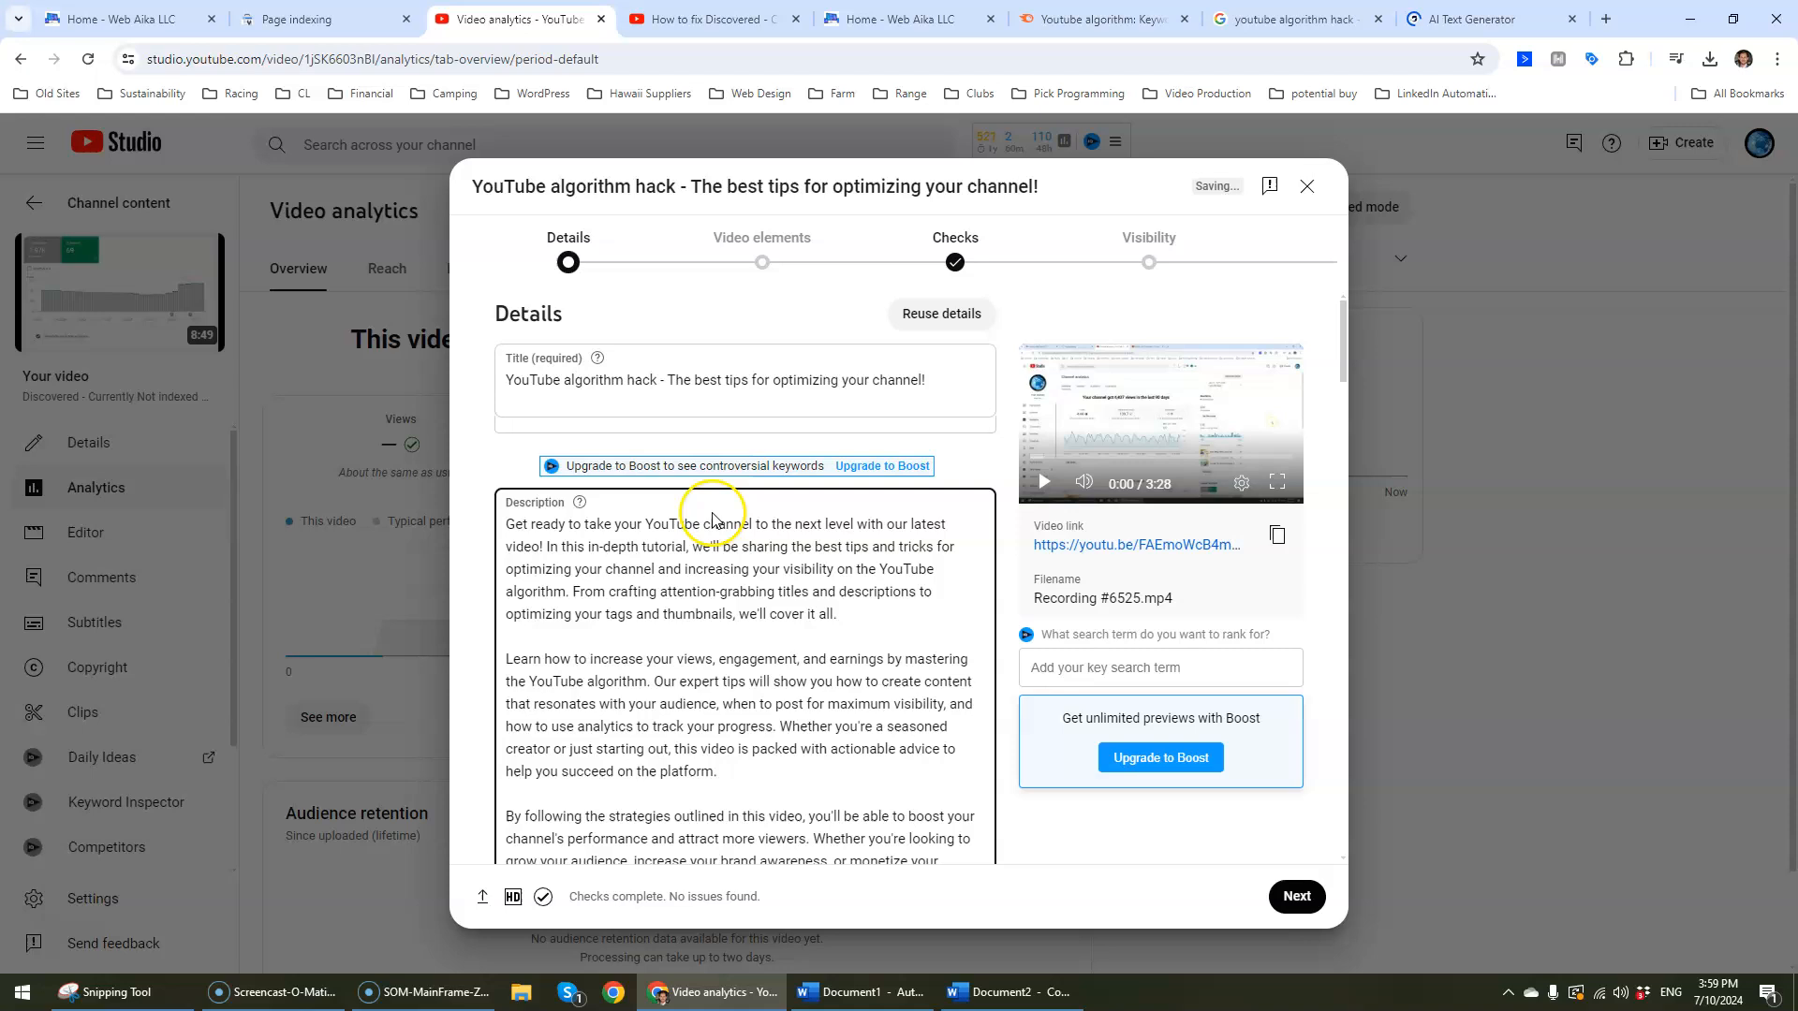
scroll("down", 3)
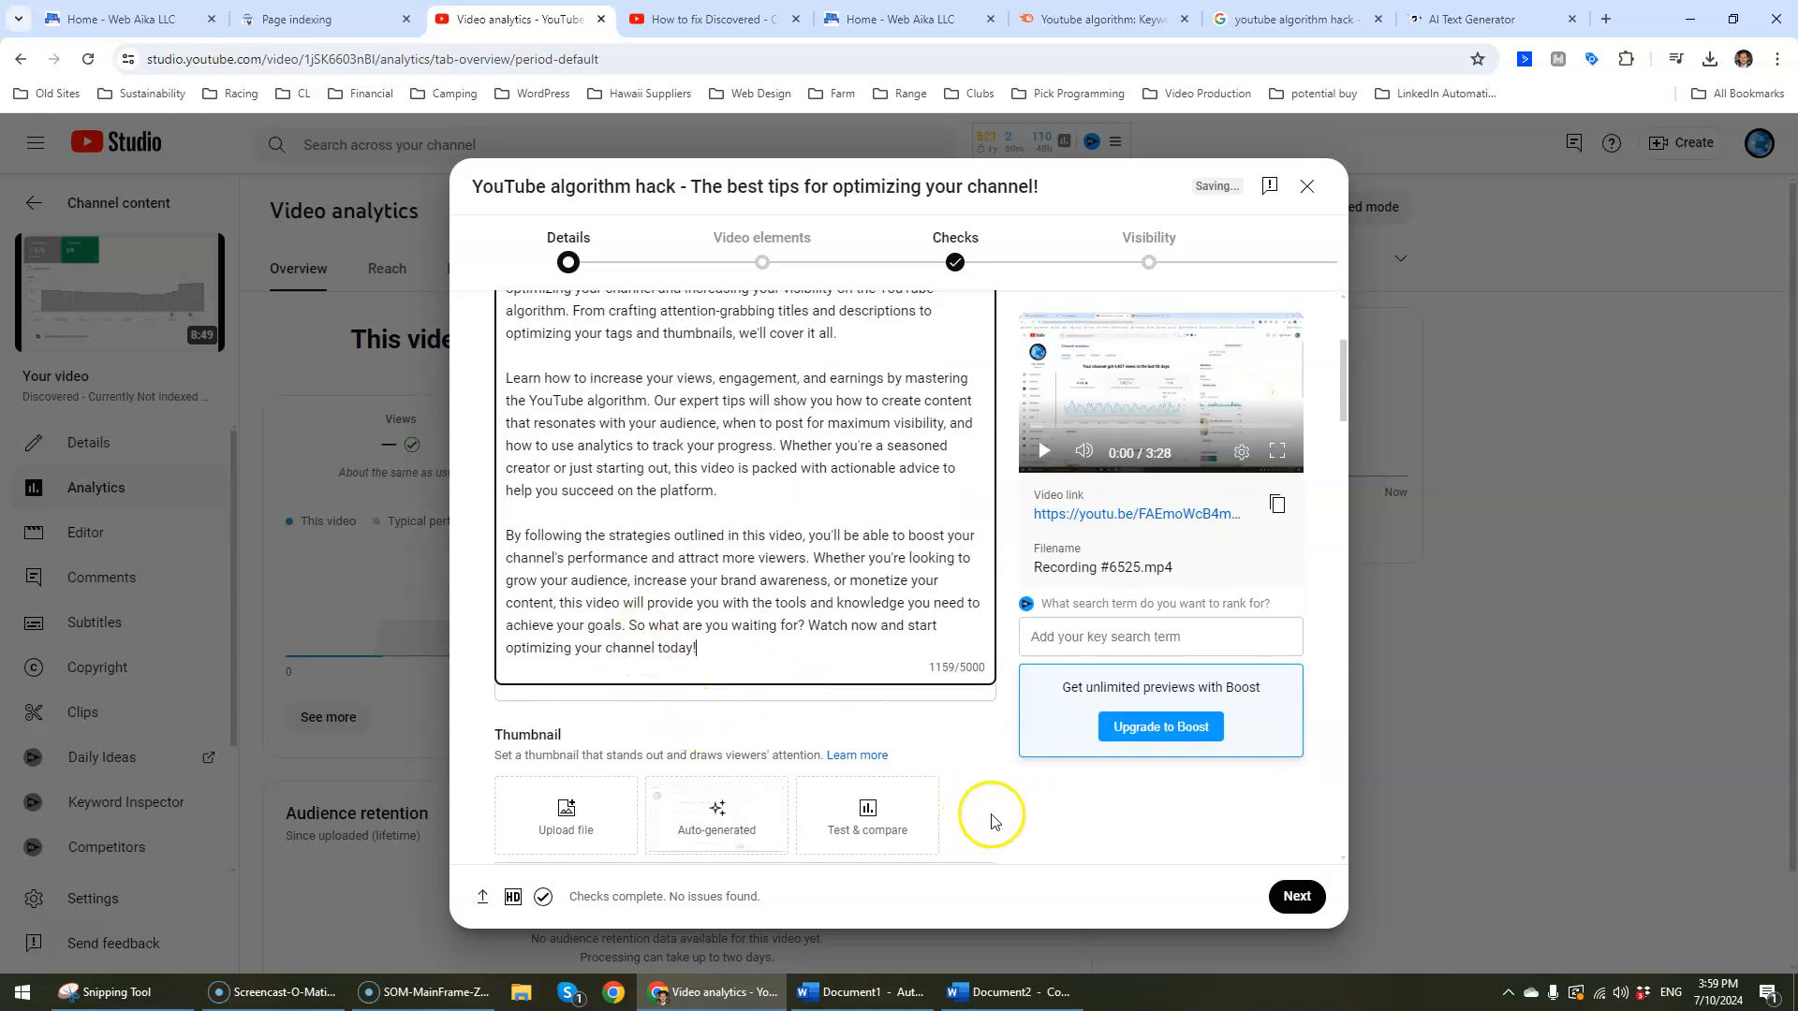
scroll("down", 3)
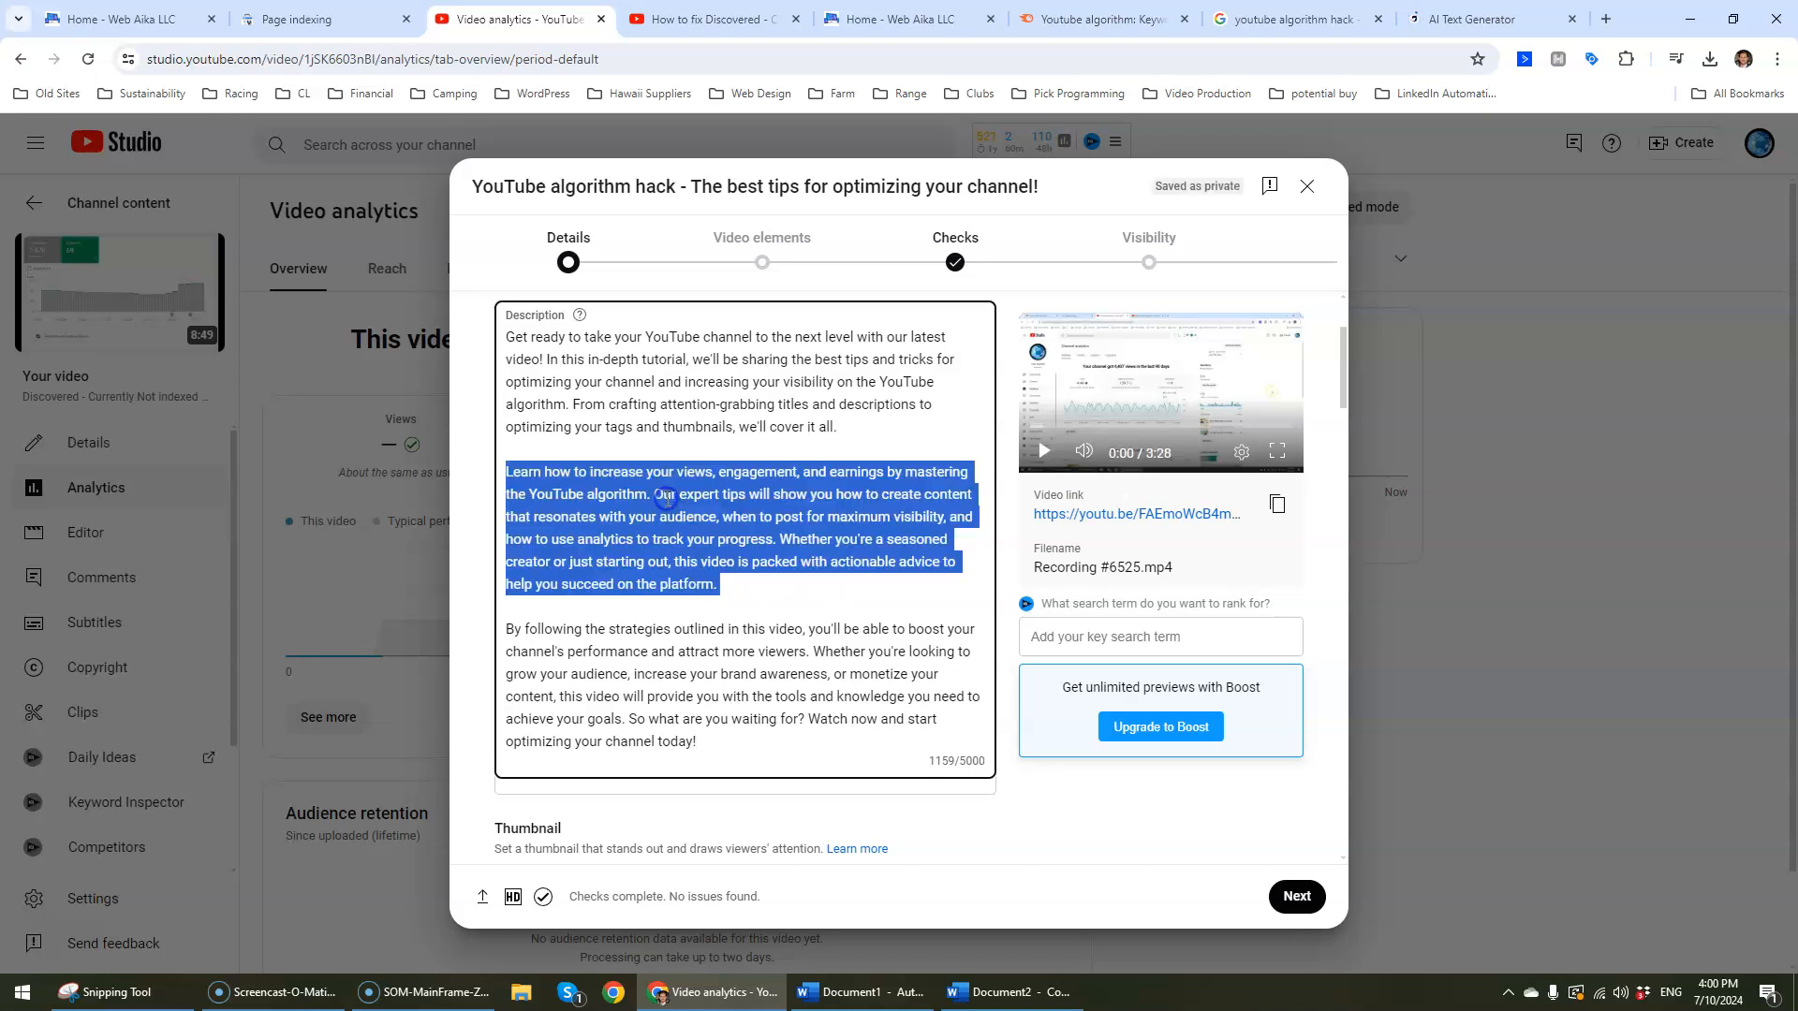
scroll("down", 3)
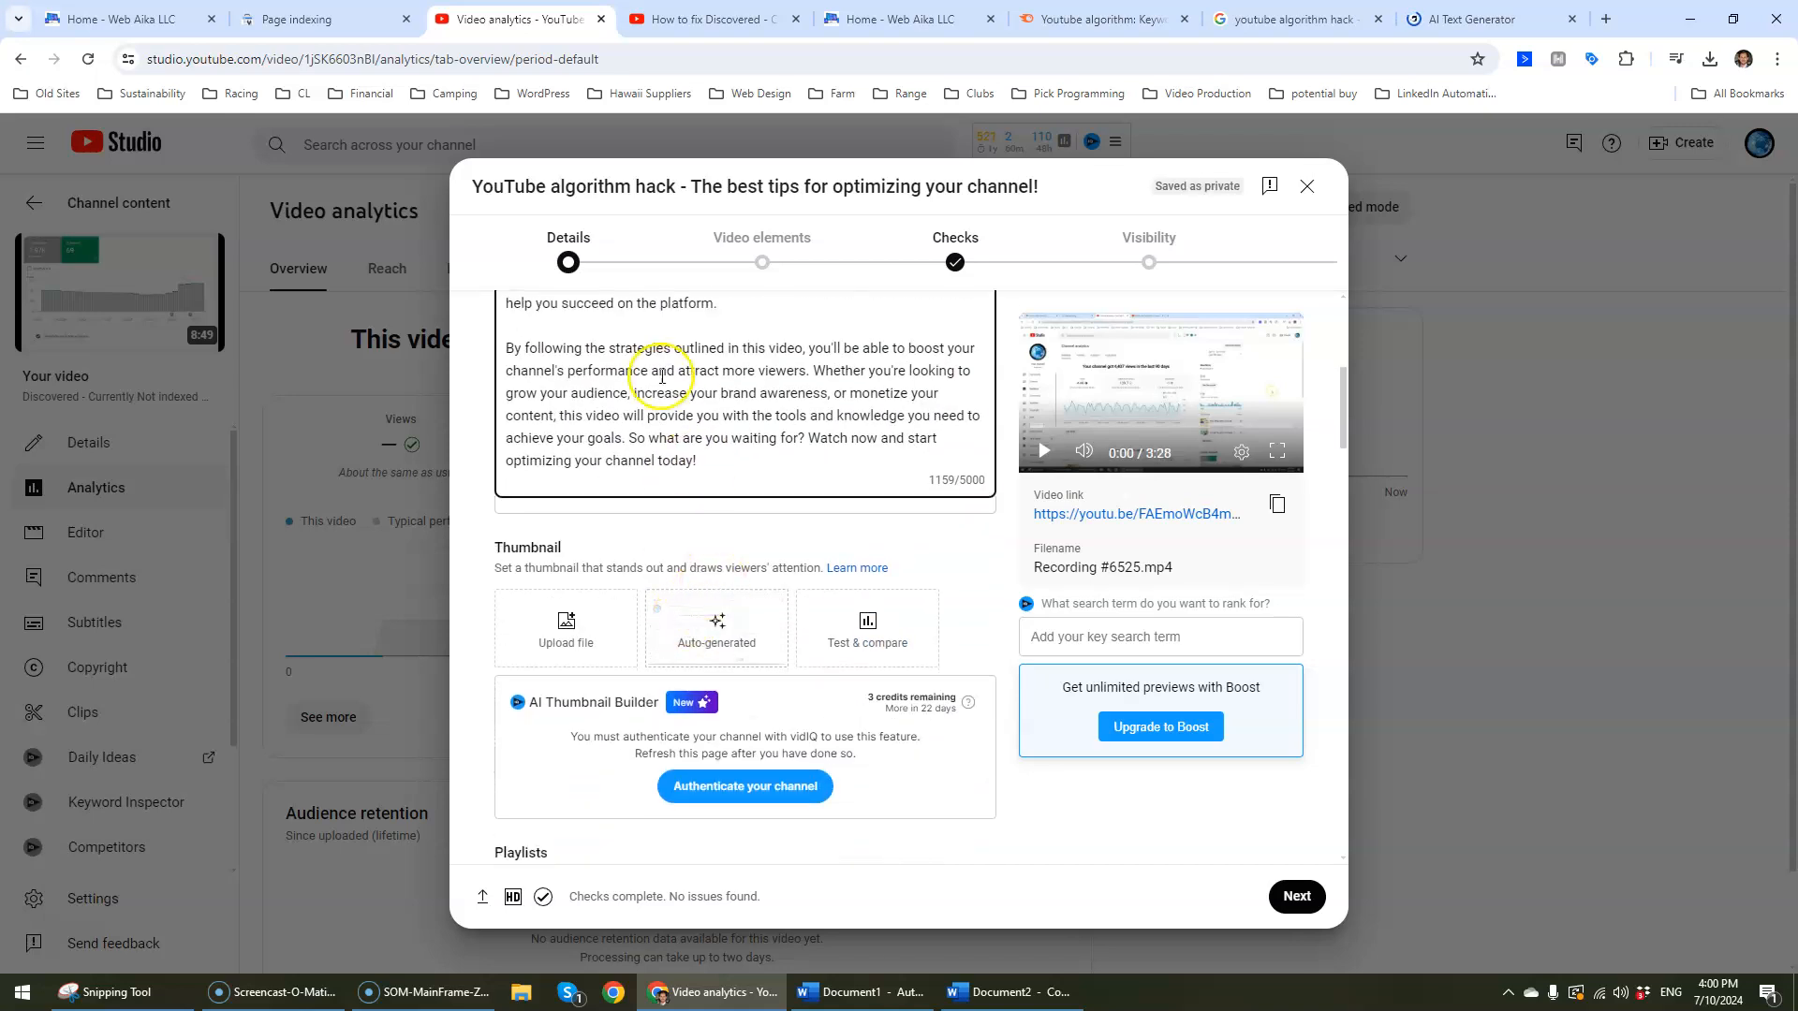
scroll("down", 3)
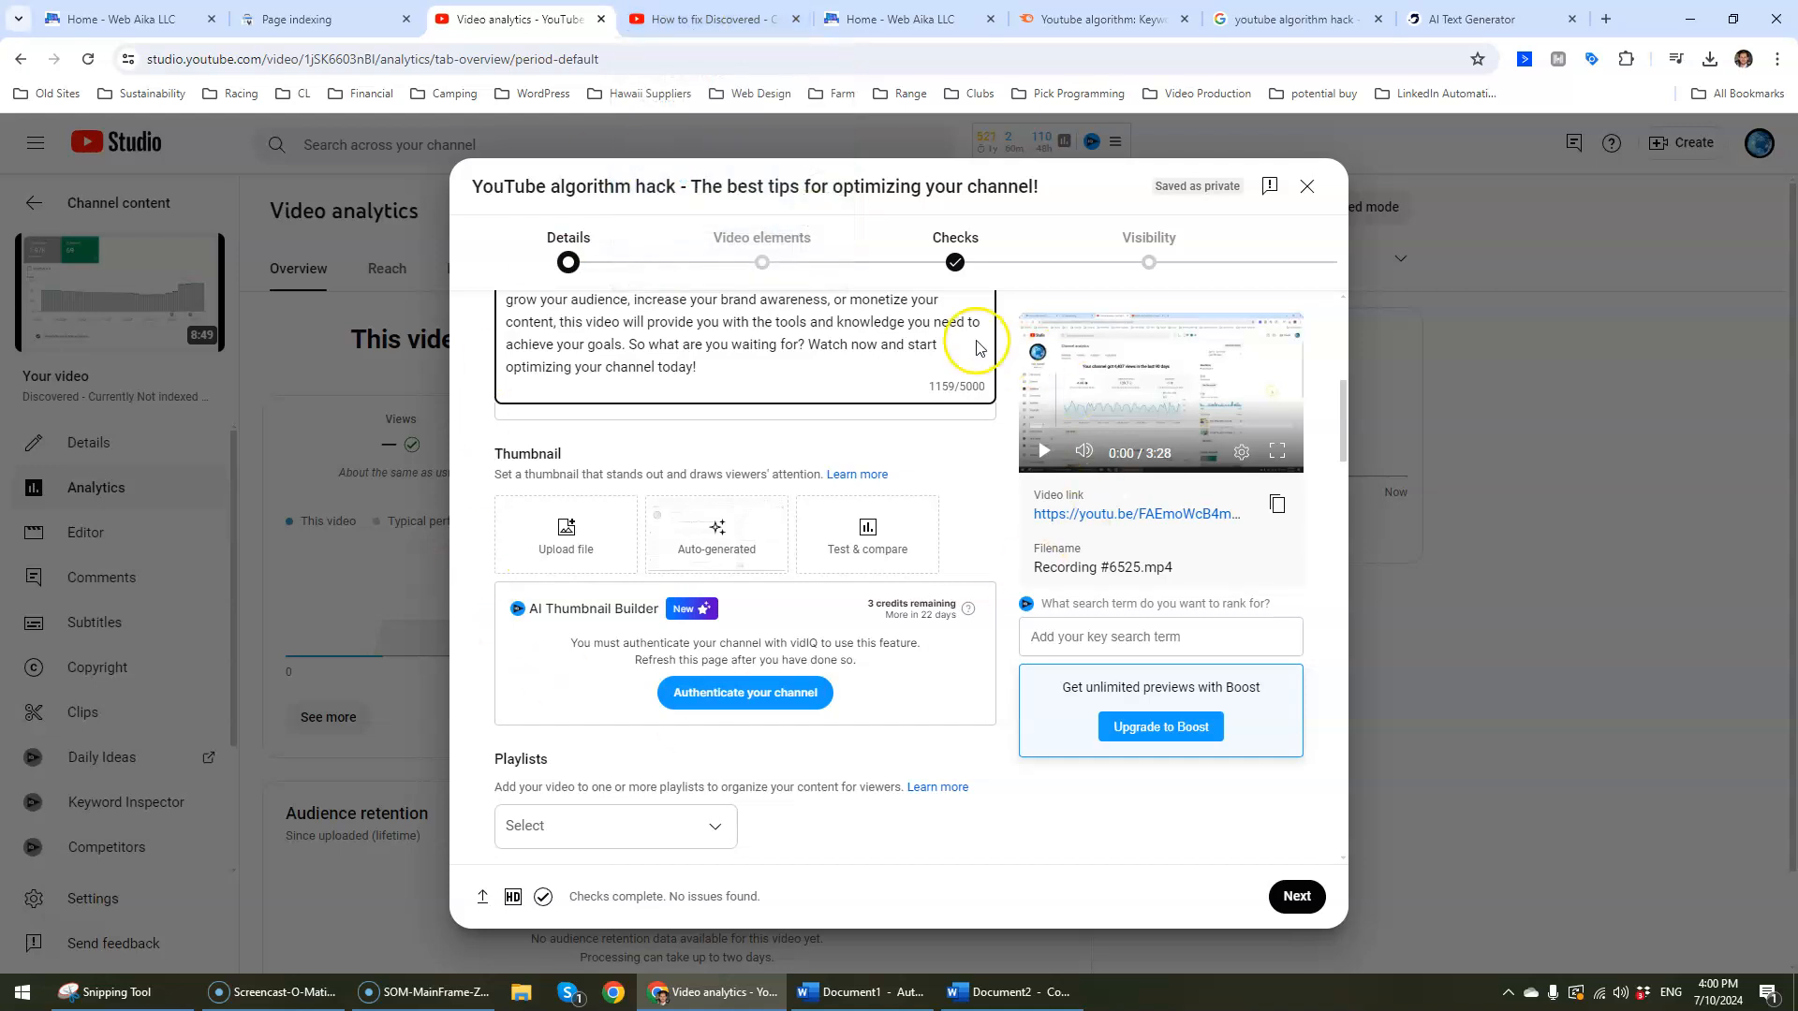
mouse_move(1200, 565)
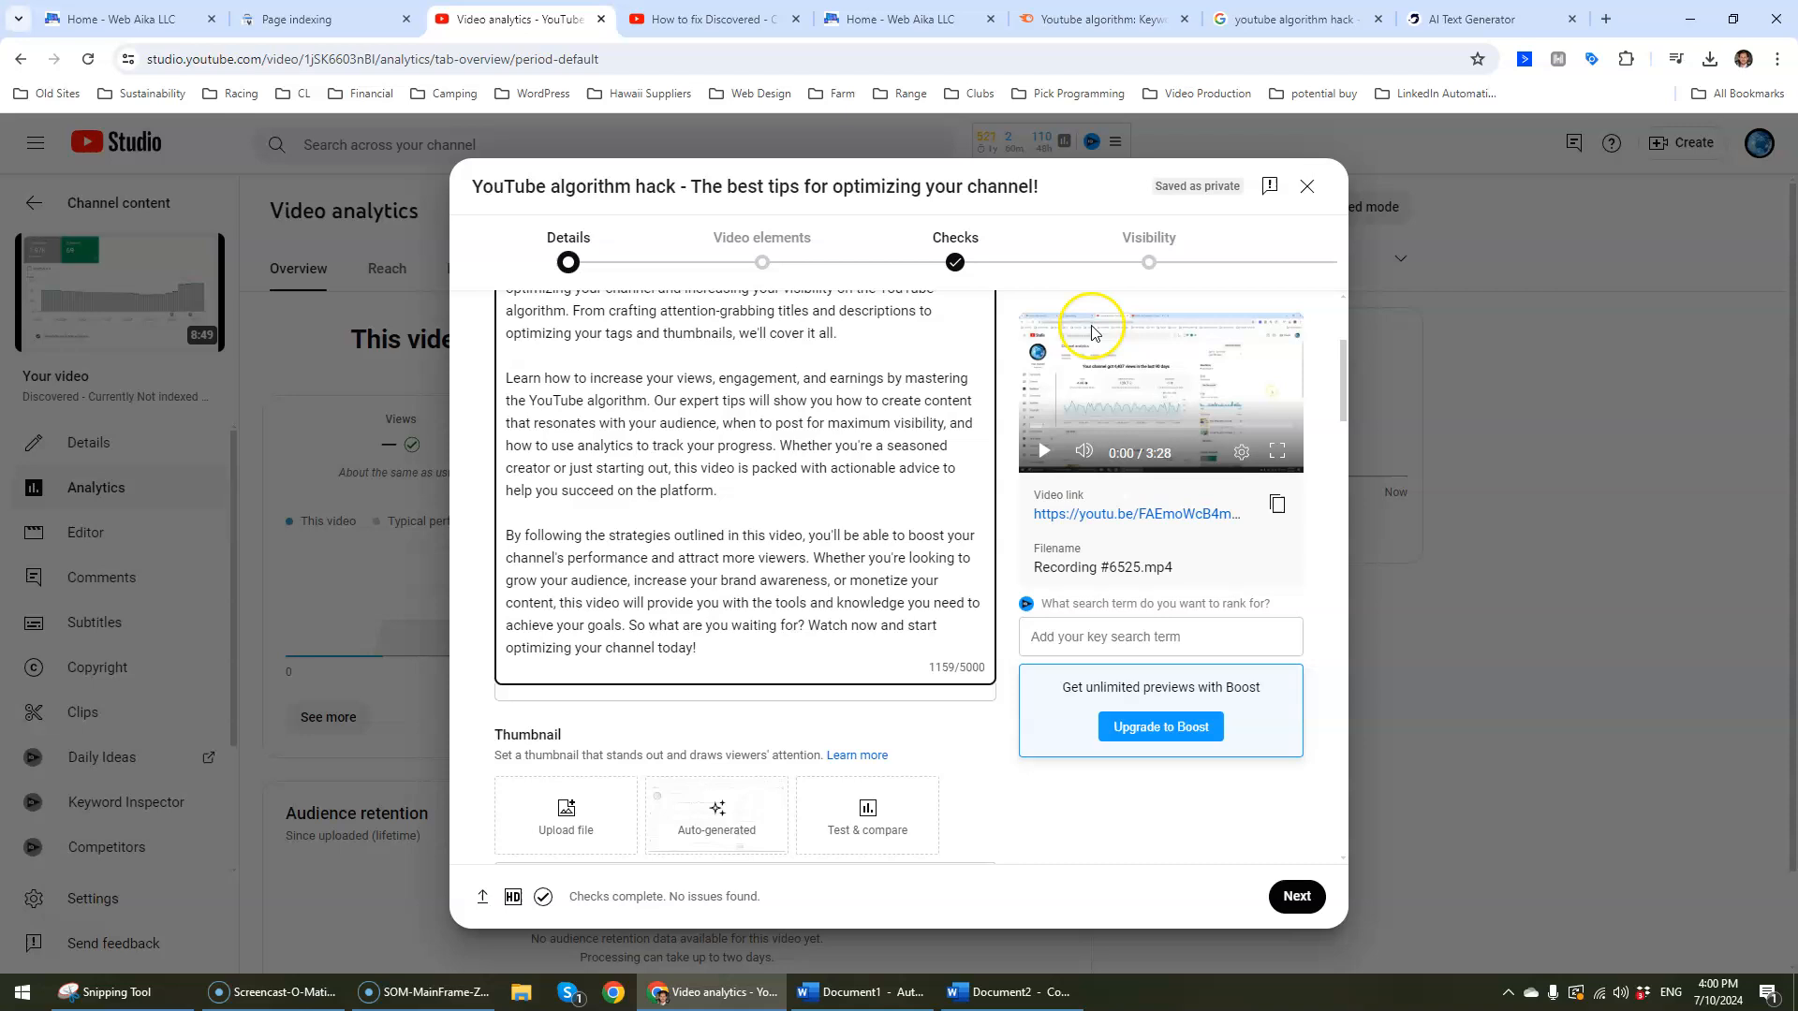
scroll("down", 3)
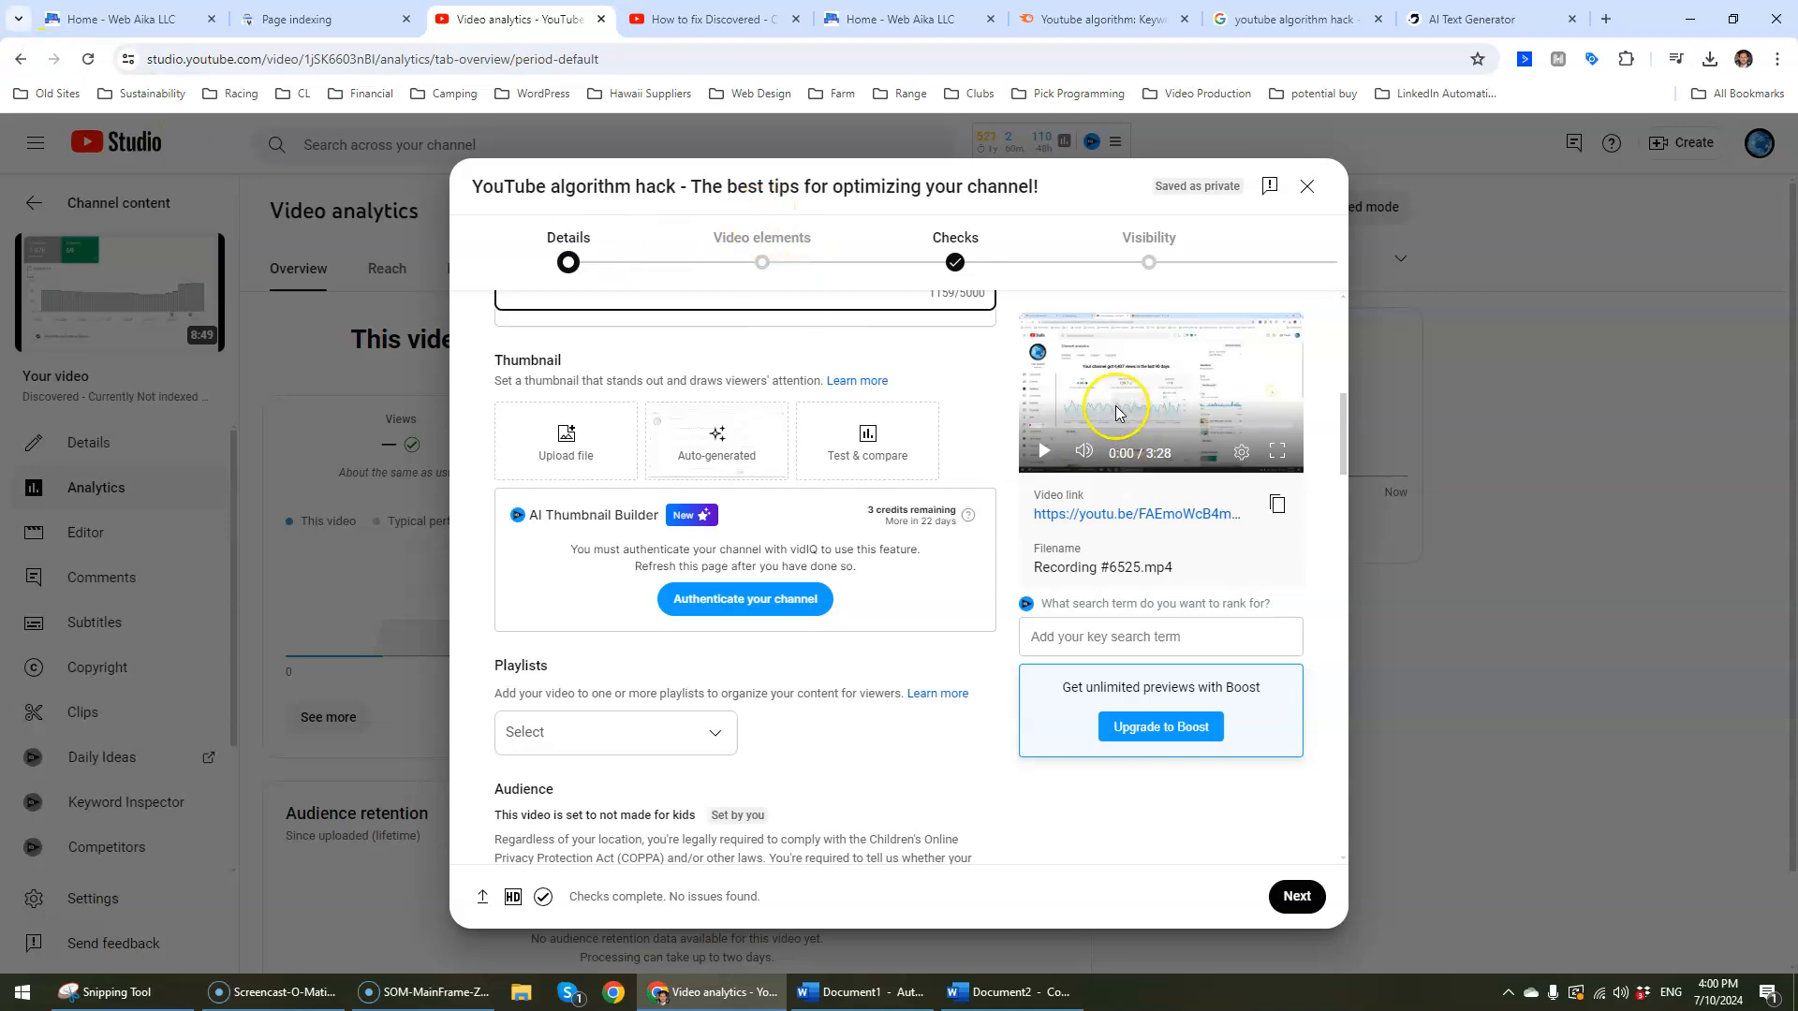
mouse_move(129, 379)
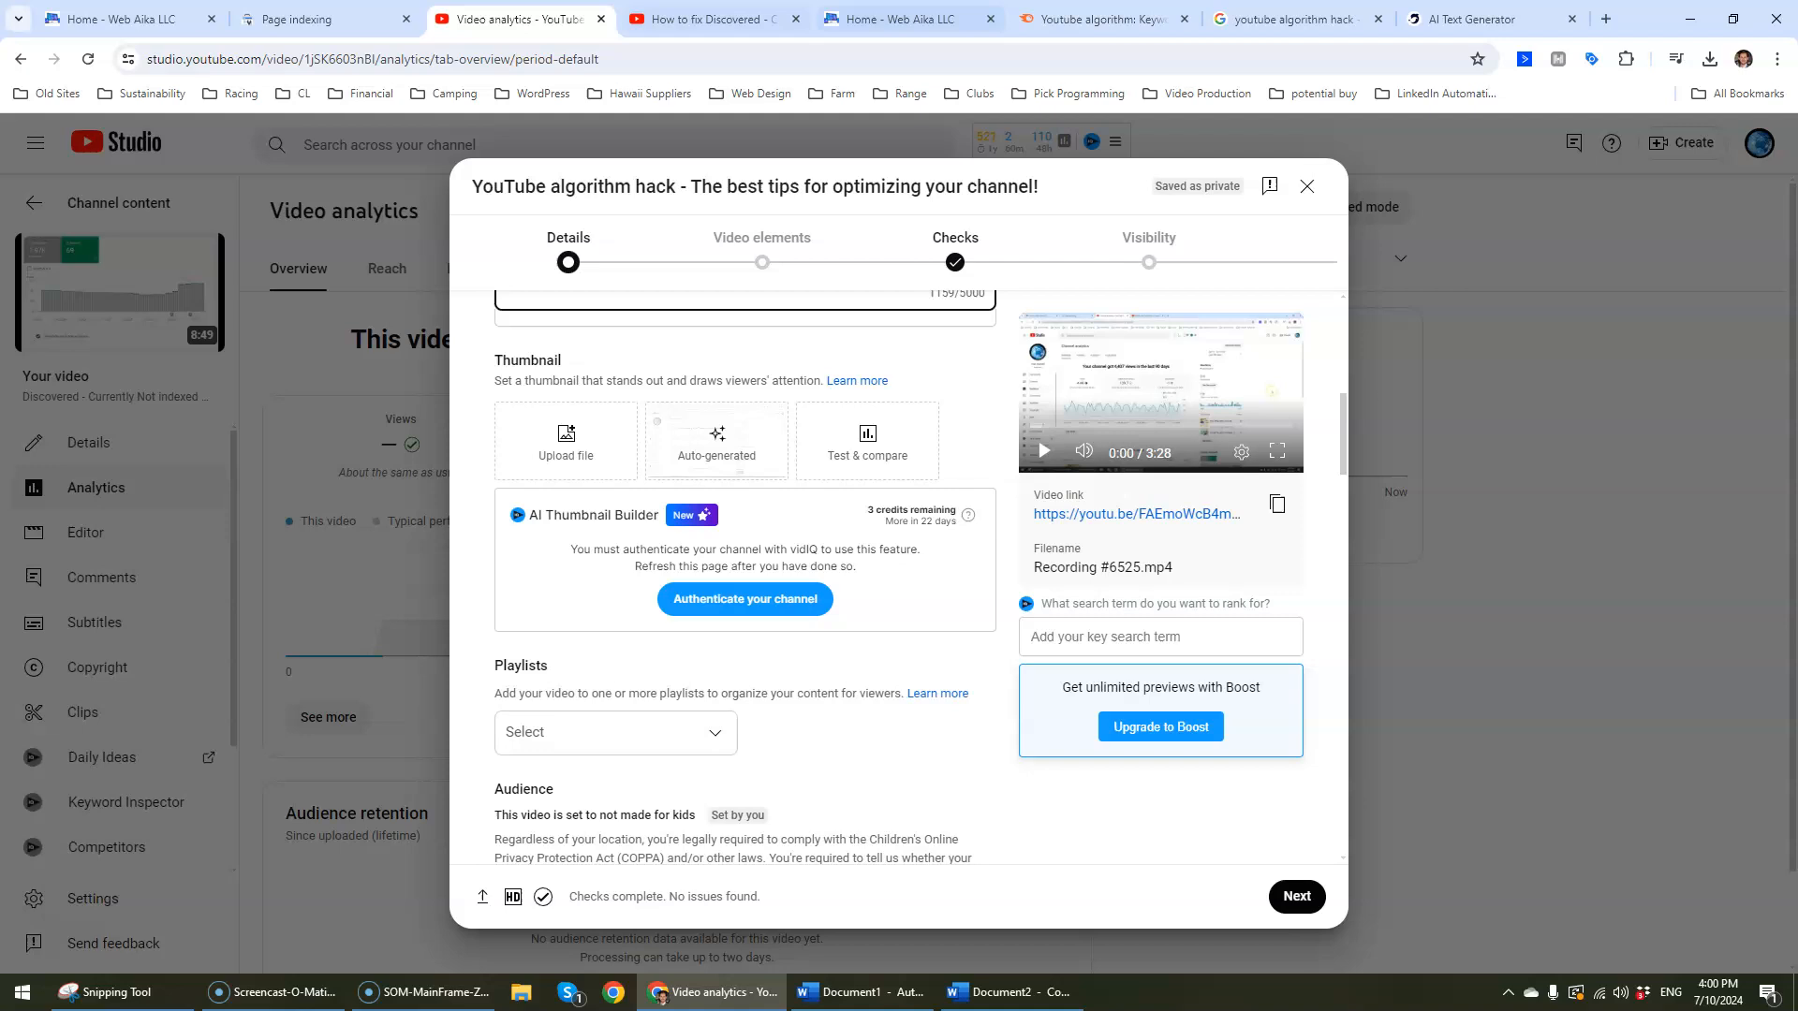
Step: Open webaika.com in a new tab and search 'you can' in another
left_click(1611, 18)
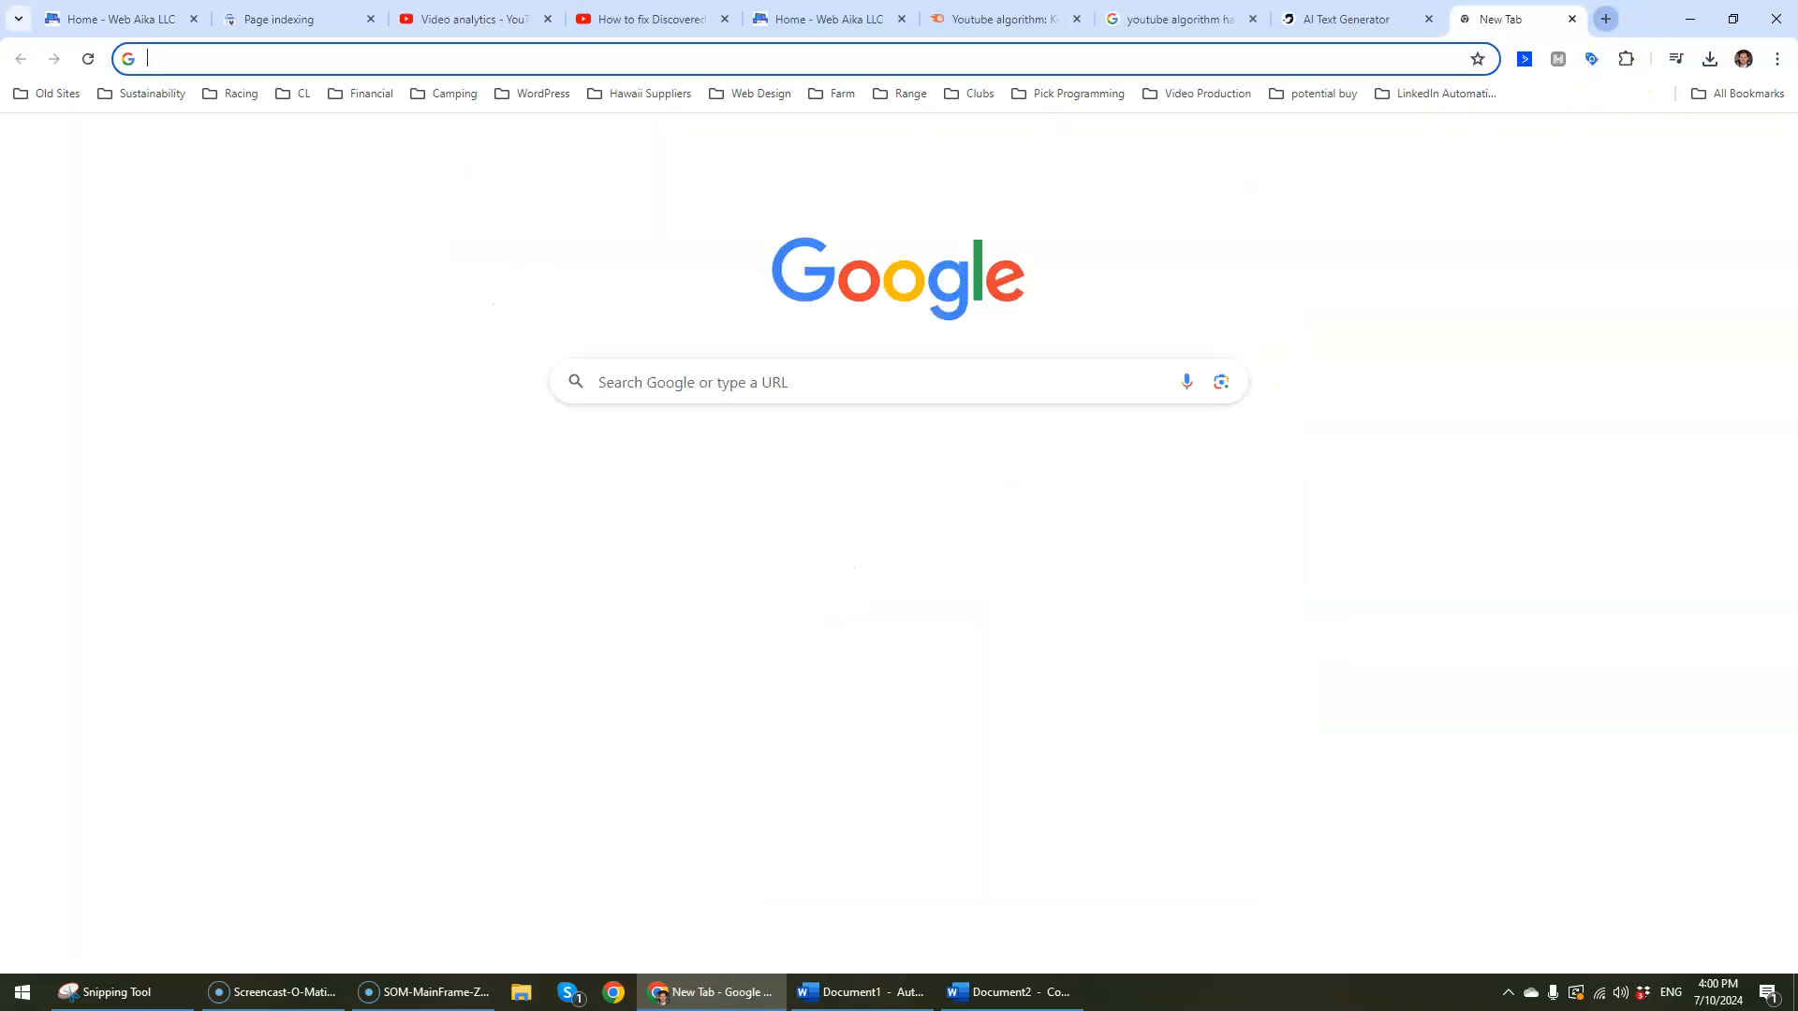
type("webaika.com")
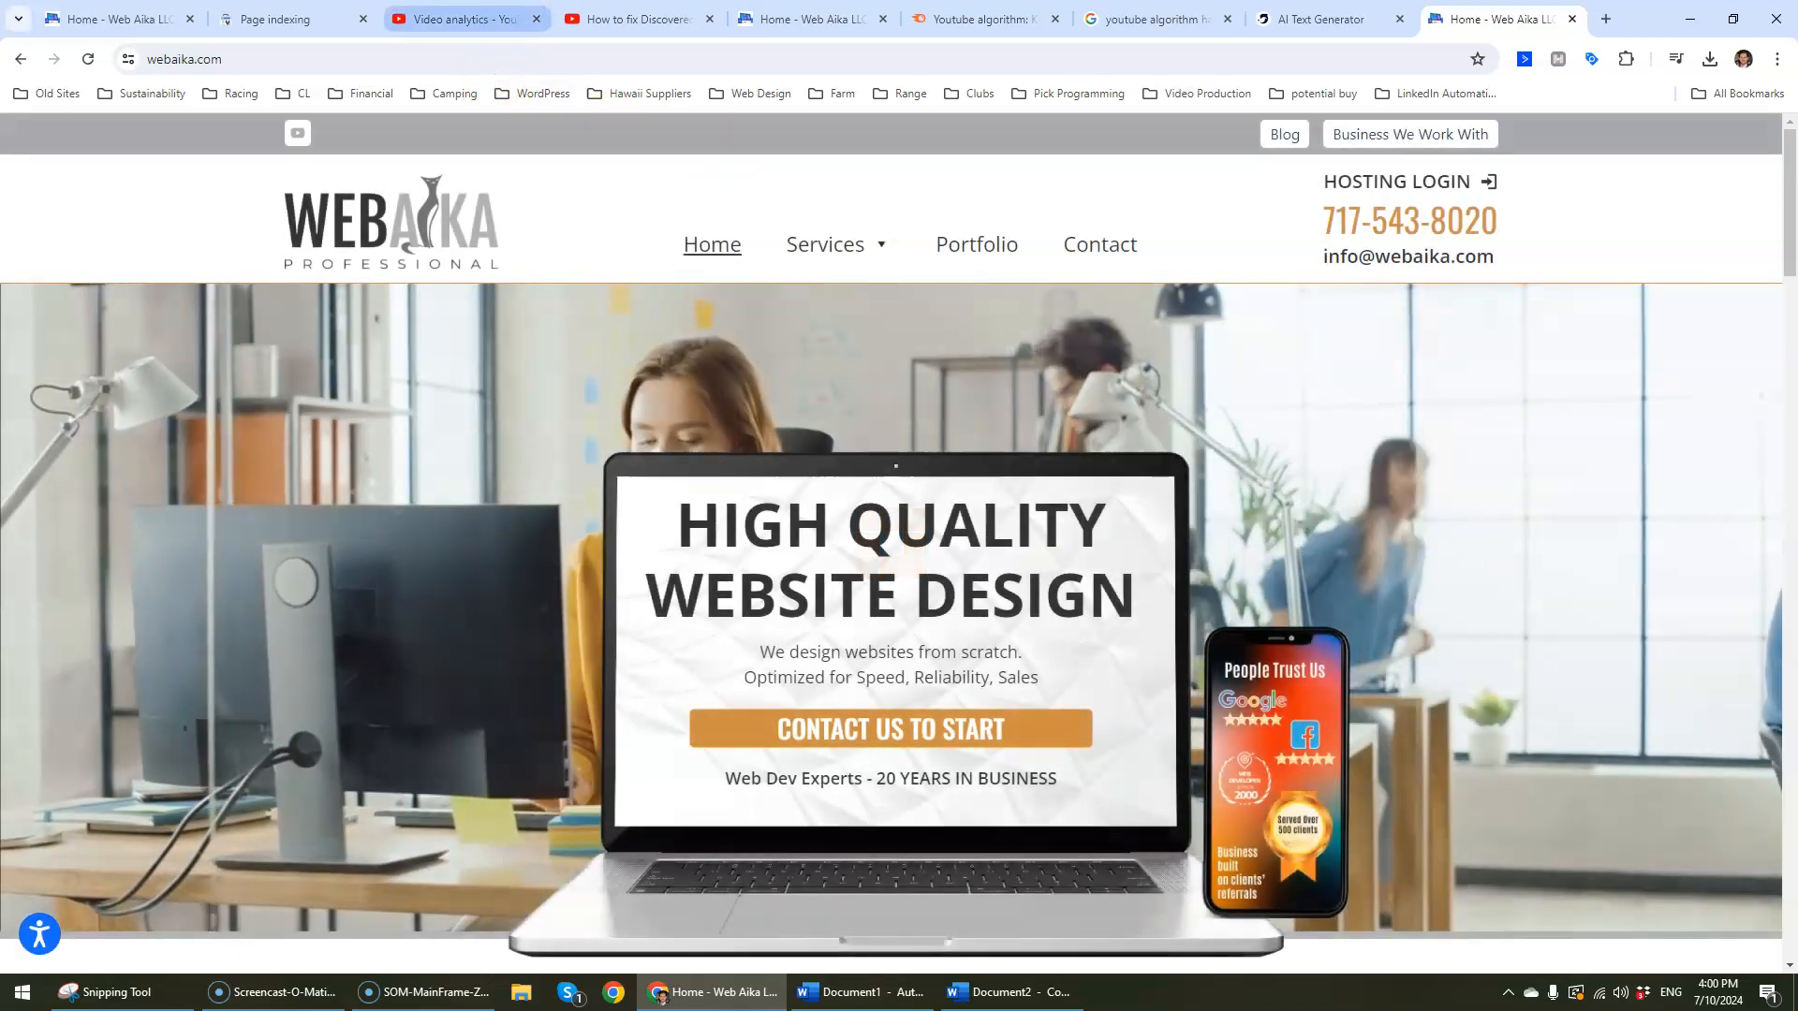
left_click(466, 19)
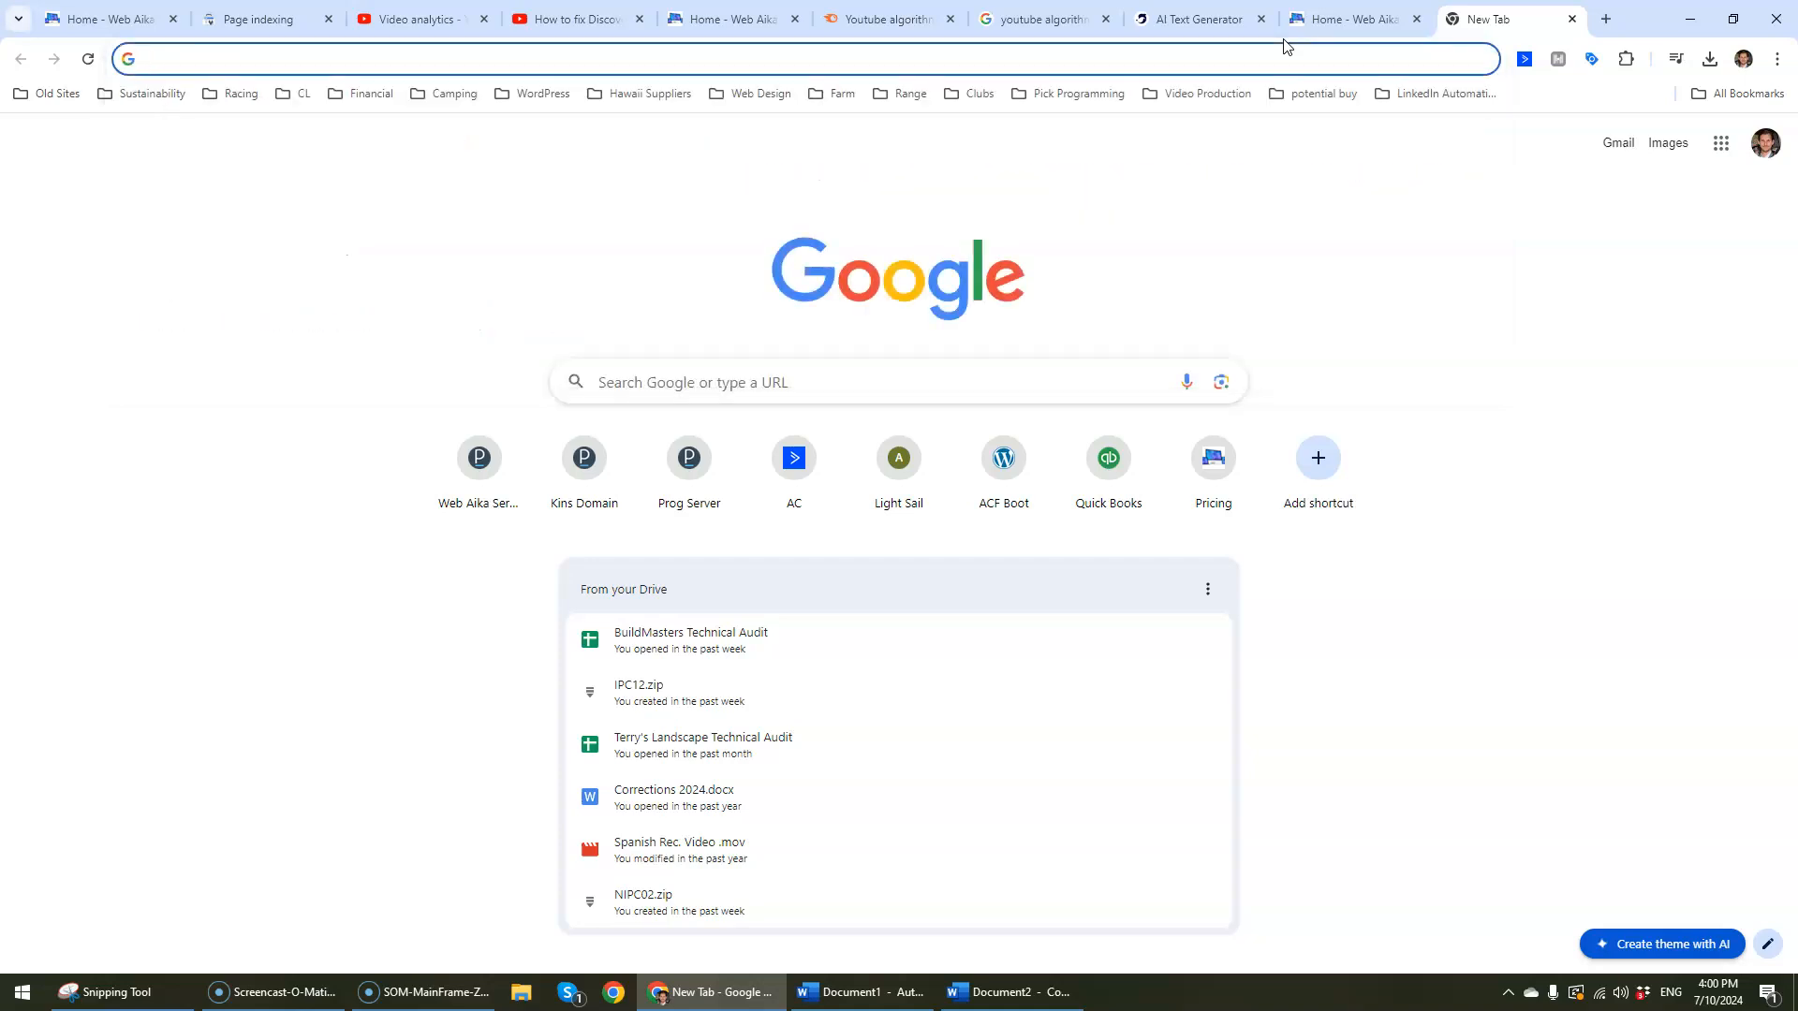
type("you can")
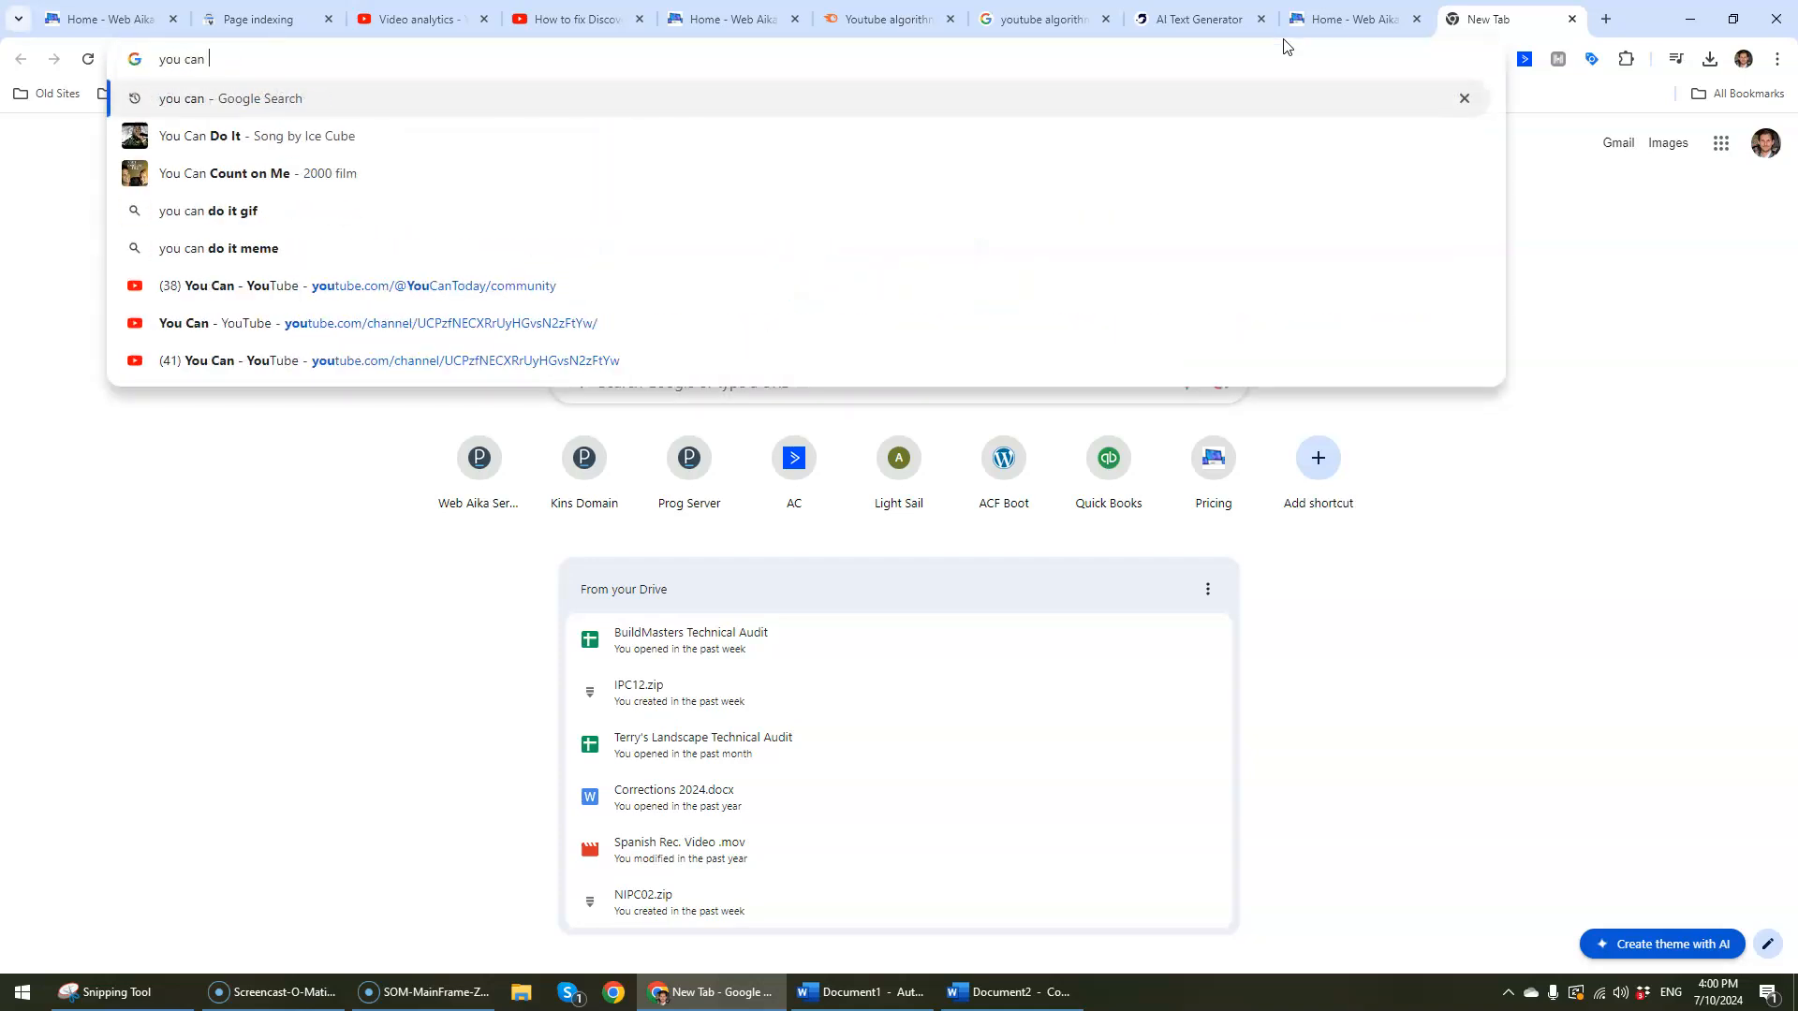
Step: Browse the You Can channel's home page
left_click(381, 285)
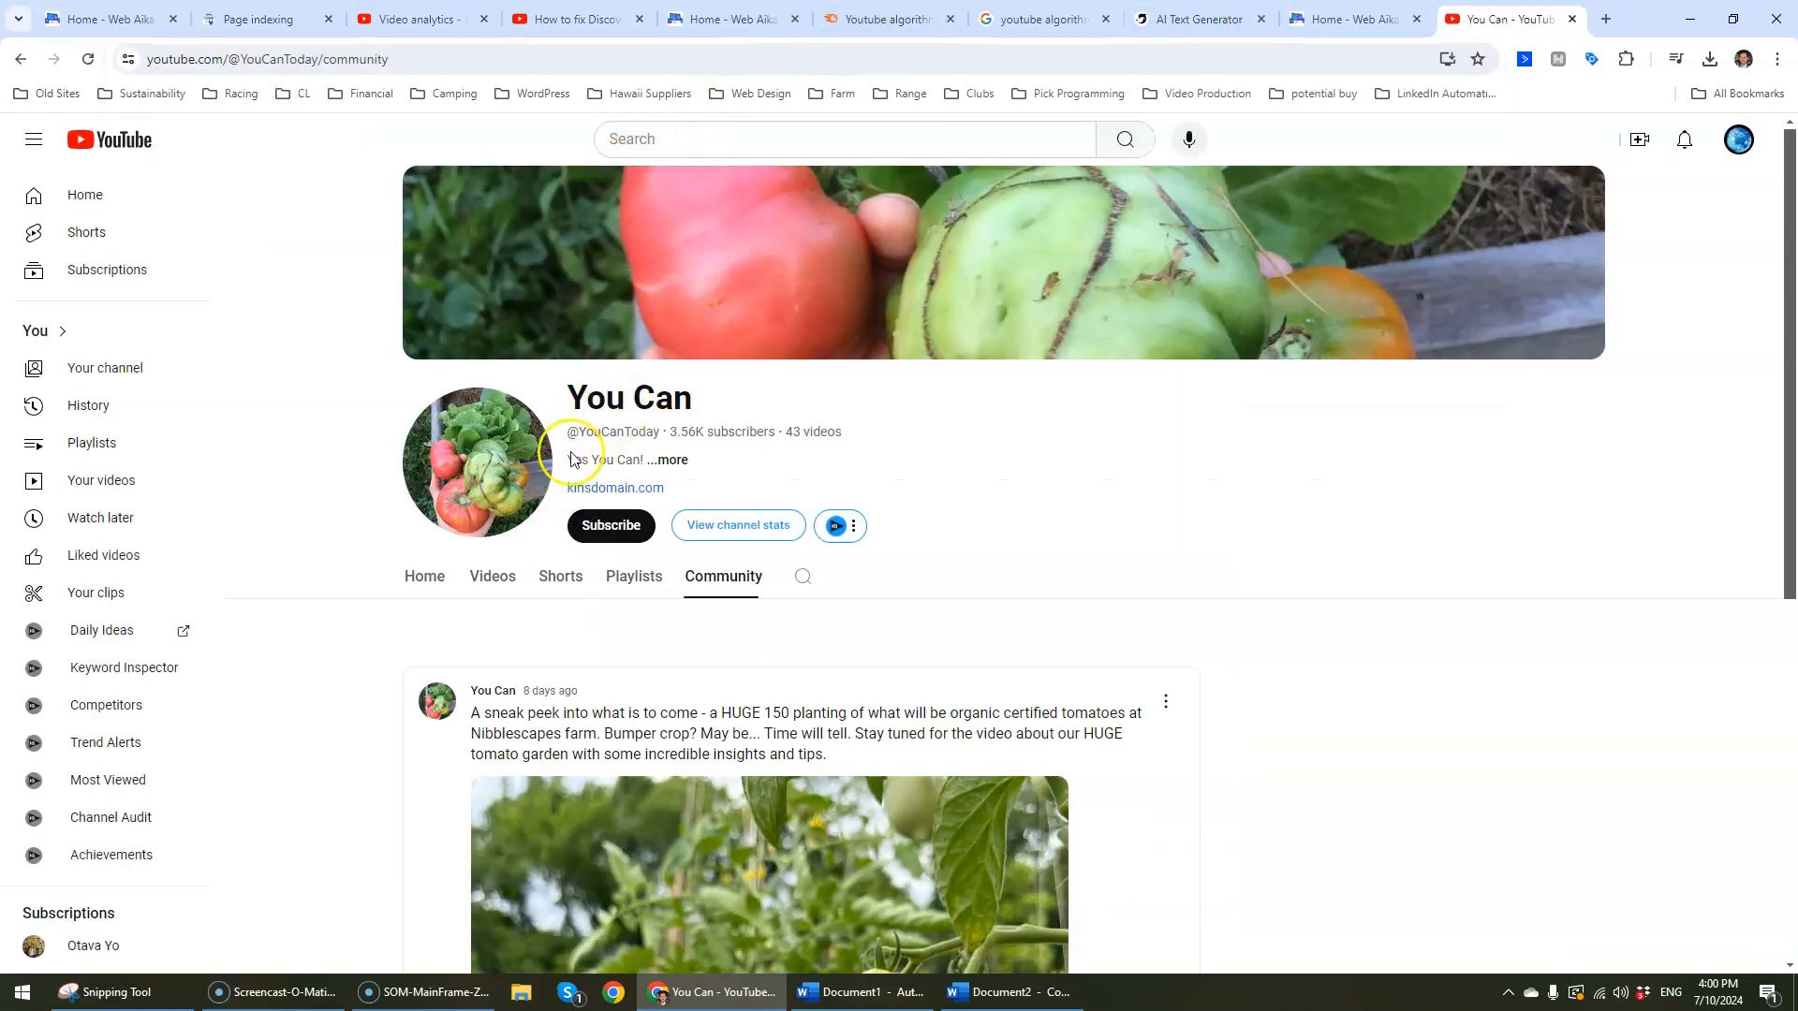
left_click(424, 575)
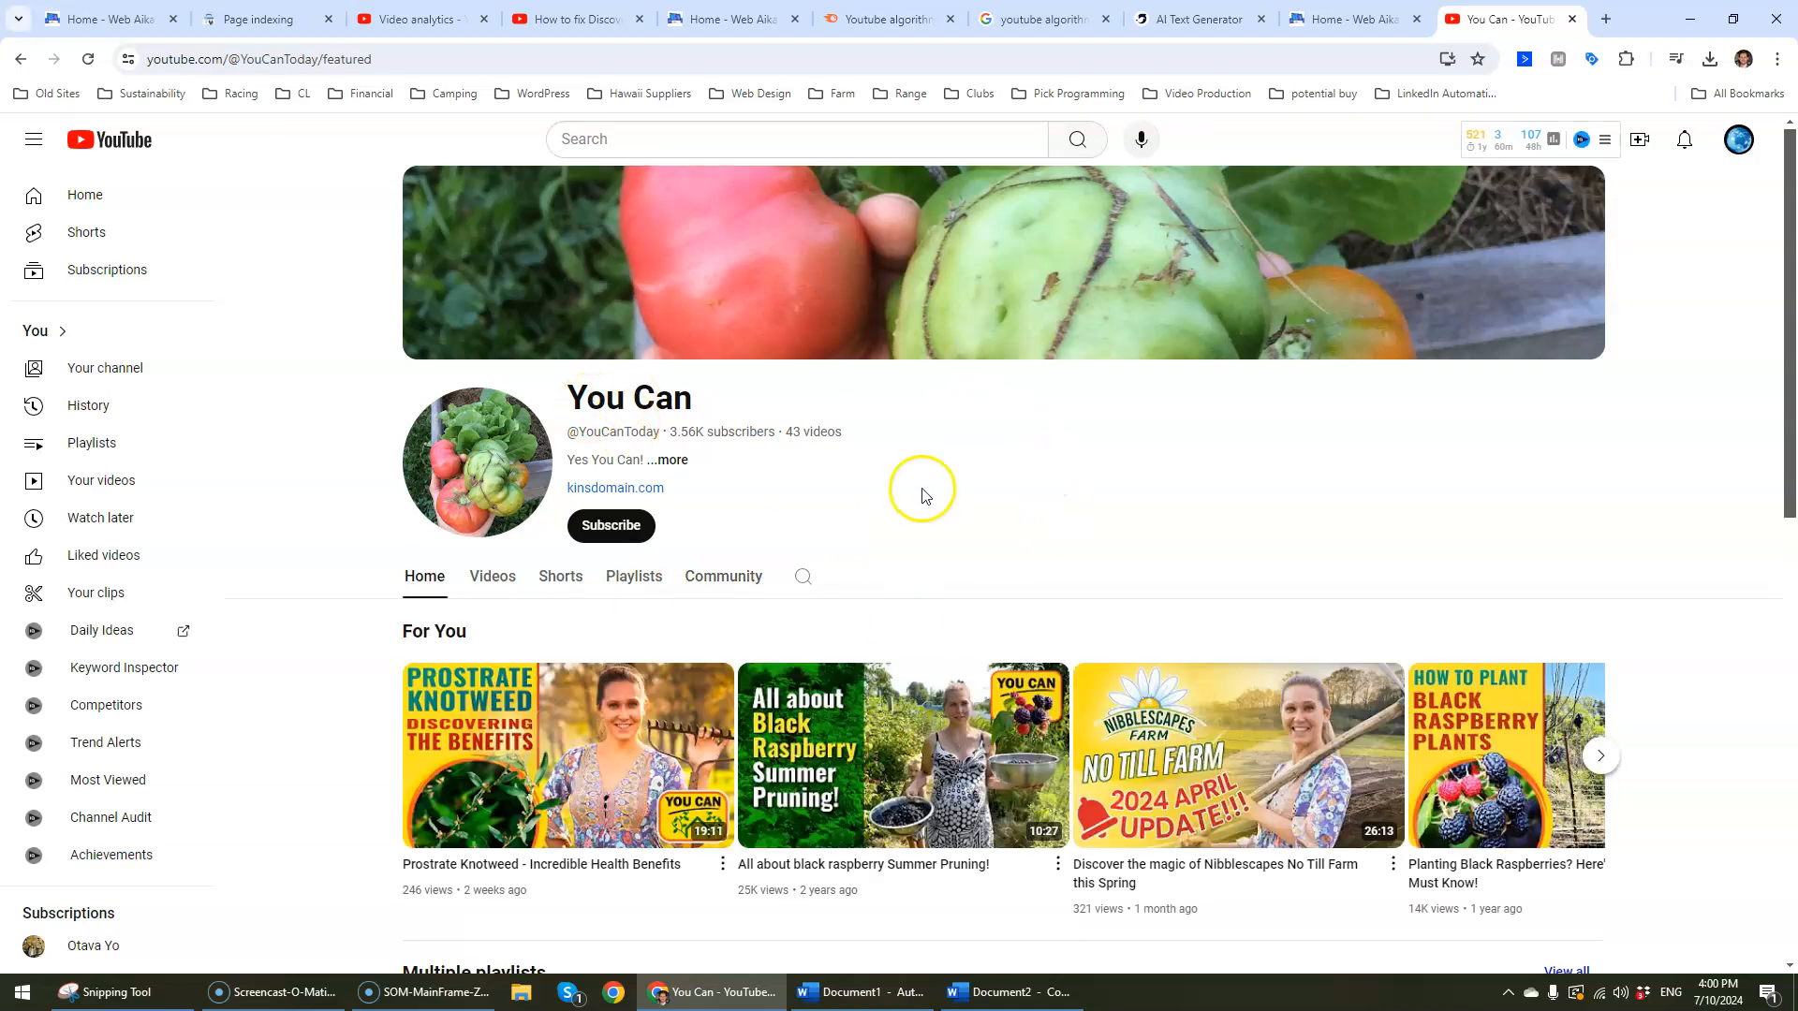
scroll("down", 3)
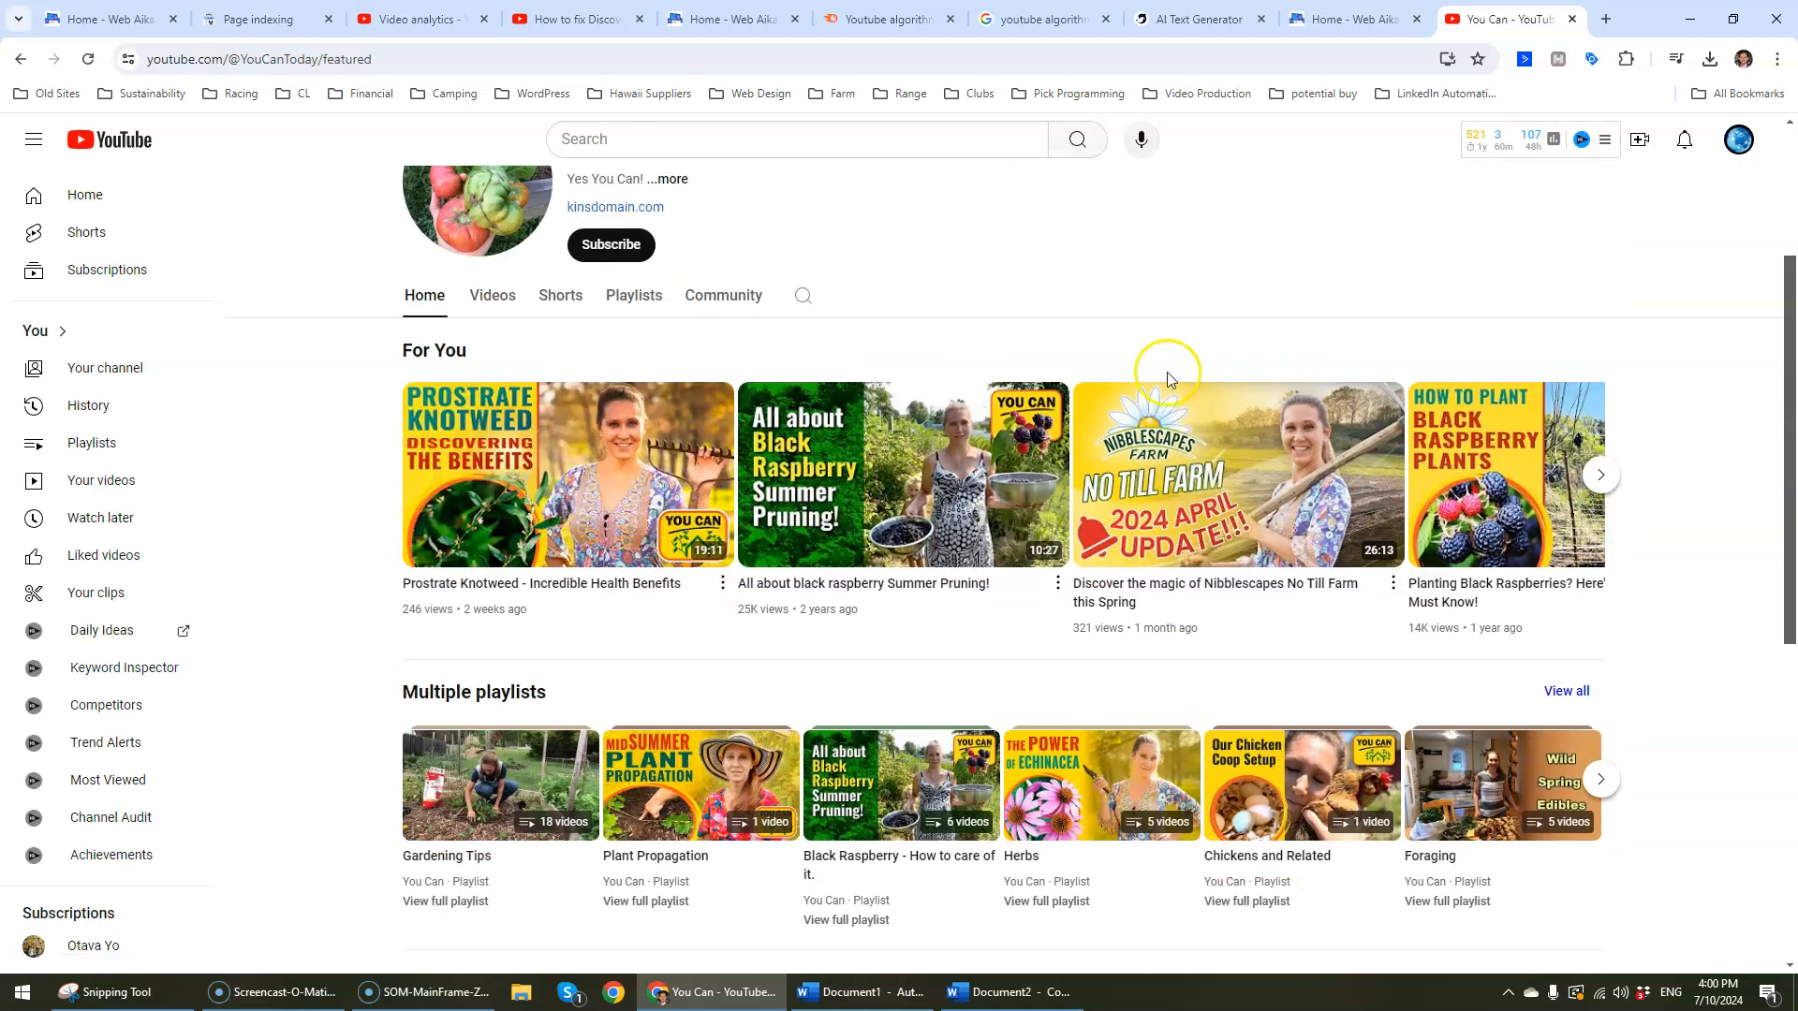
scroll("down", 3)
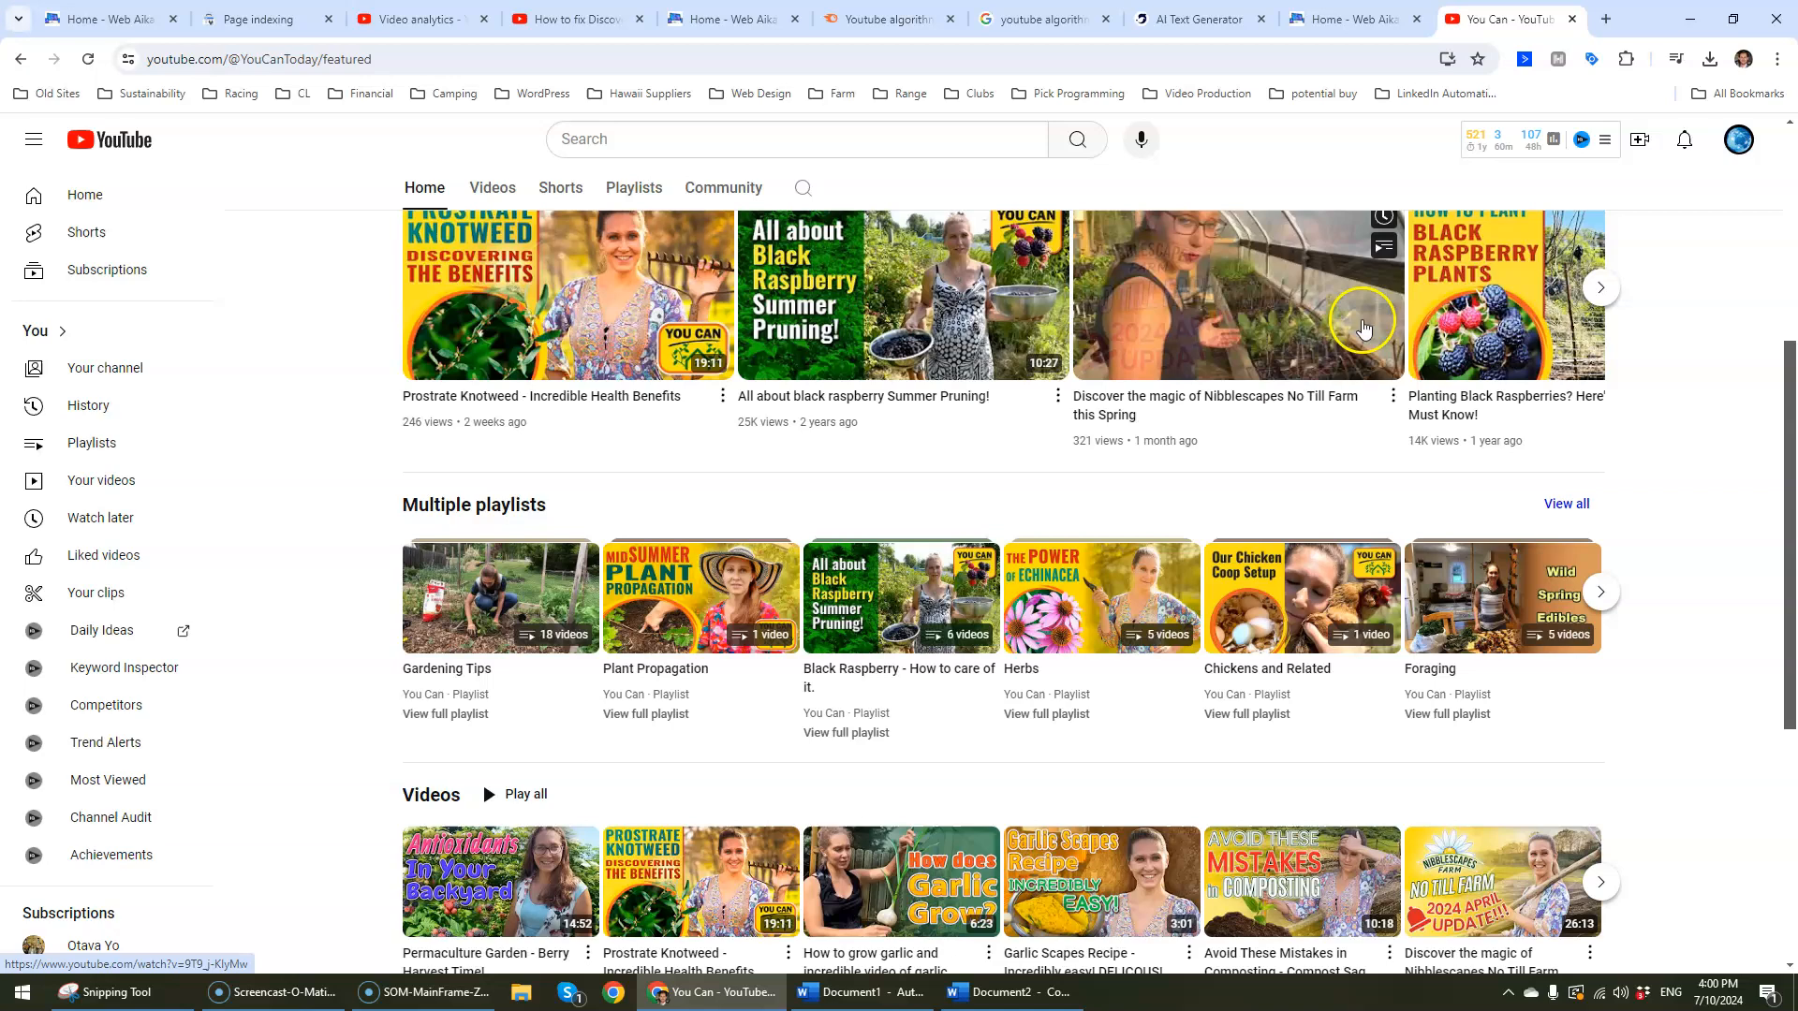
scroll("down", 3)
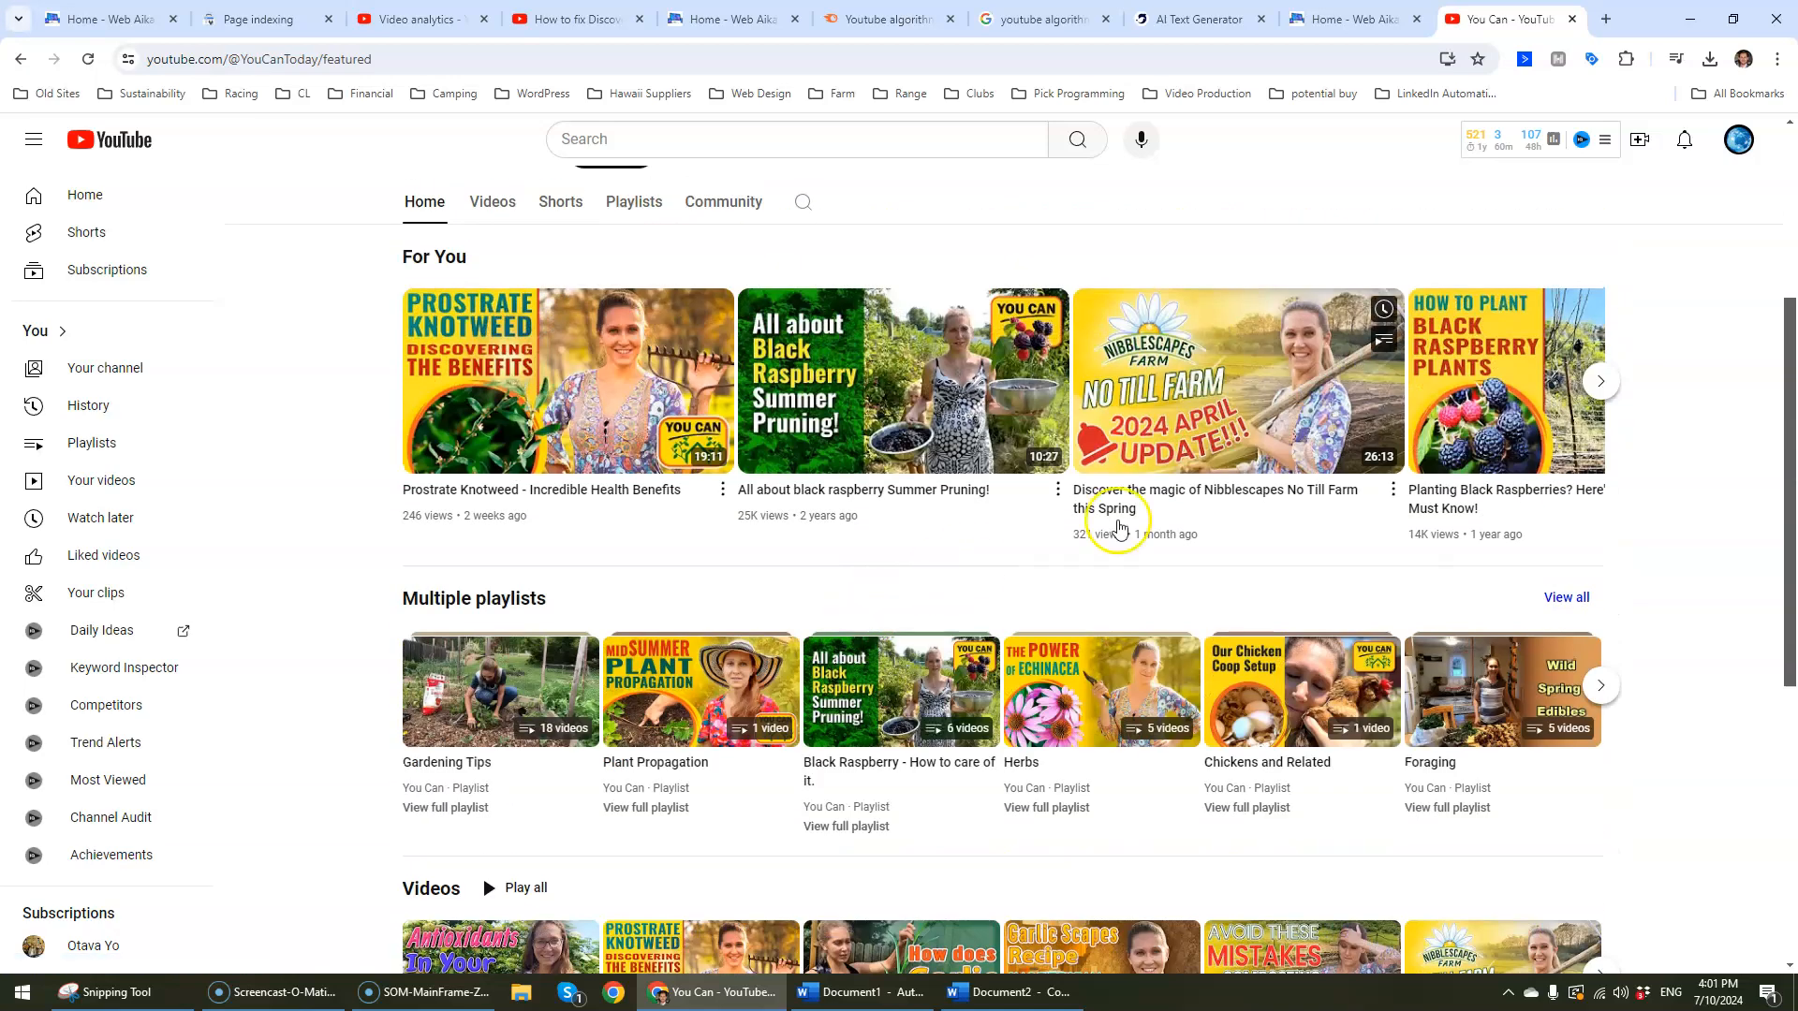
scroll("down", 3)
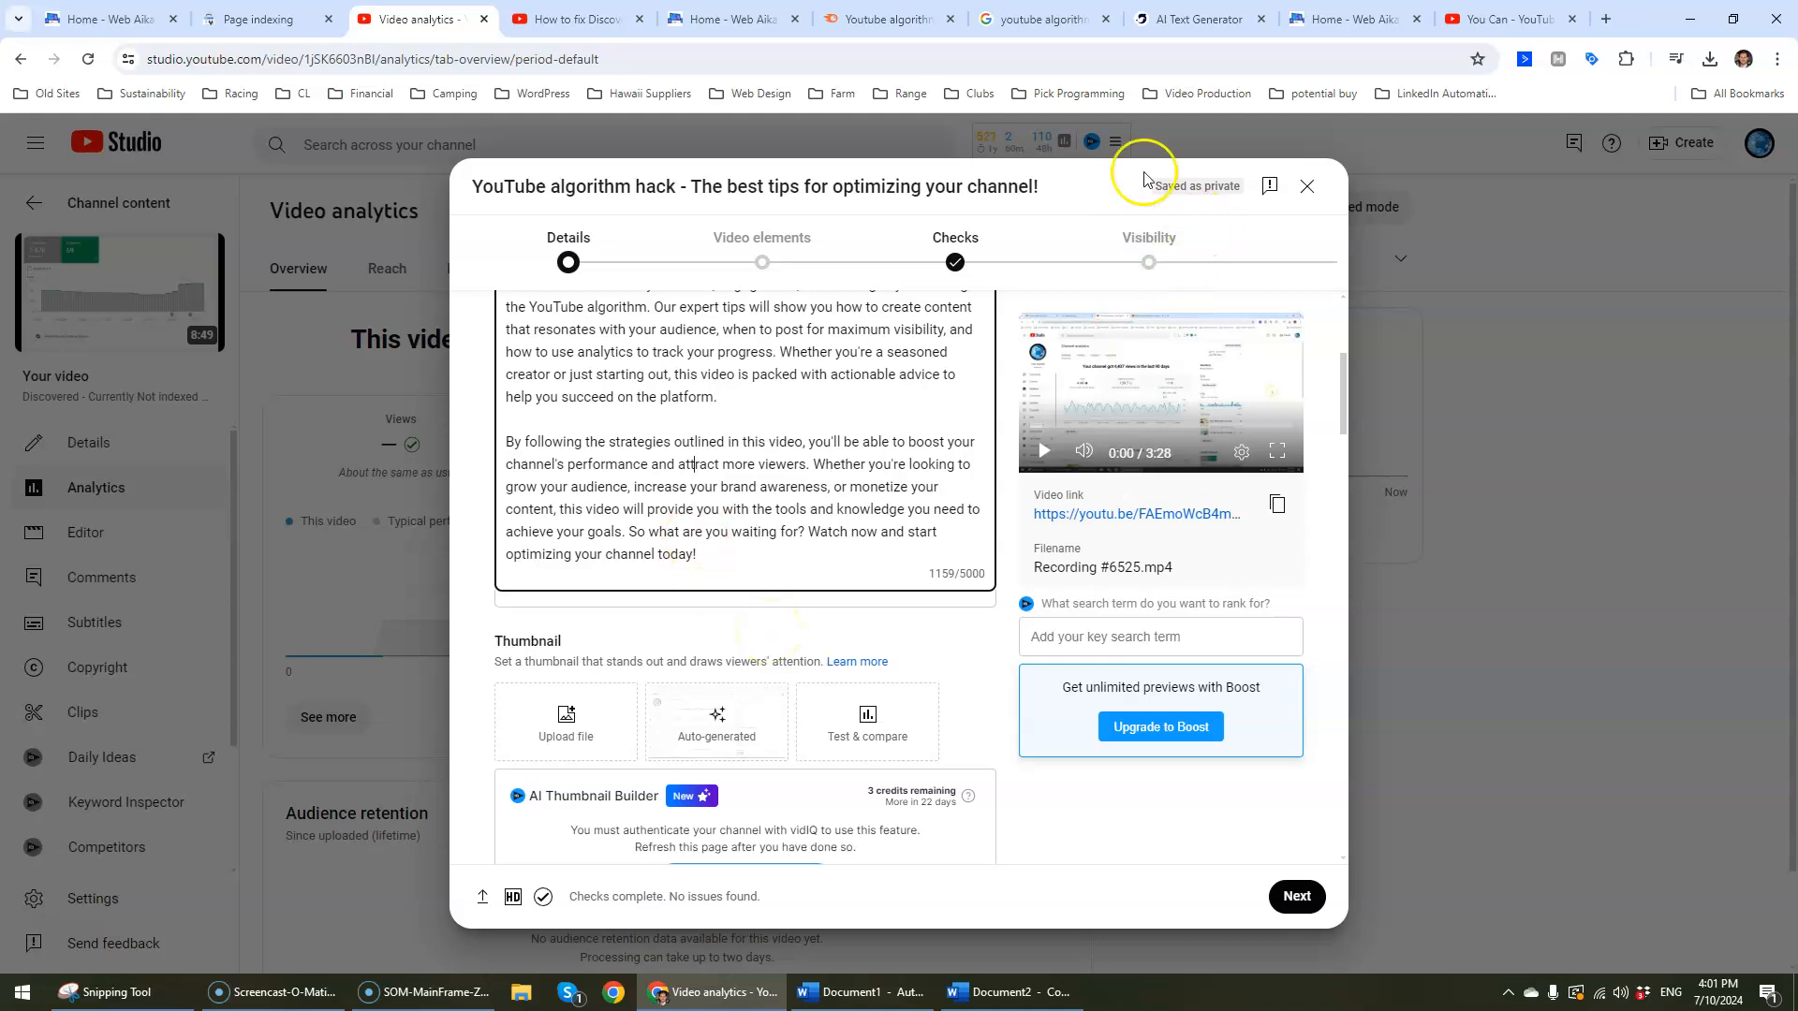
left_click(1355, 18)
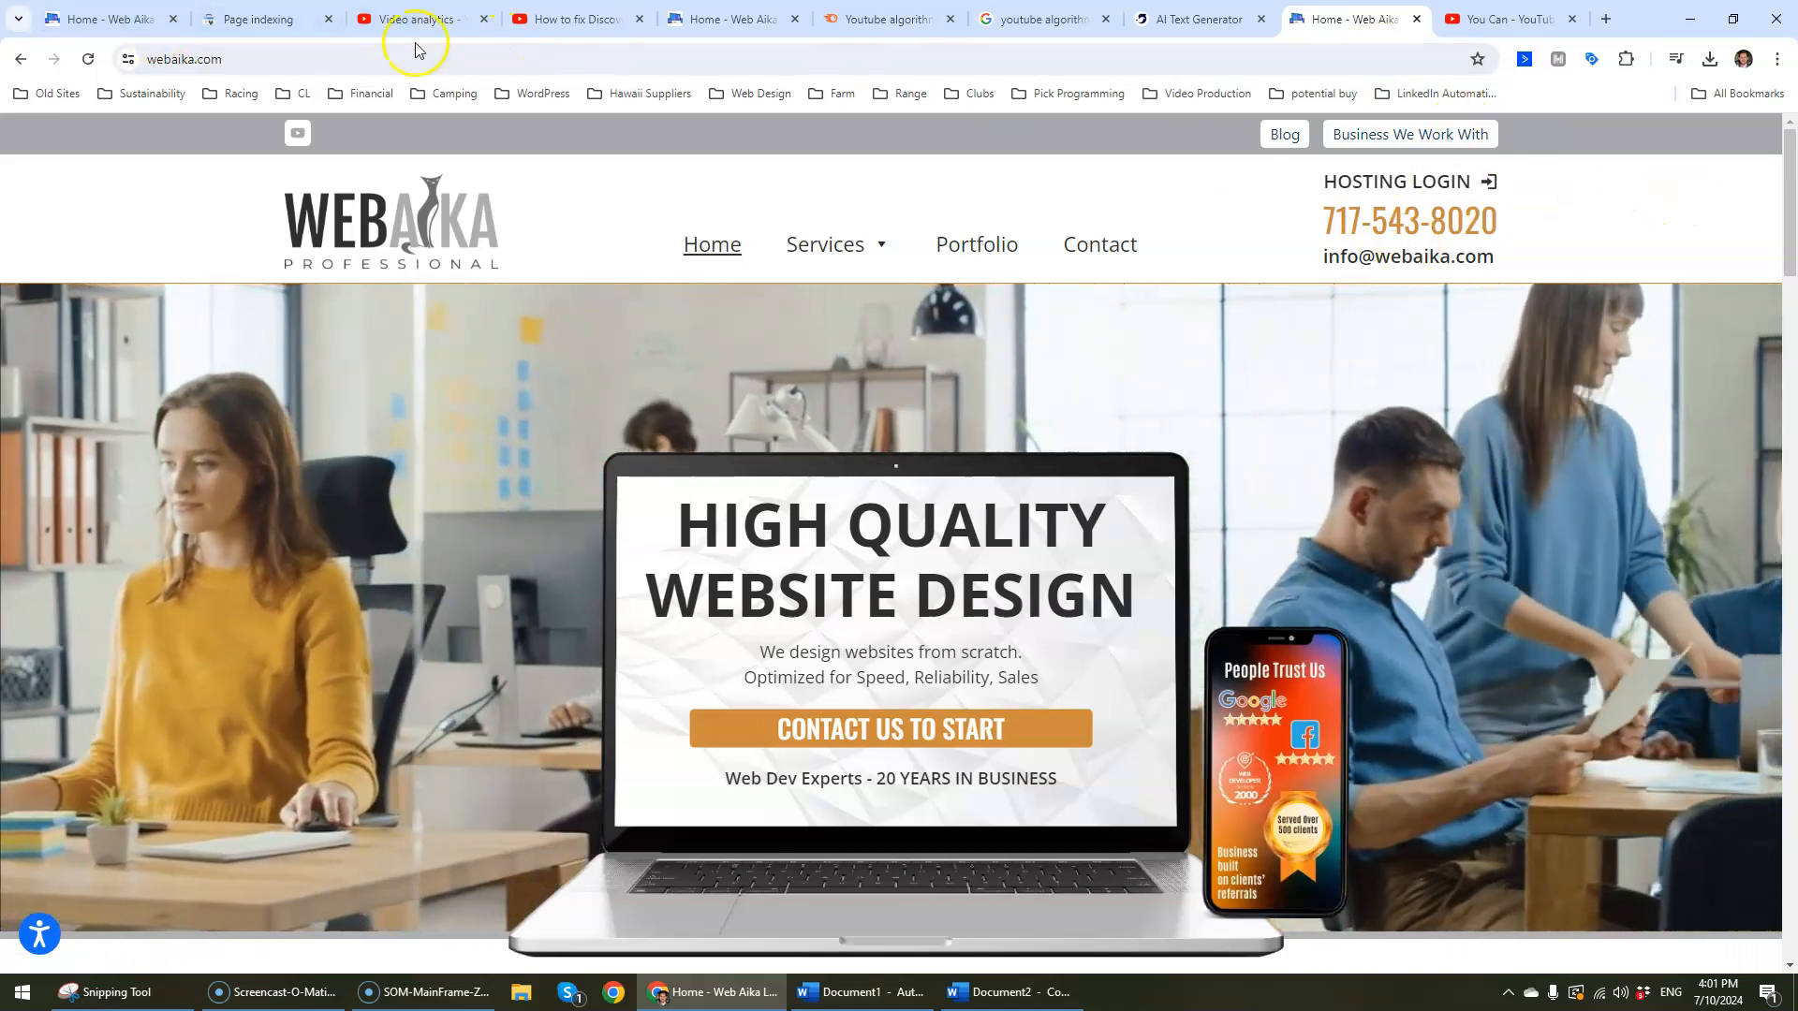
left_click(412, 18)
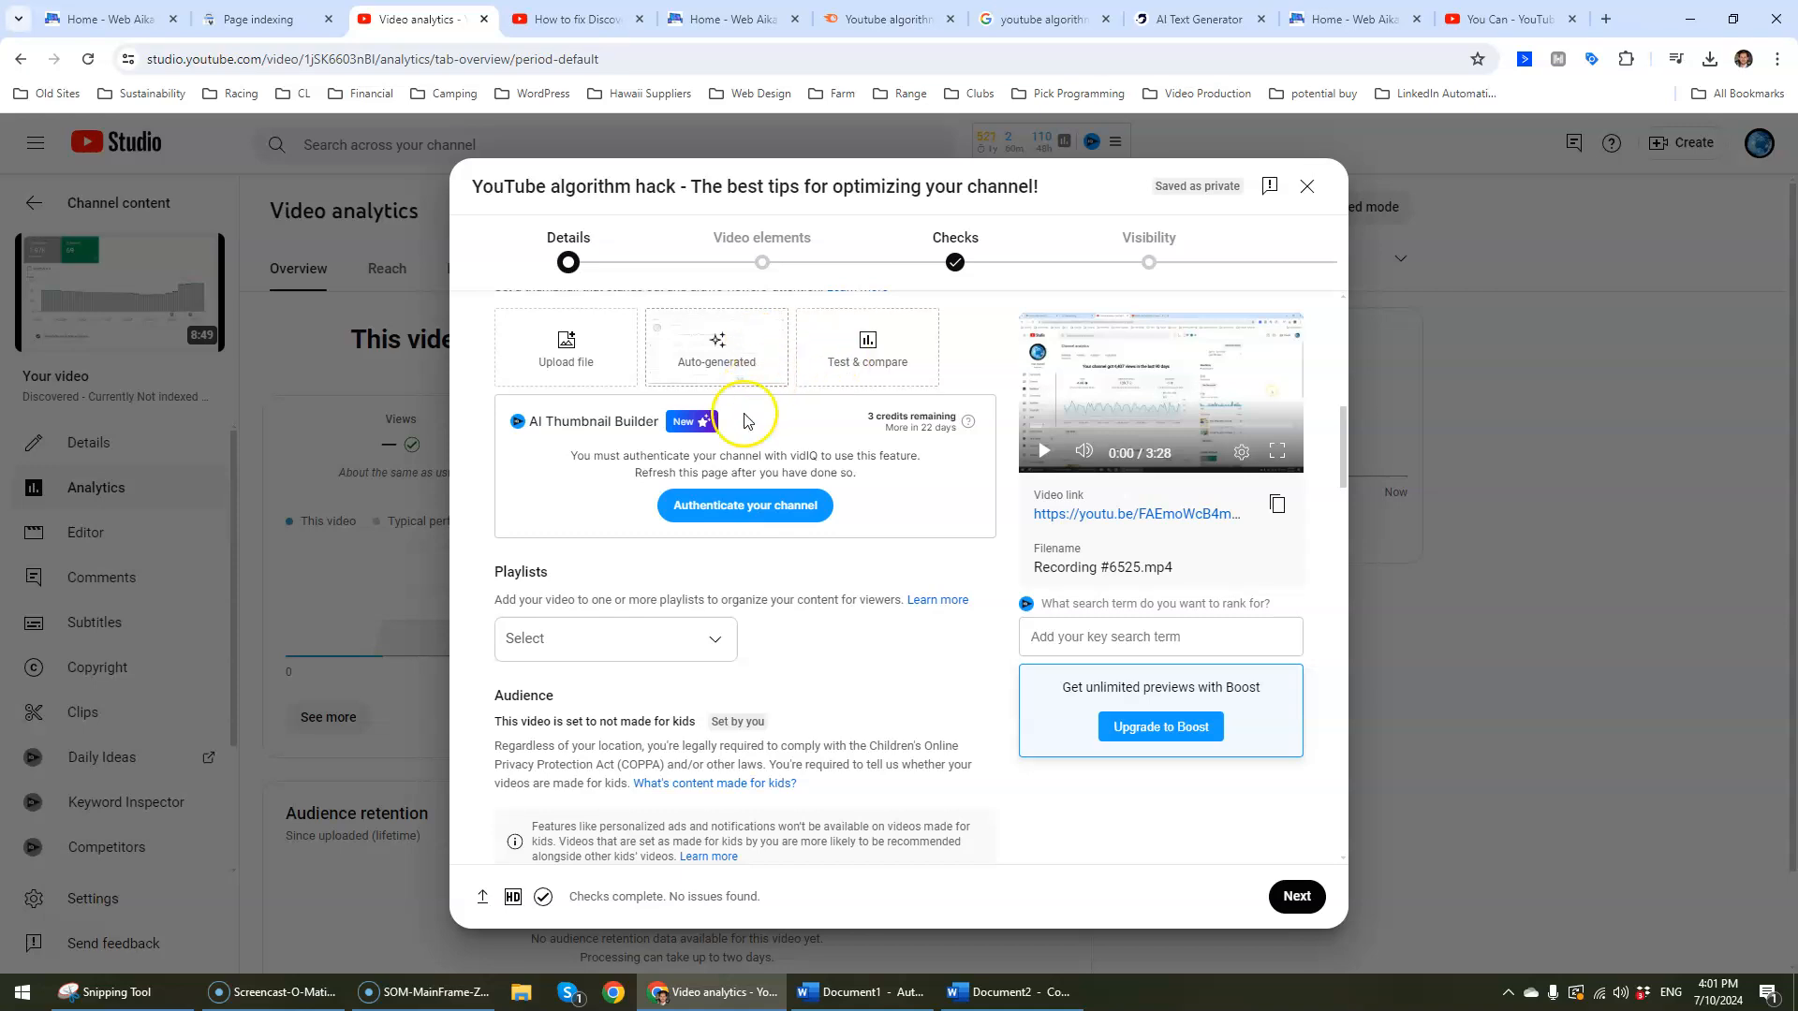
Step: Tick Short Website Design Tips, Graphic Design and For small business - Important info! in Playlists
left_click(616, 639)
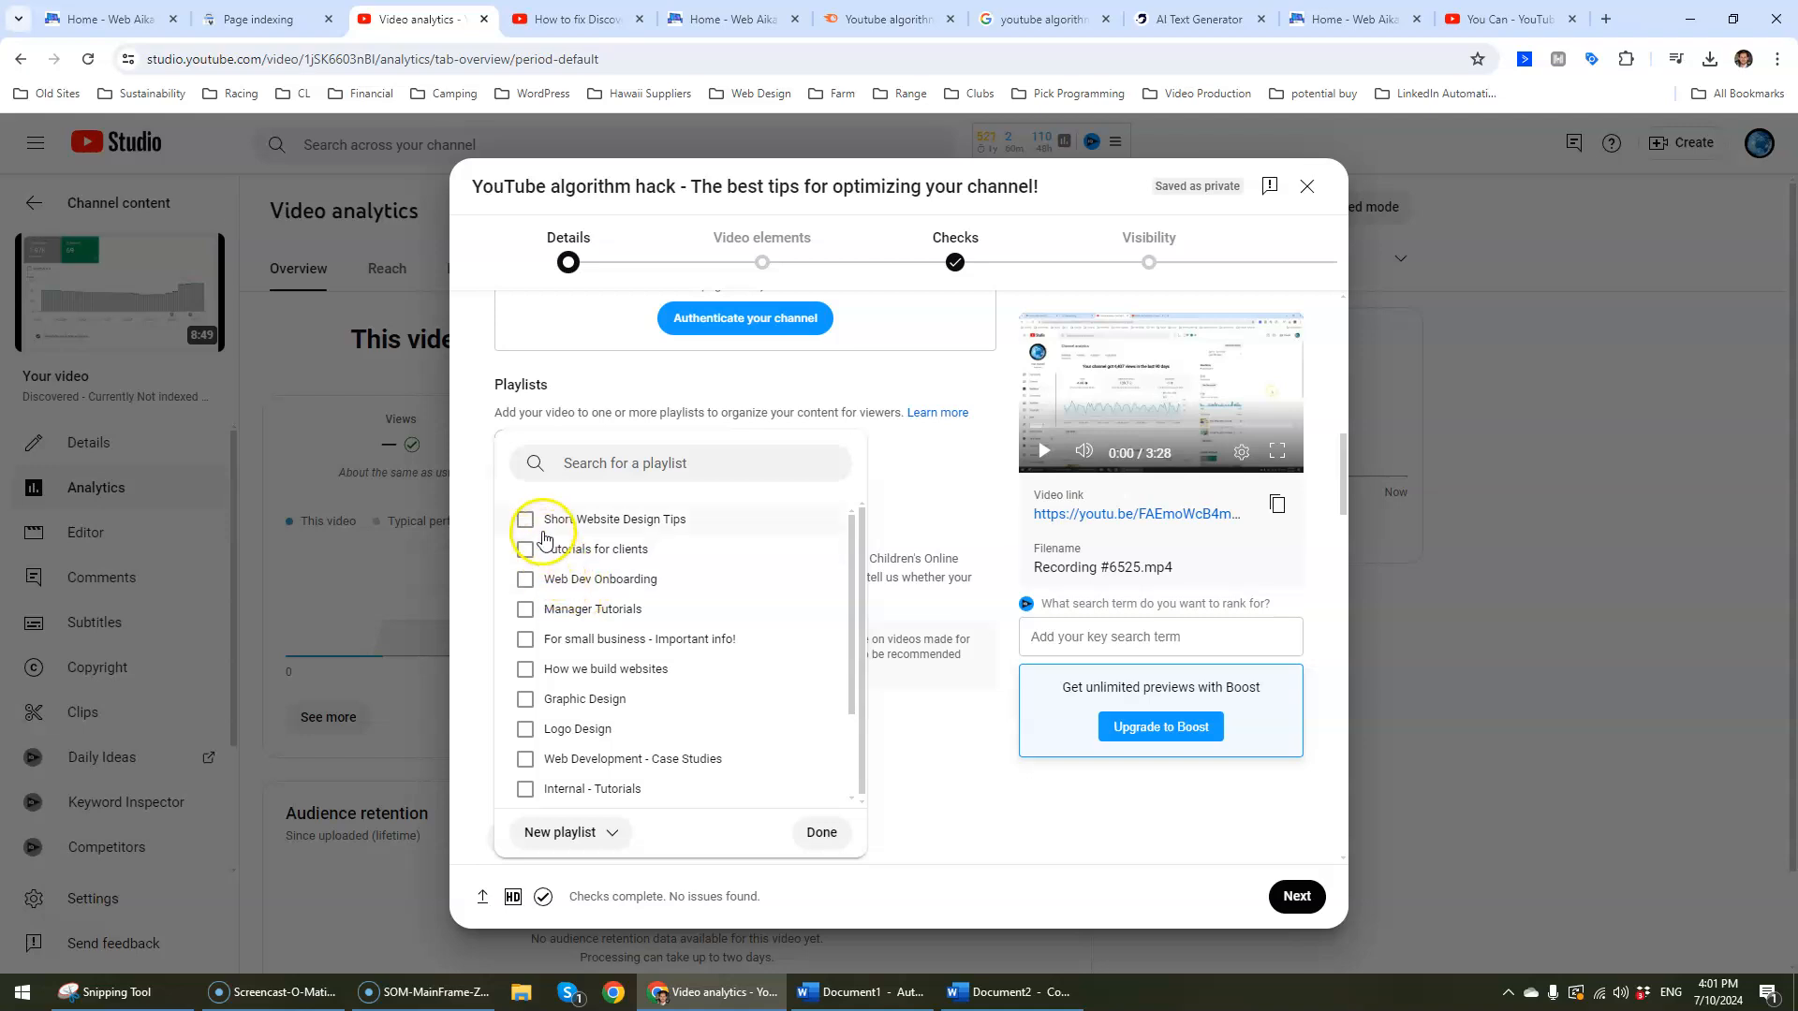
left_click(524, 519)
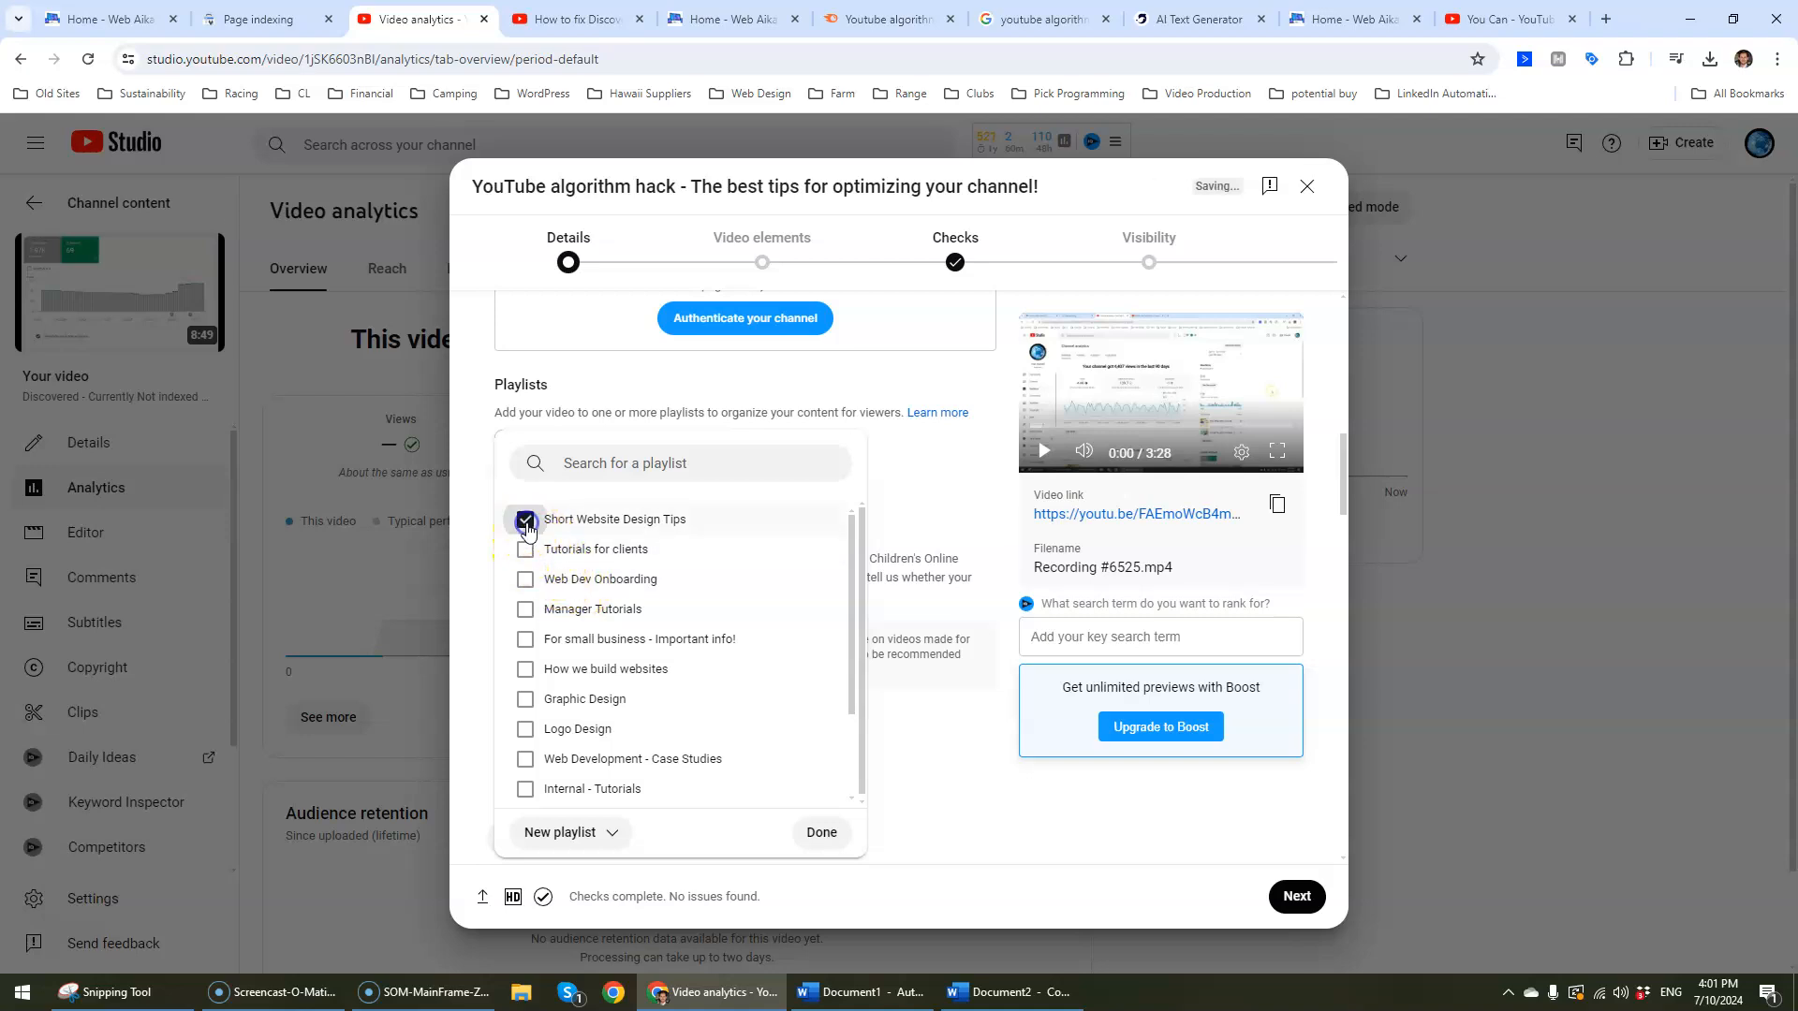
left_click(525, 698)
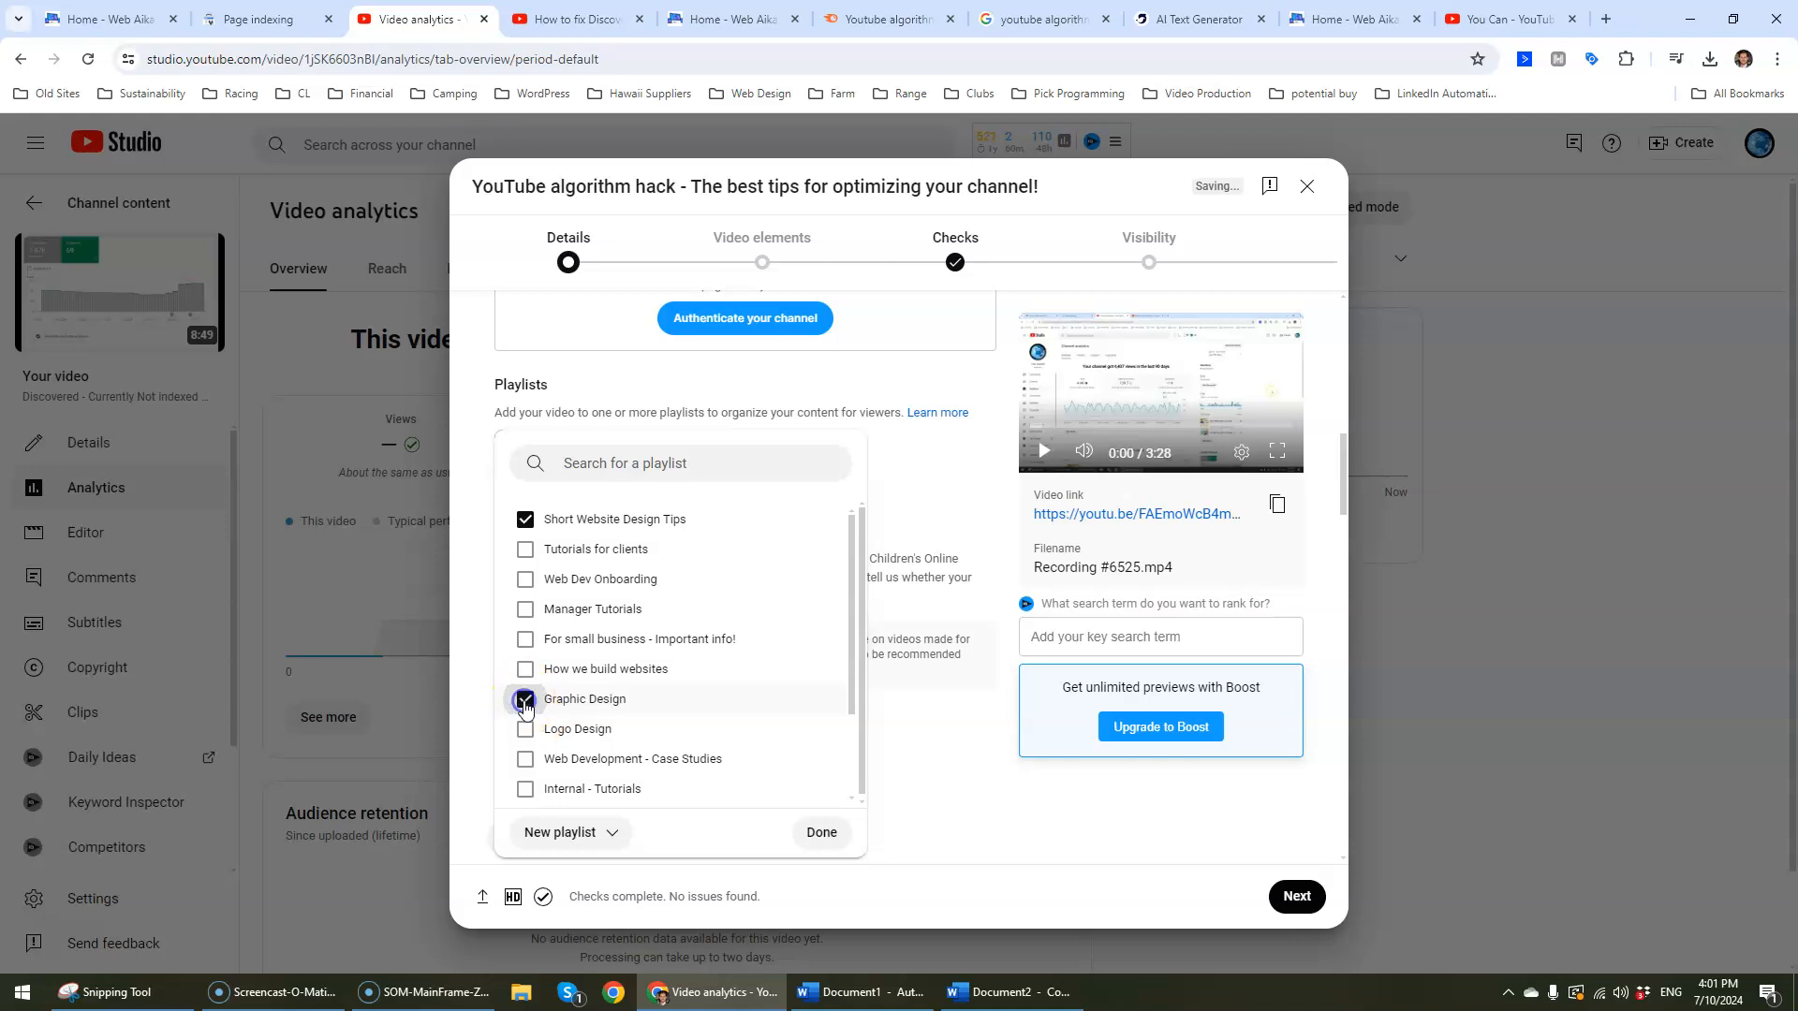
left_click(524, 699)
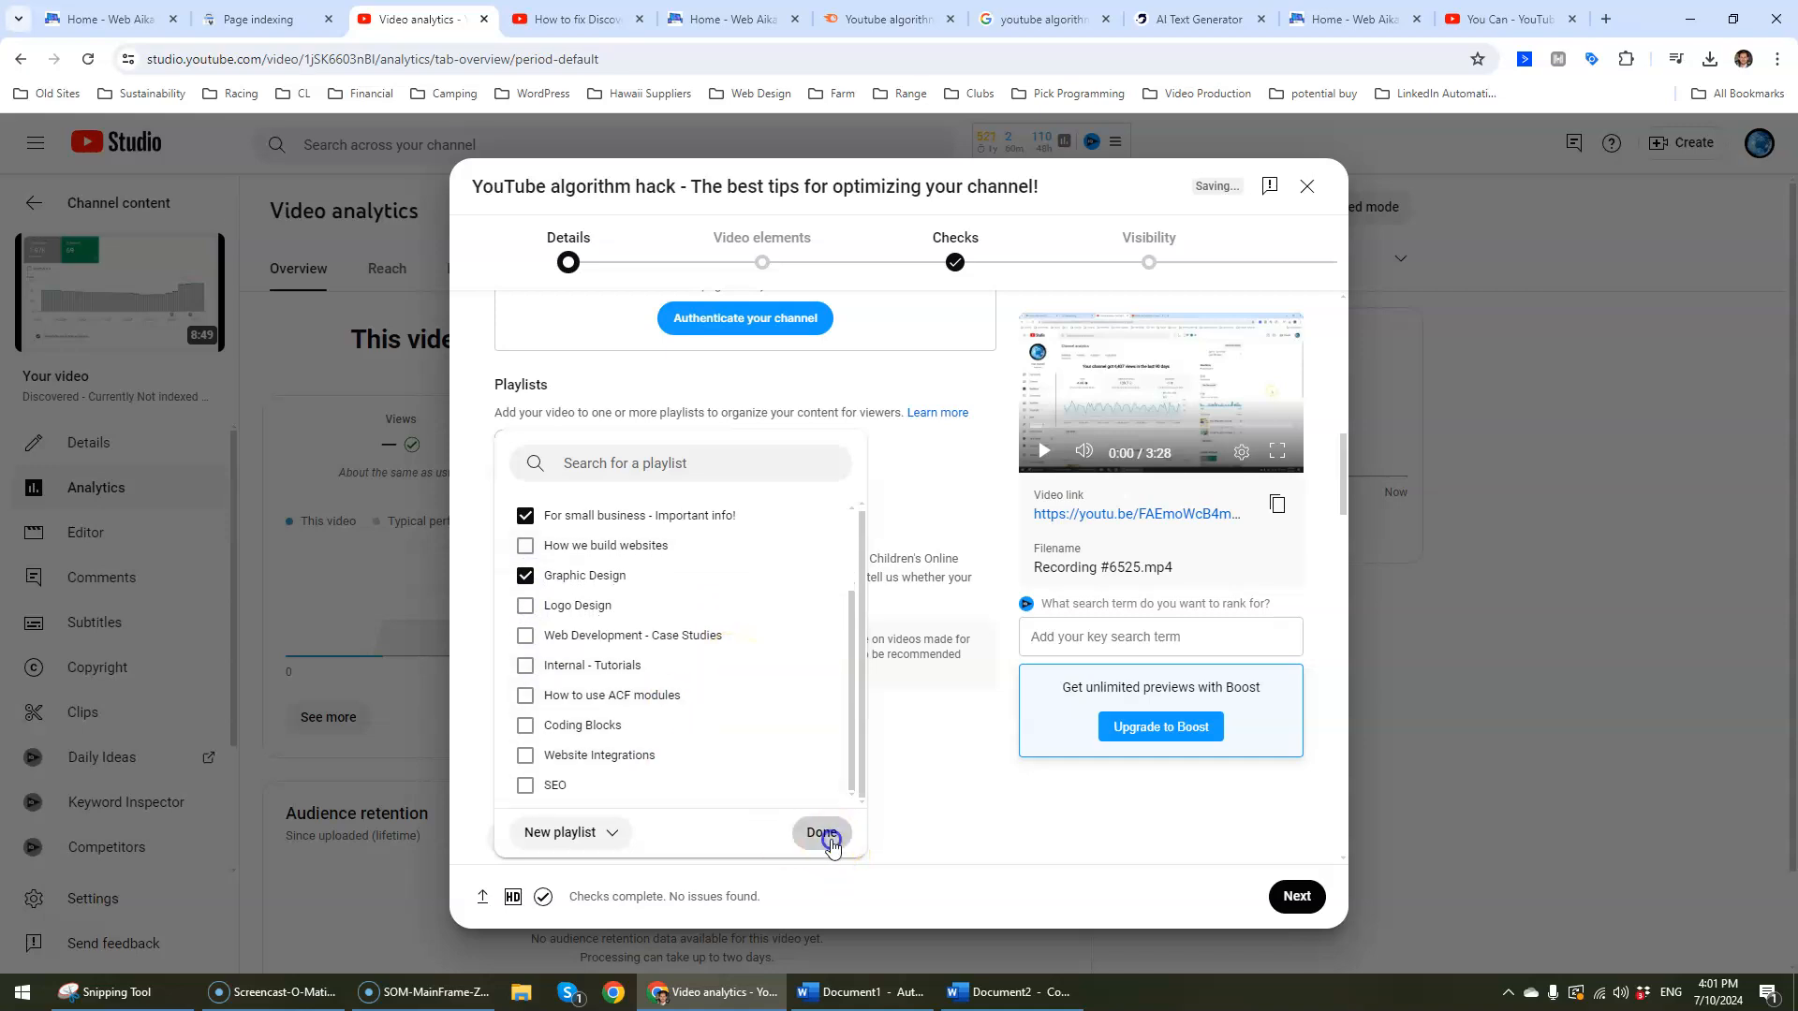
left_click(822, 833)
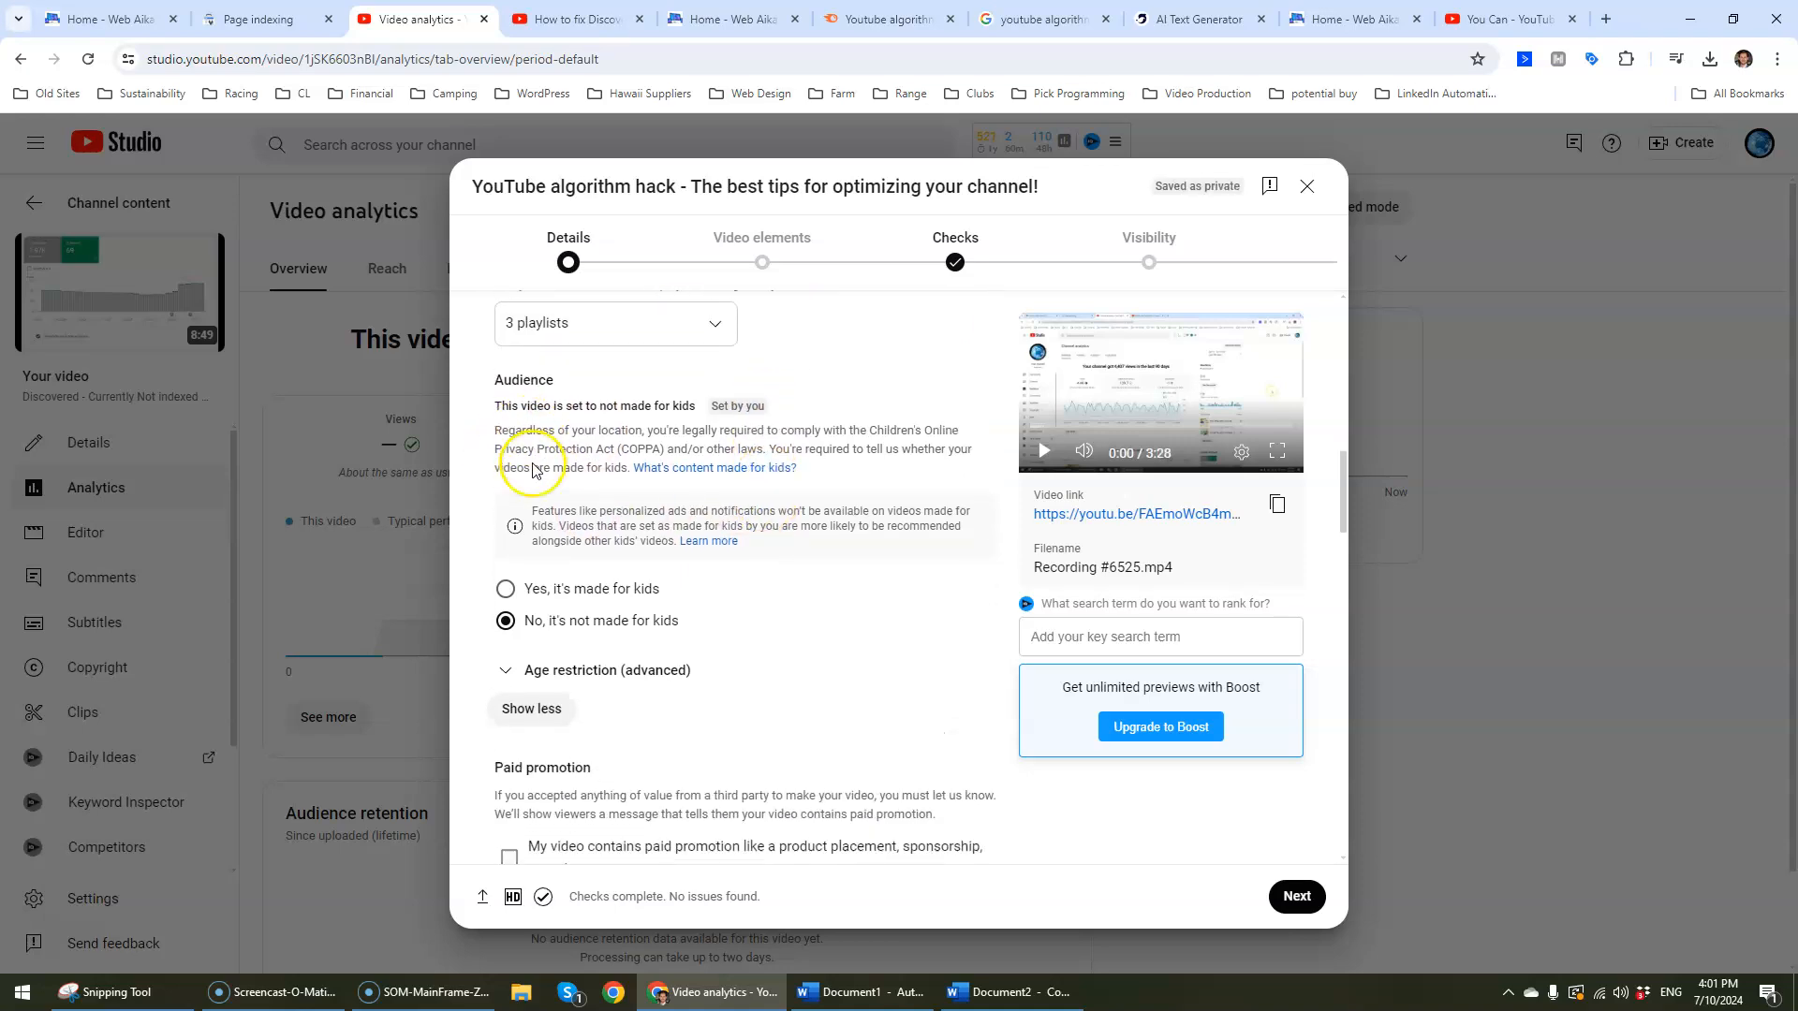
Step: Answer No to the altered or synthetic content question
scroll("down", 3)
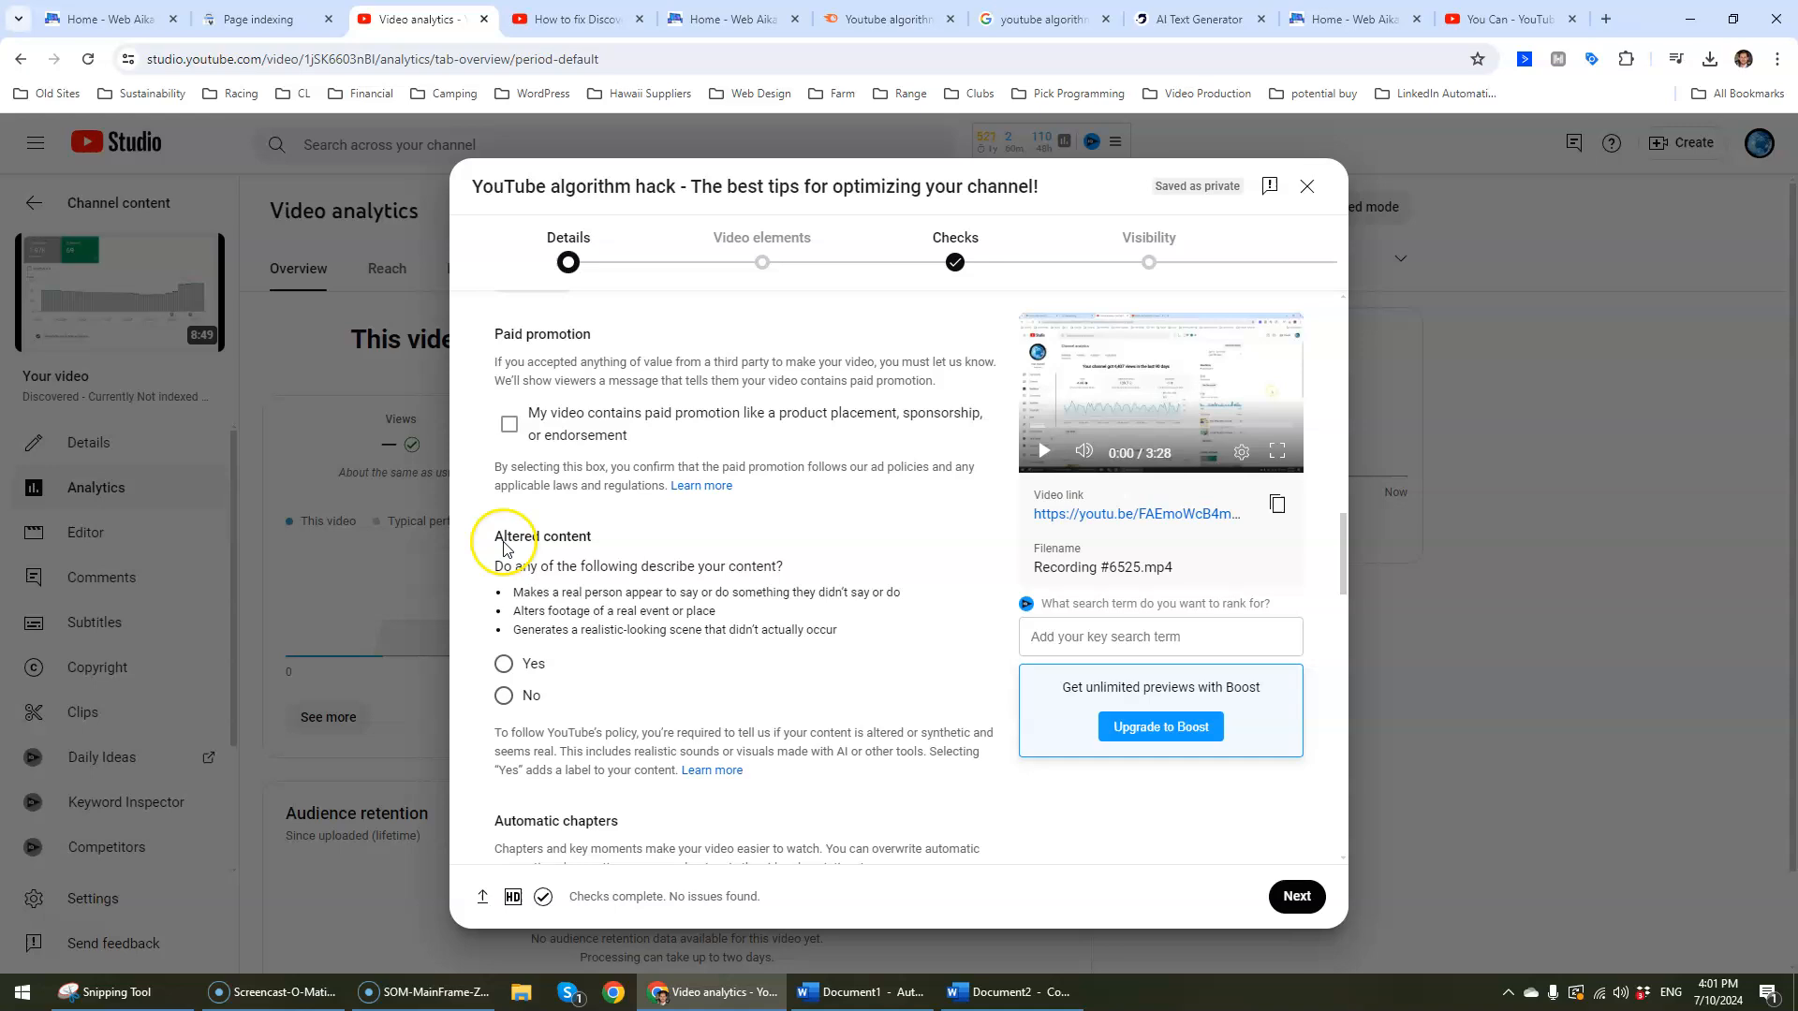
left_click(503, 509)
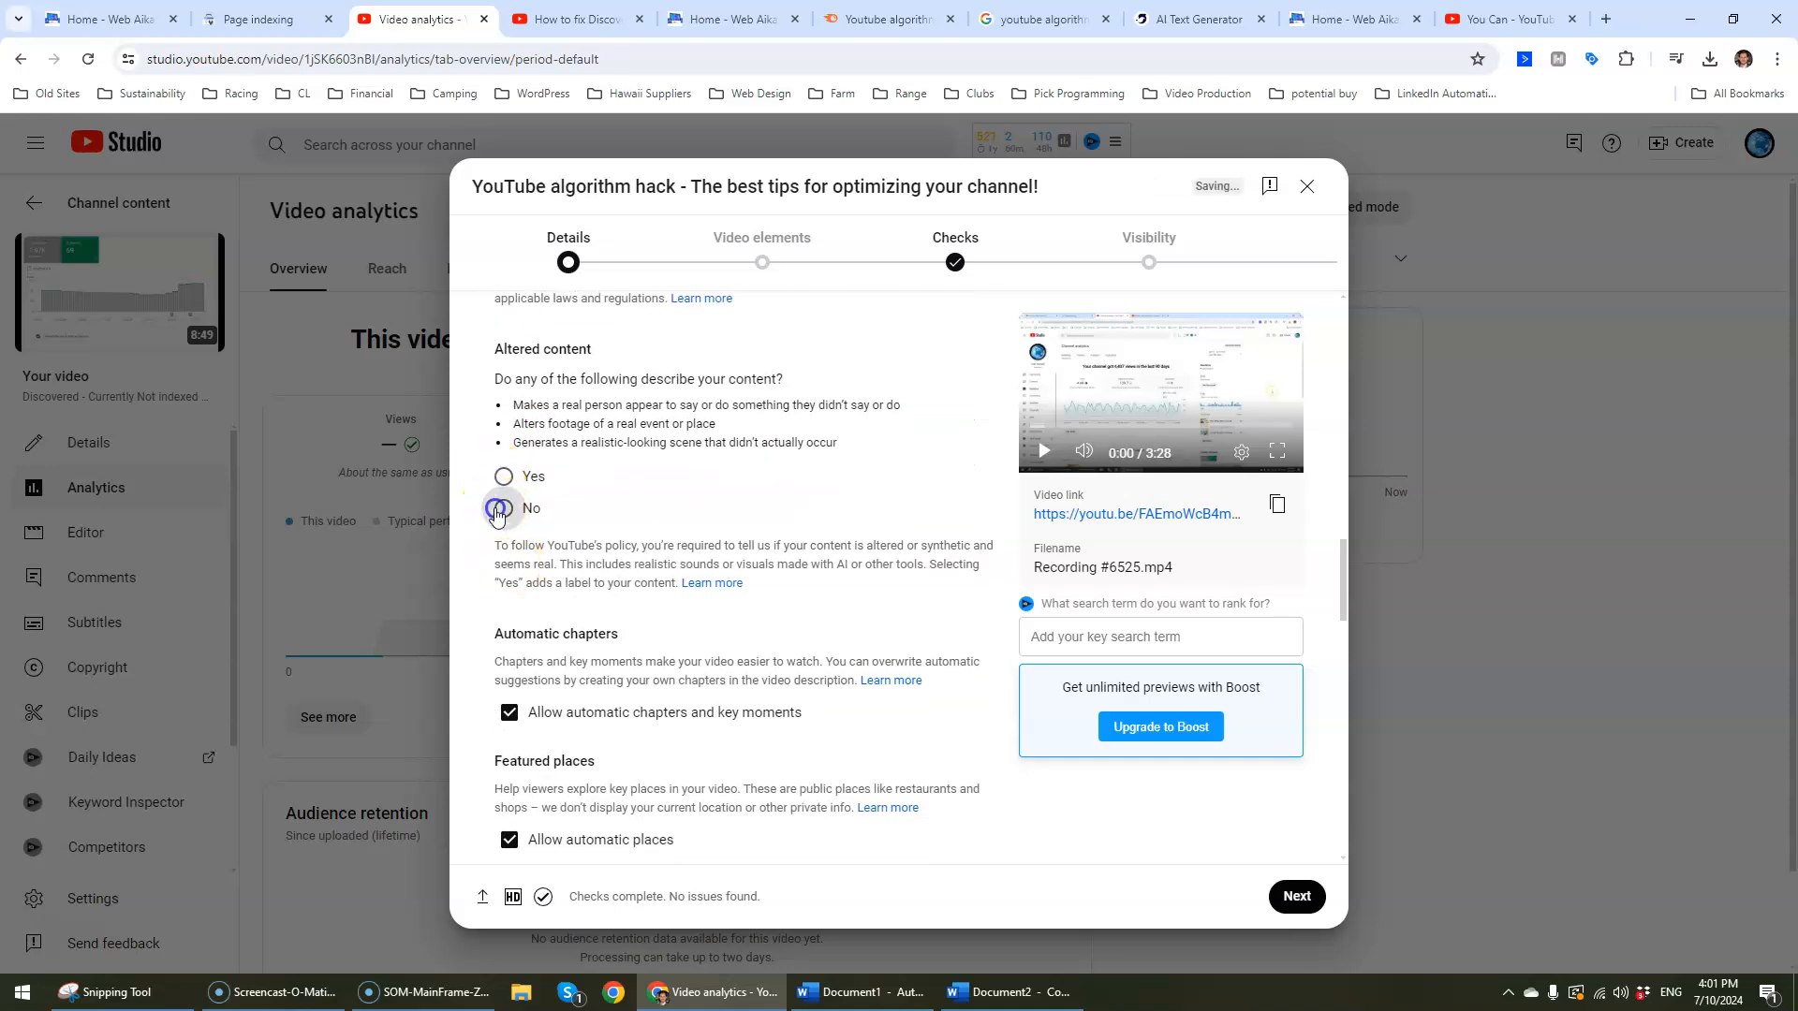
scroll("down", 3)
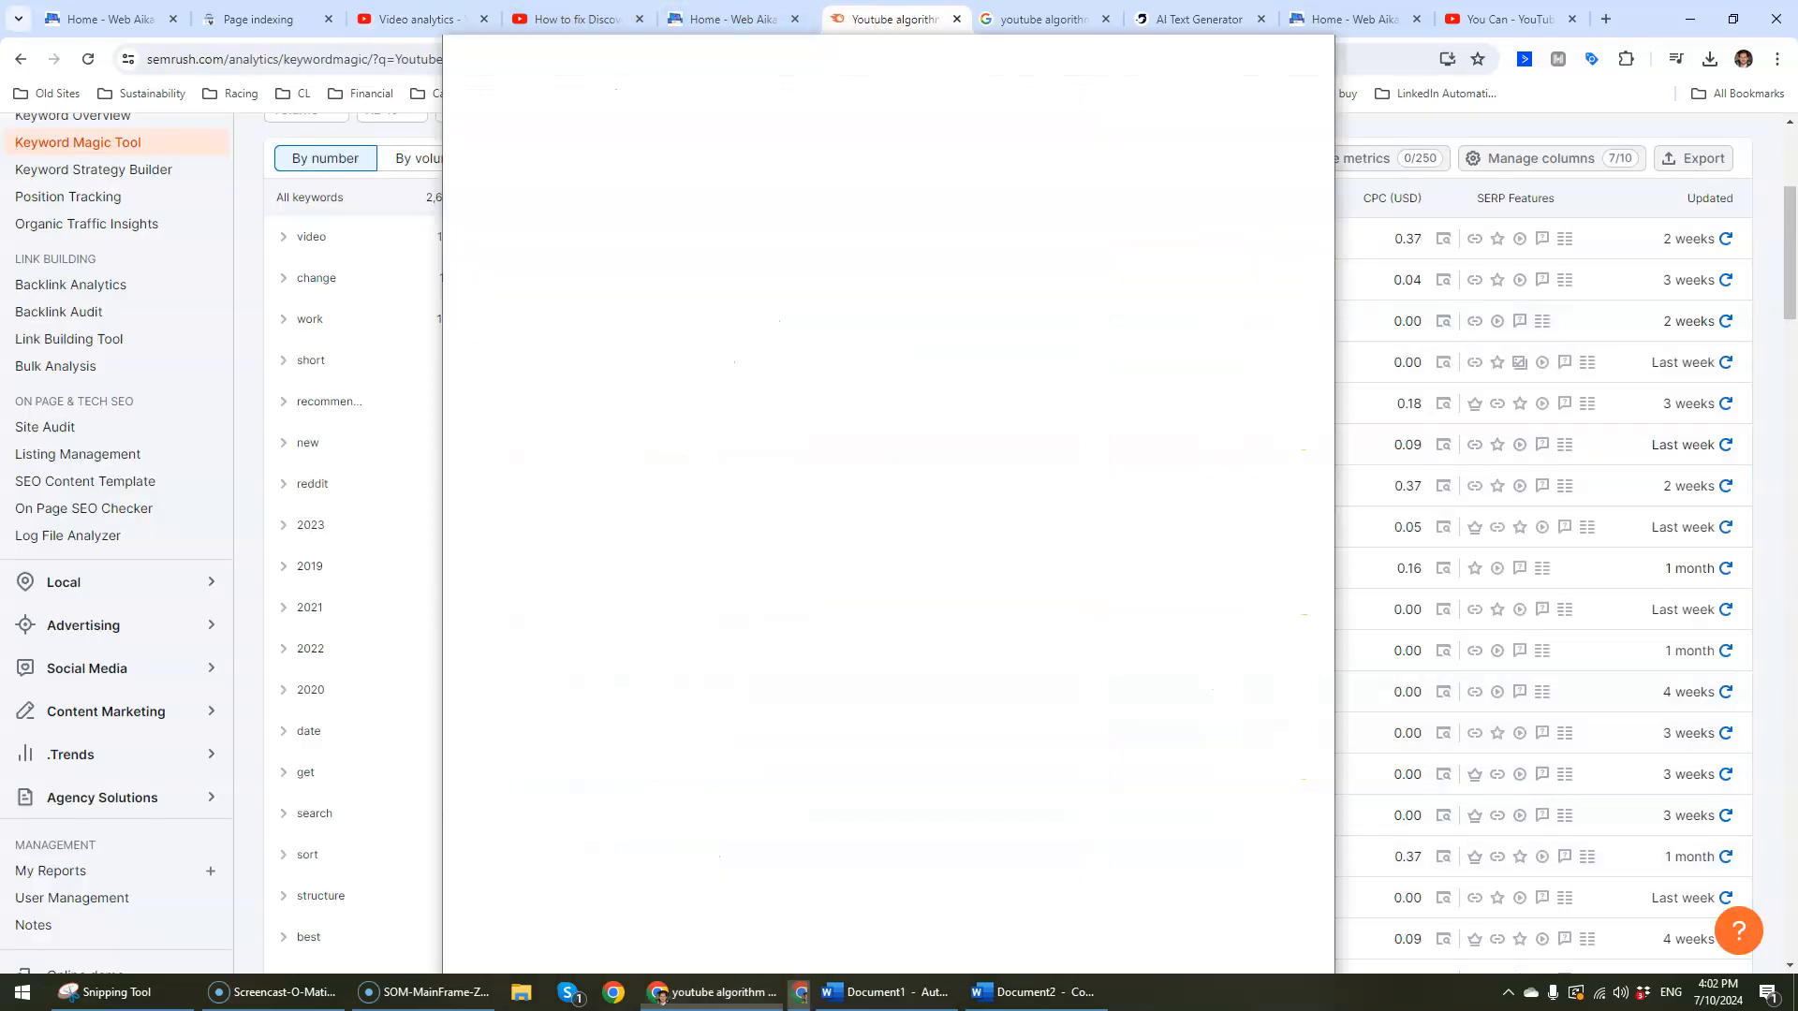
Step: Check the Semrush keyword results and return to the video's Tags field
left_click(982, 18)
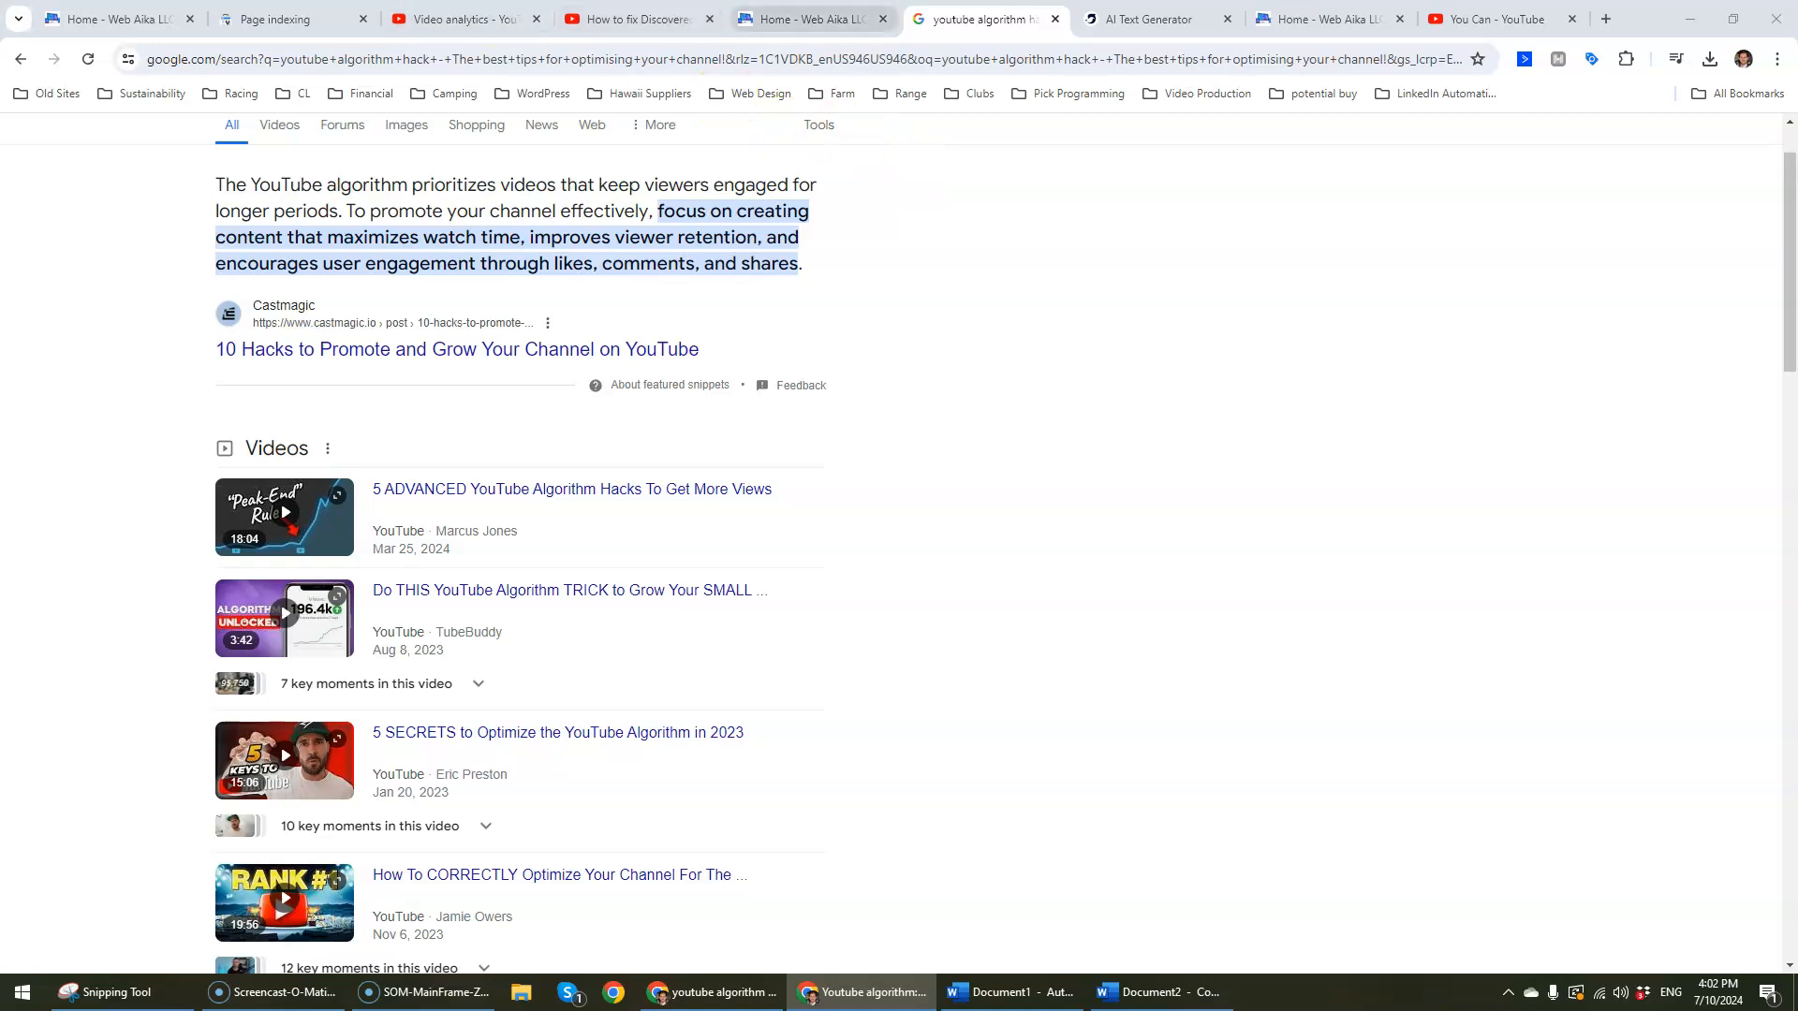
left_click(465, 19)
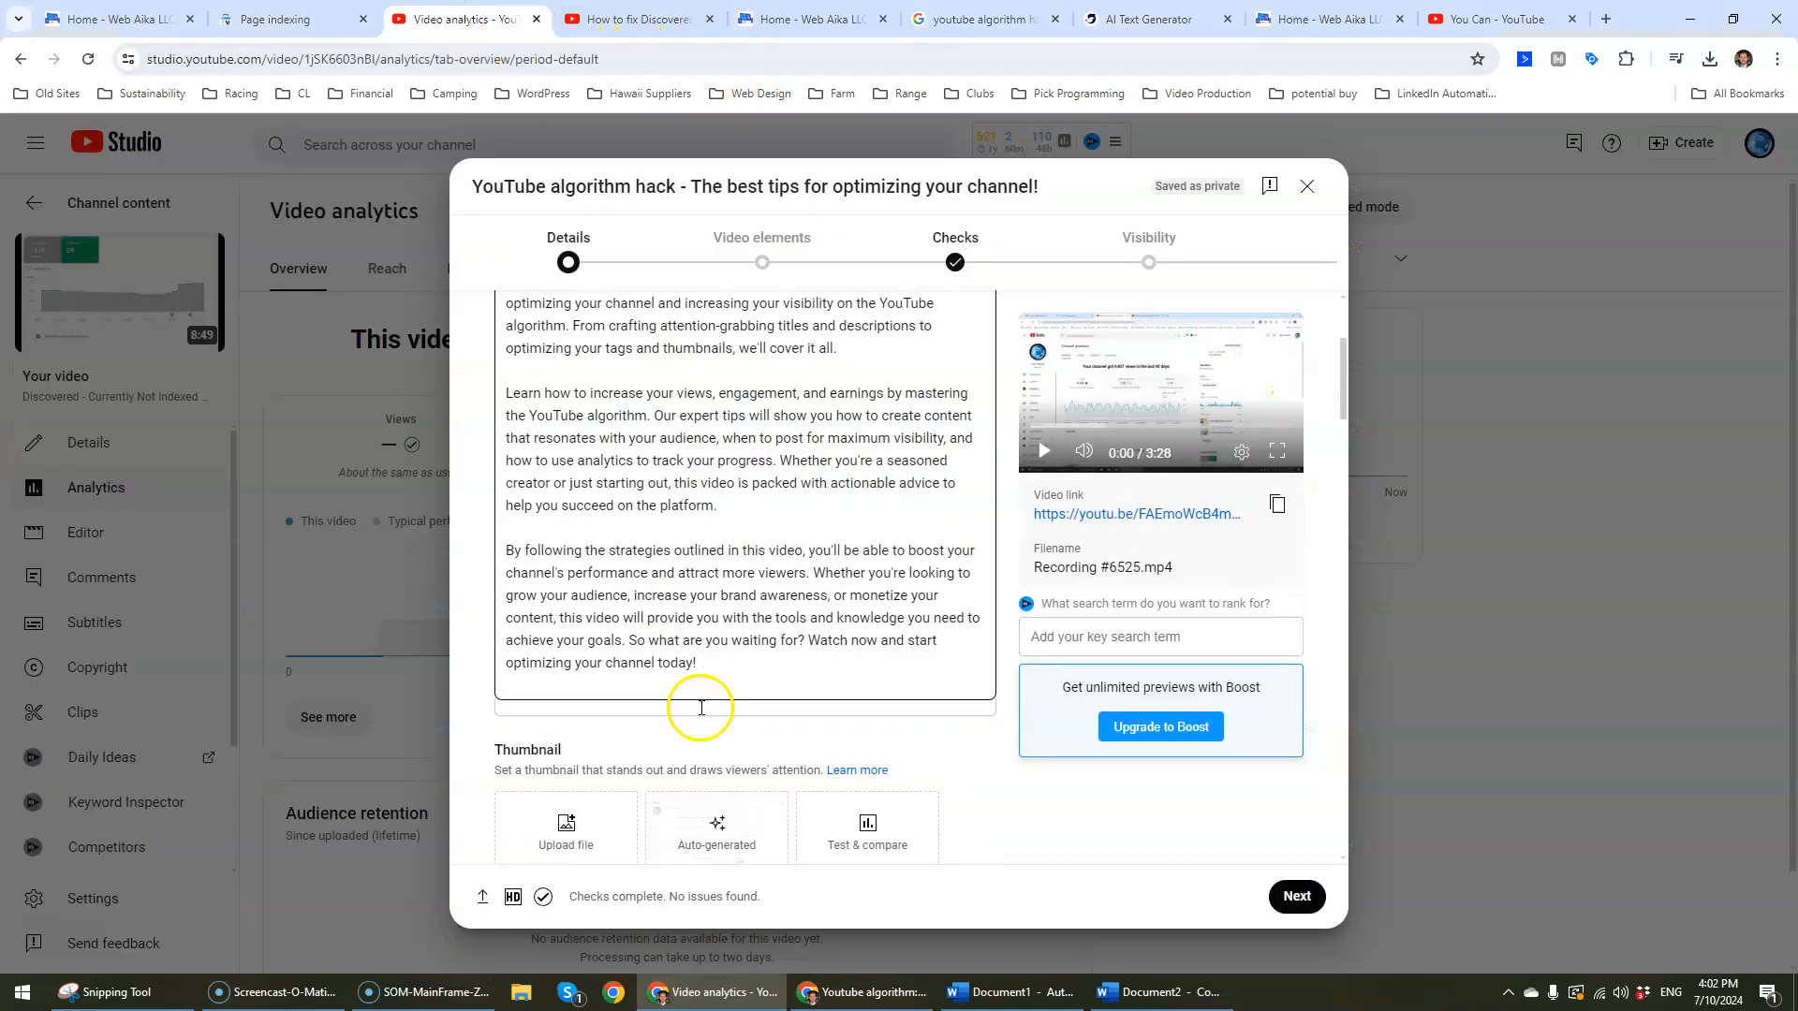
scroll("down", 3)
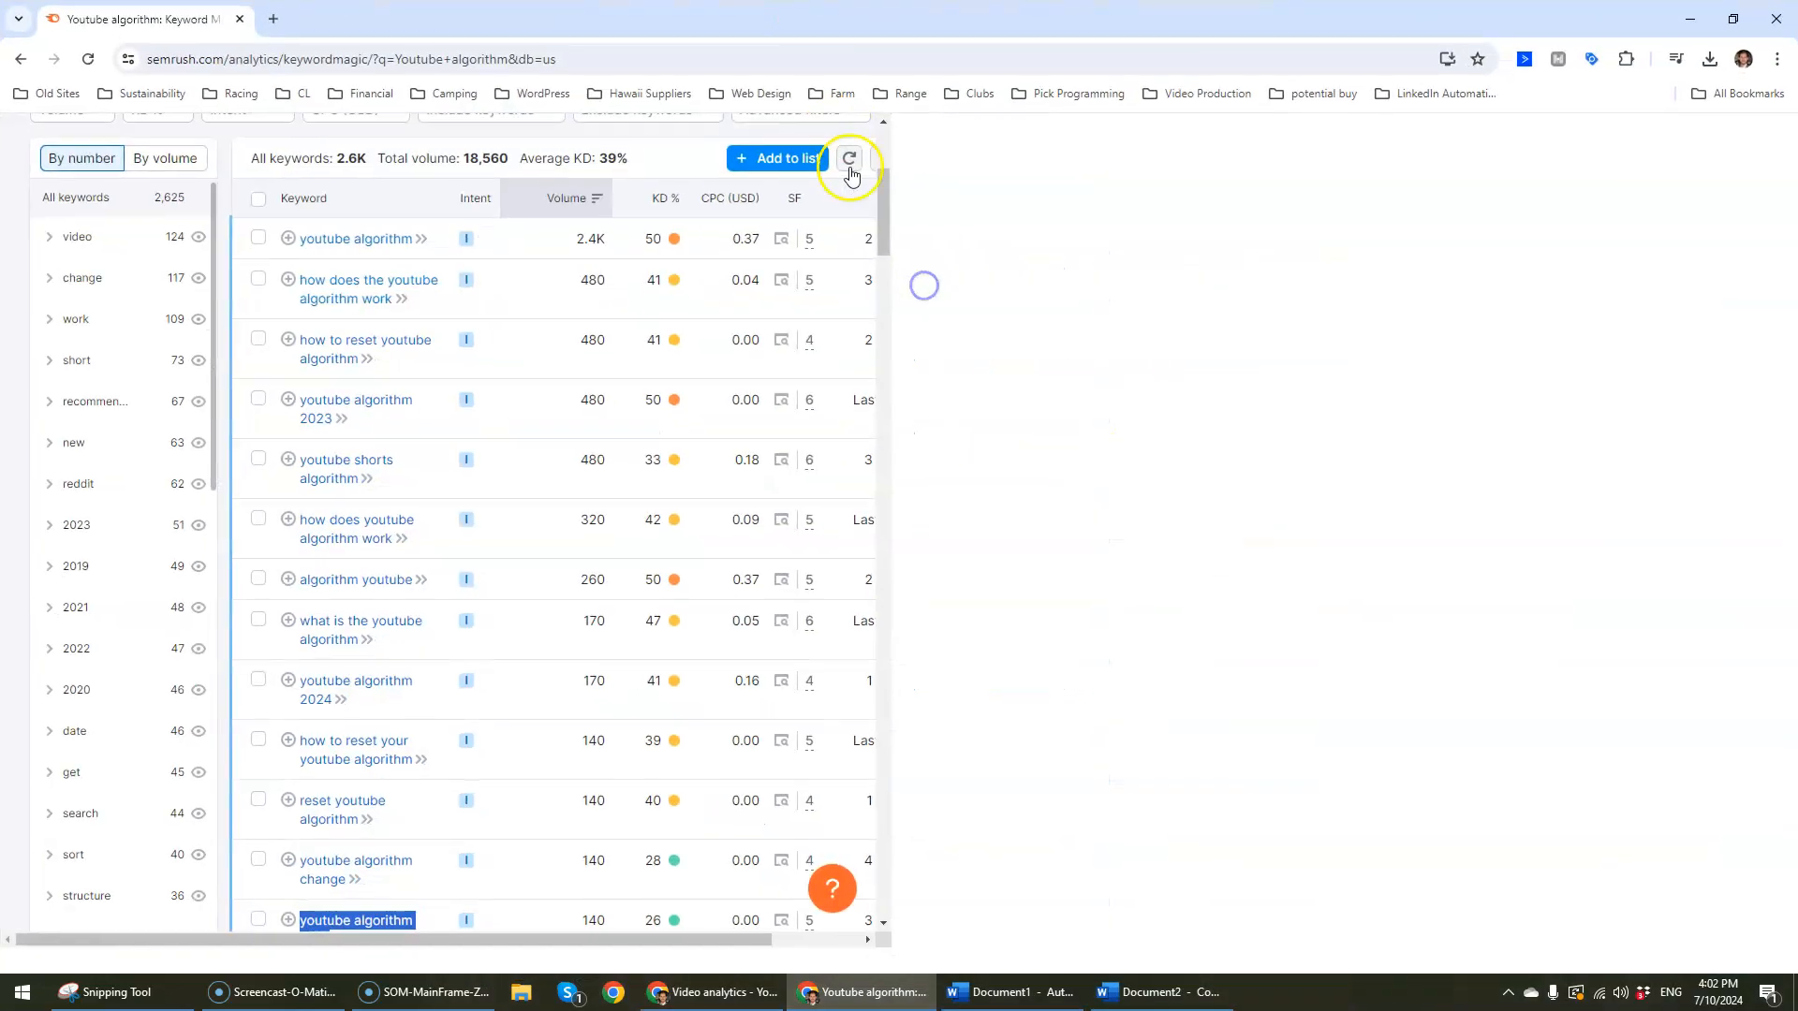
left_click(850, 159)
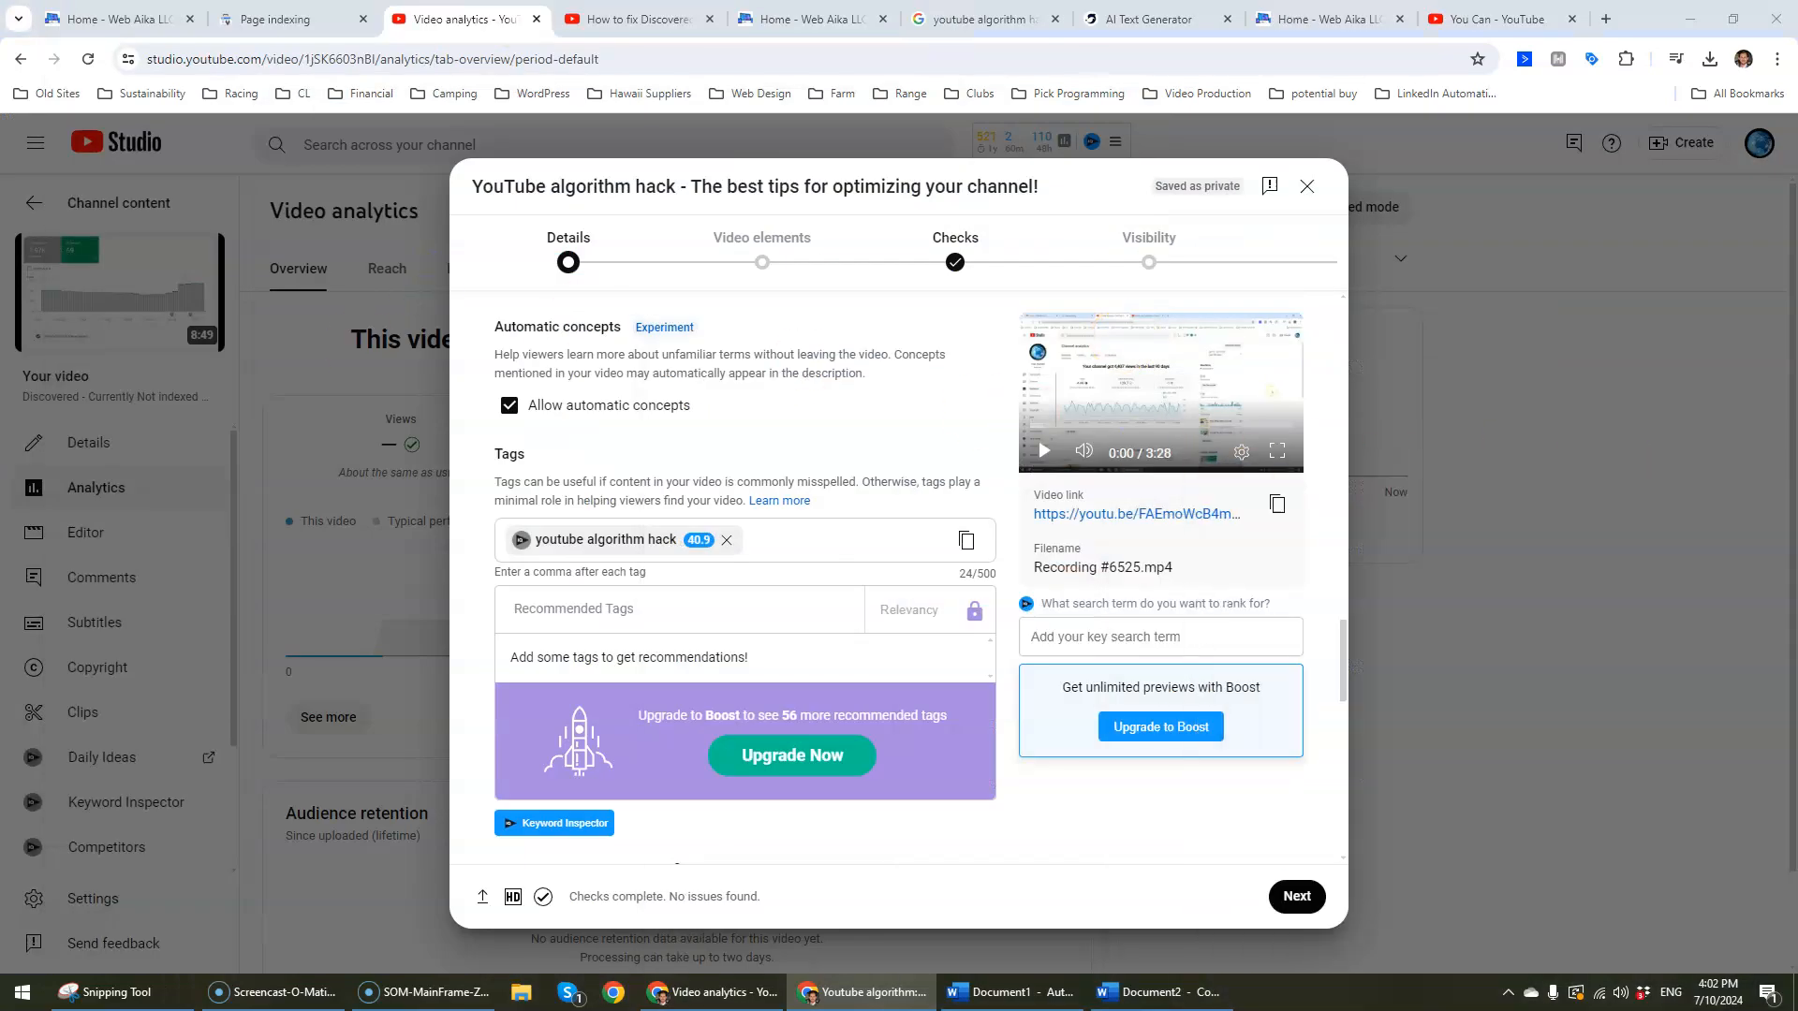
Step: Add tags 'youtube algorithm change', 'do dislikes affect youtube algorithm', 'how does youtube shorts algorithm work', 'youtube algorithm sucks'
type("youtube algorithm change")
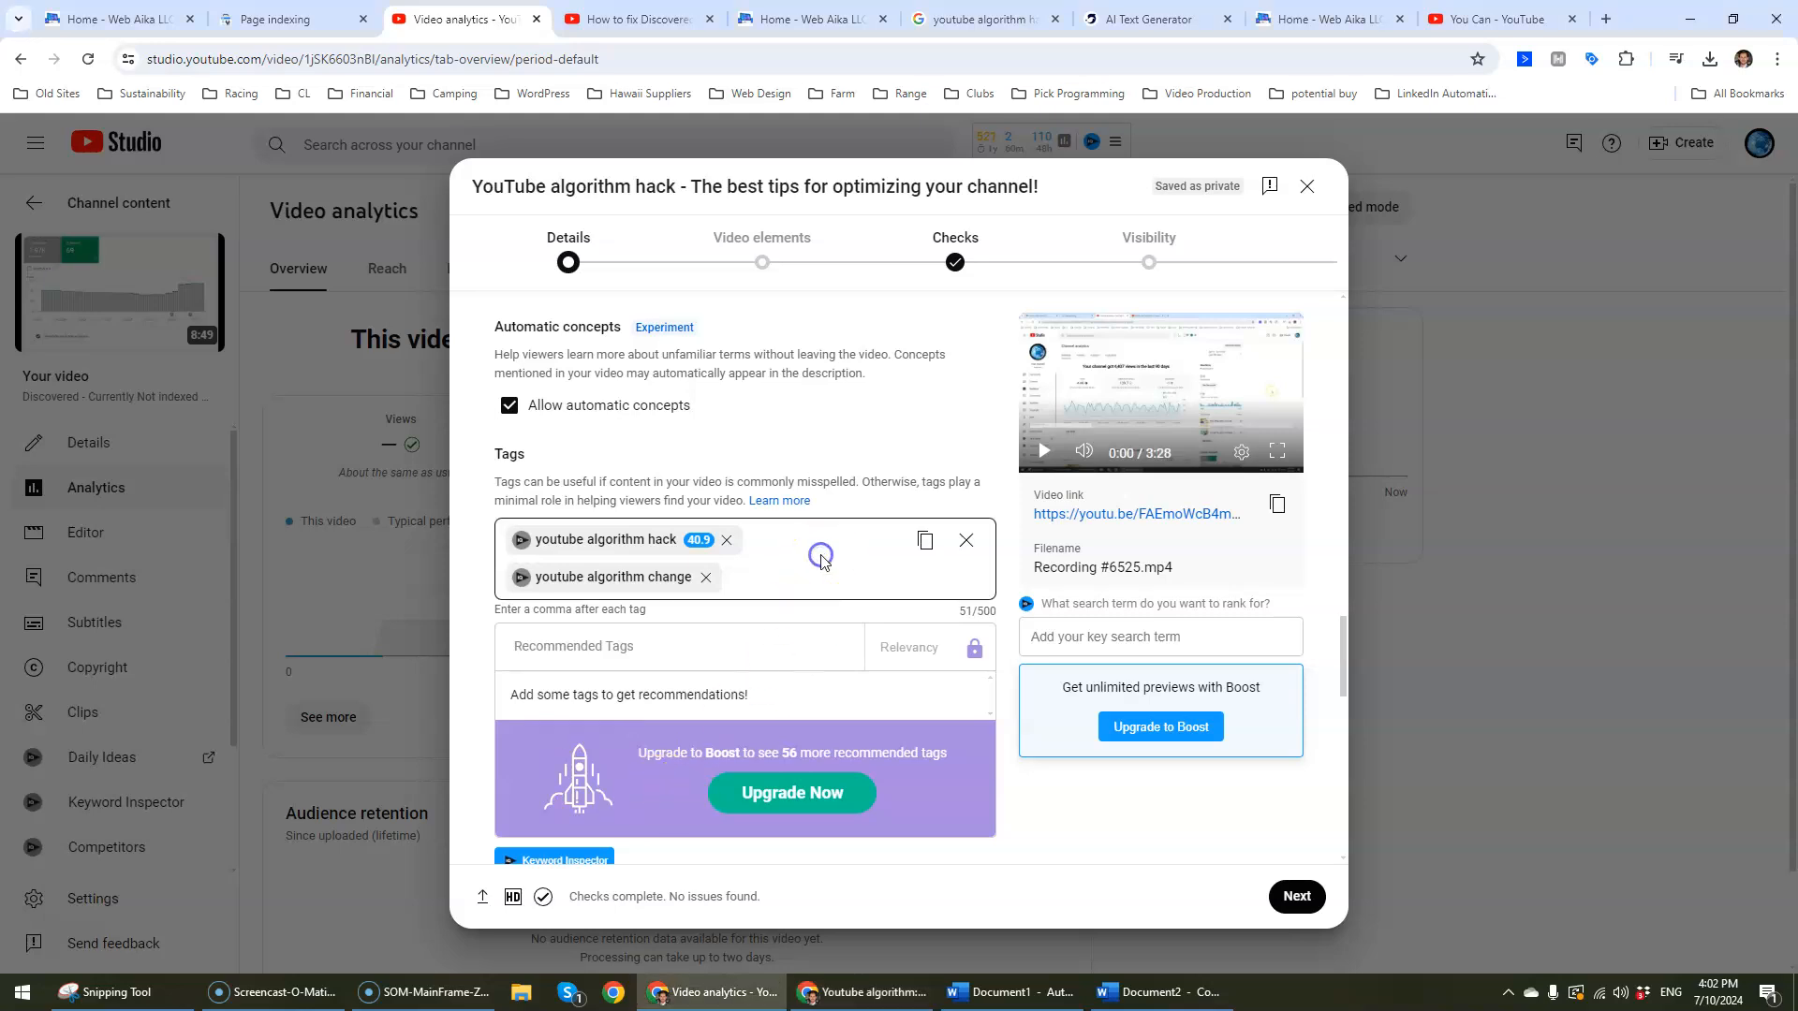
type("do dislikes affect youtube algorithm,")
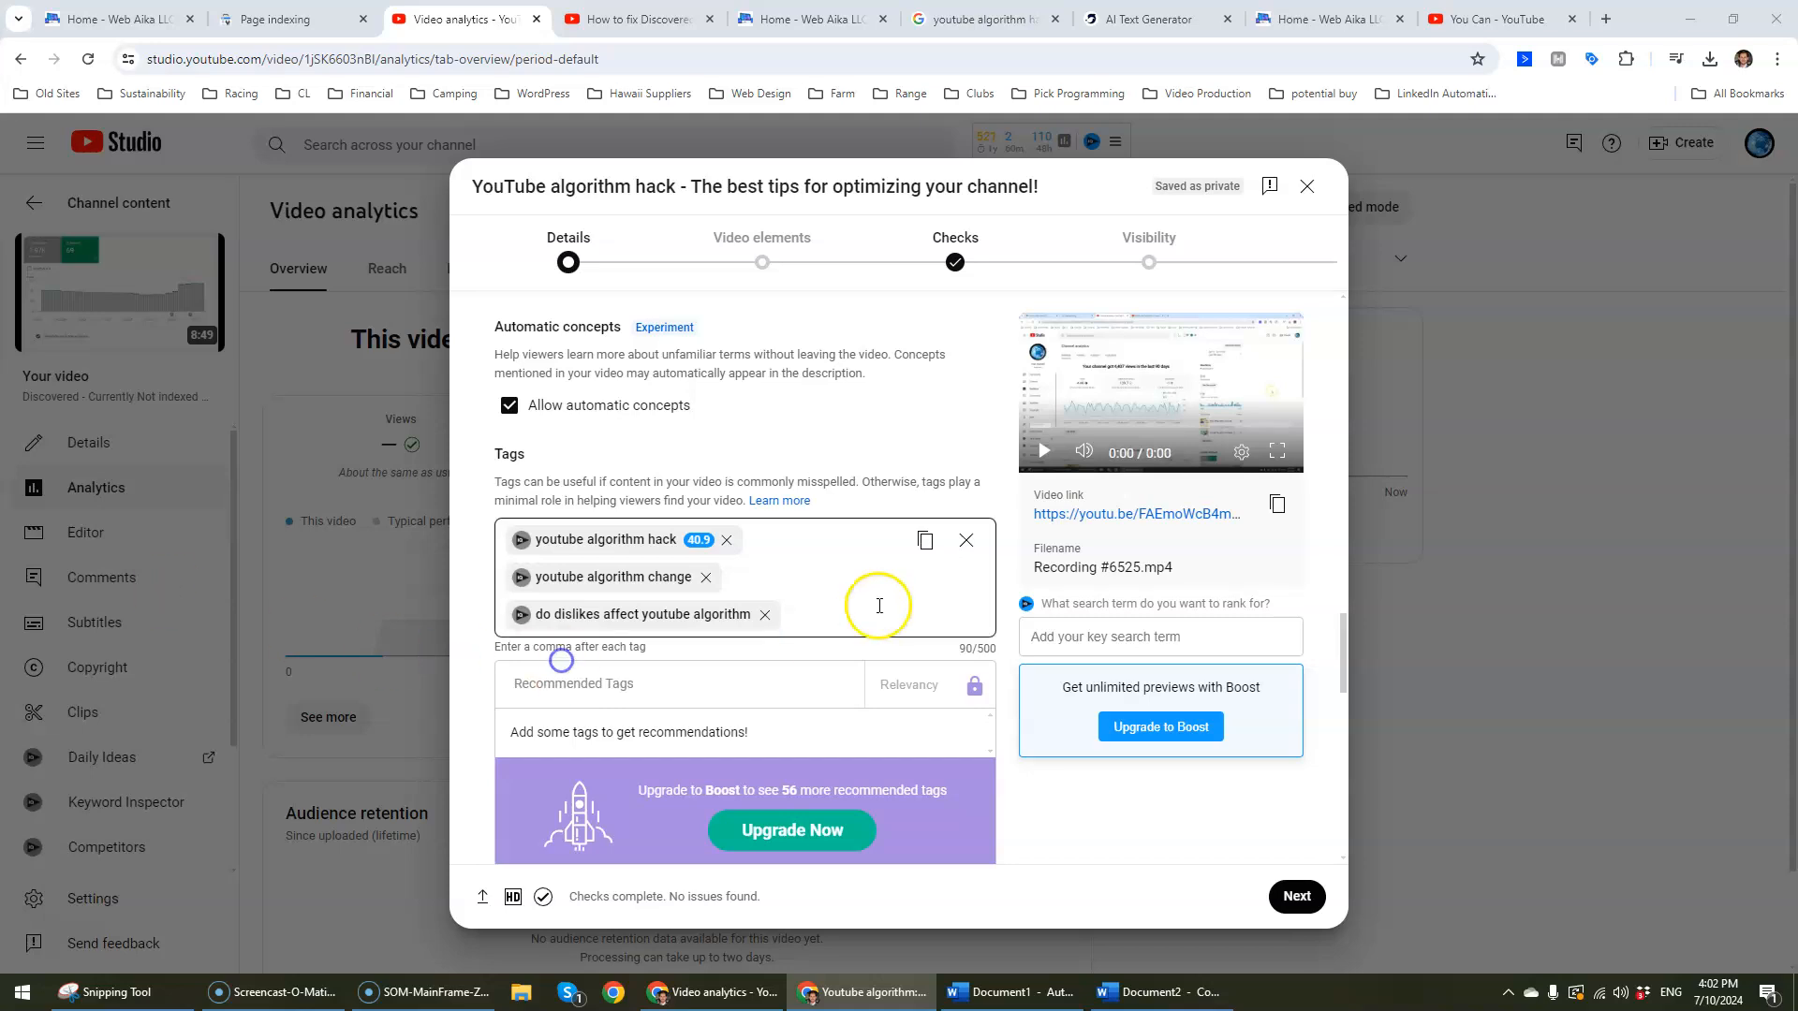
type("how does youtube shorts algorithm work,")
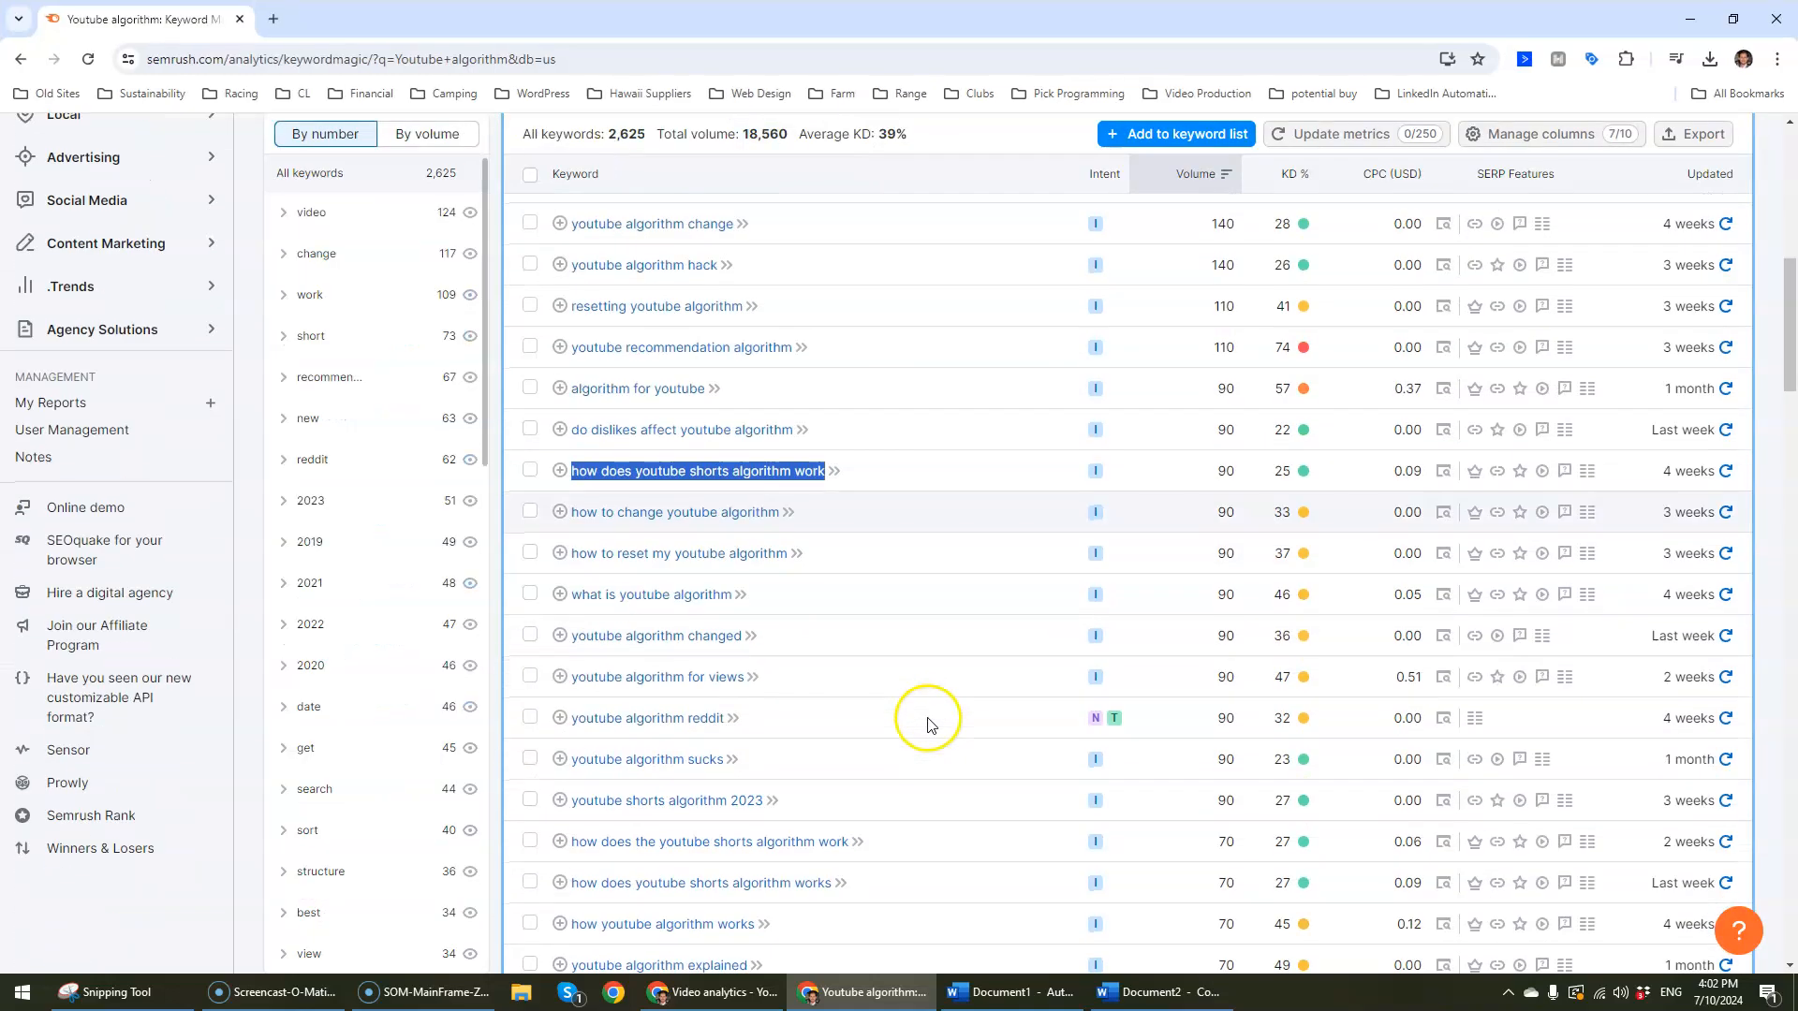
scroll("down", 3)
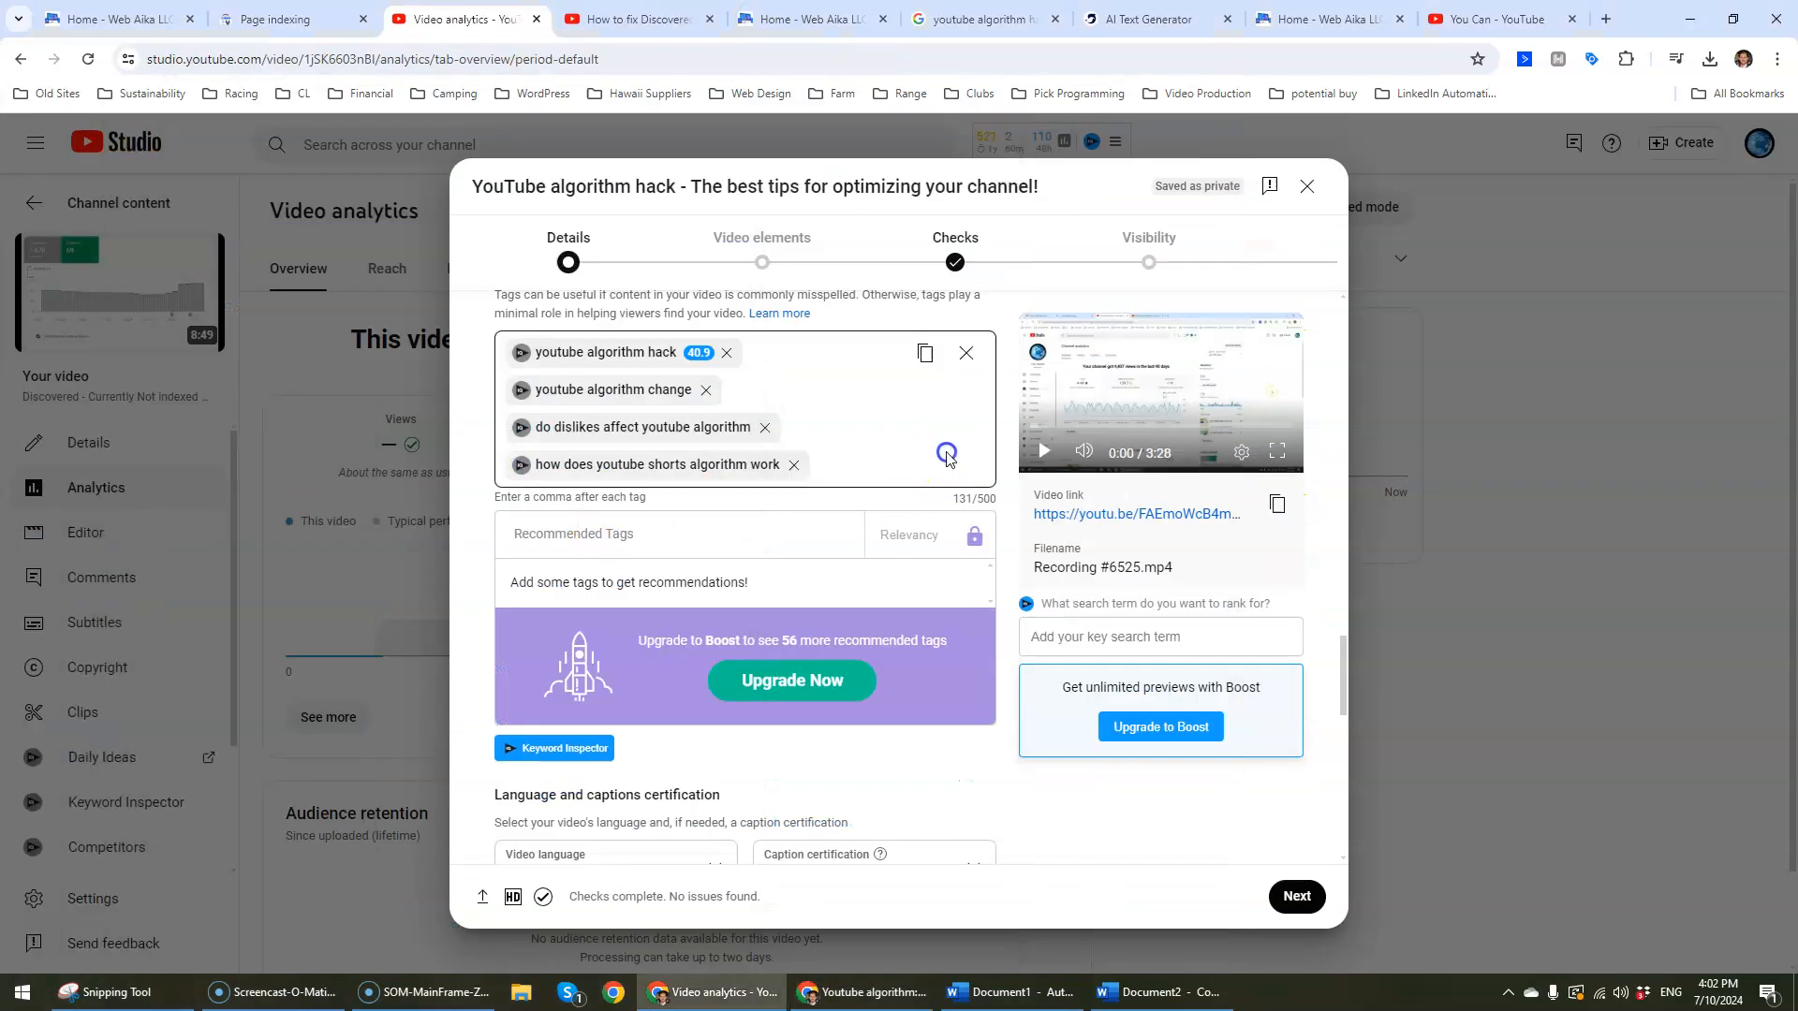
left_click(877, 467)
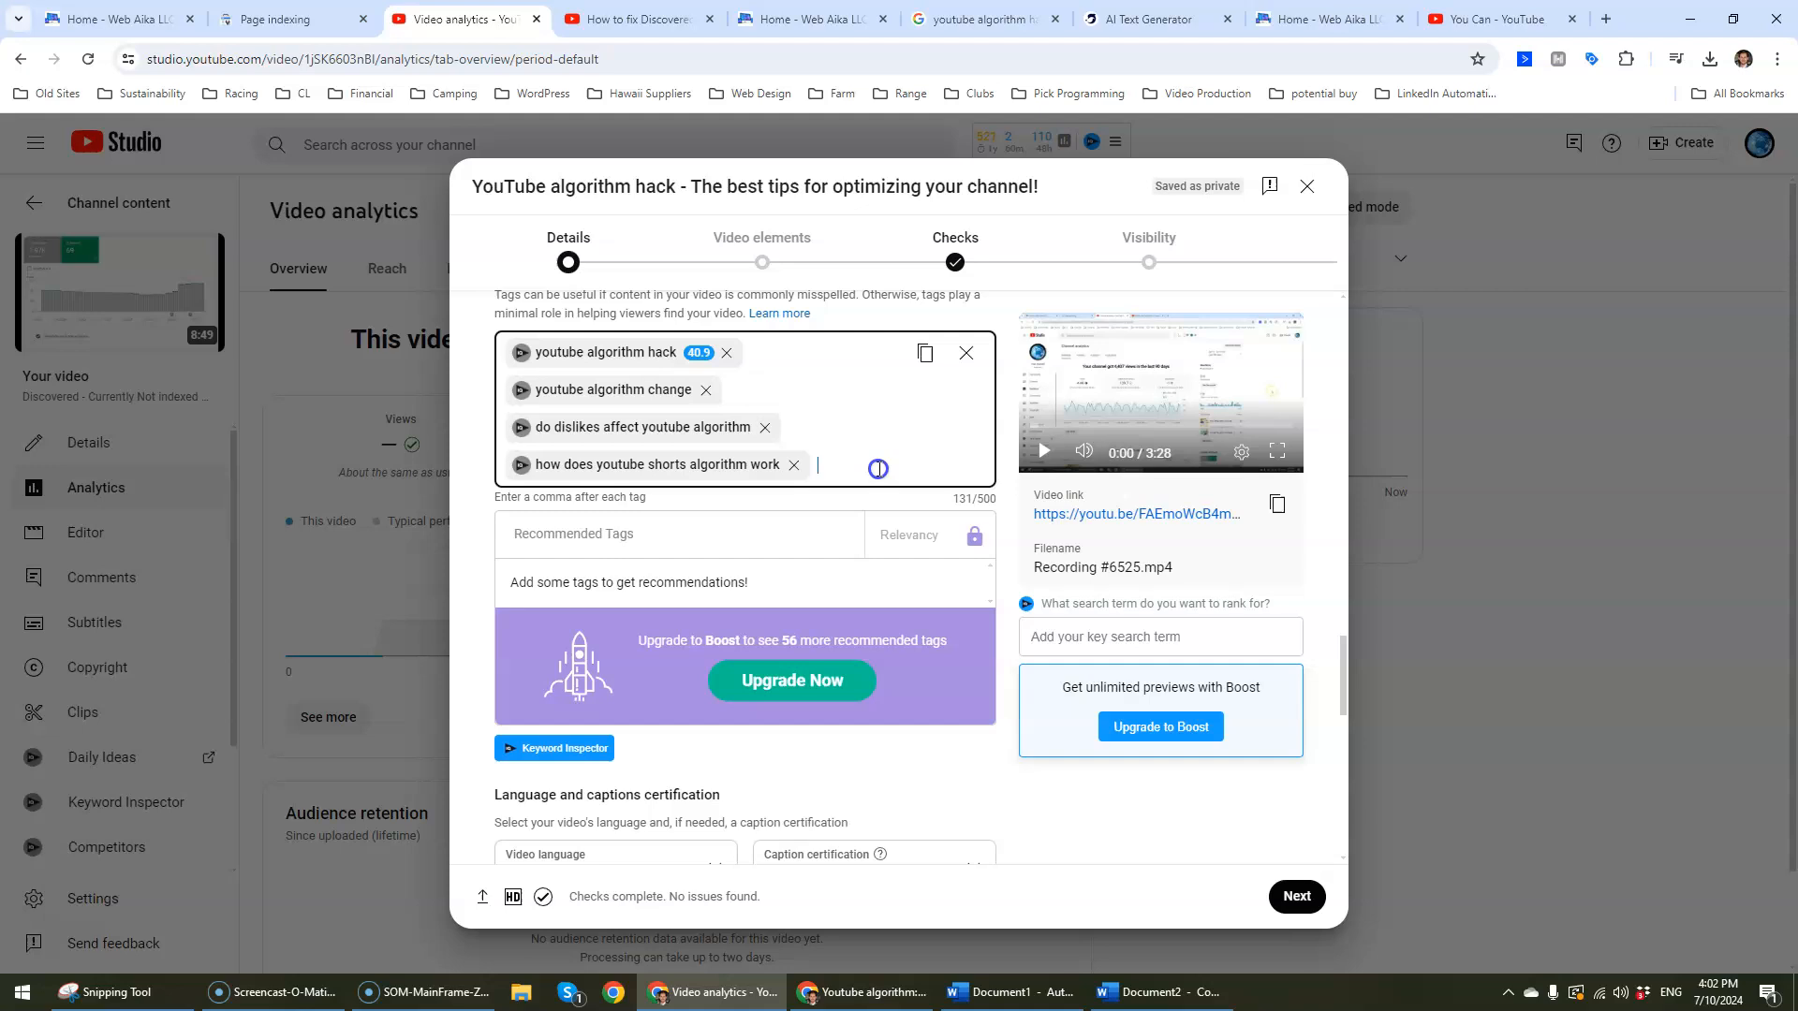
type("youtube algorithm sucks")
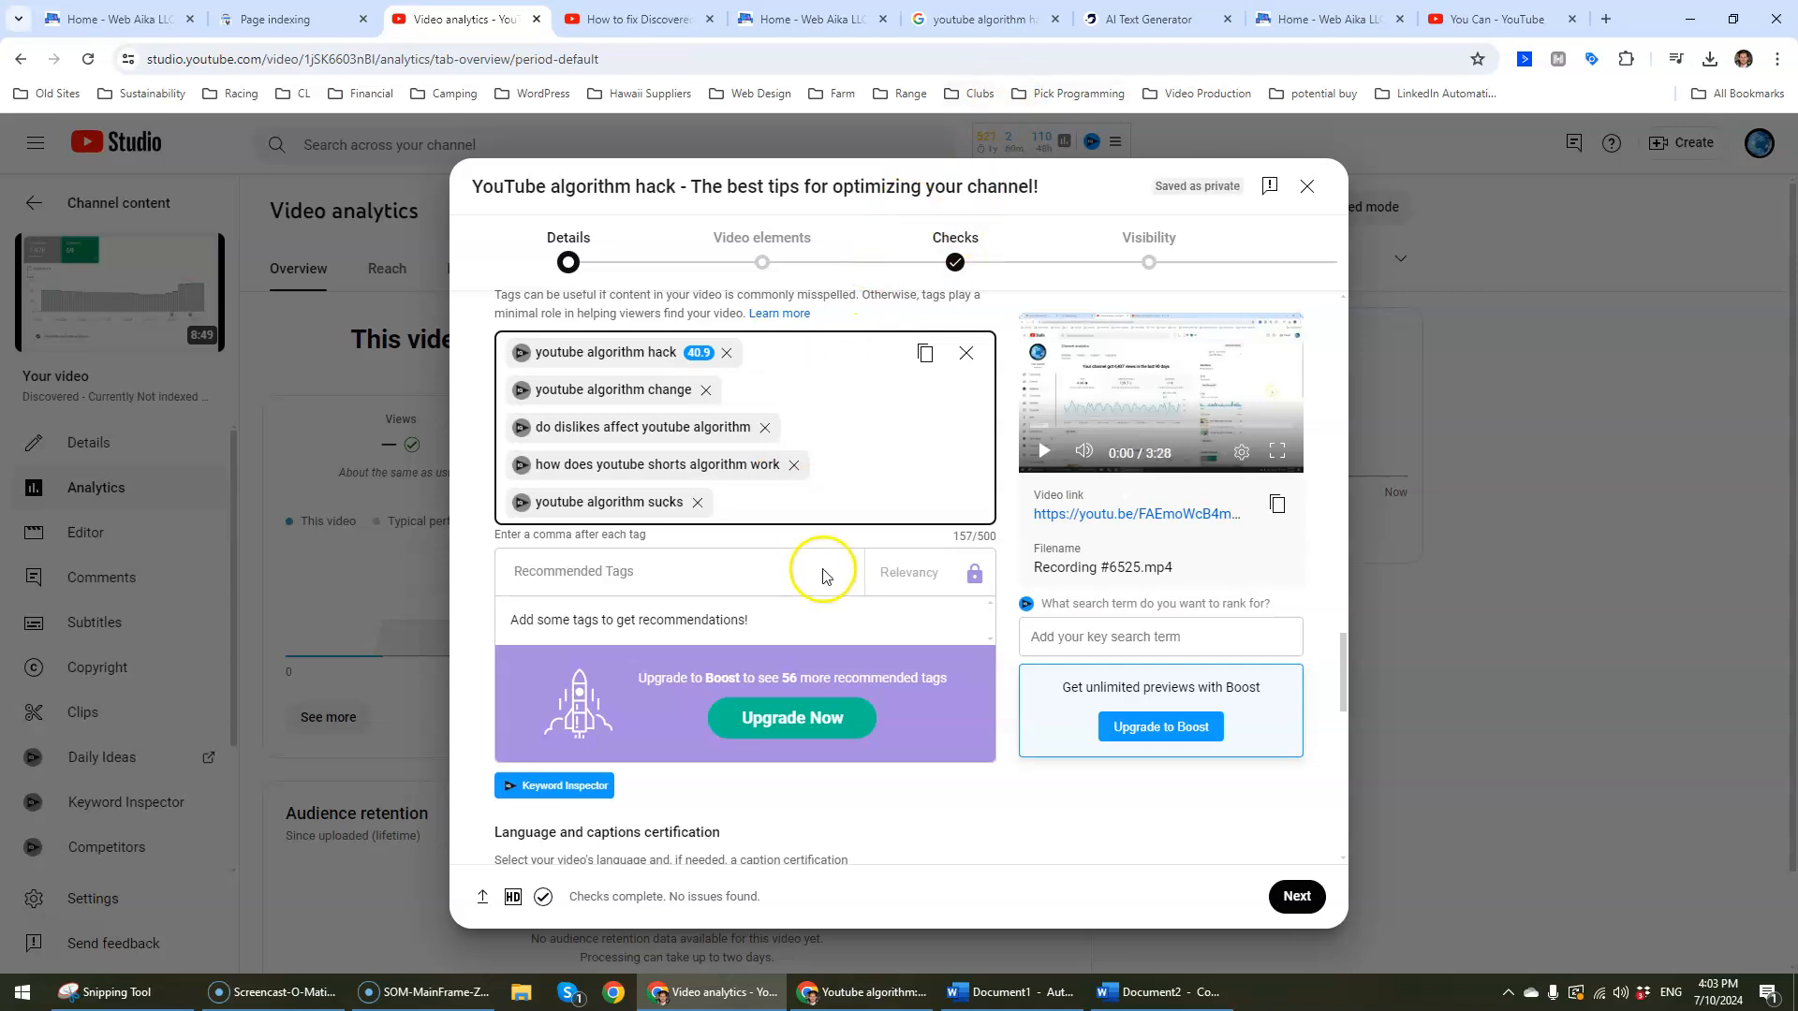
mouse_move(566, 605)
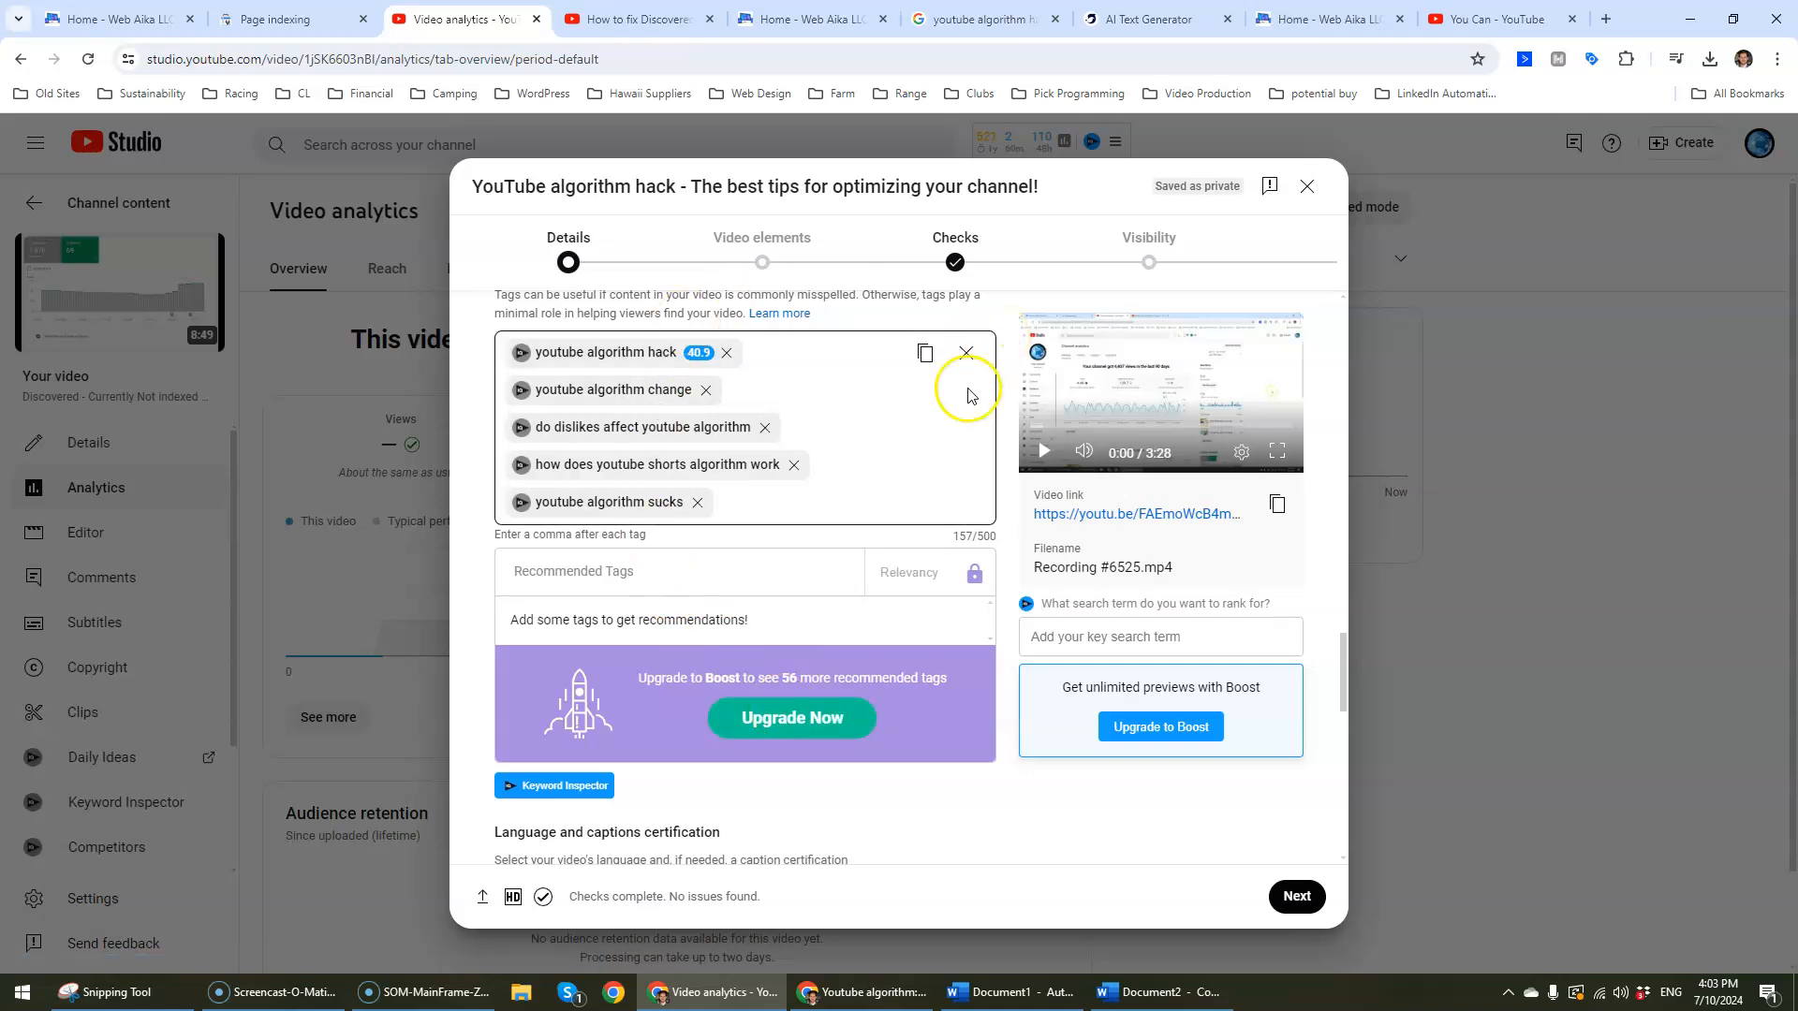
mouse_move(632, 575)
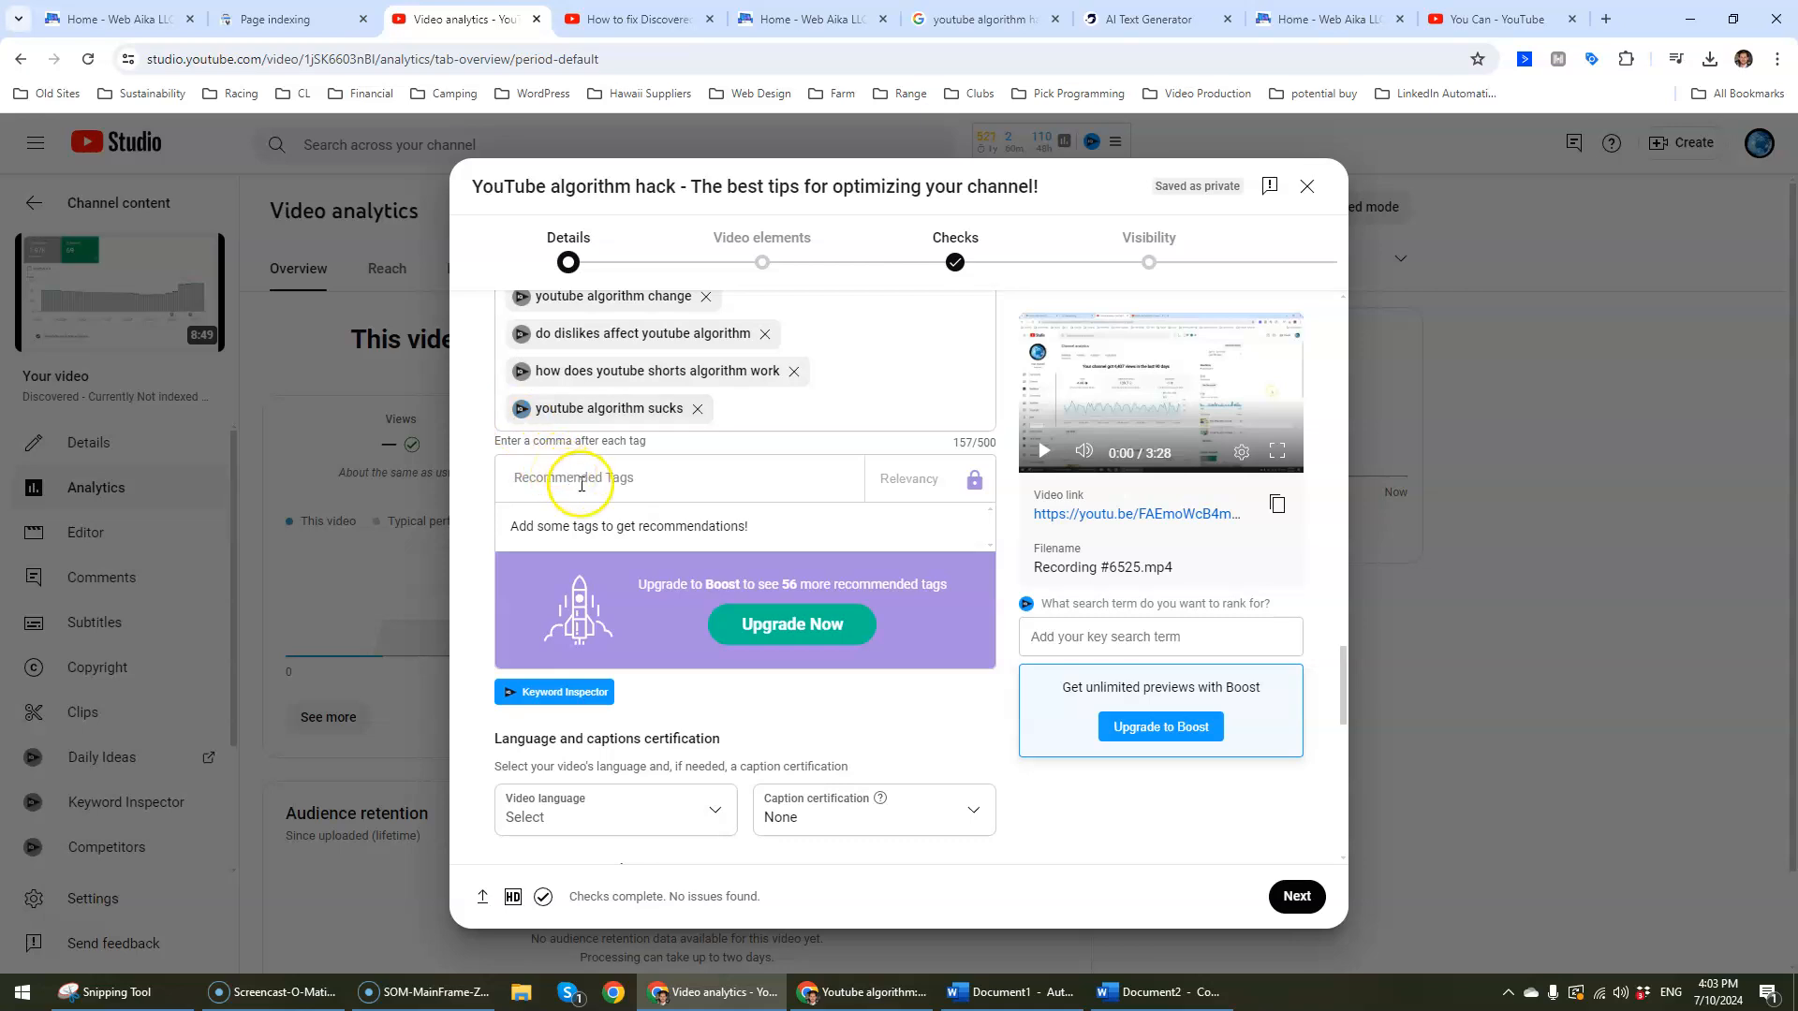
Step: Set recording date to Jul 10, 2024 and video location to Pennsylvania
scroll("down", 3)
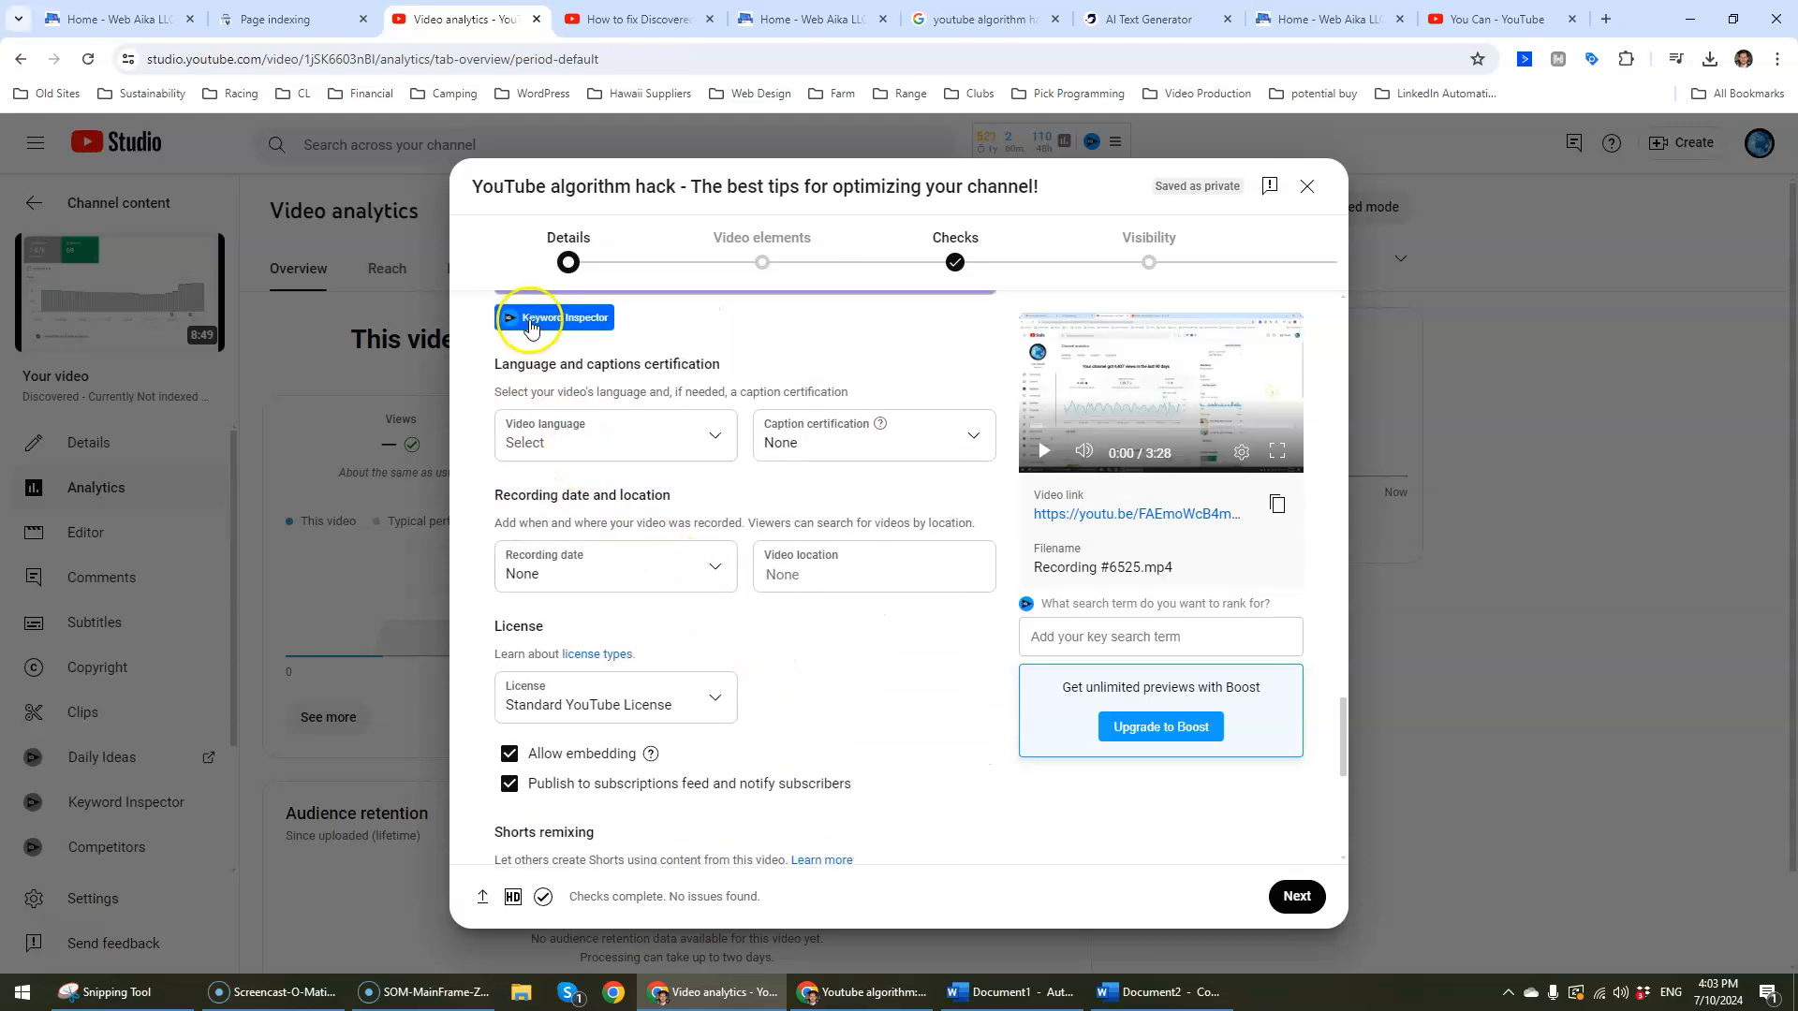
mouse_move(655, 419)
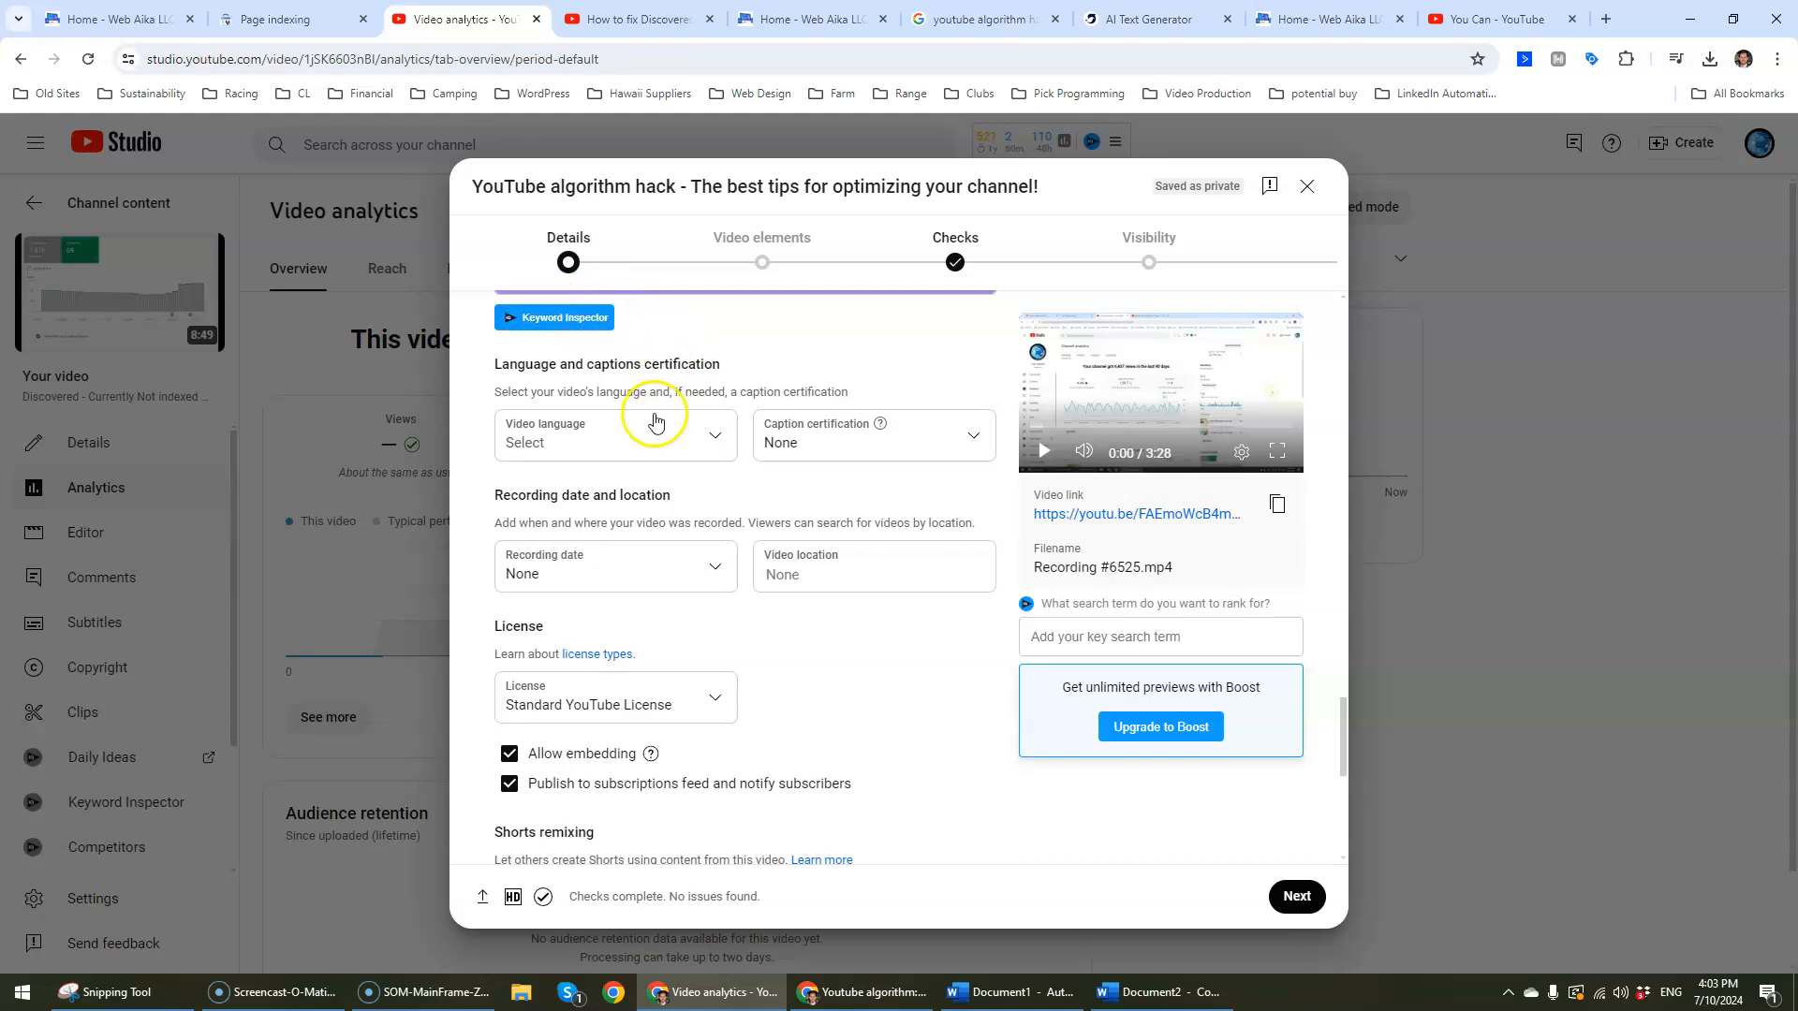
mouse_move(1002, 453)
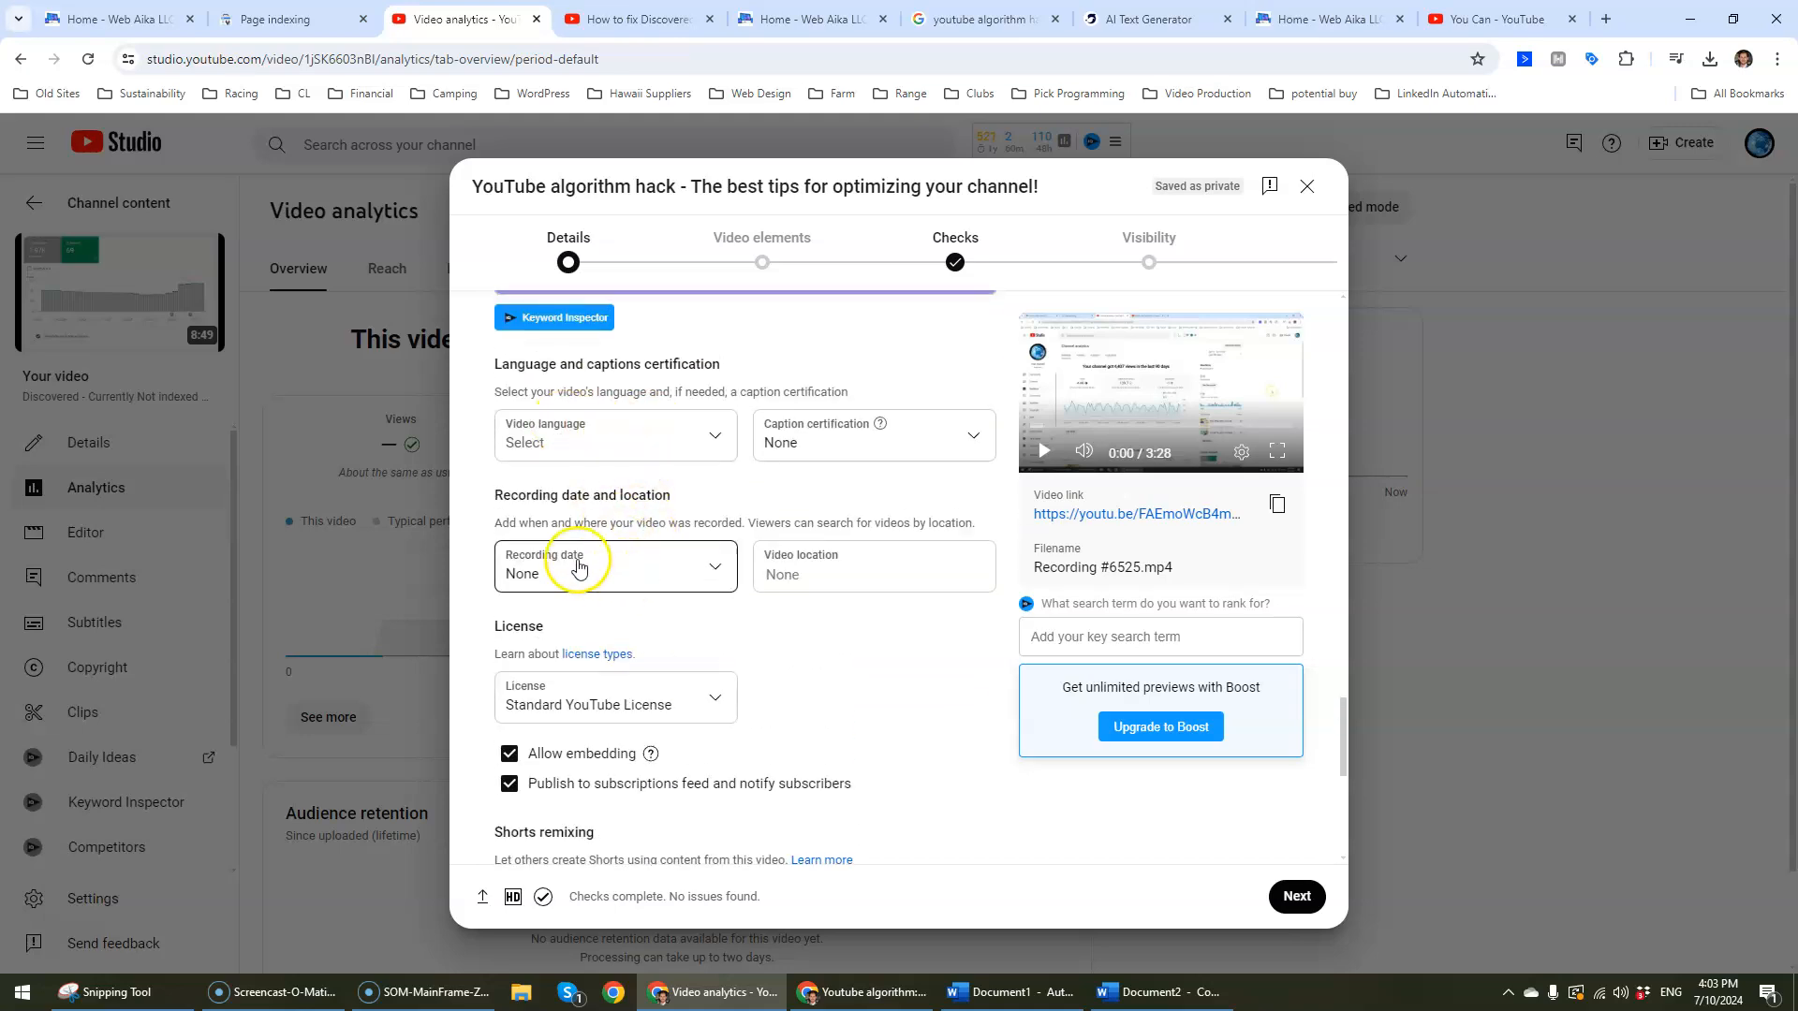
left_click(615, 565)
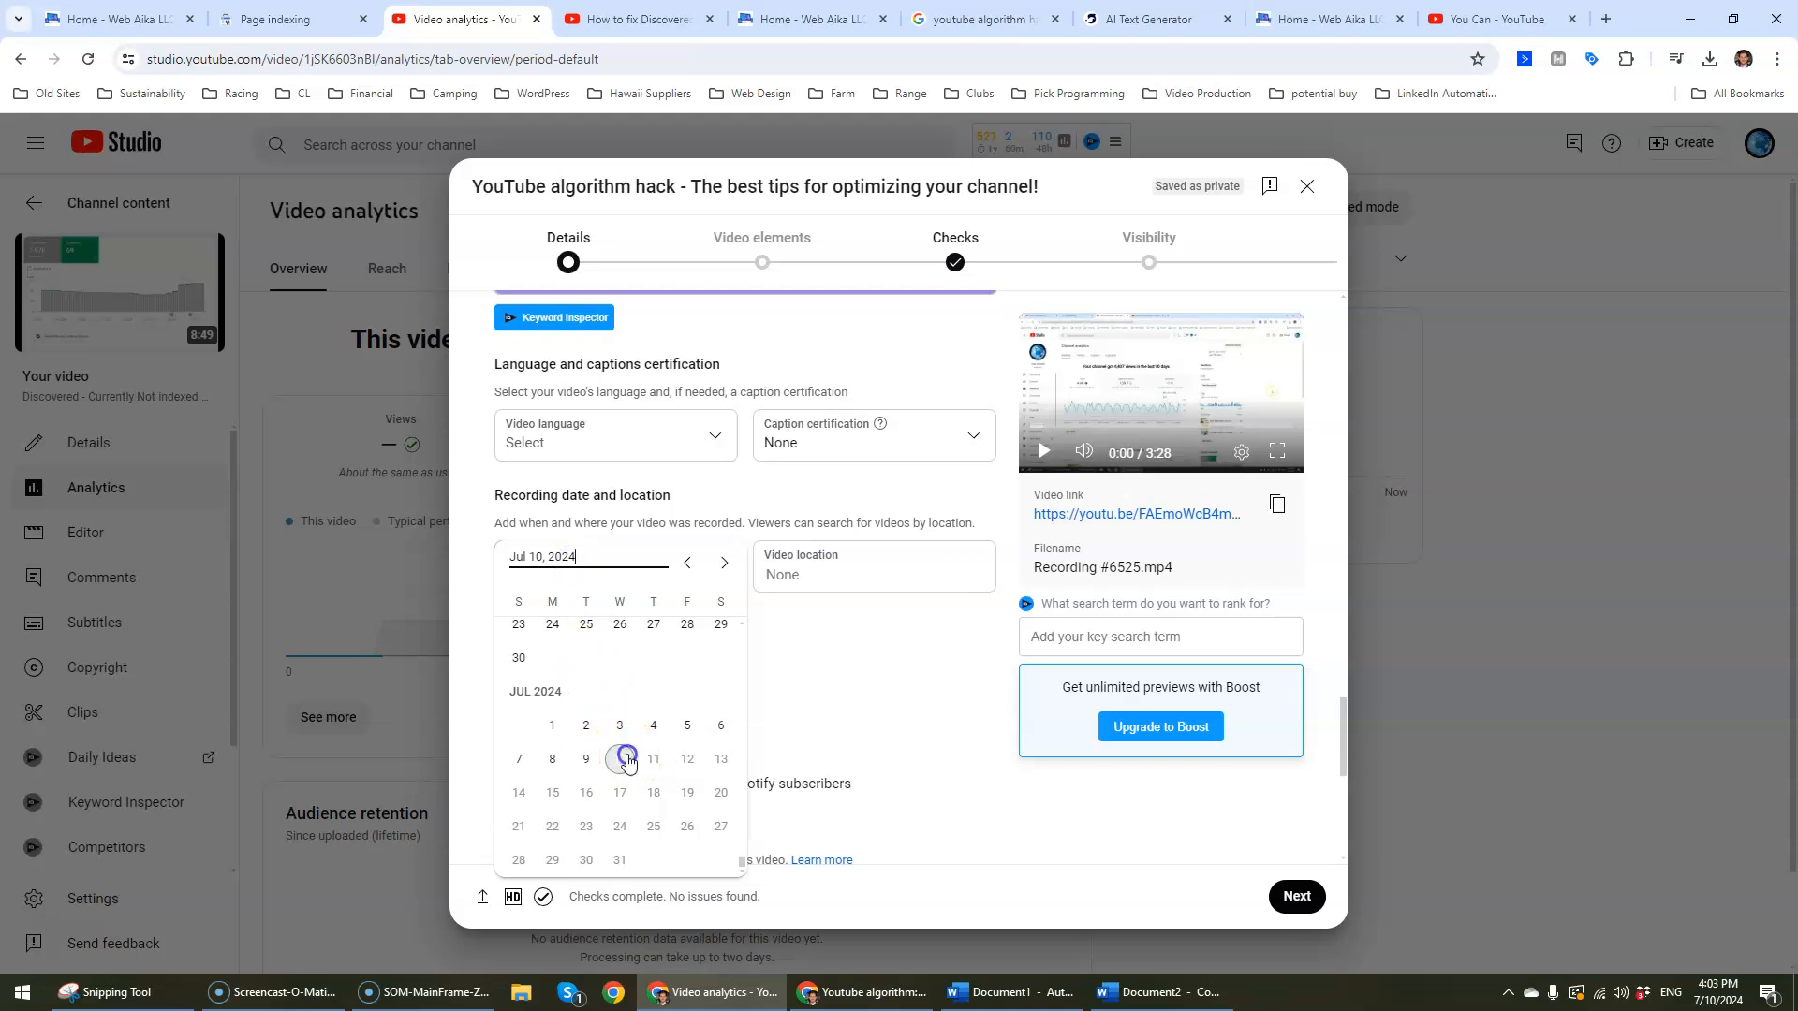
left_click(619, 759)
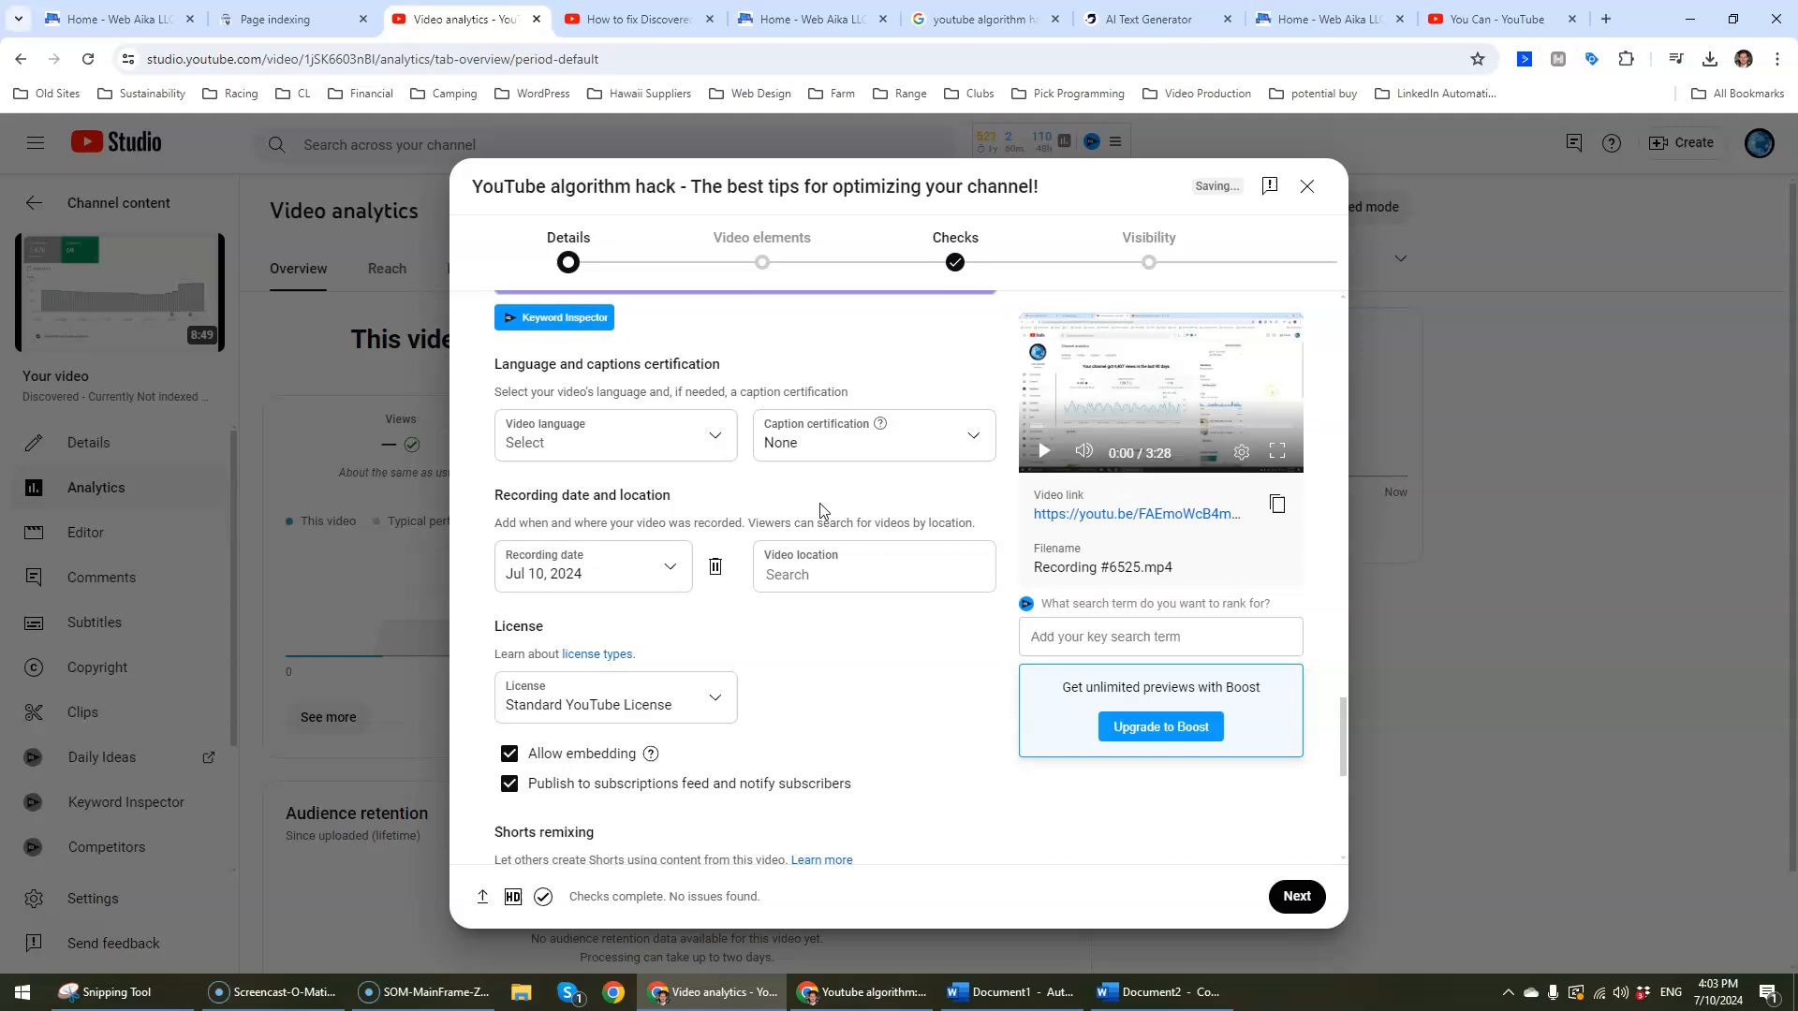
type("p")
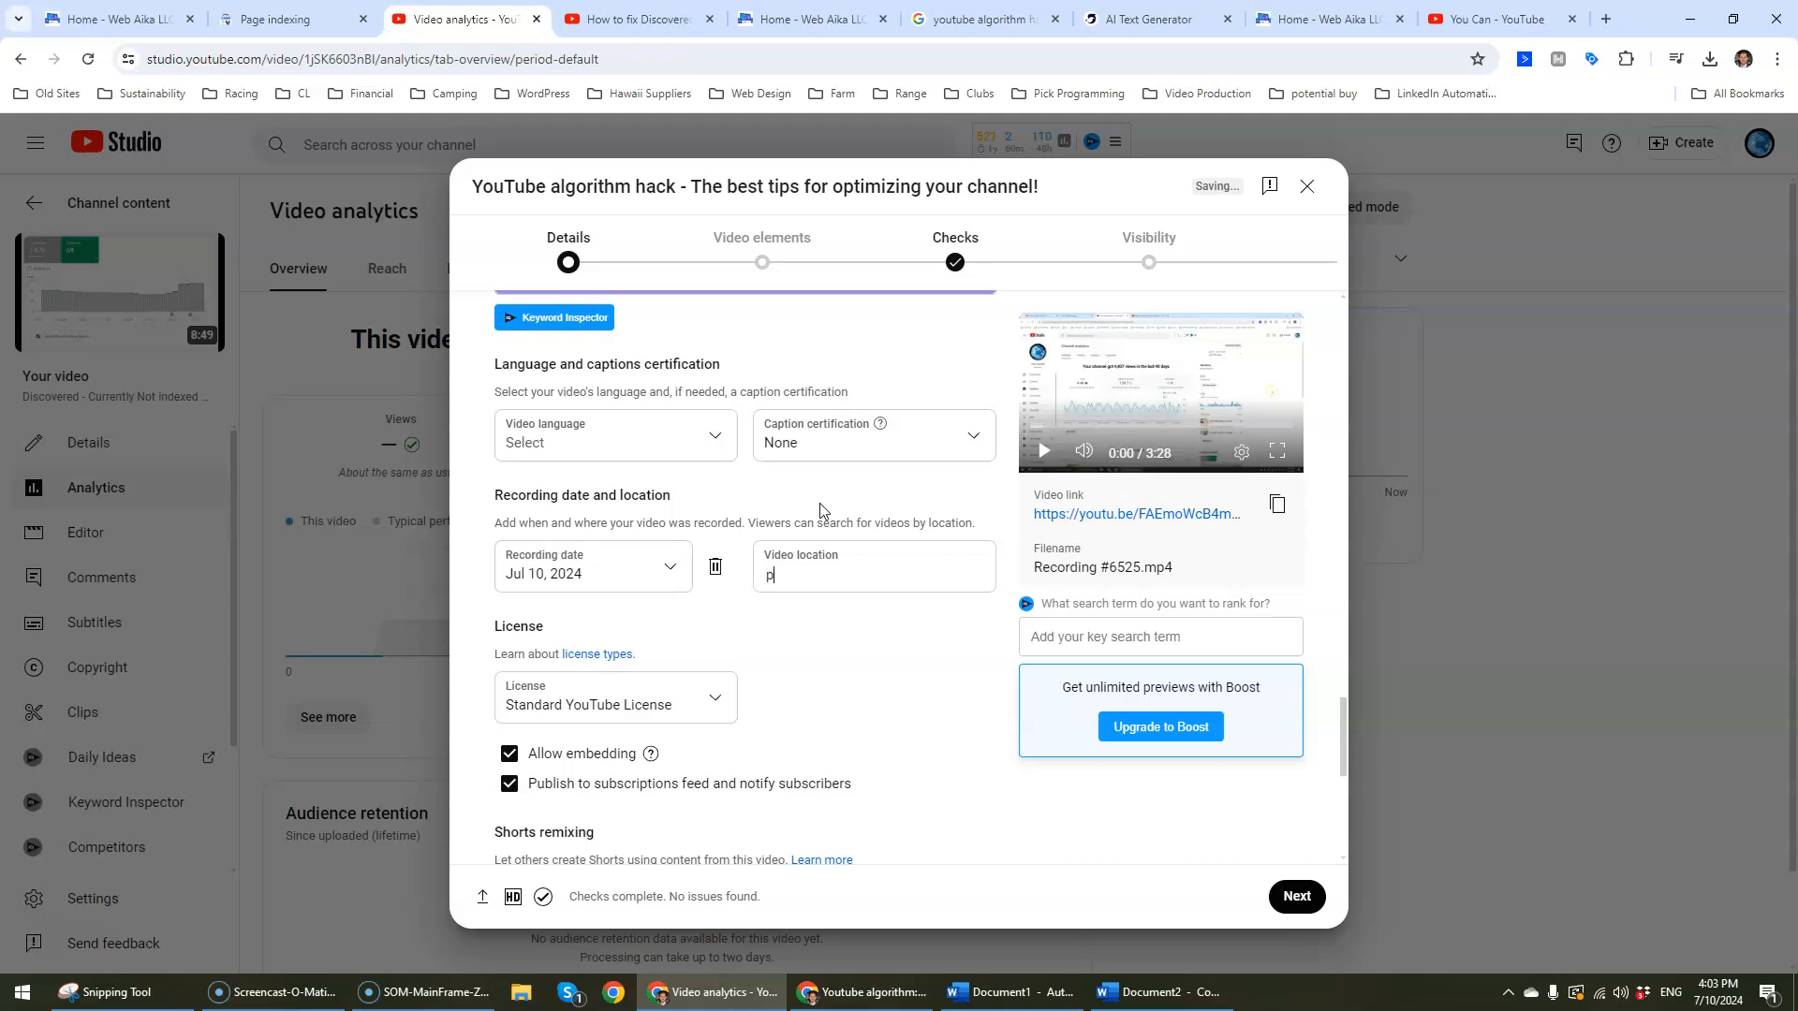
type("enns")
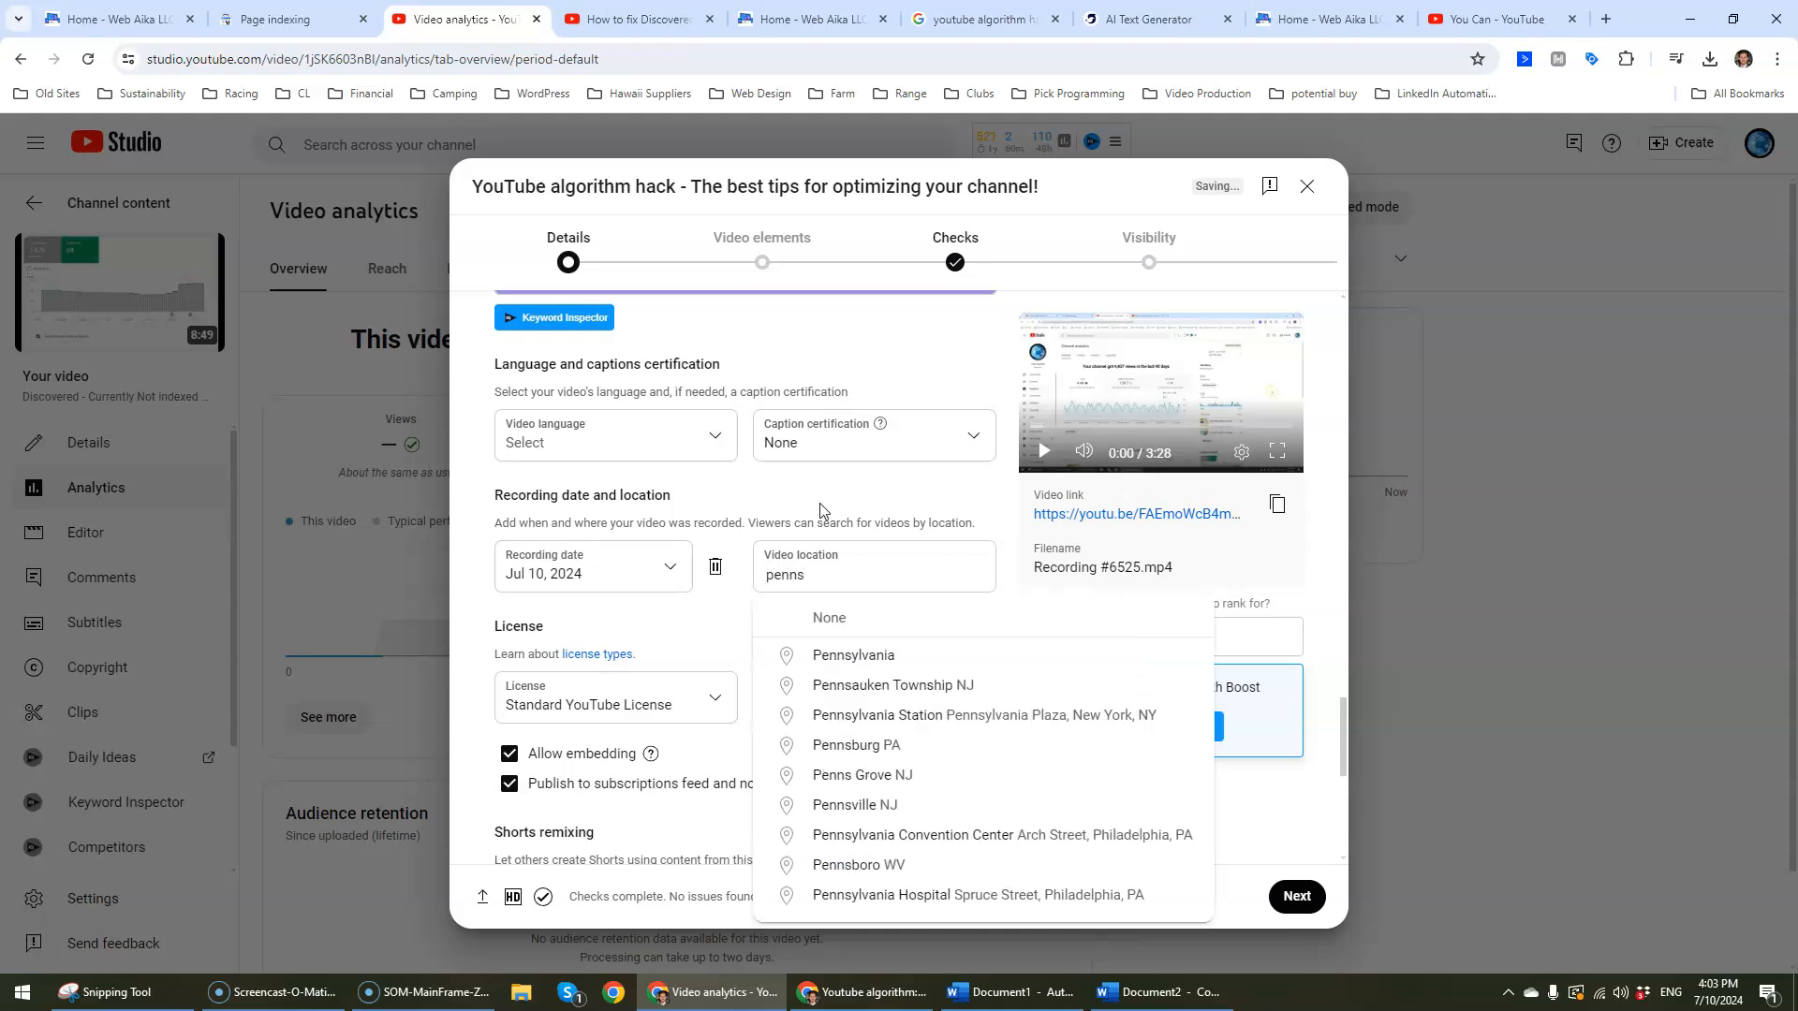
left_click(853, 655)
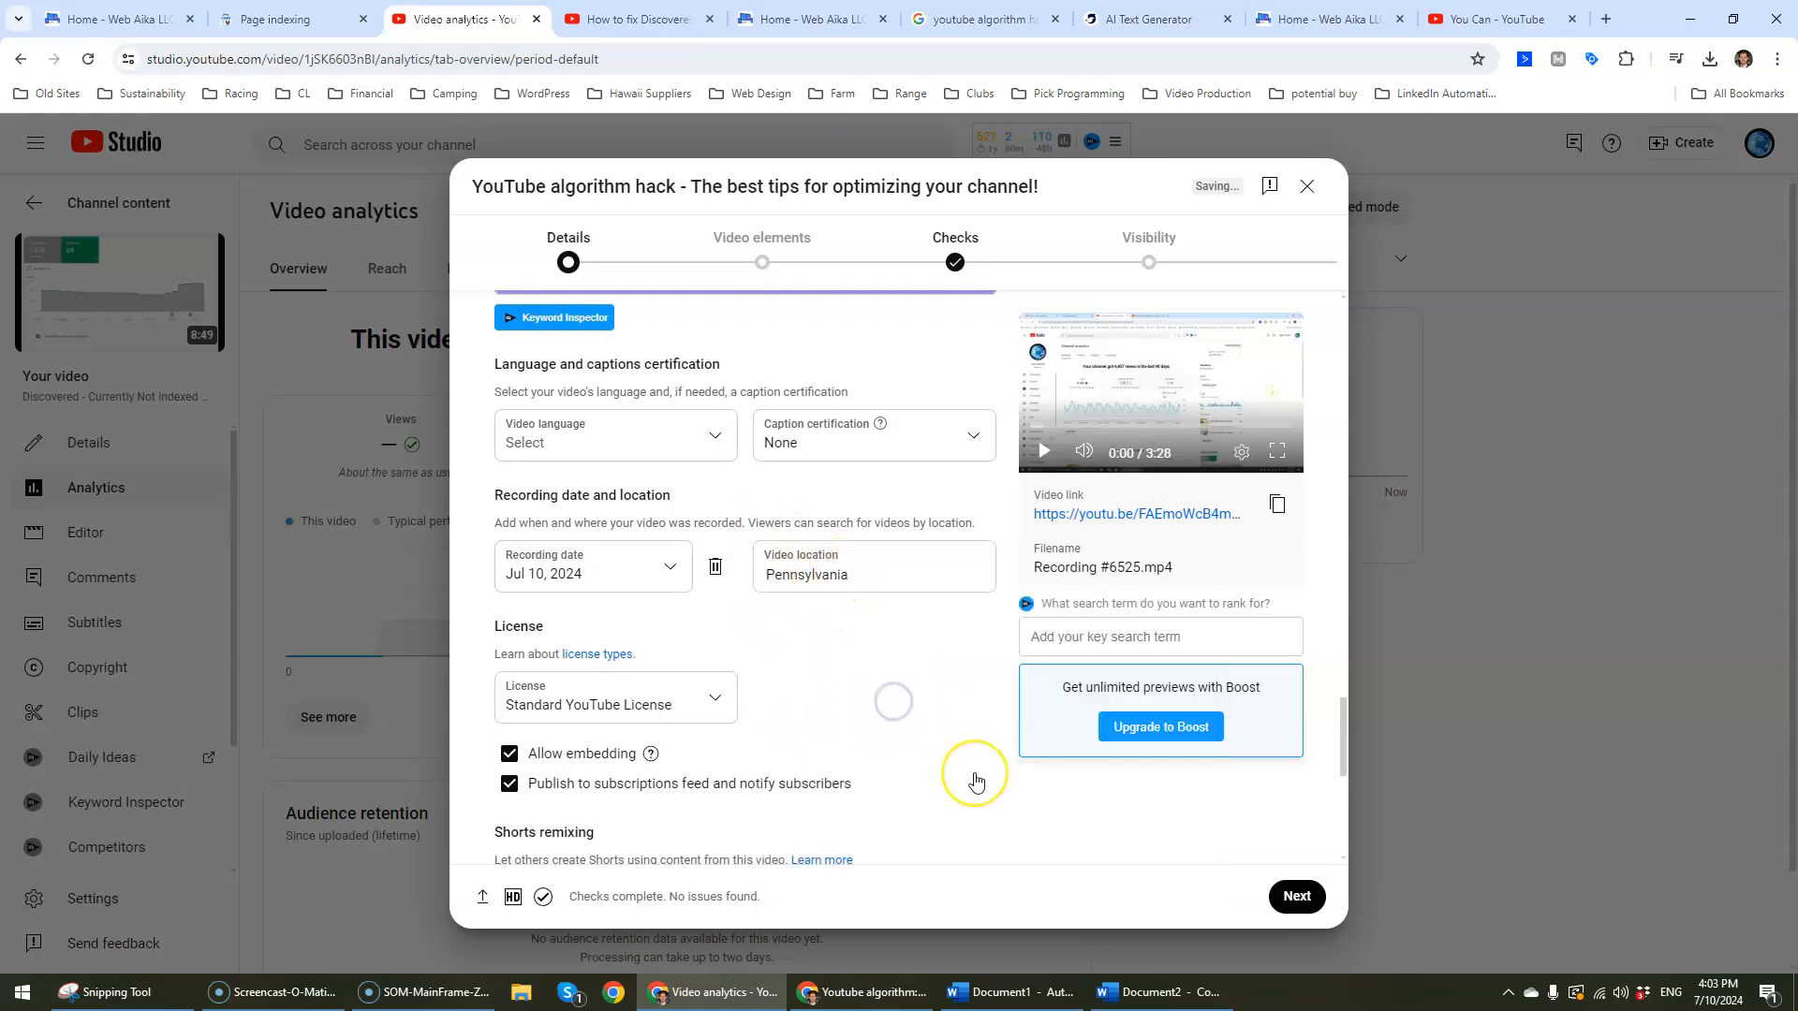
mouse_move(849, 669)
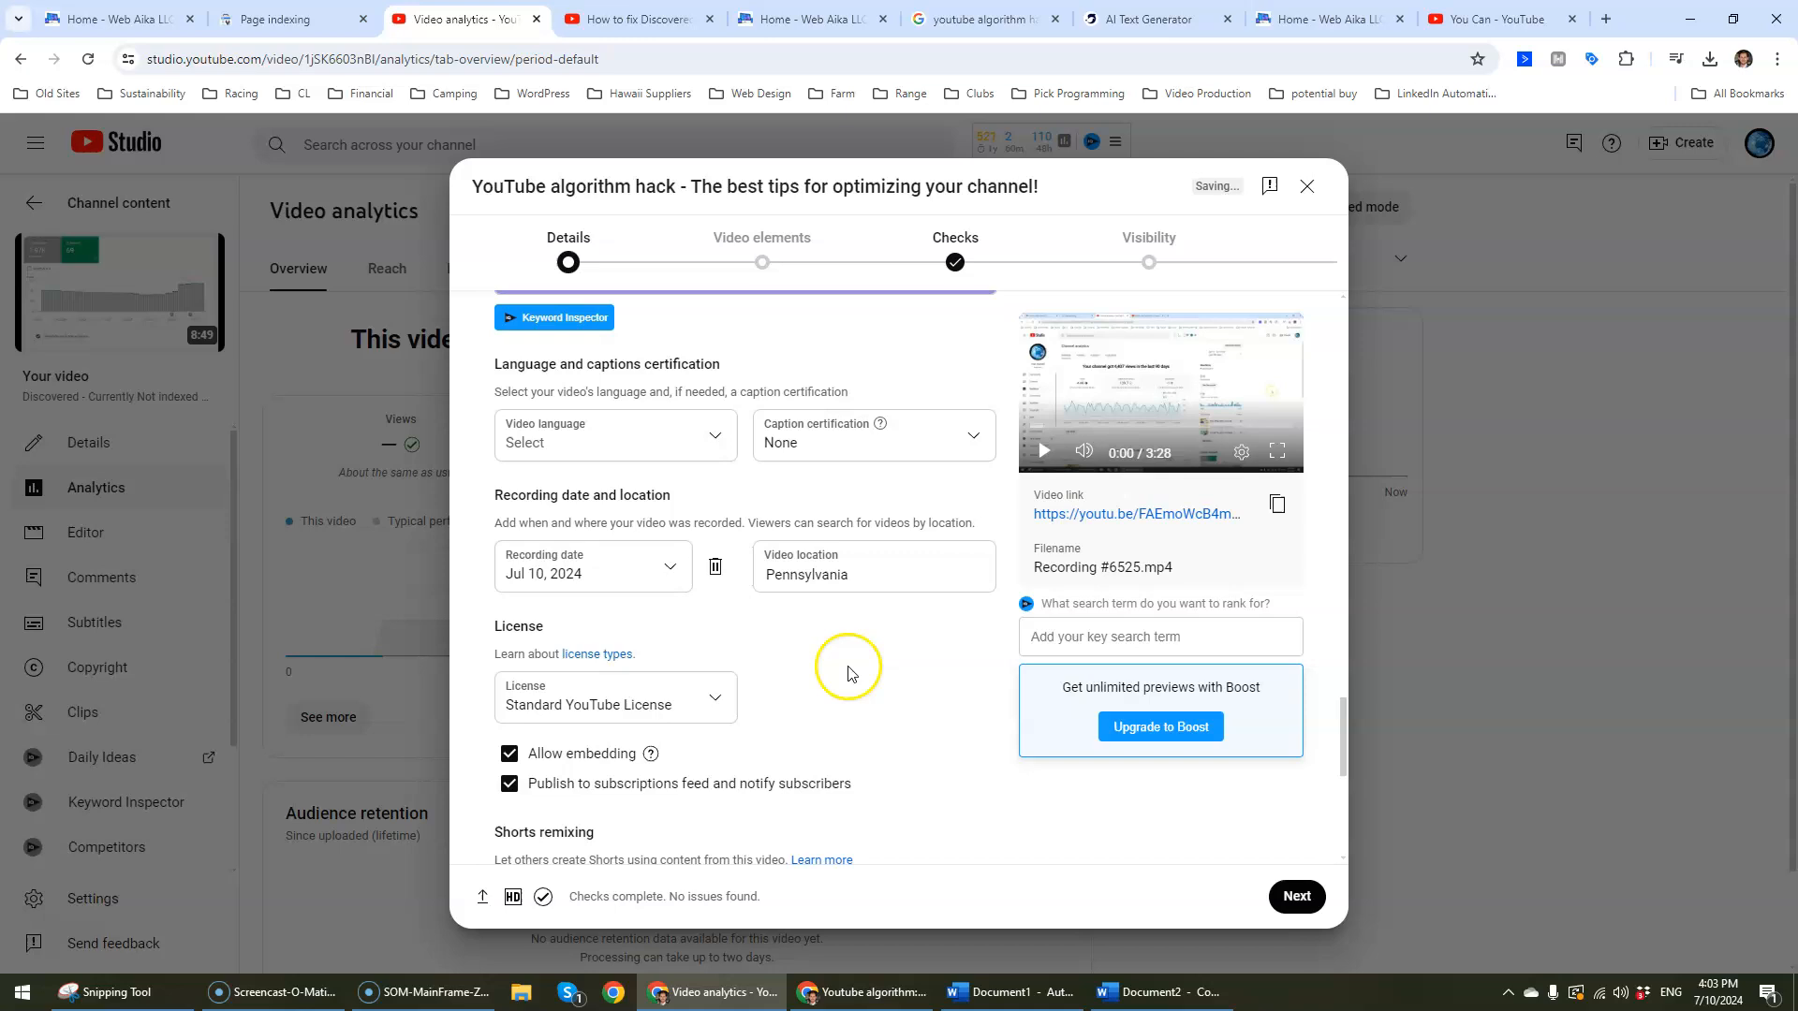
mouse_move(962, 638)
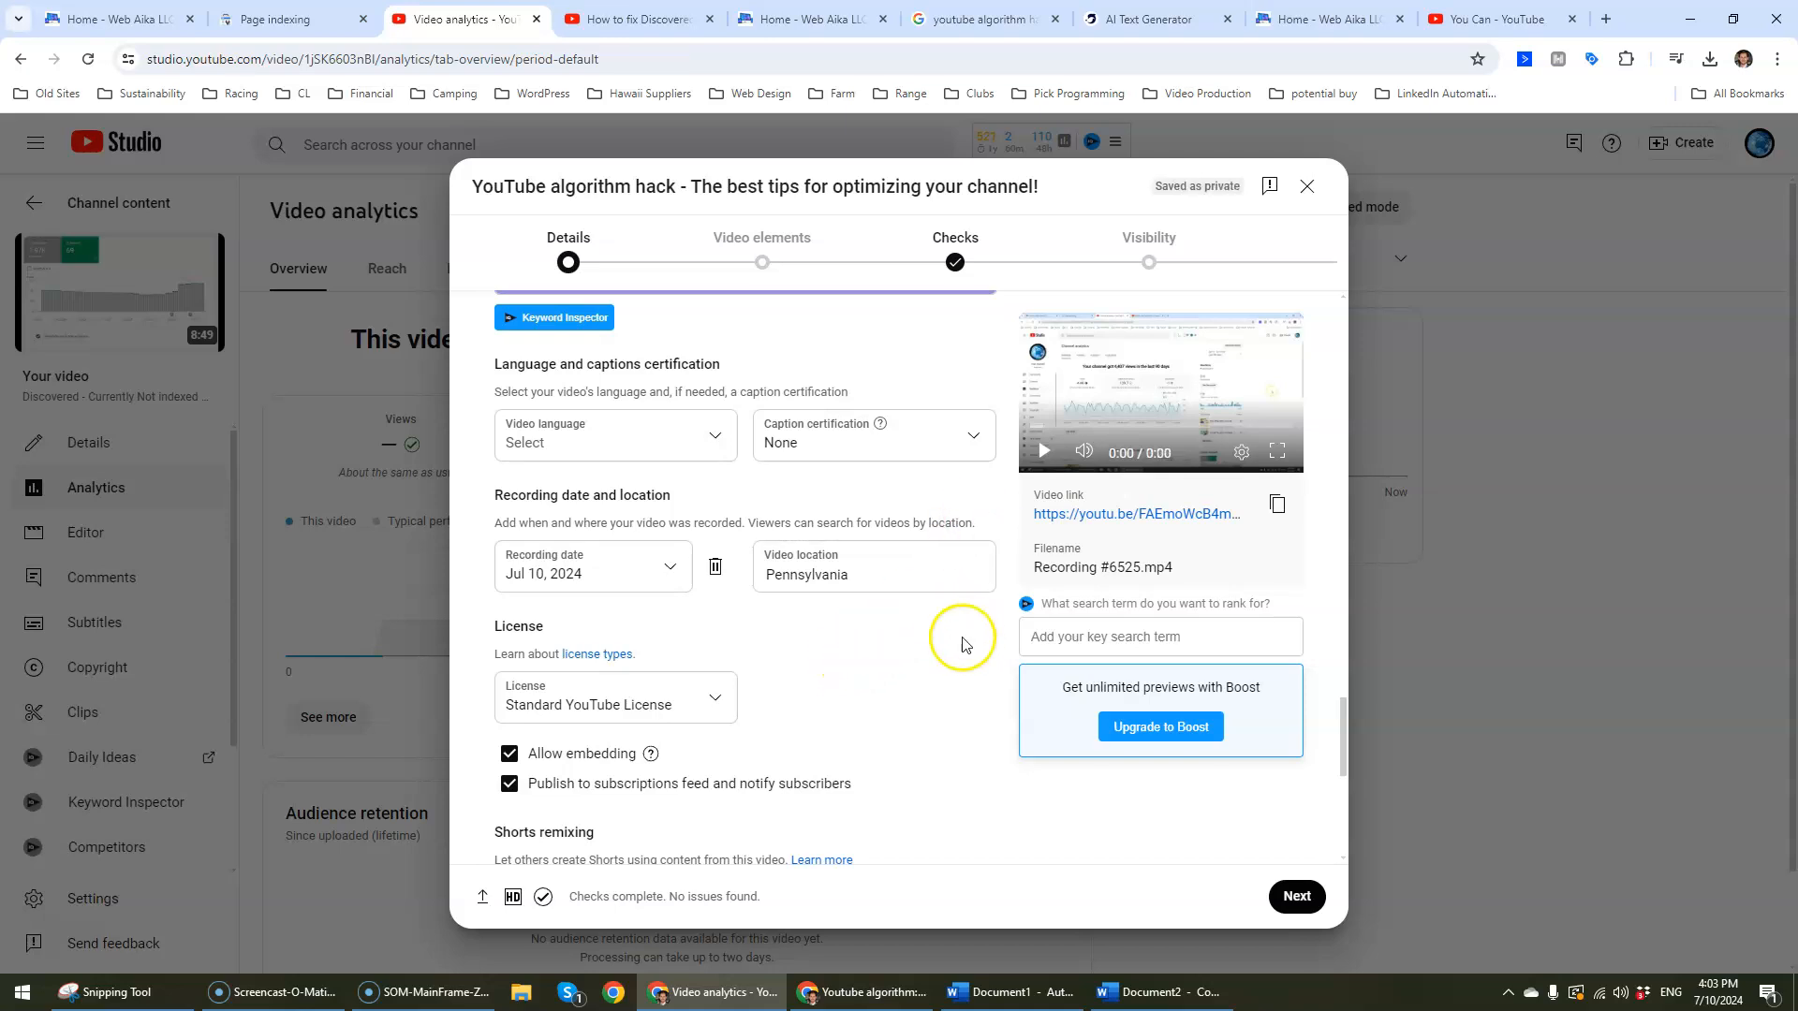
Step: Scroll past the remaining detail settings and advance to Video elements
scroll("down", 3)
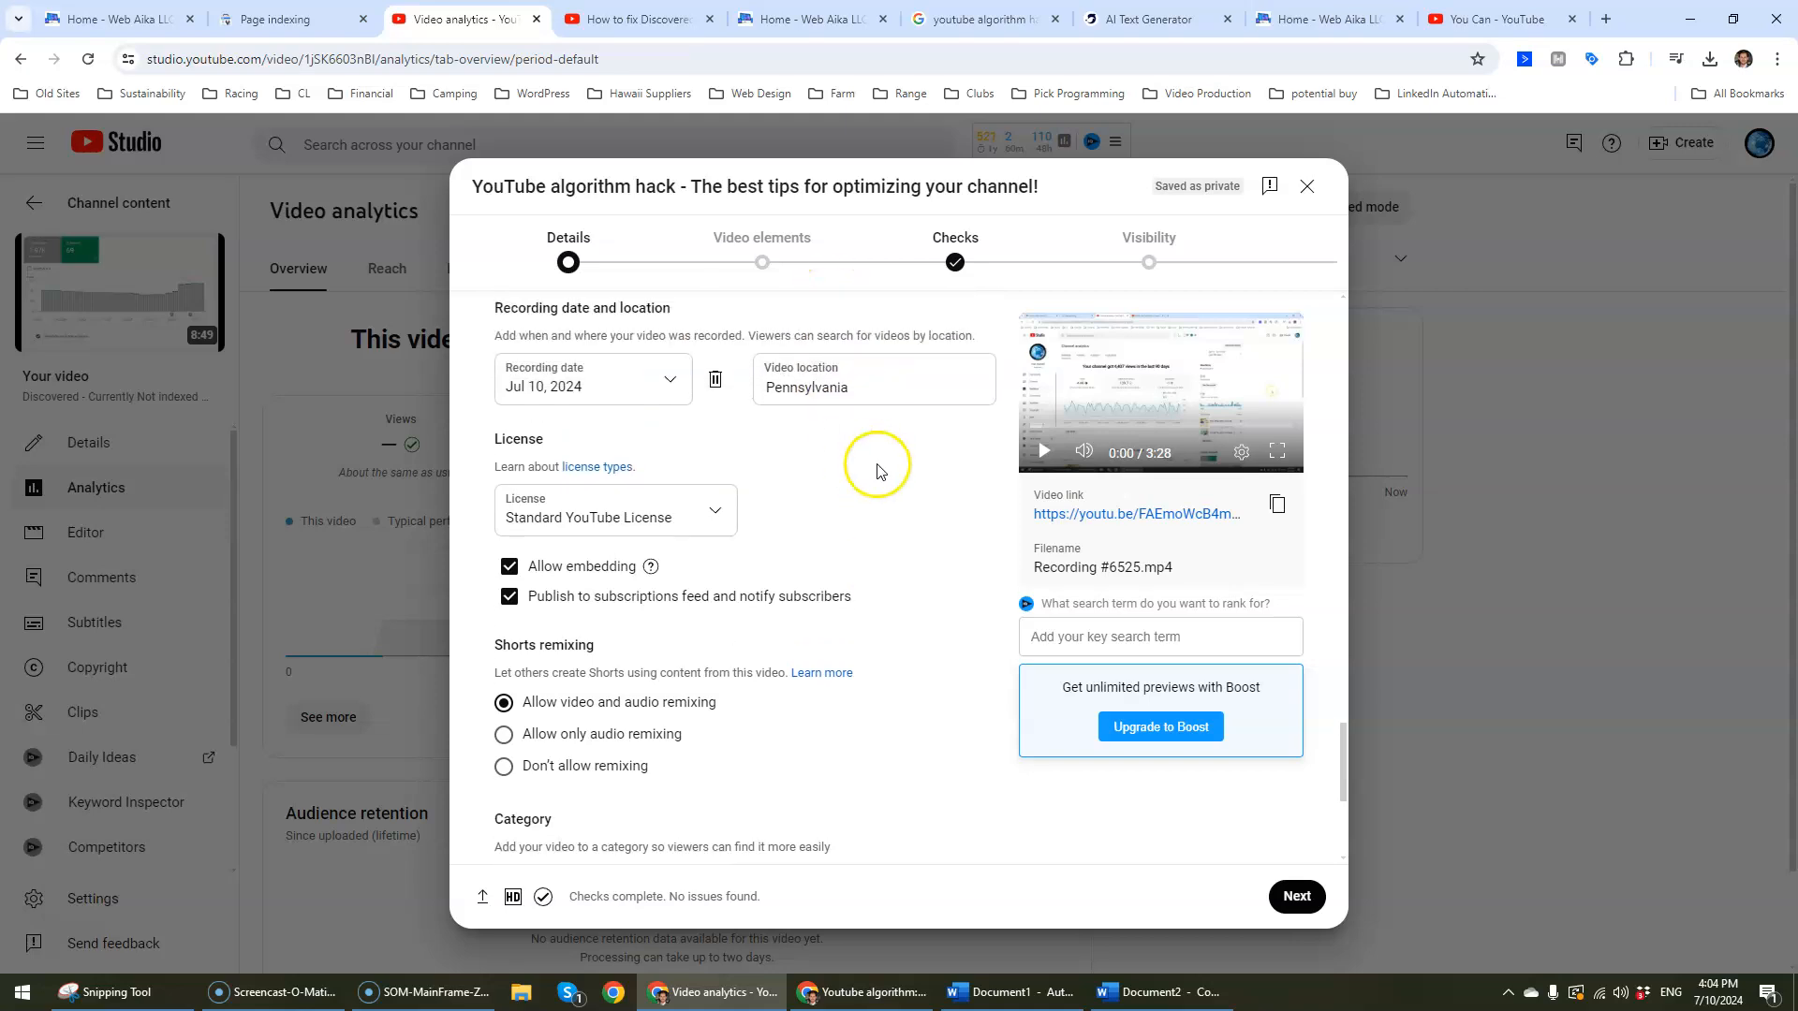
mouse_move(700, 542)
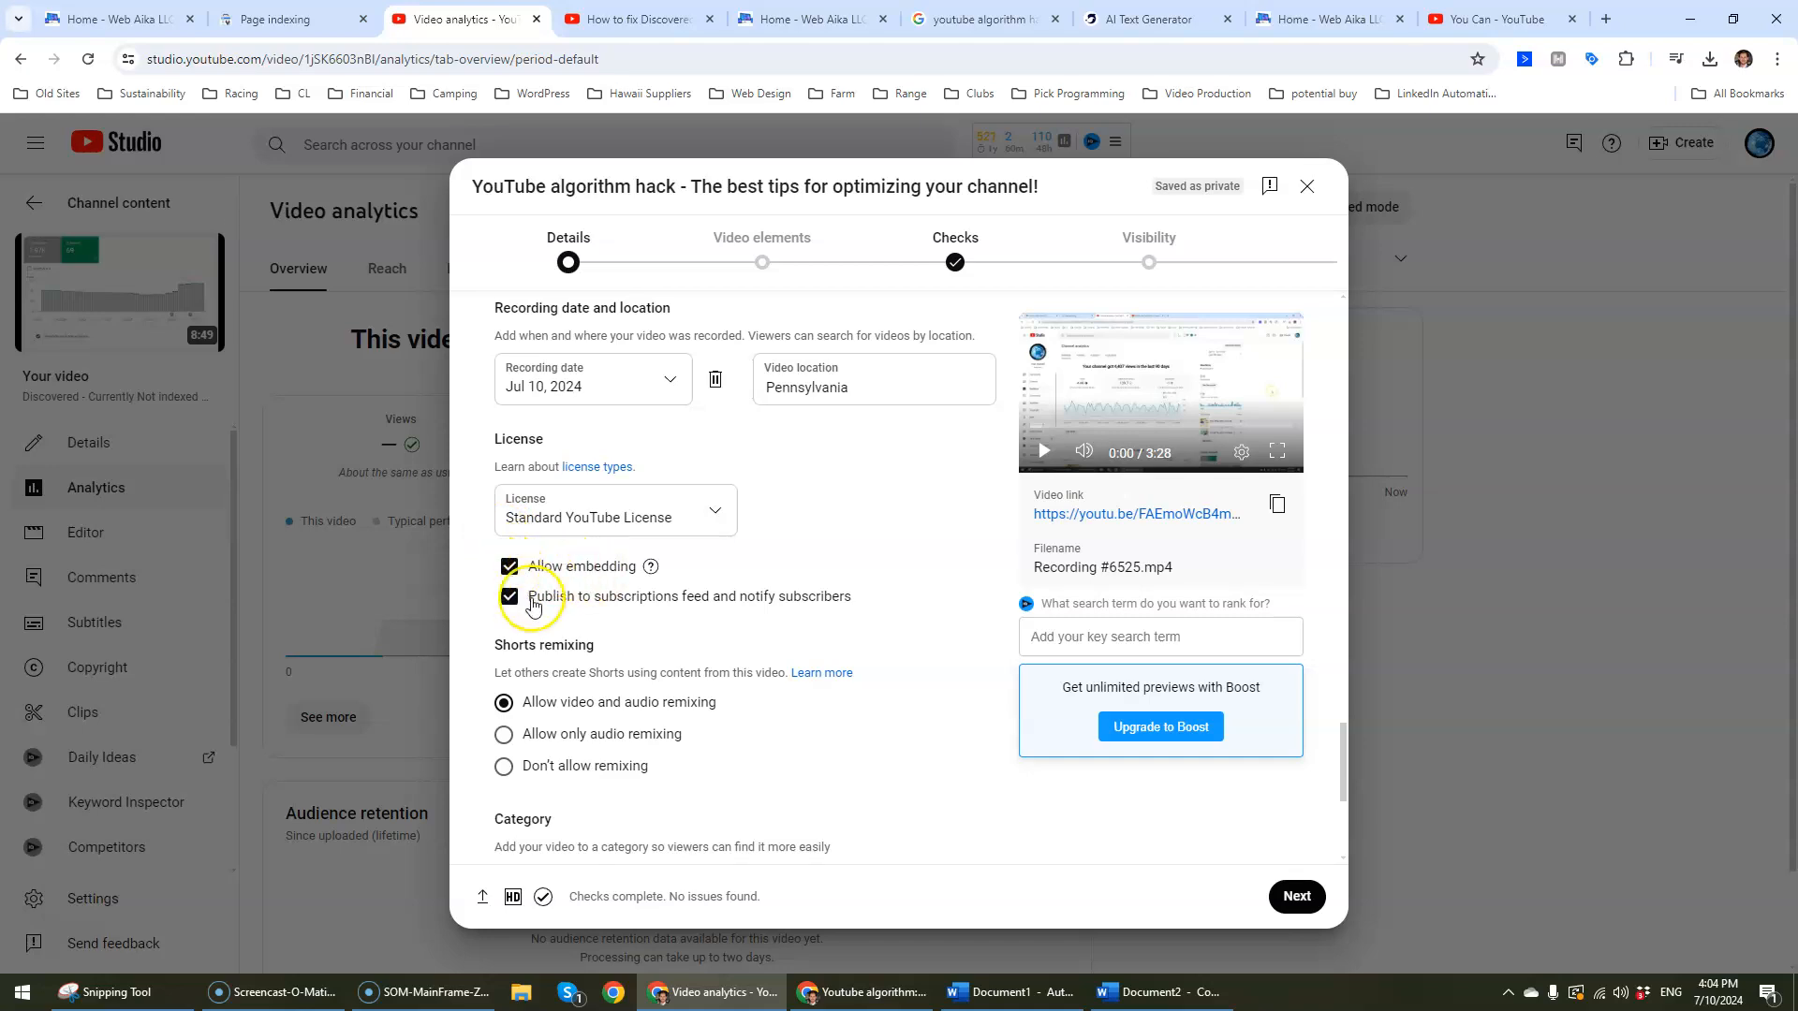
scroll("down", 3)
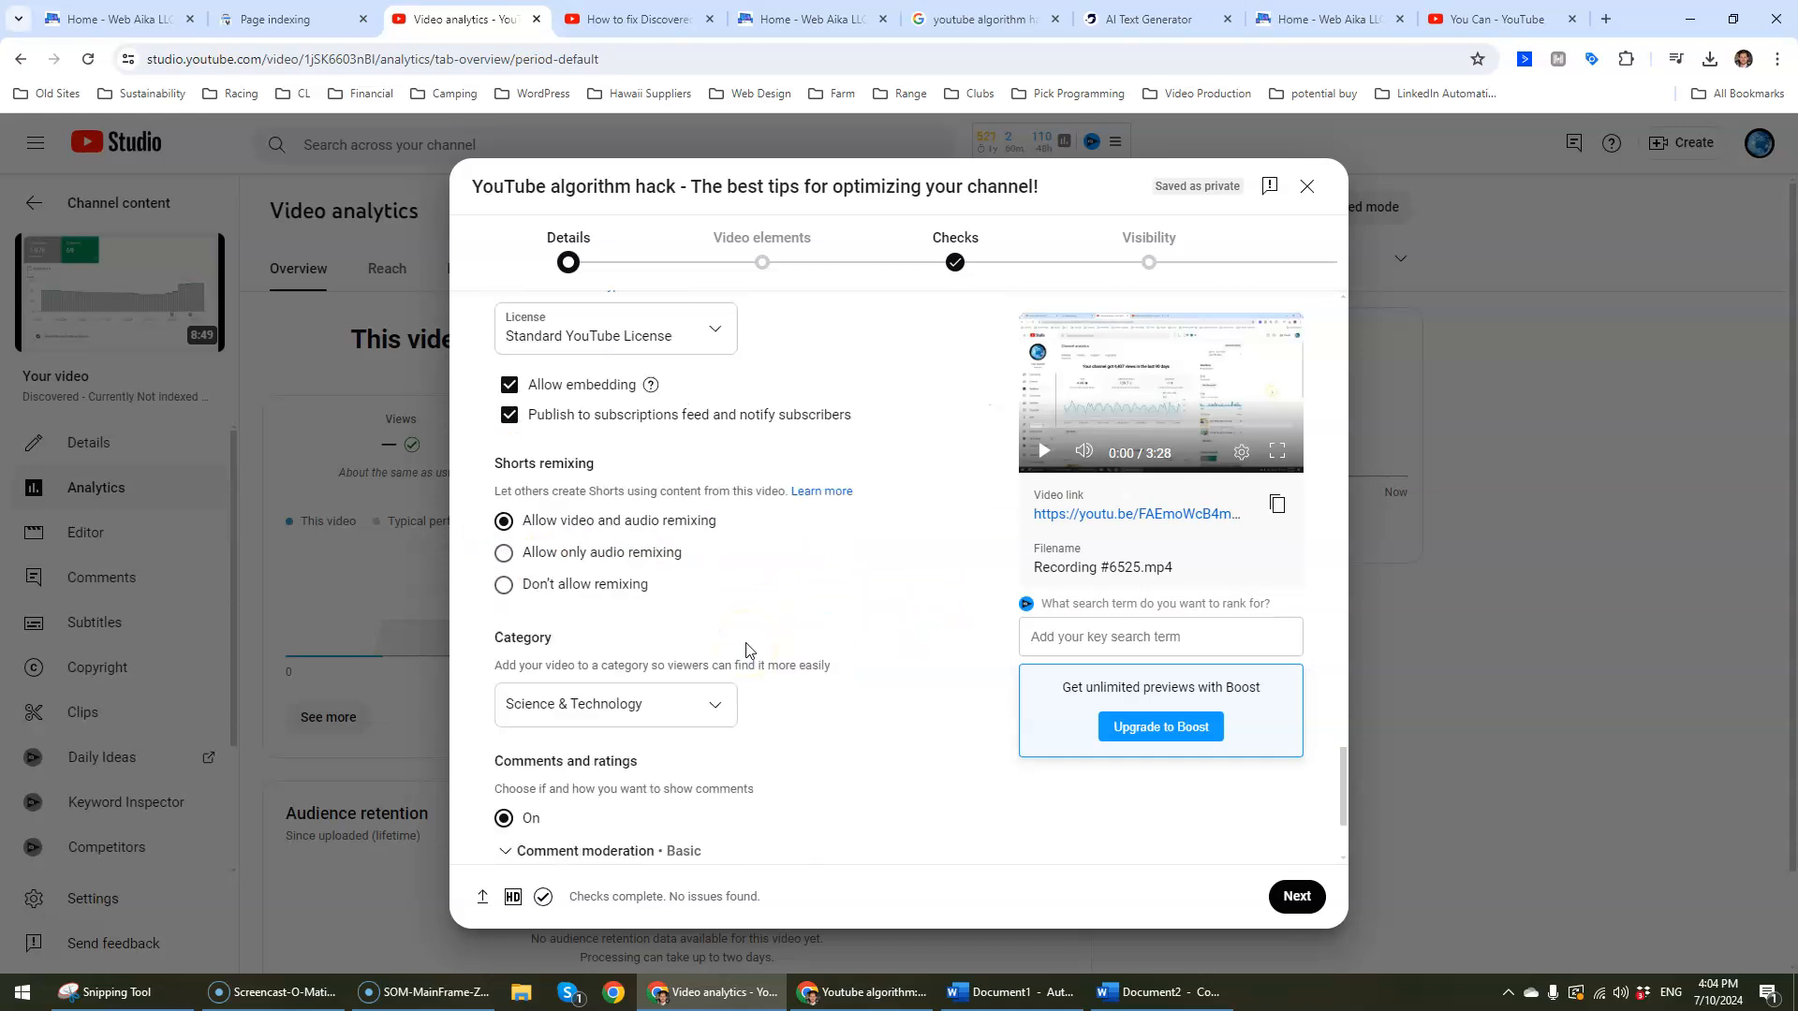
scroll("down", 3)
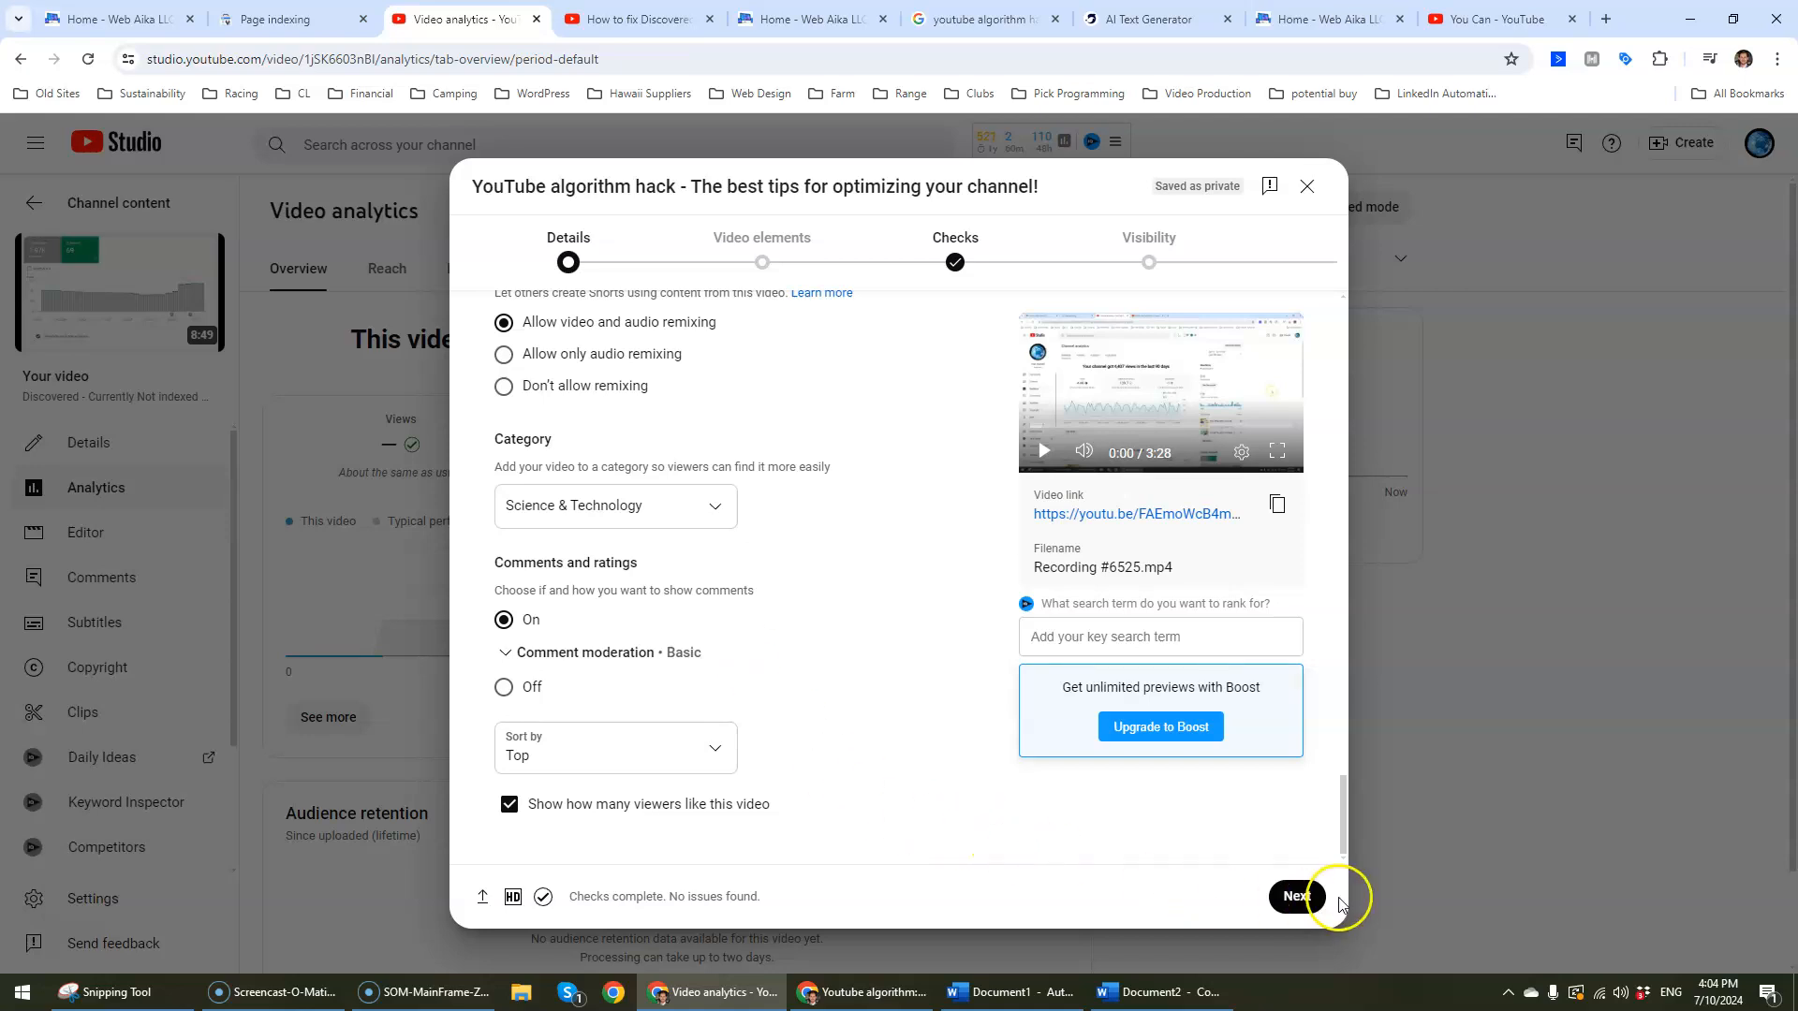
left_click(1296, 896)
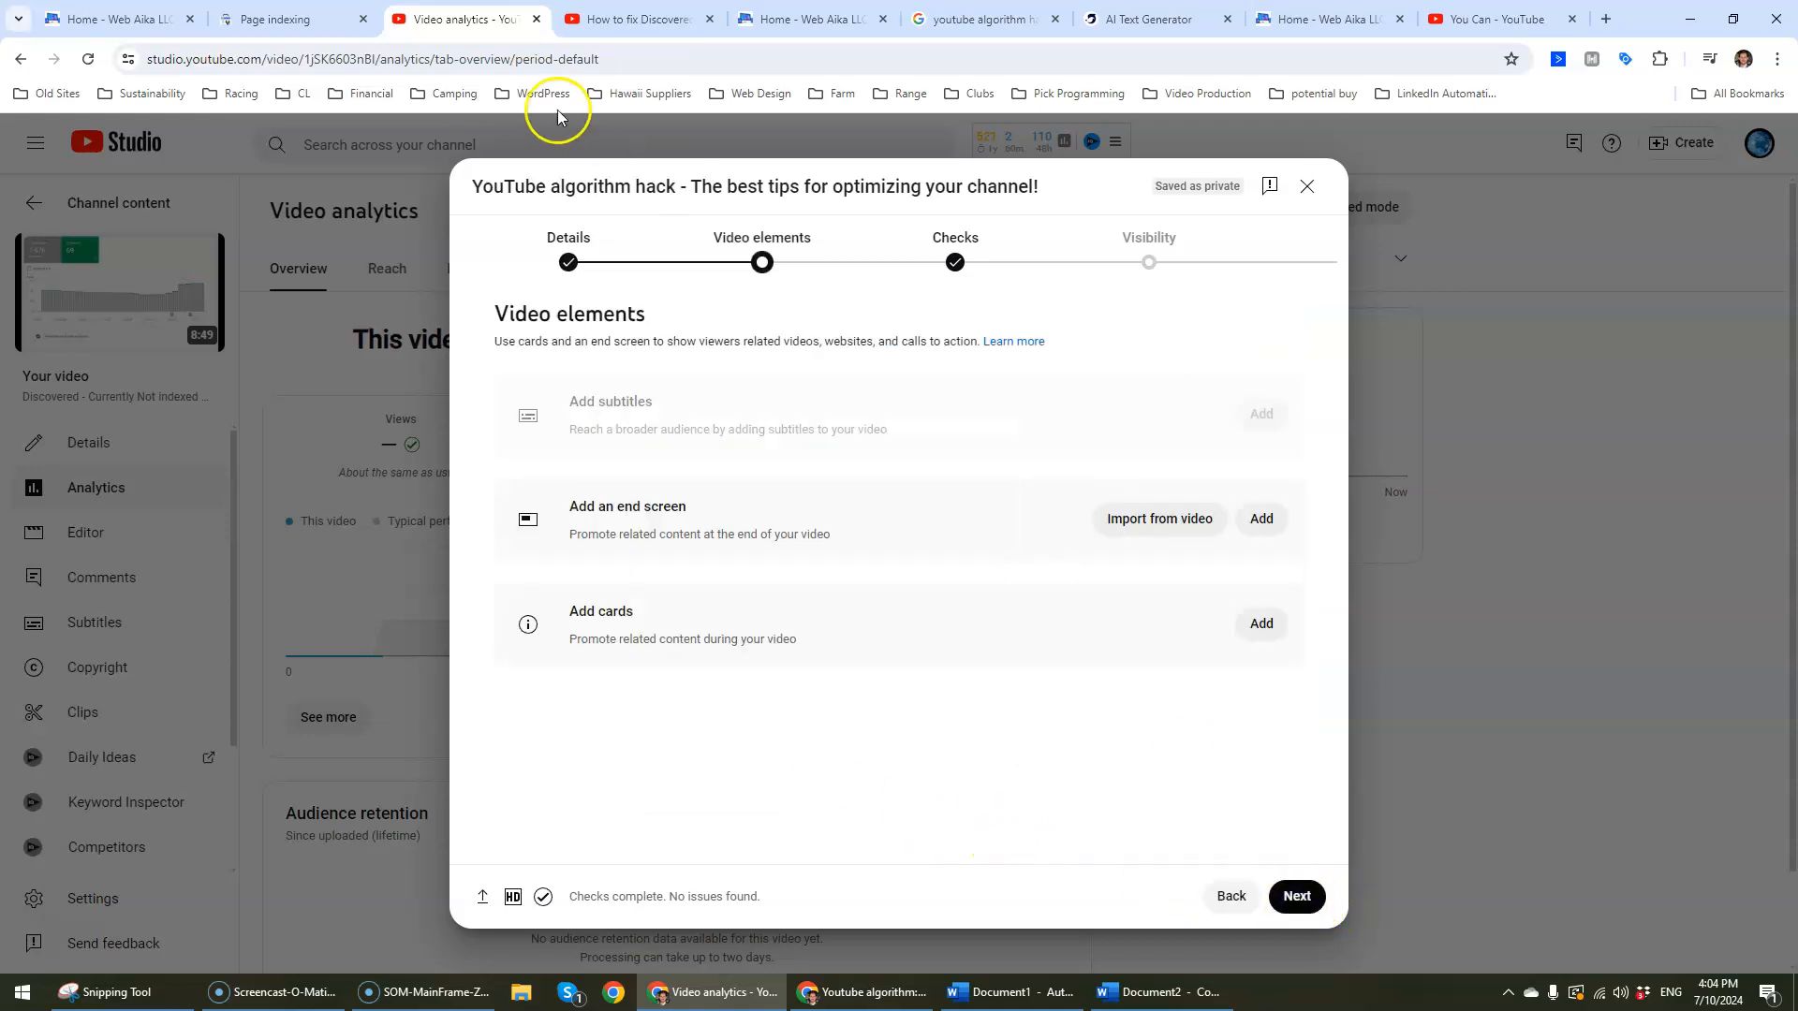
mouse_move(1061, 564)
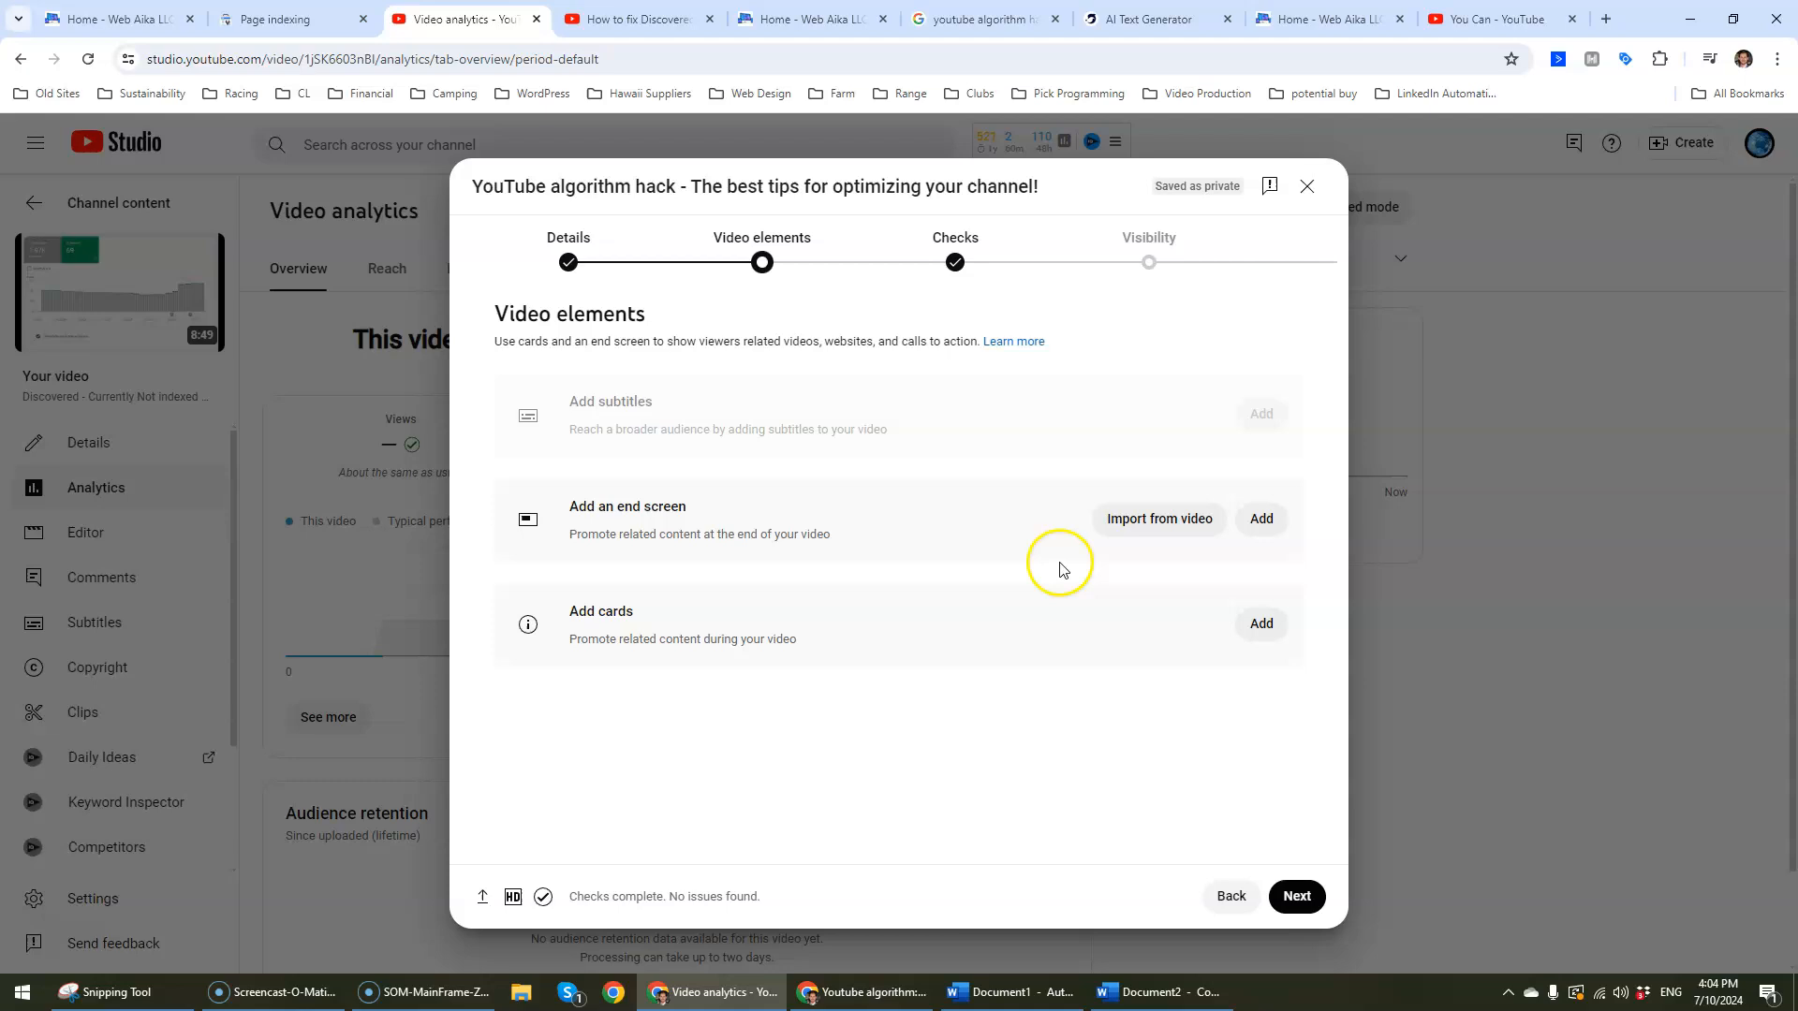
Step: Save a '1 video, 1 subscribe' end screen and advance to the Checks step
left_click(1261, 519)
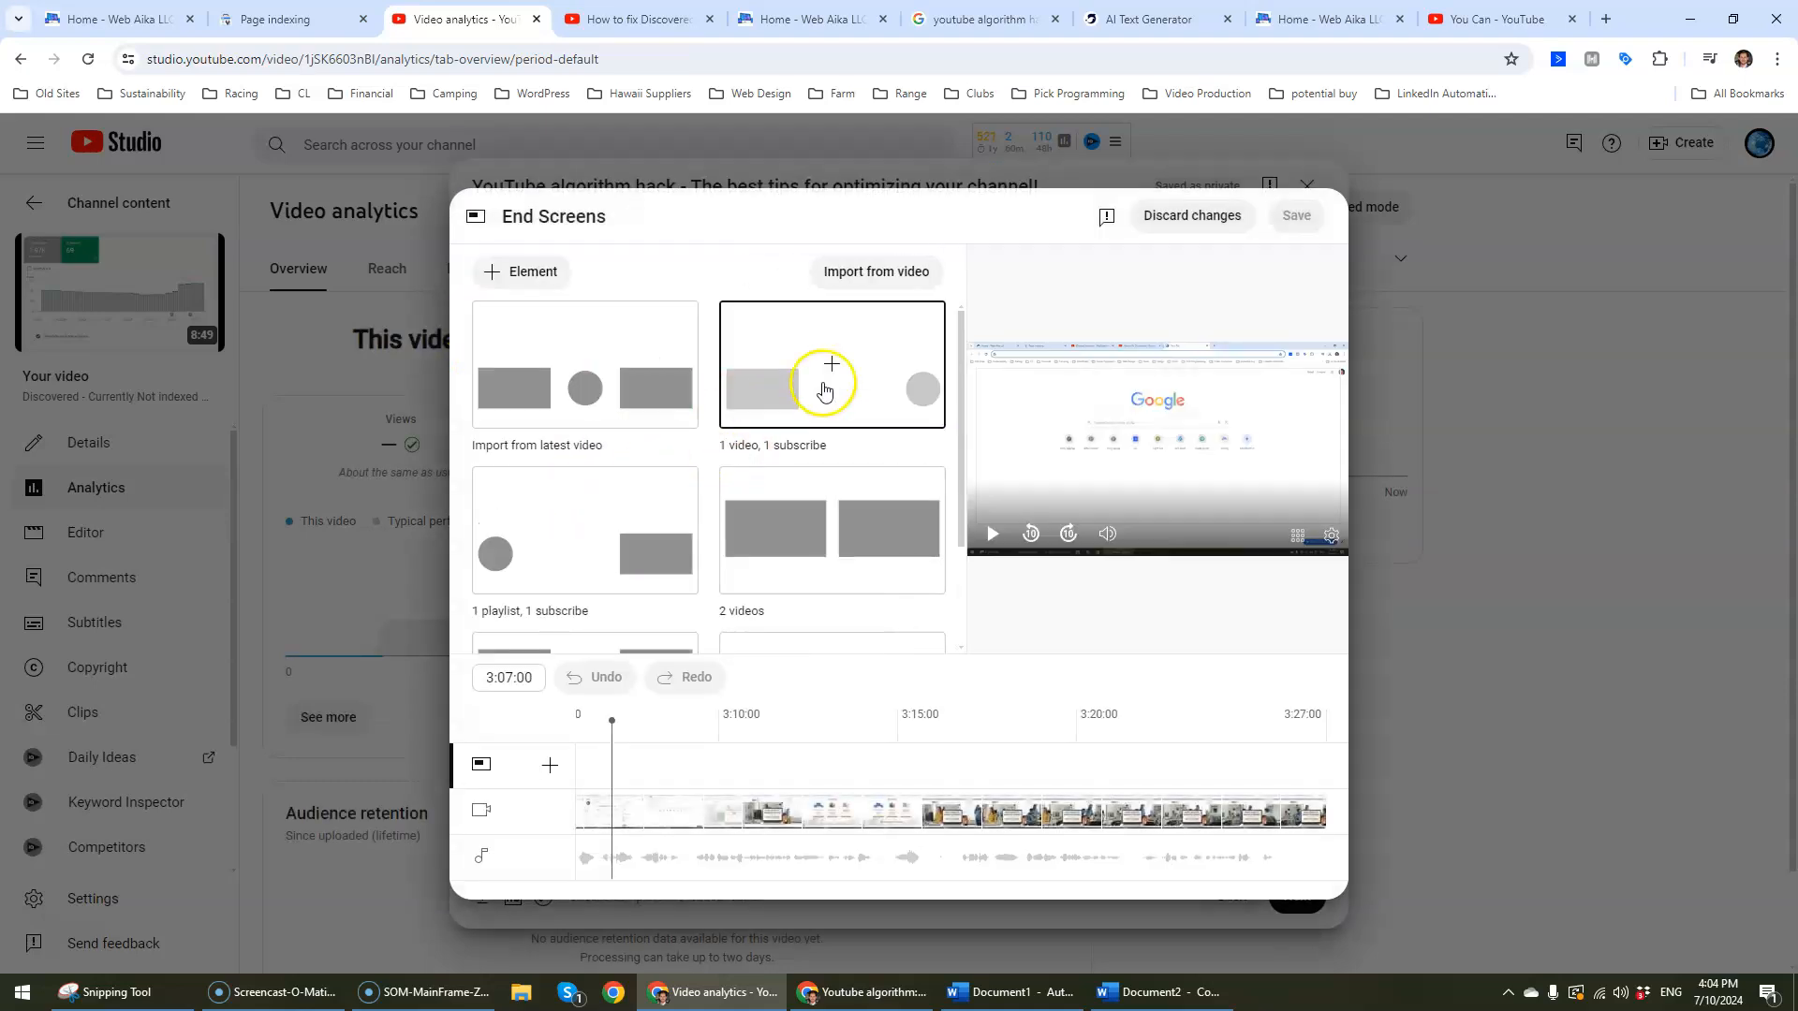
left_click(832, 364)
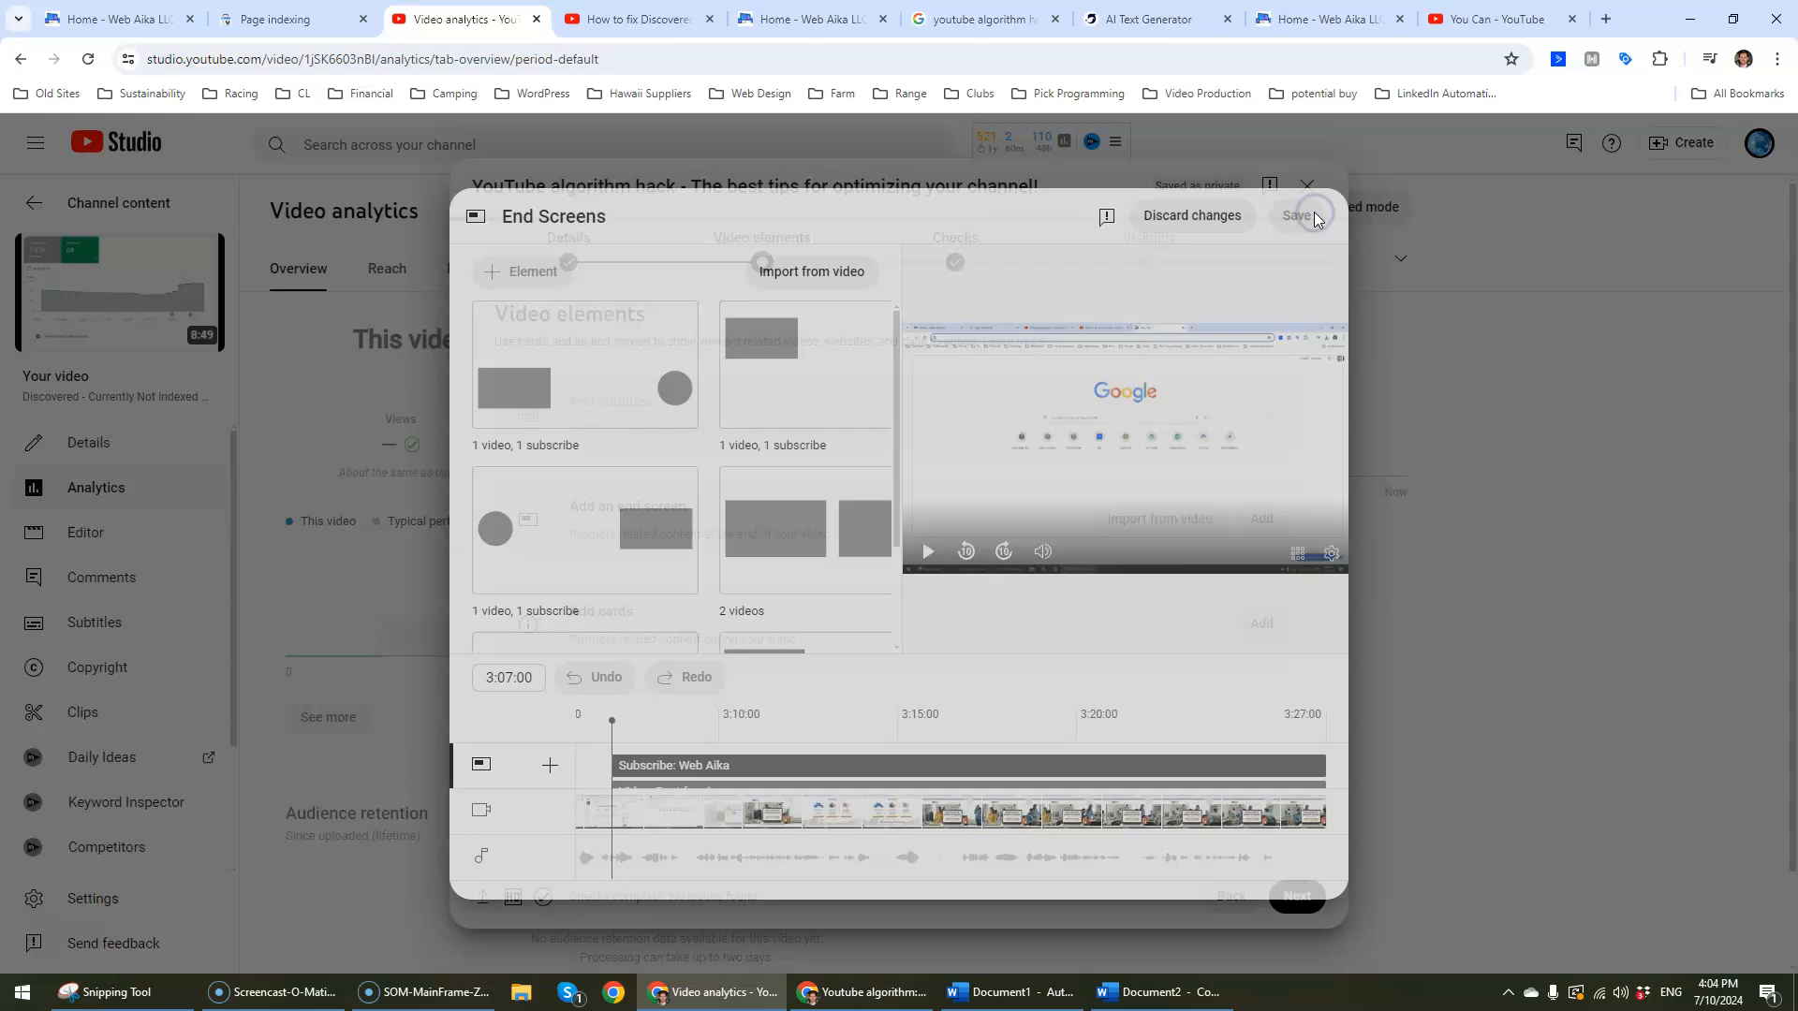
left_click(1297, 215)
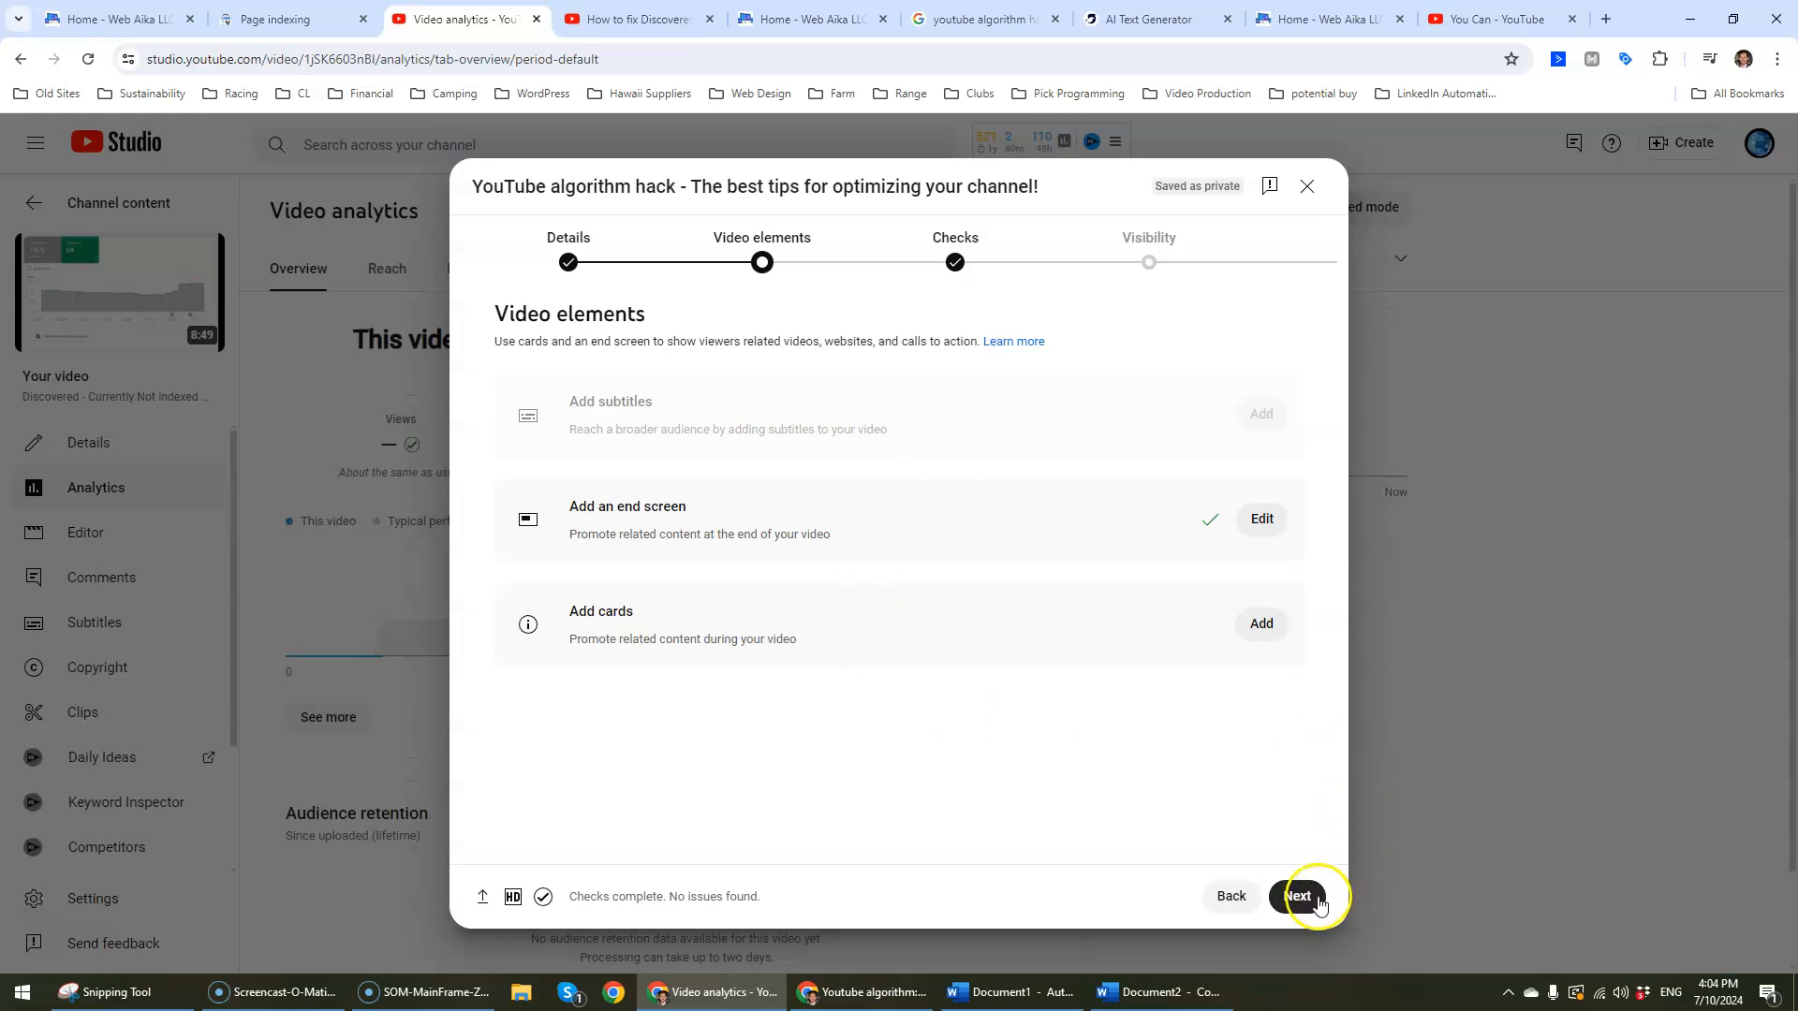
left_click(1297, 896)
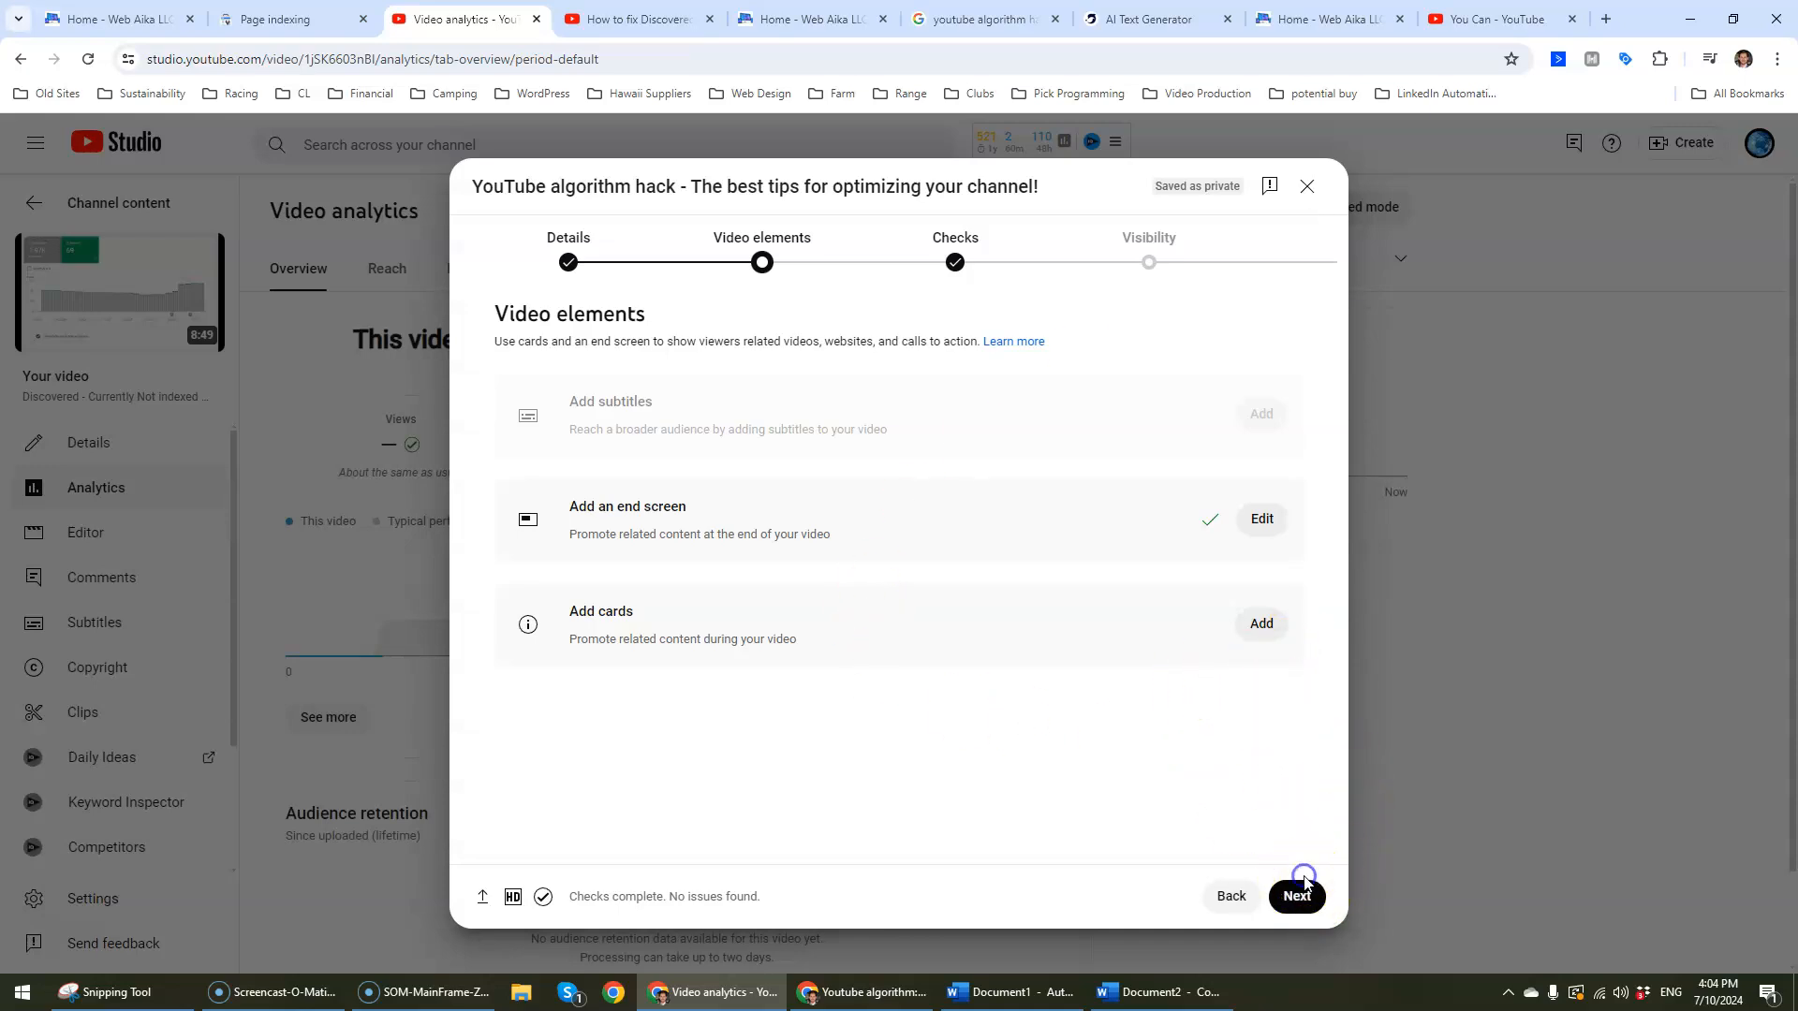
left_click(1296, 896)
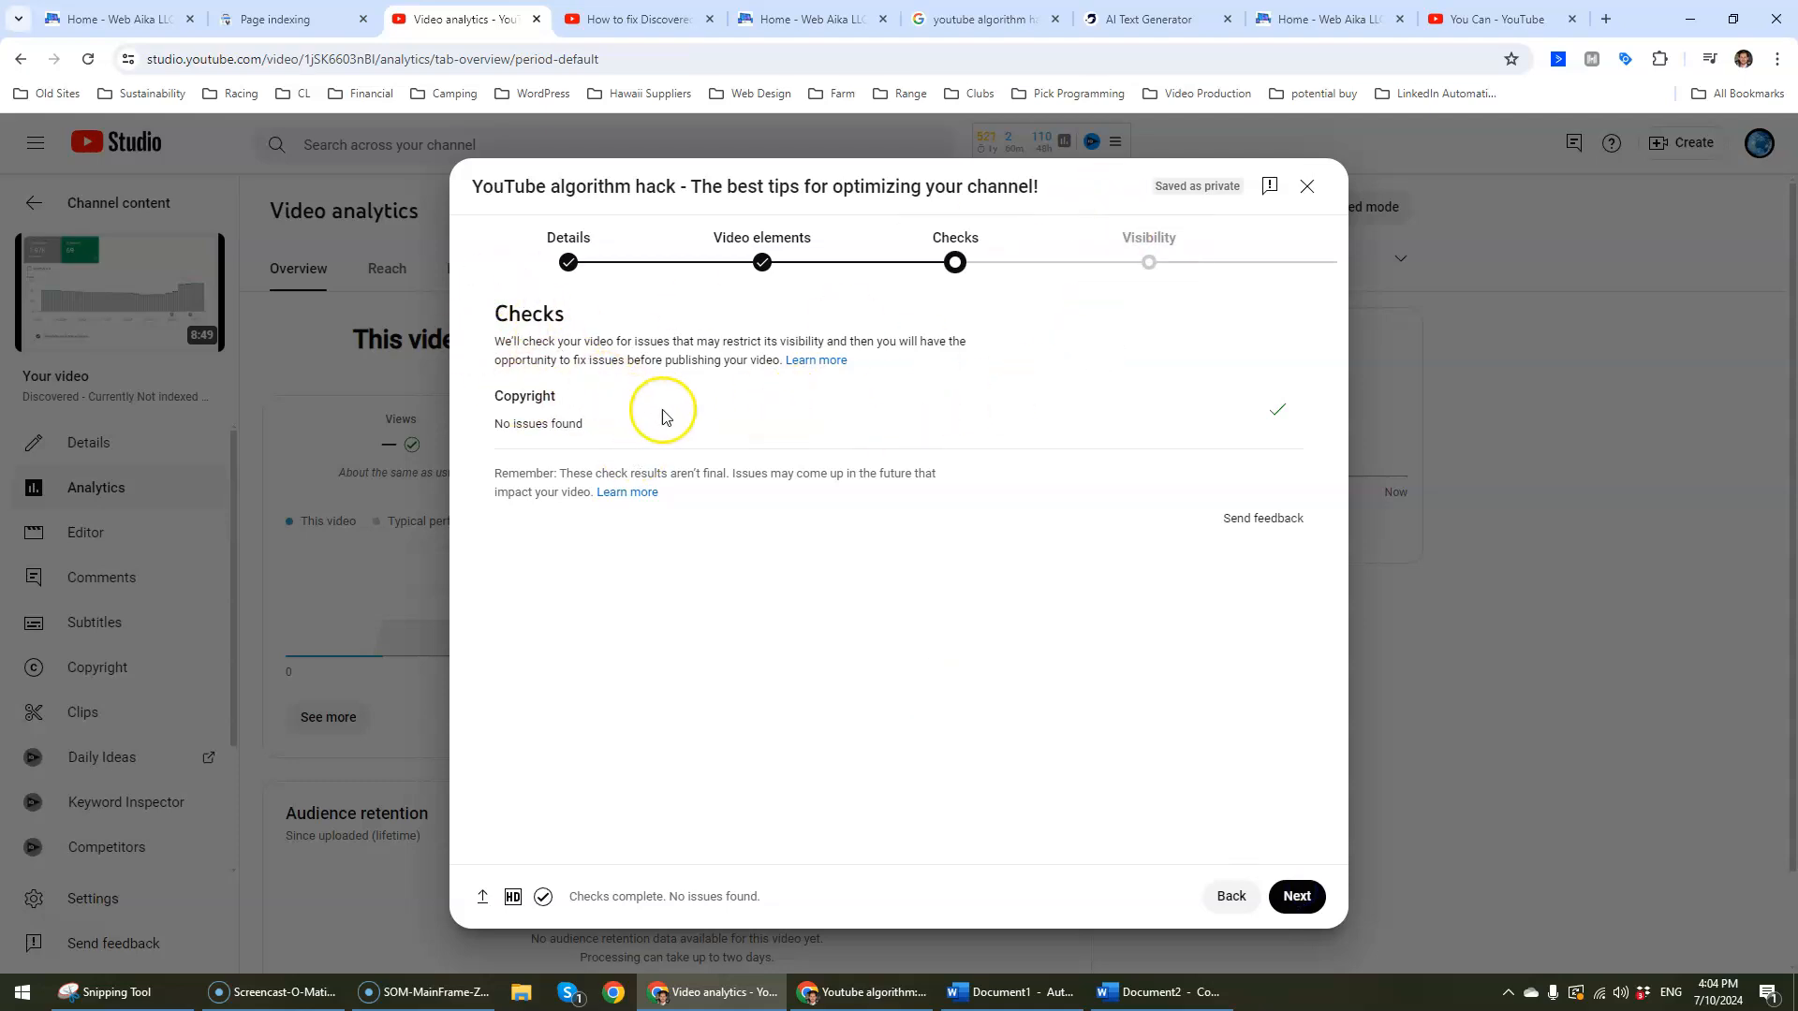
mouse_move(875, 308)
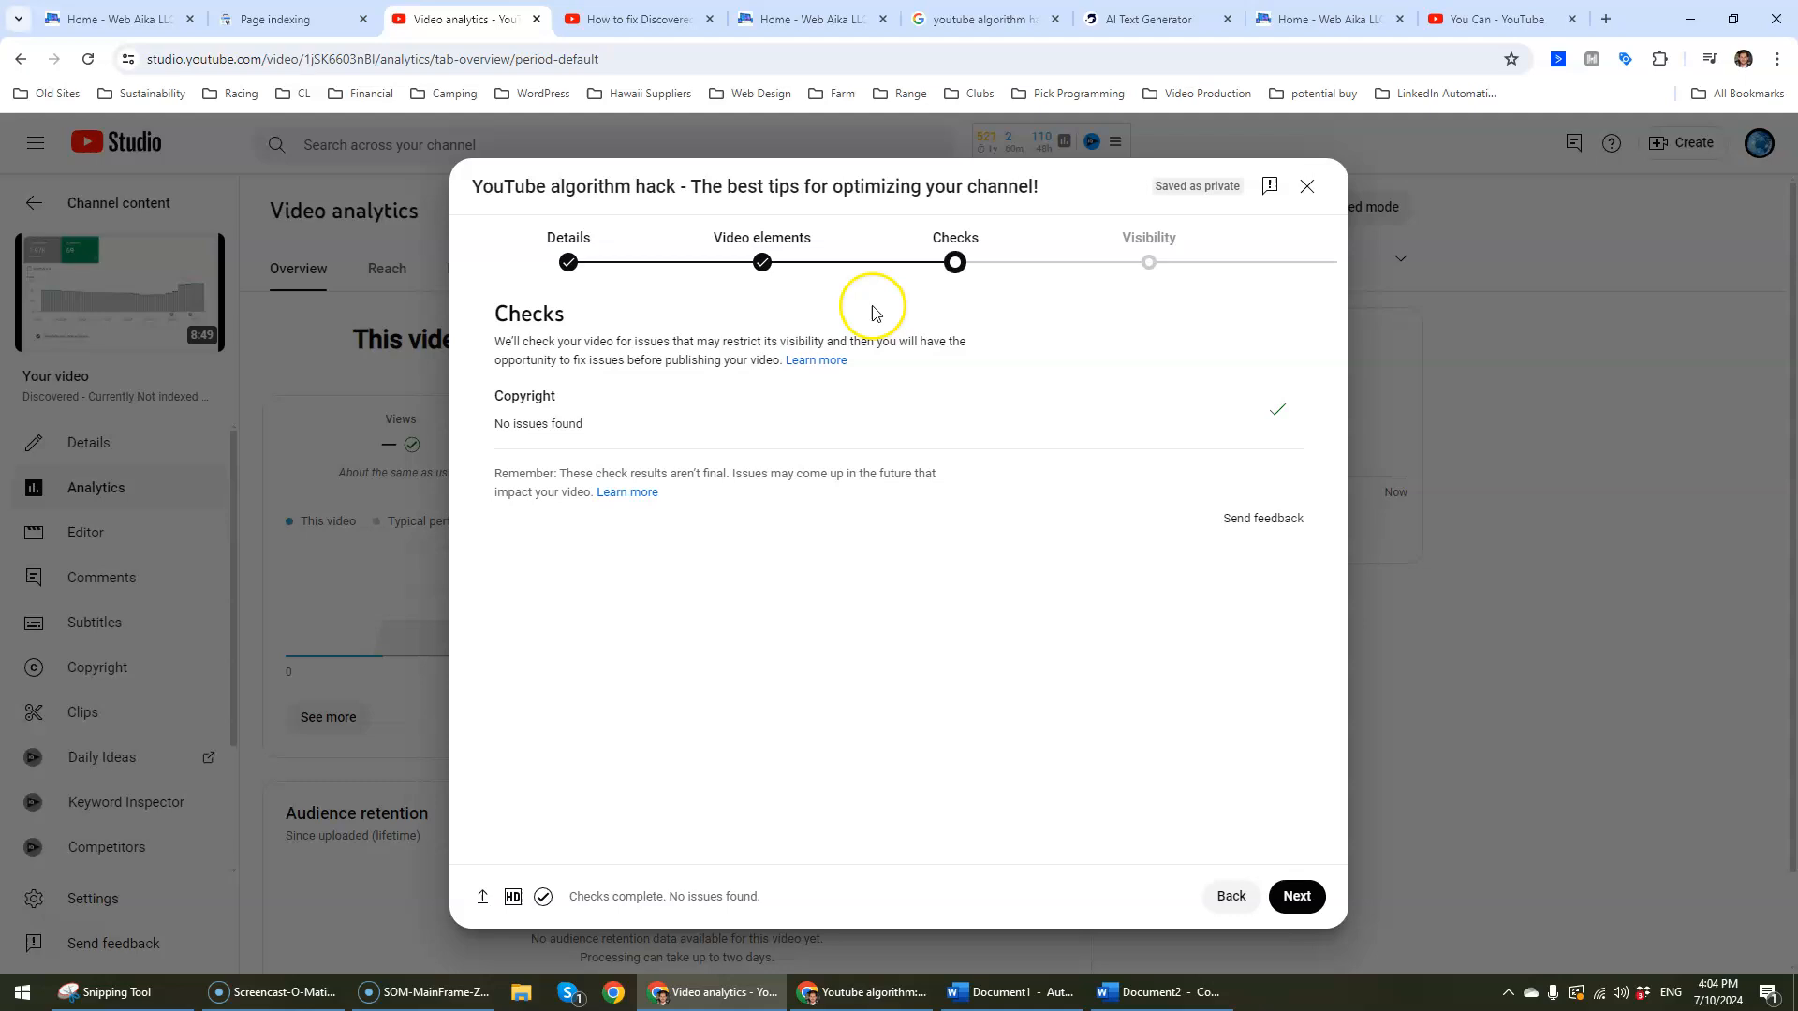
mouse_move(922, 364)
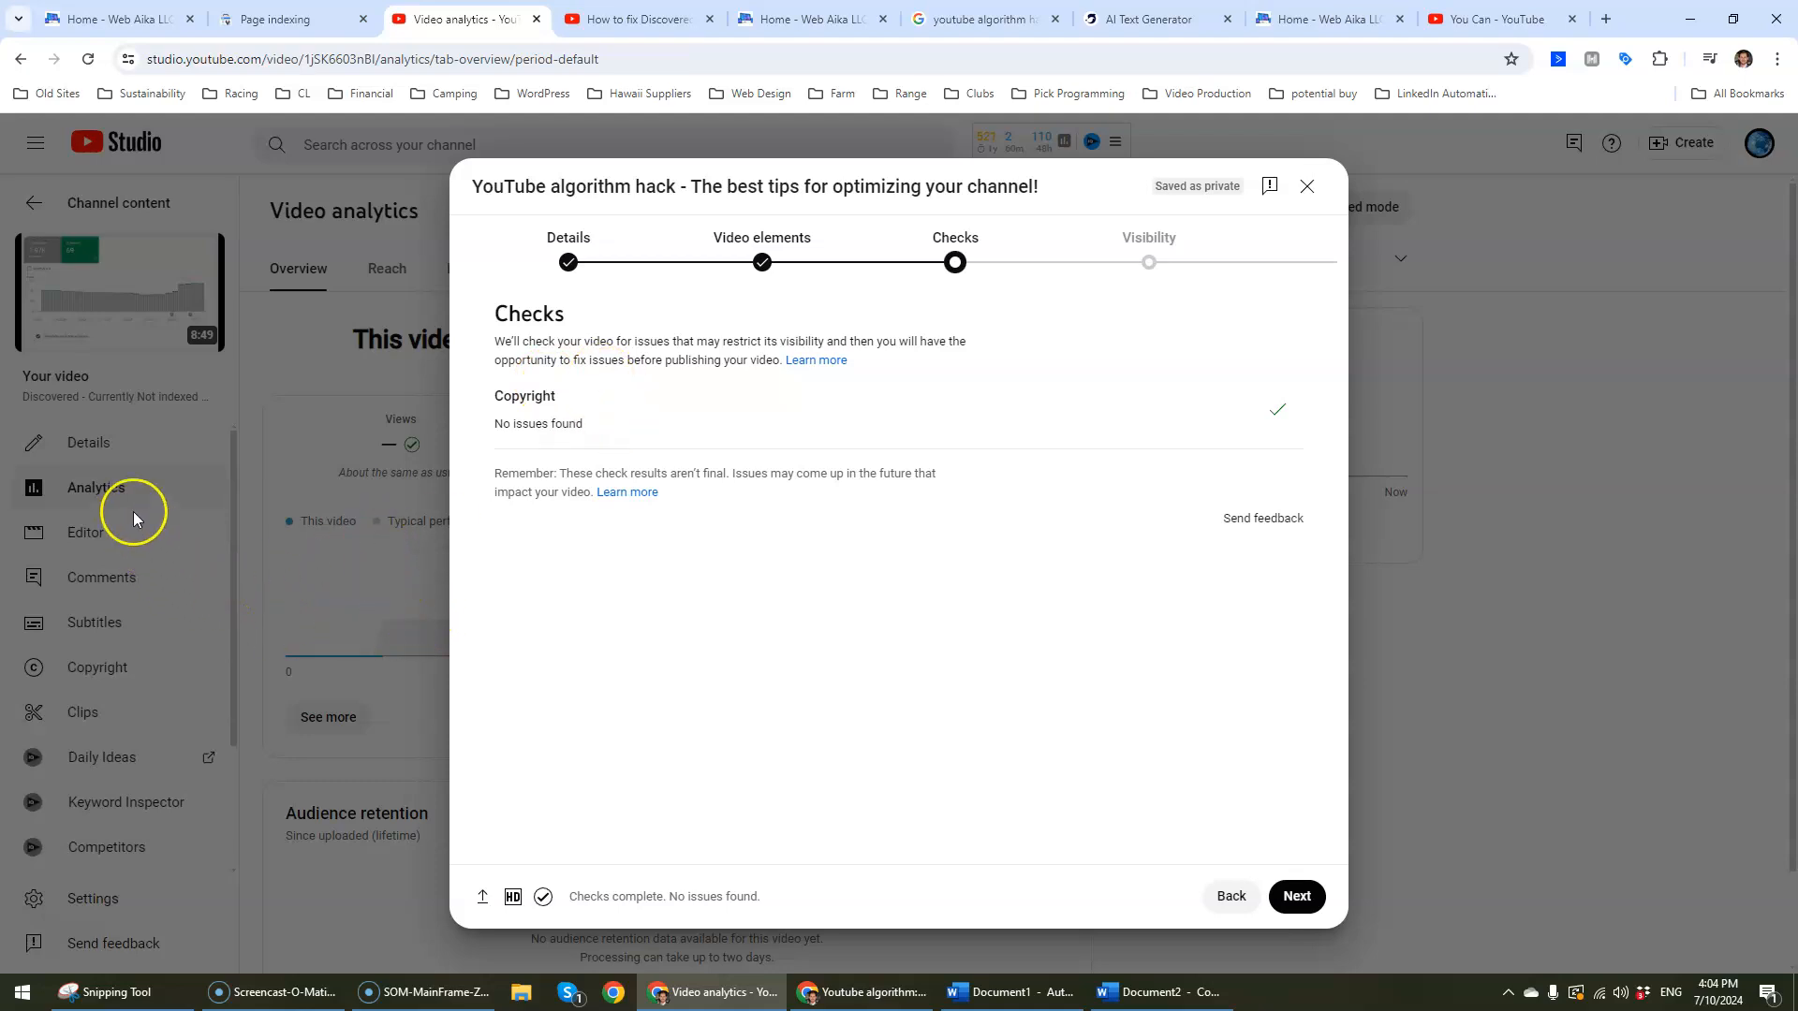
mouse_move(329, 452)
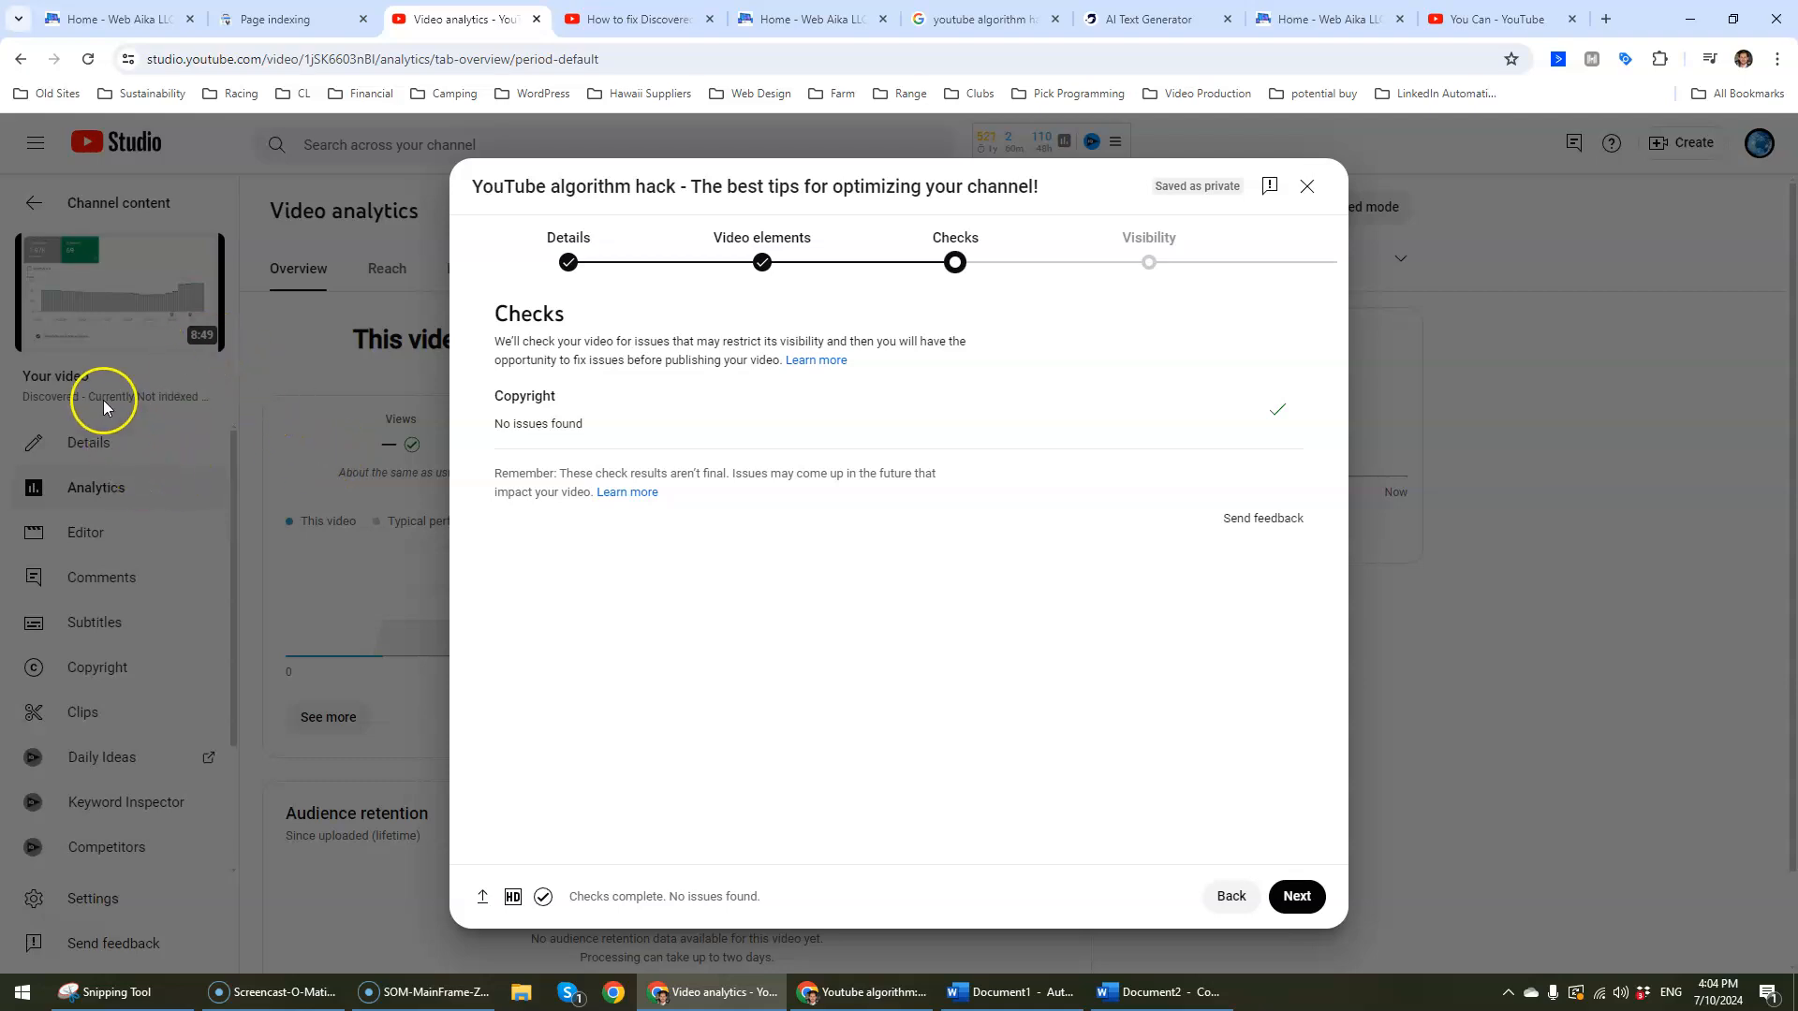
mouse_move(680, 455)
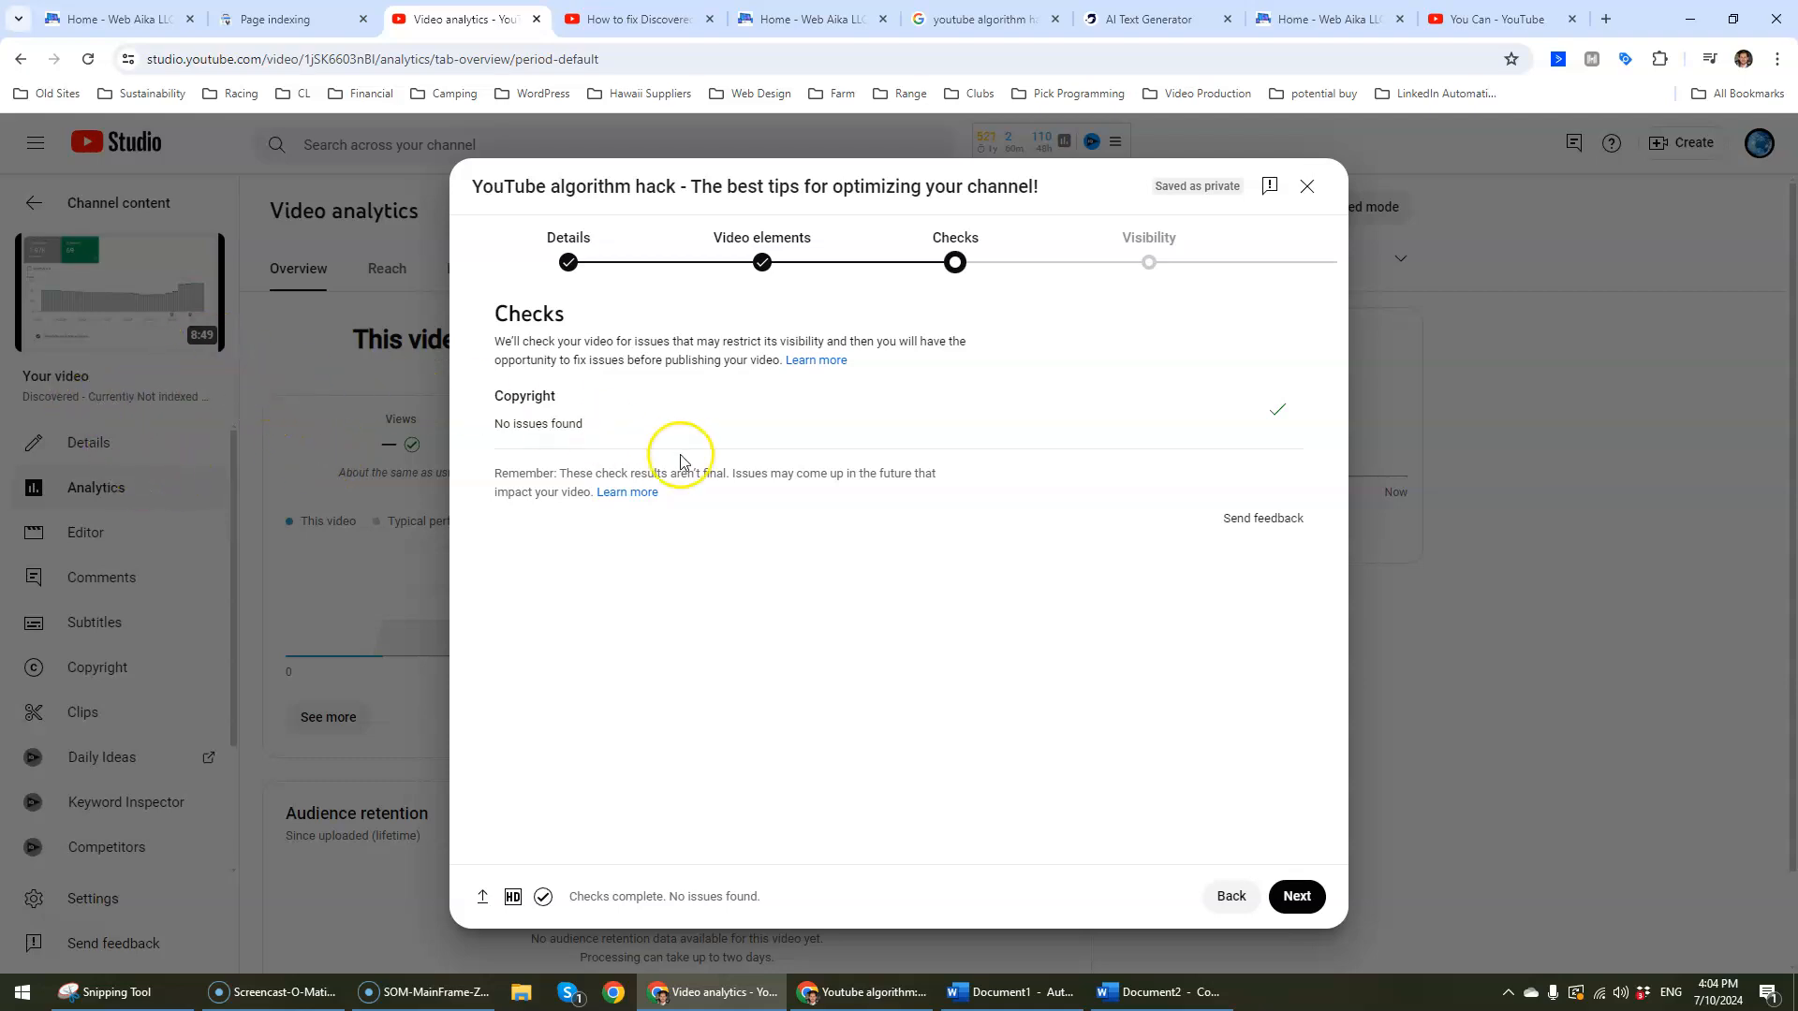
mouse_move(1067, 435)
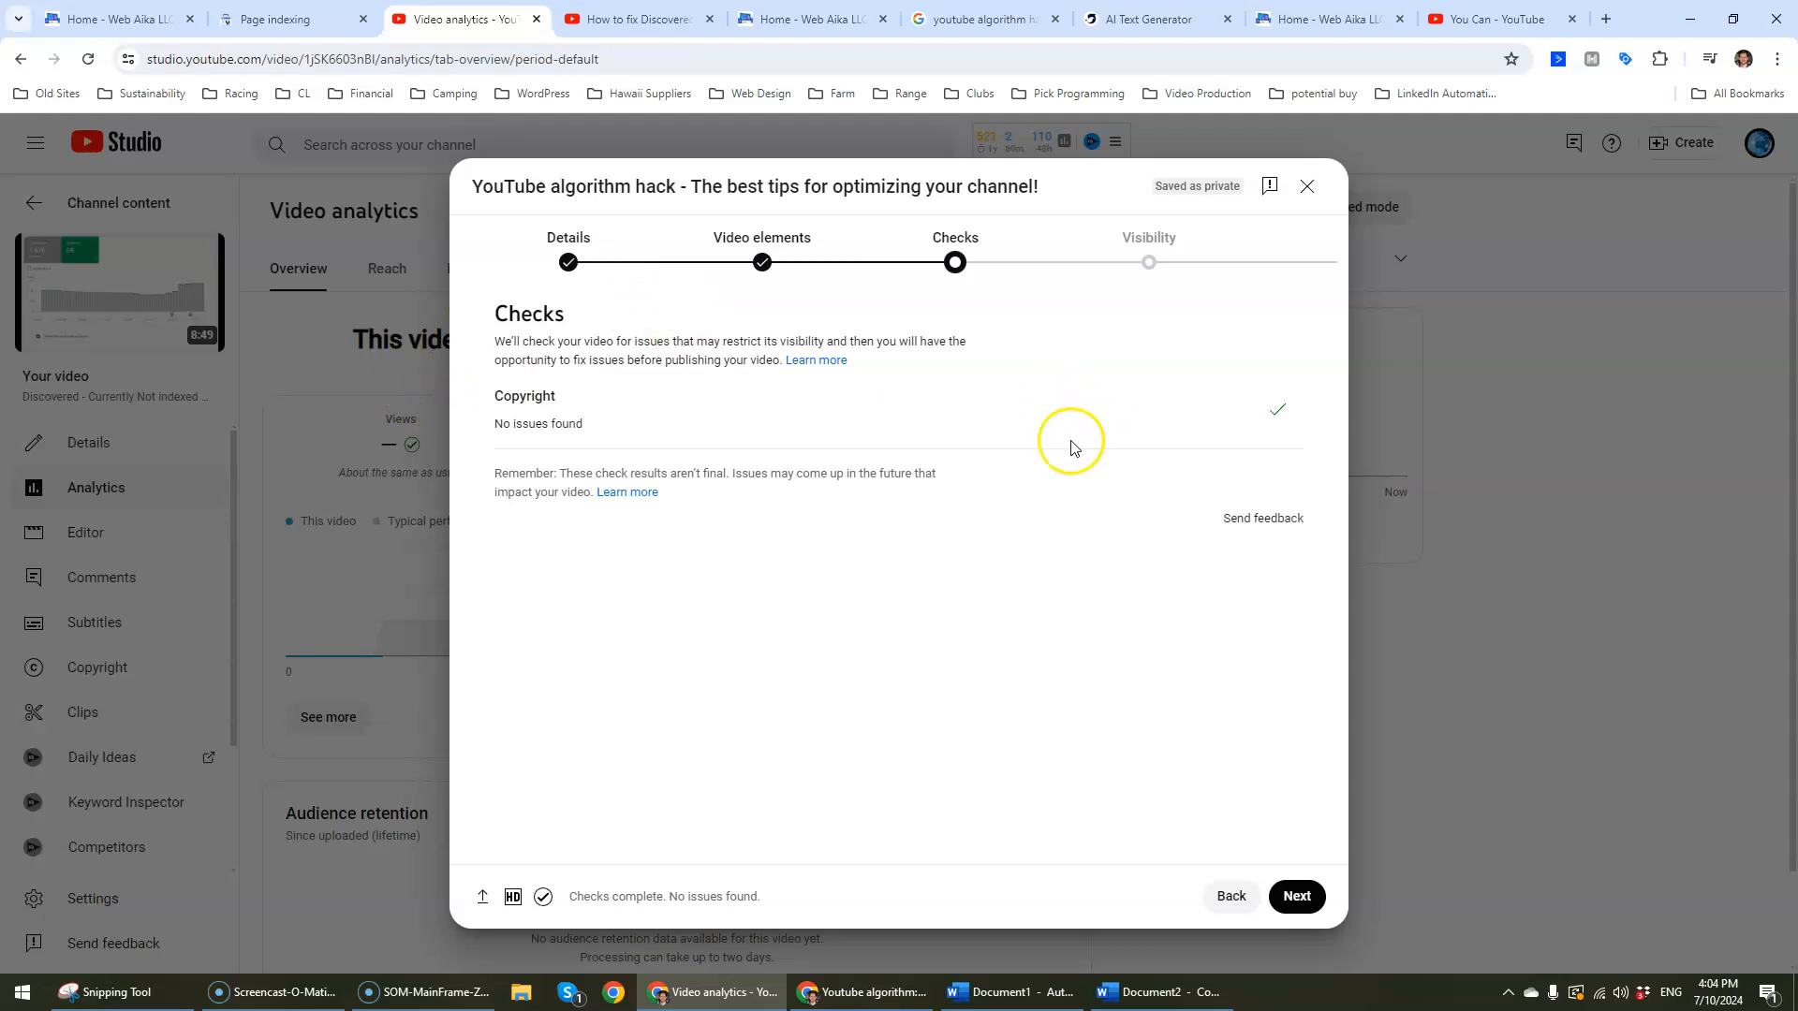
Step: Confirm Checks shows no copyright issues and advance to the Visibility step
left_click(1297, 896)
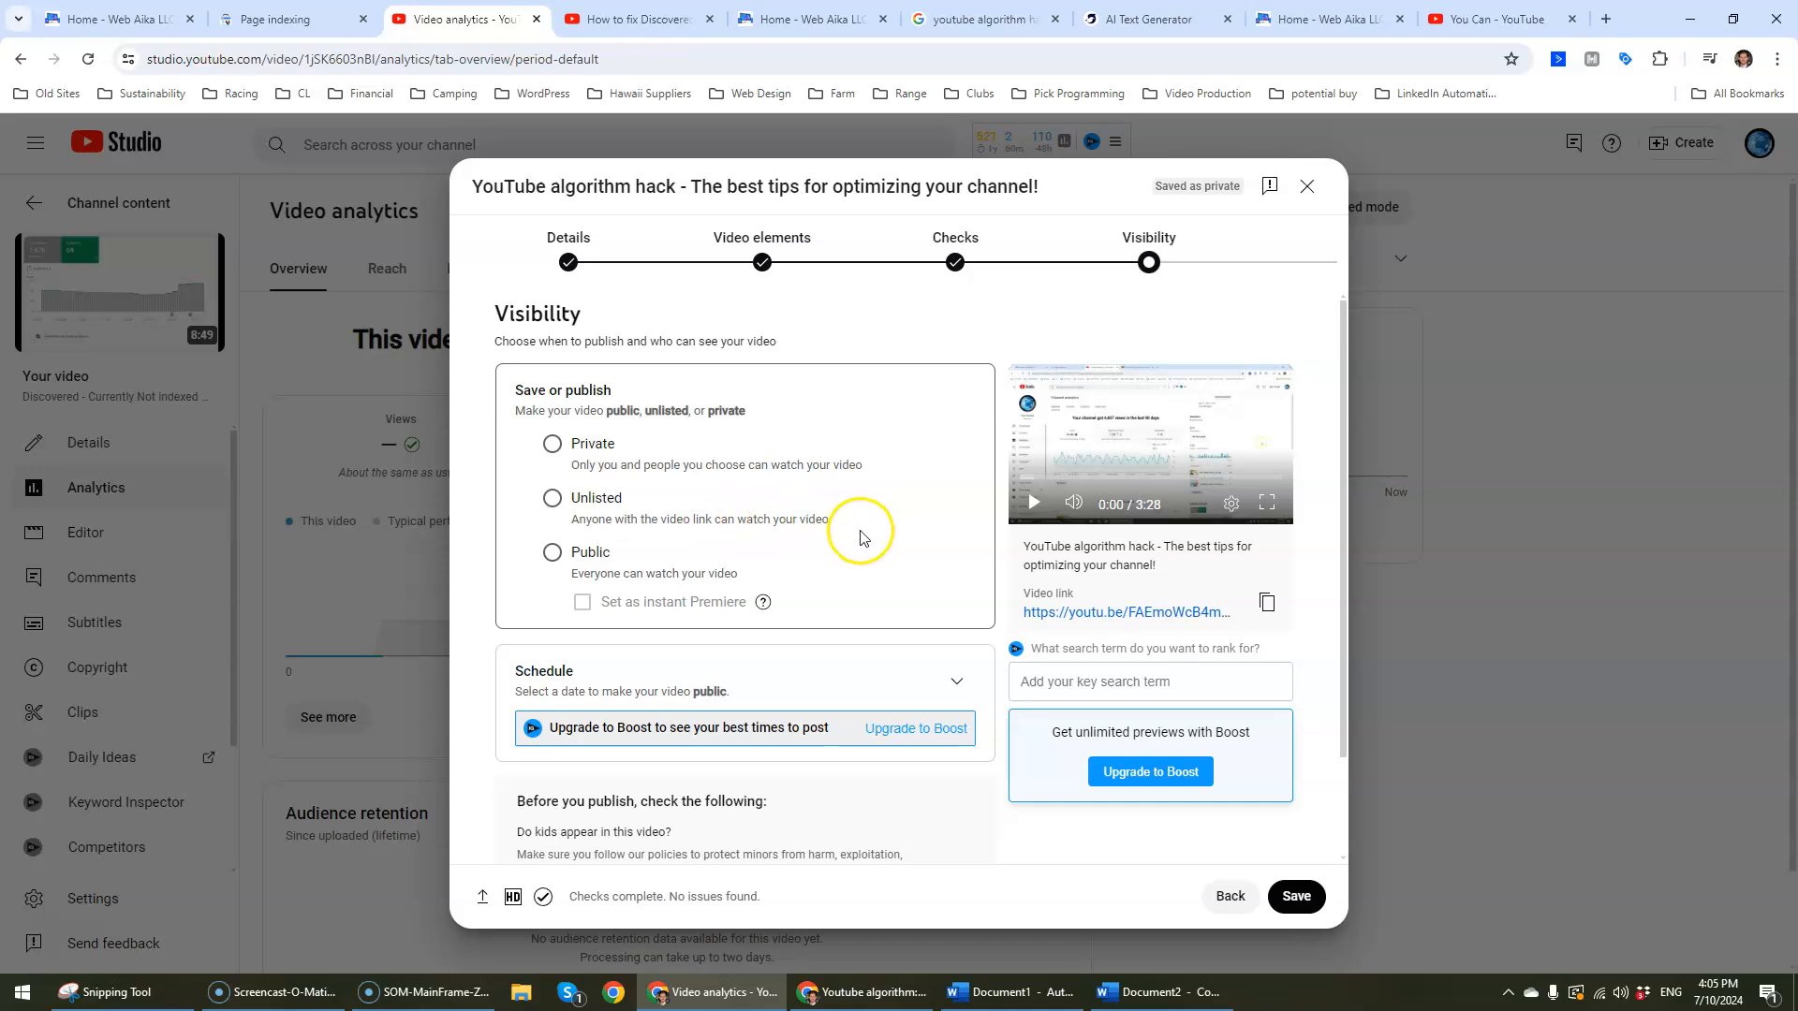
mouse_move(1242, 321)
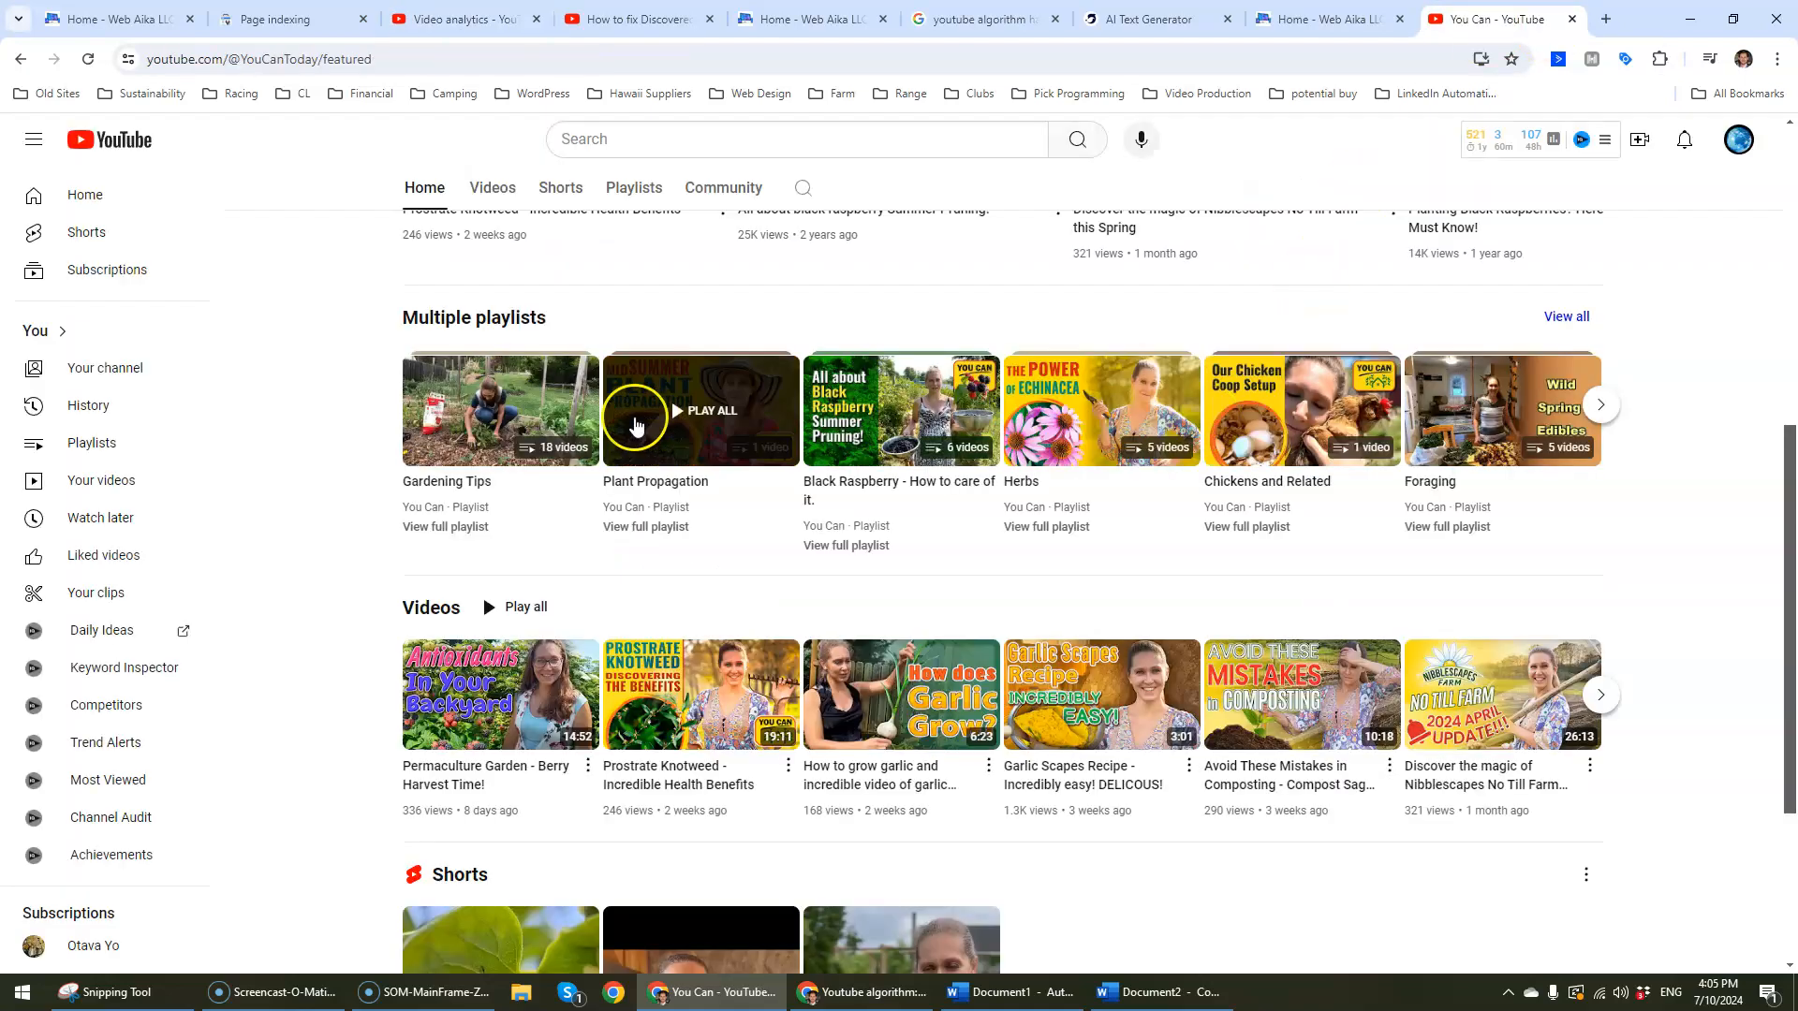
Step: Browse the You Can channel's Videos list, then return to the YouTube Studio tab
scroll("down", 3)
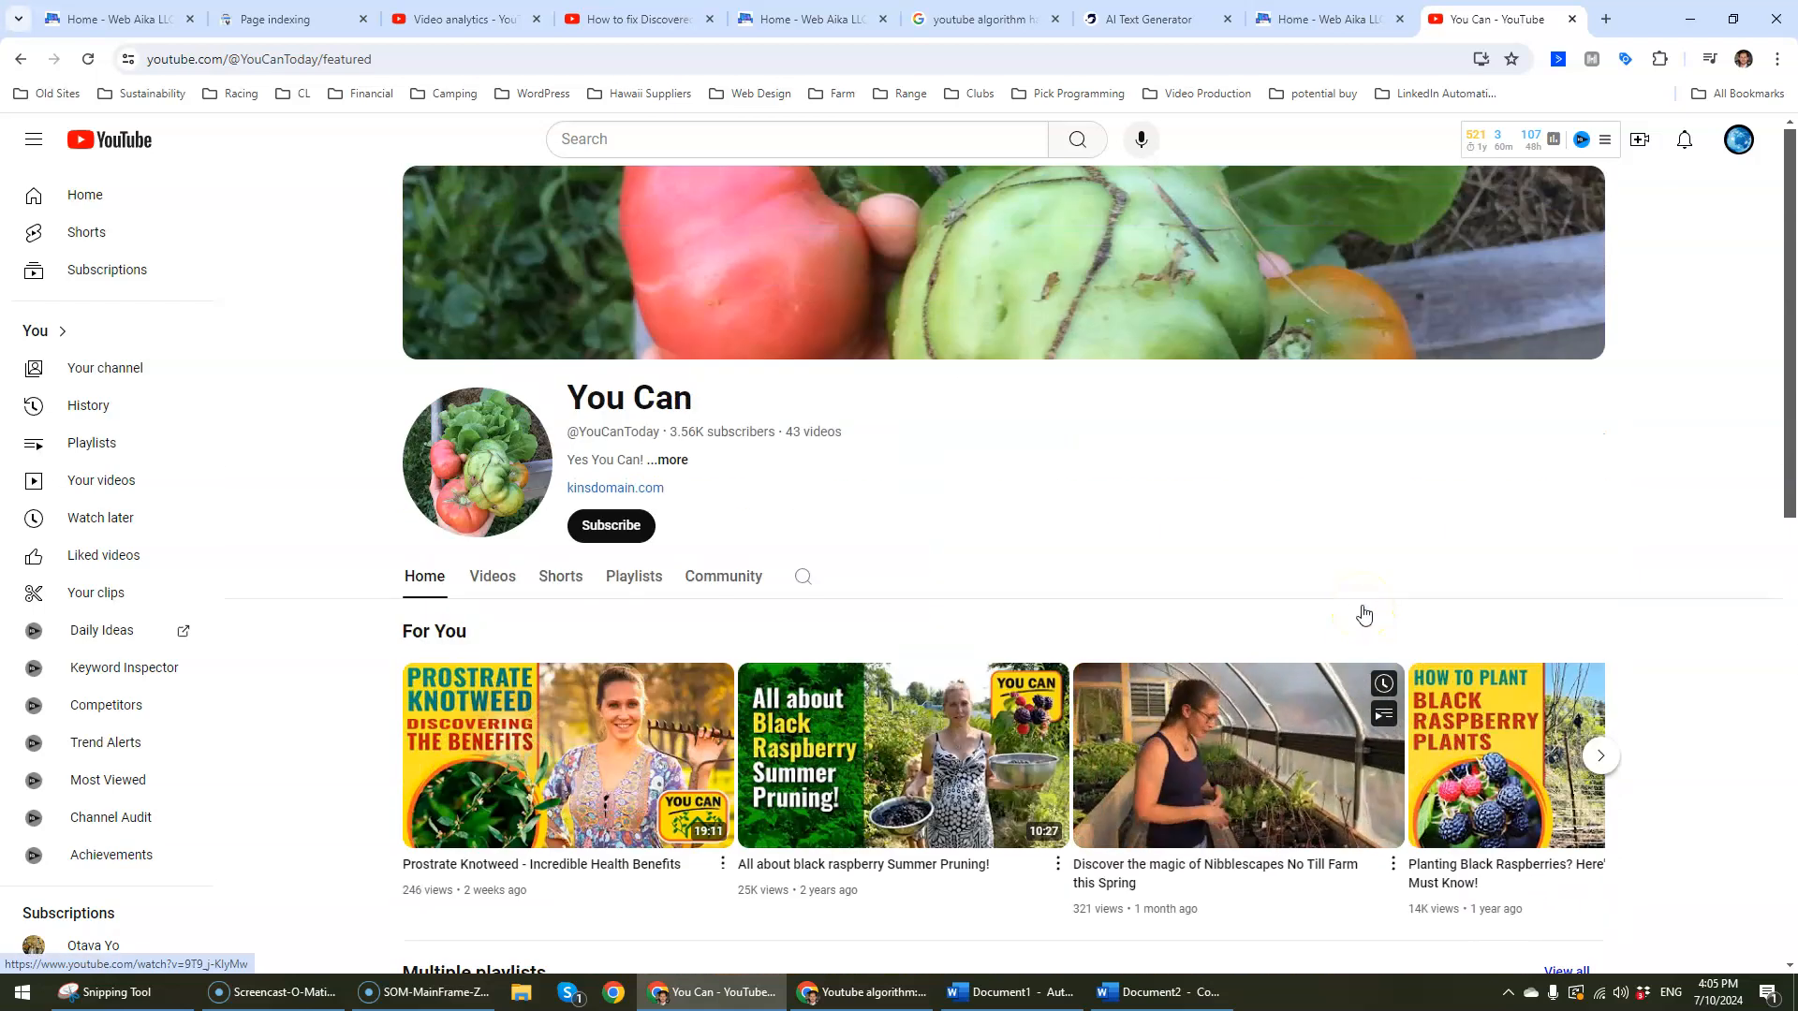
left_click(492, 575)
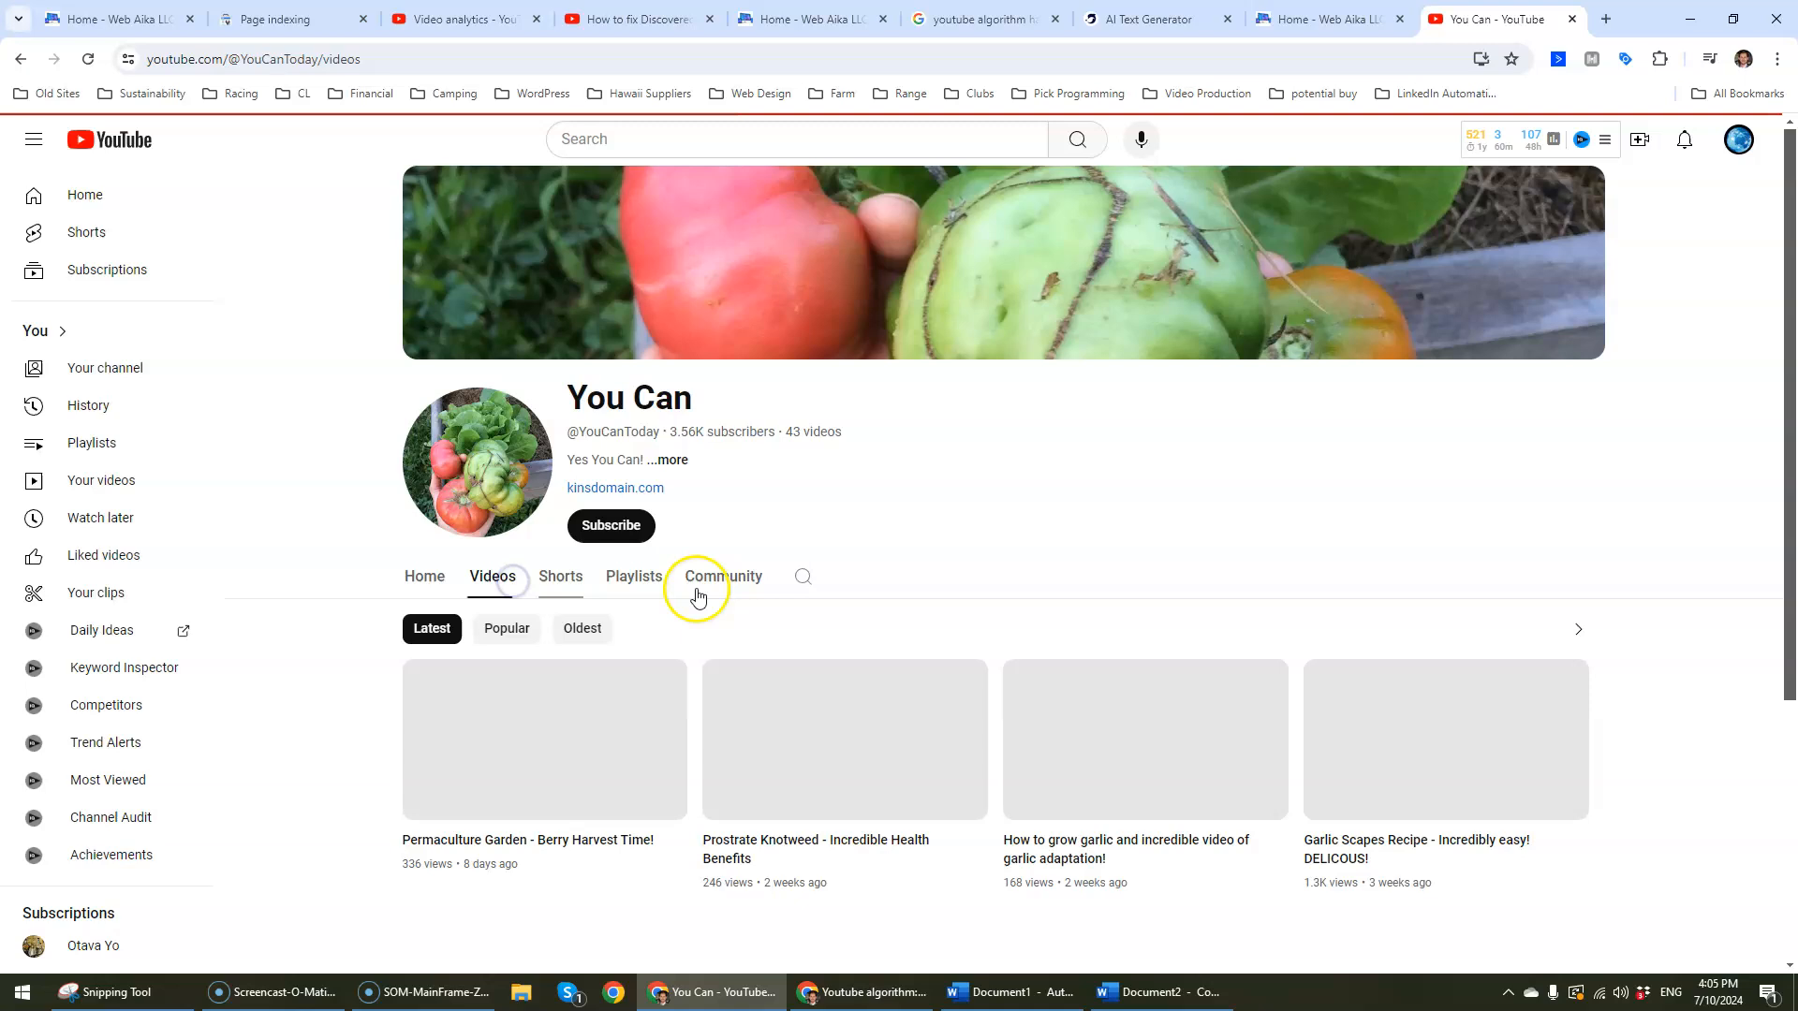
scroll("down", 3)
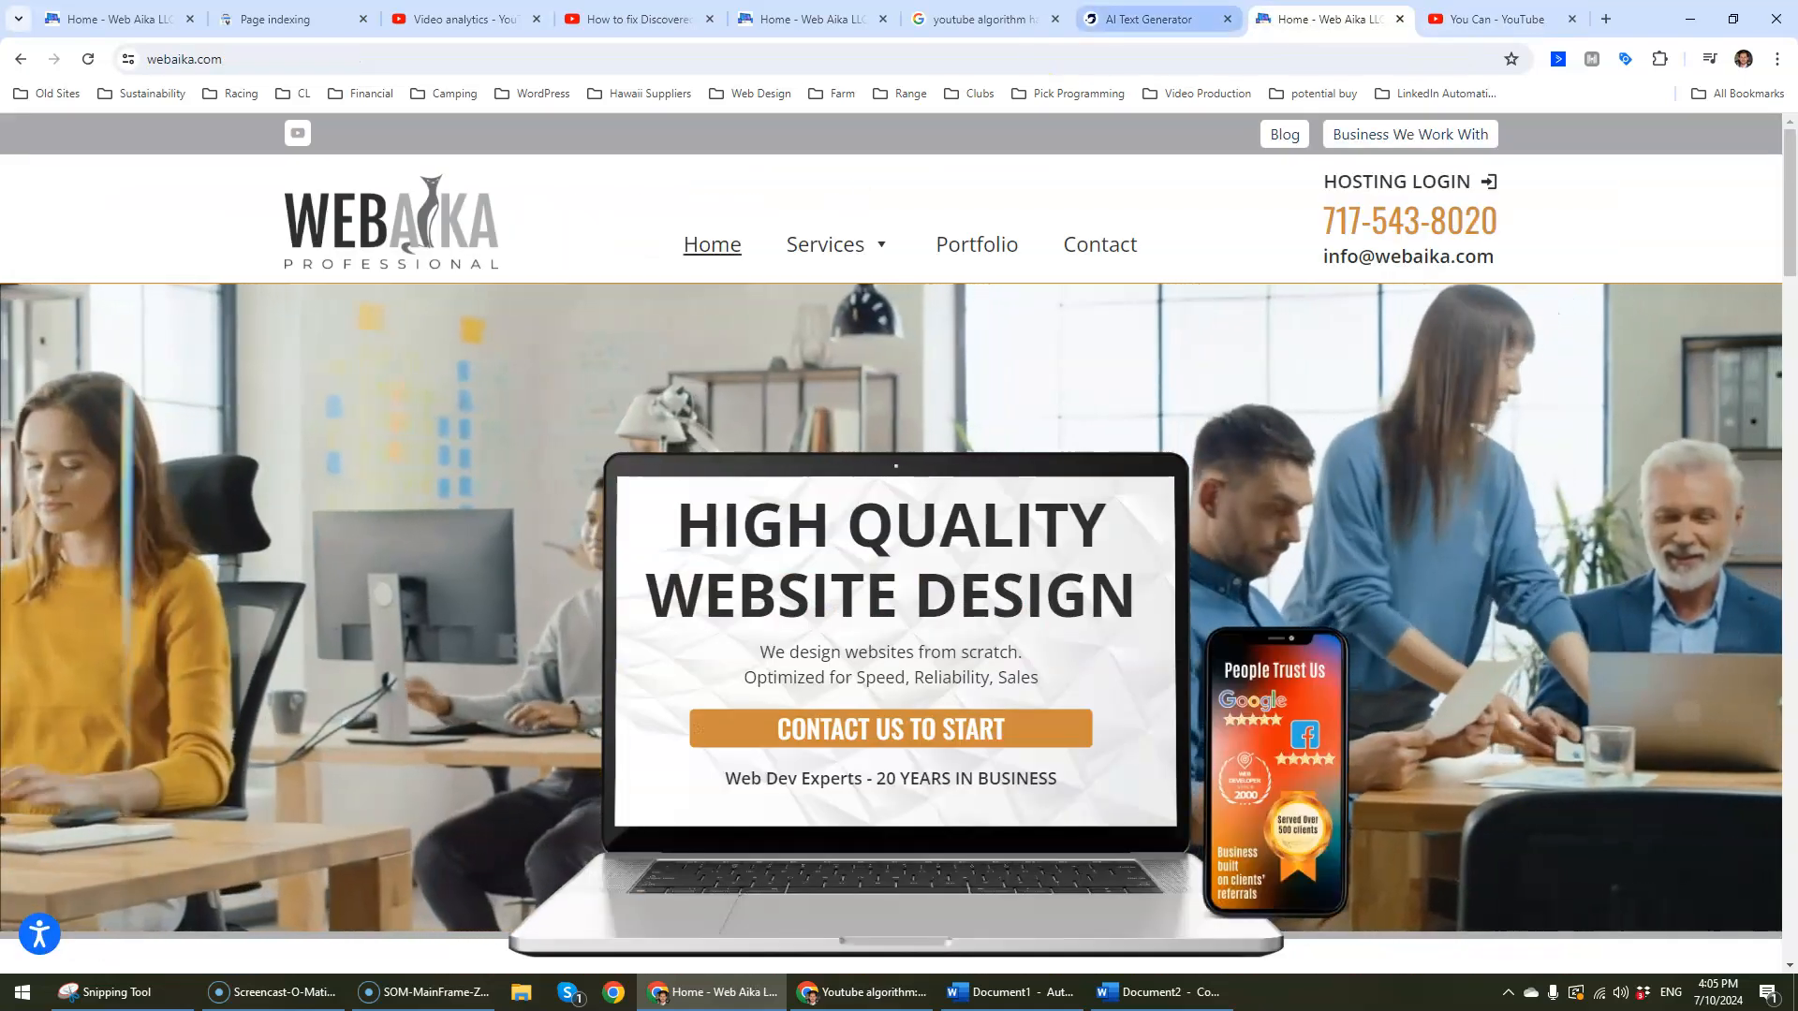
left_click(464, 19)
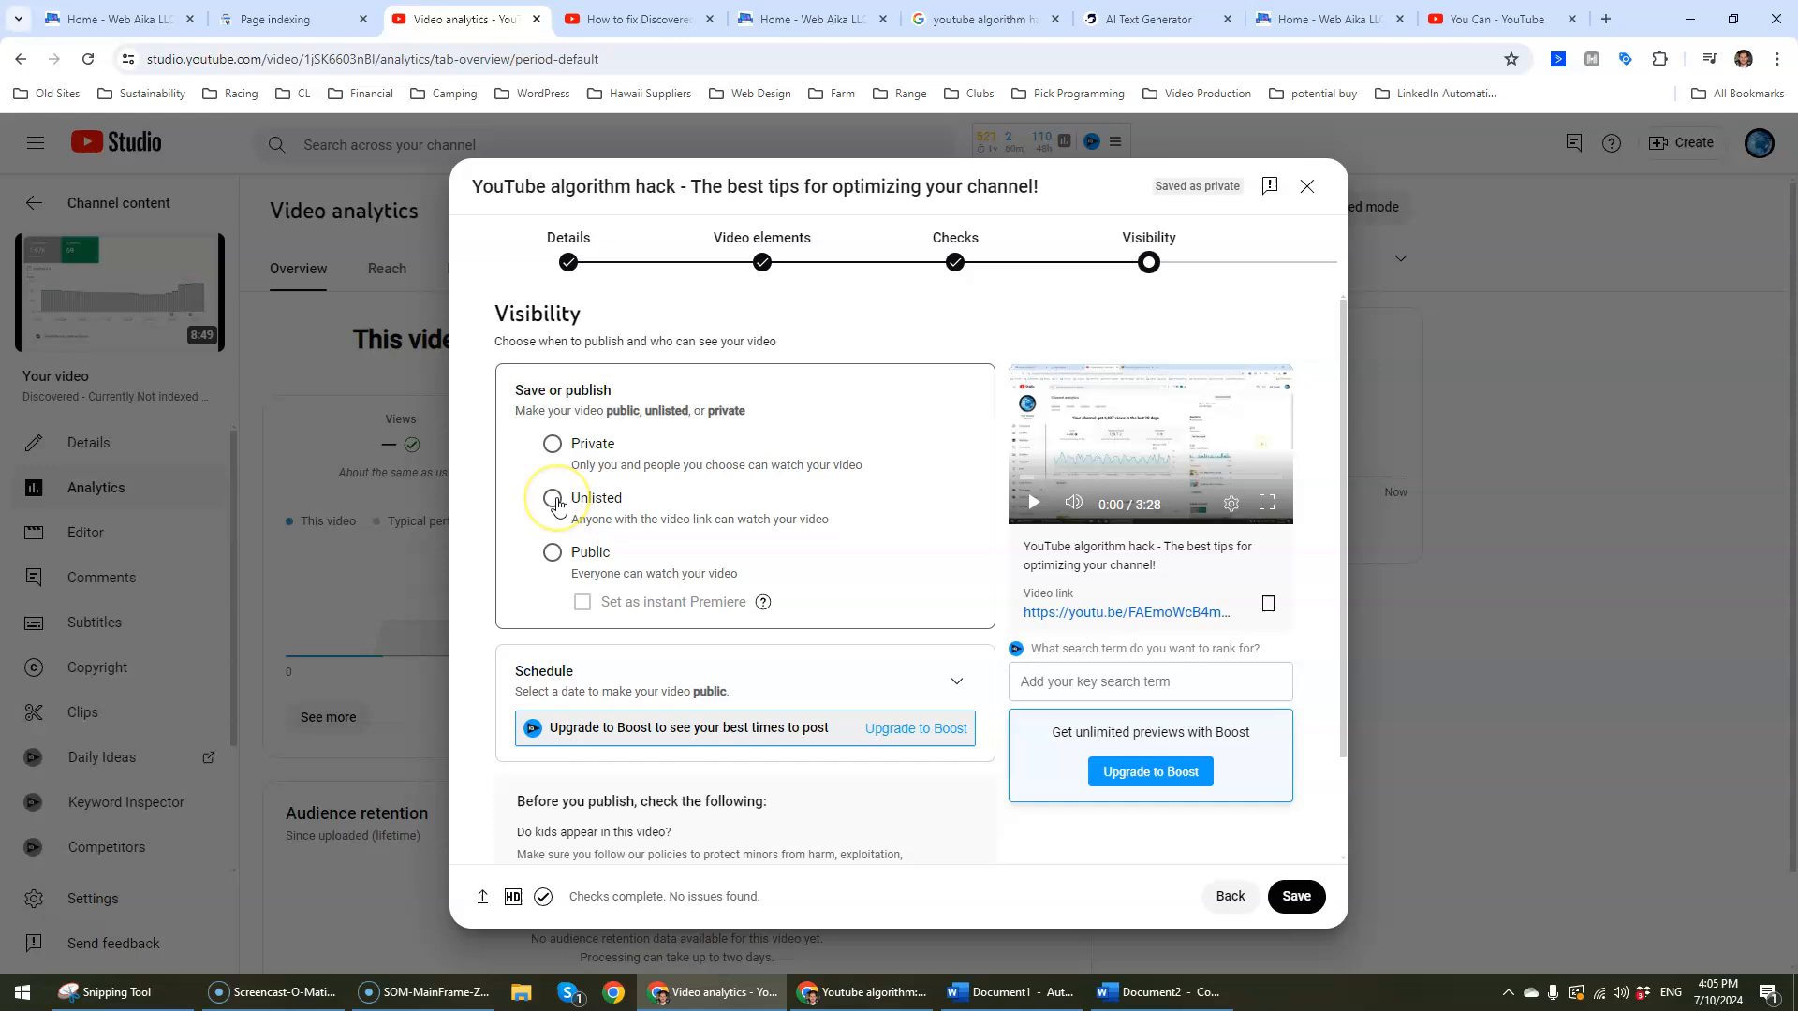
Step: Publish the video as Public and dismiss the Video published dialog
left_click(551, 552)
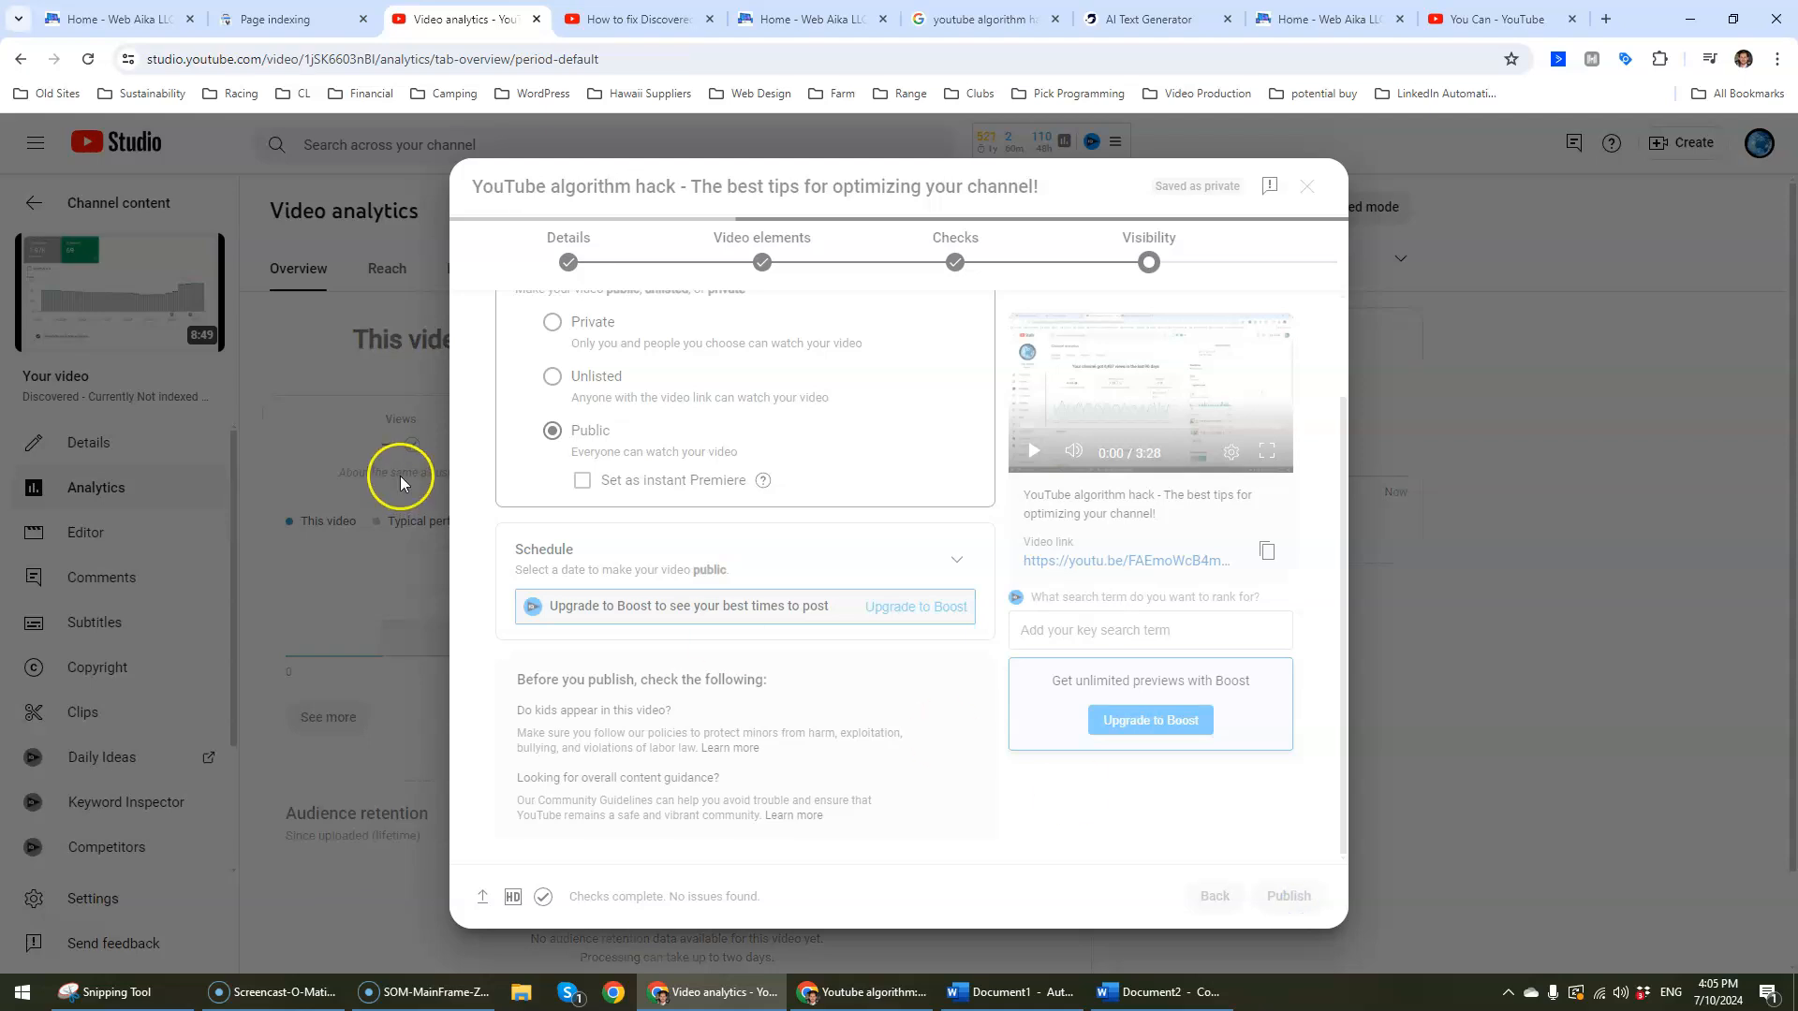
left_click(1288, 896)
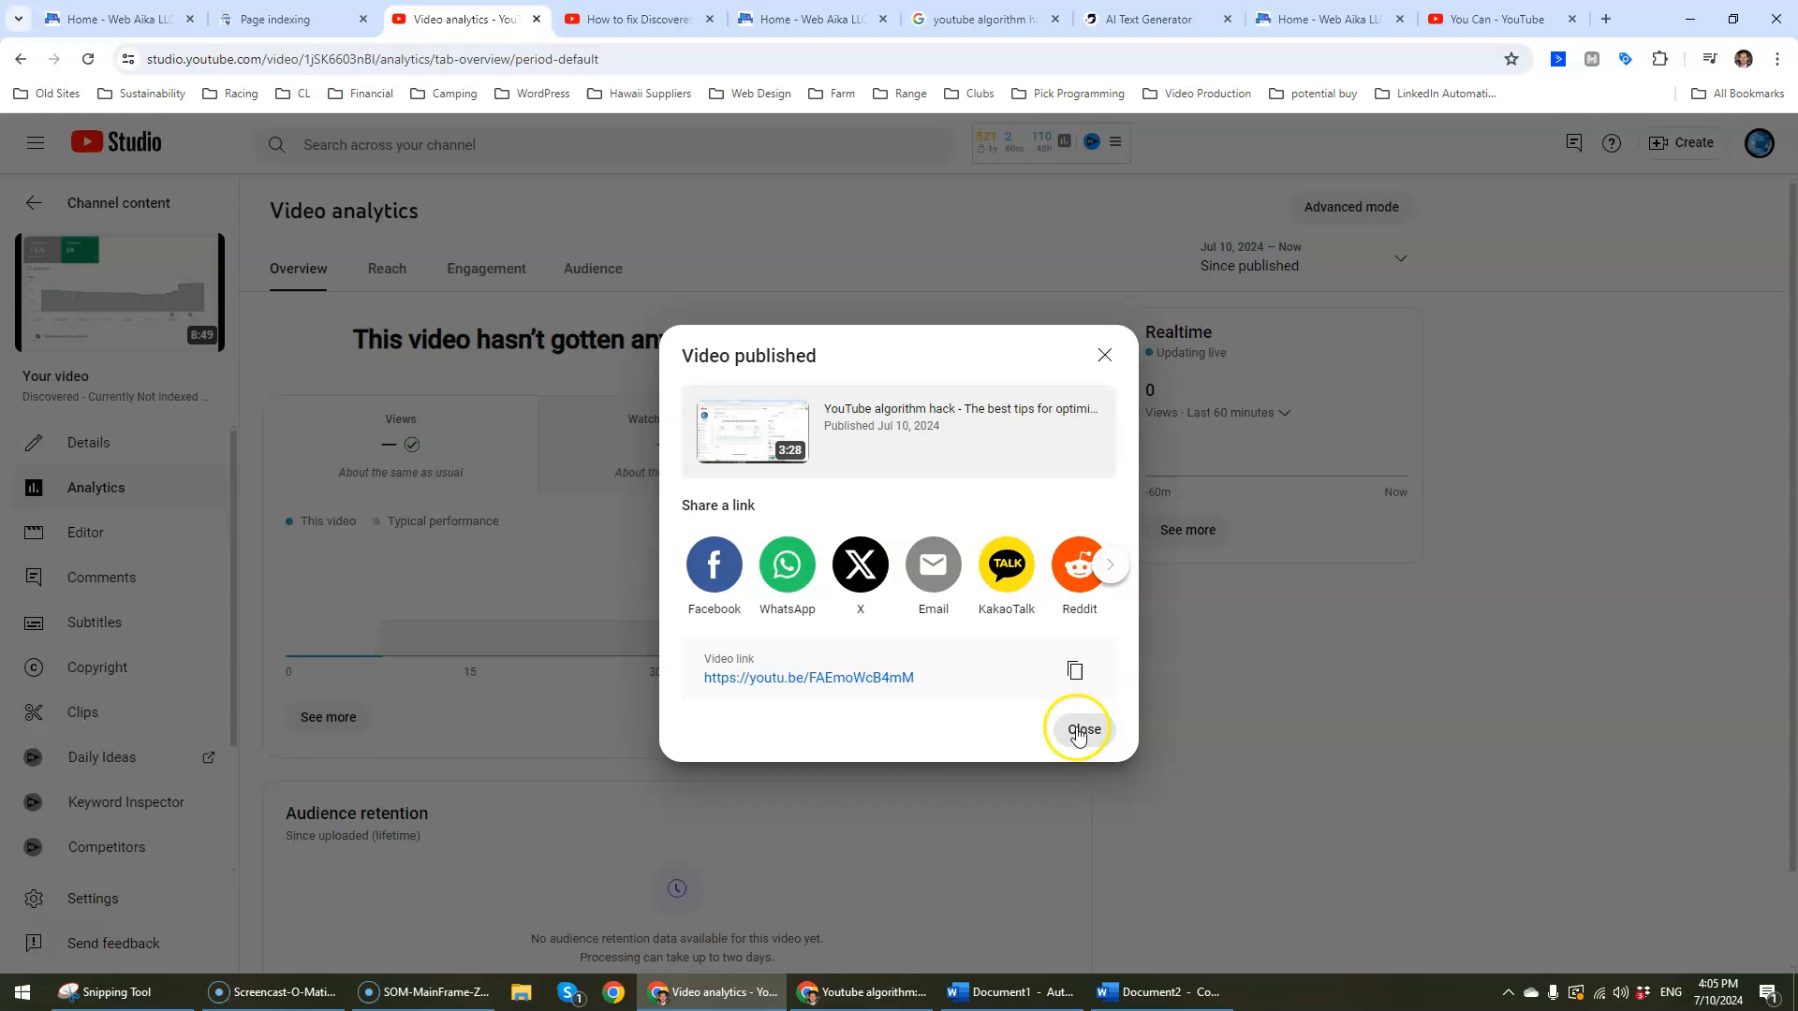
left_click(1084, 729)
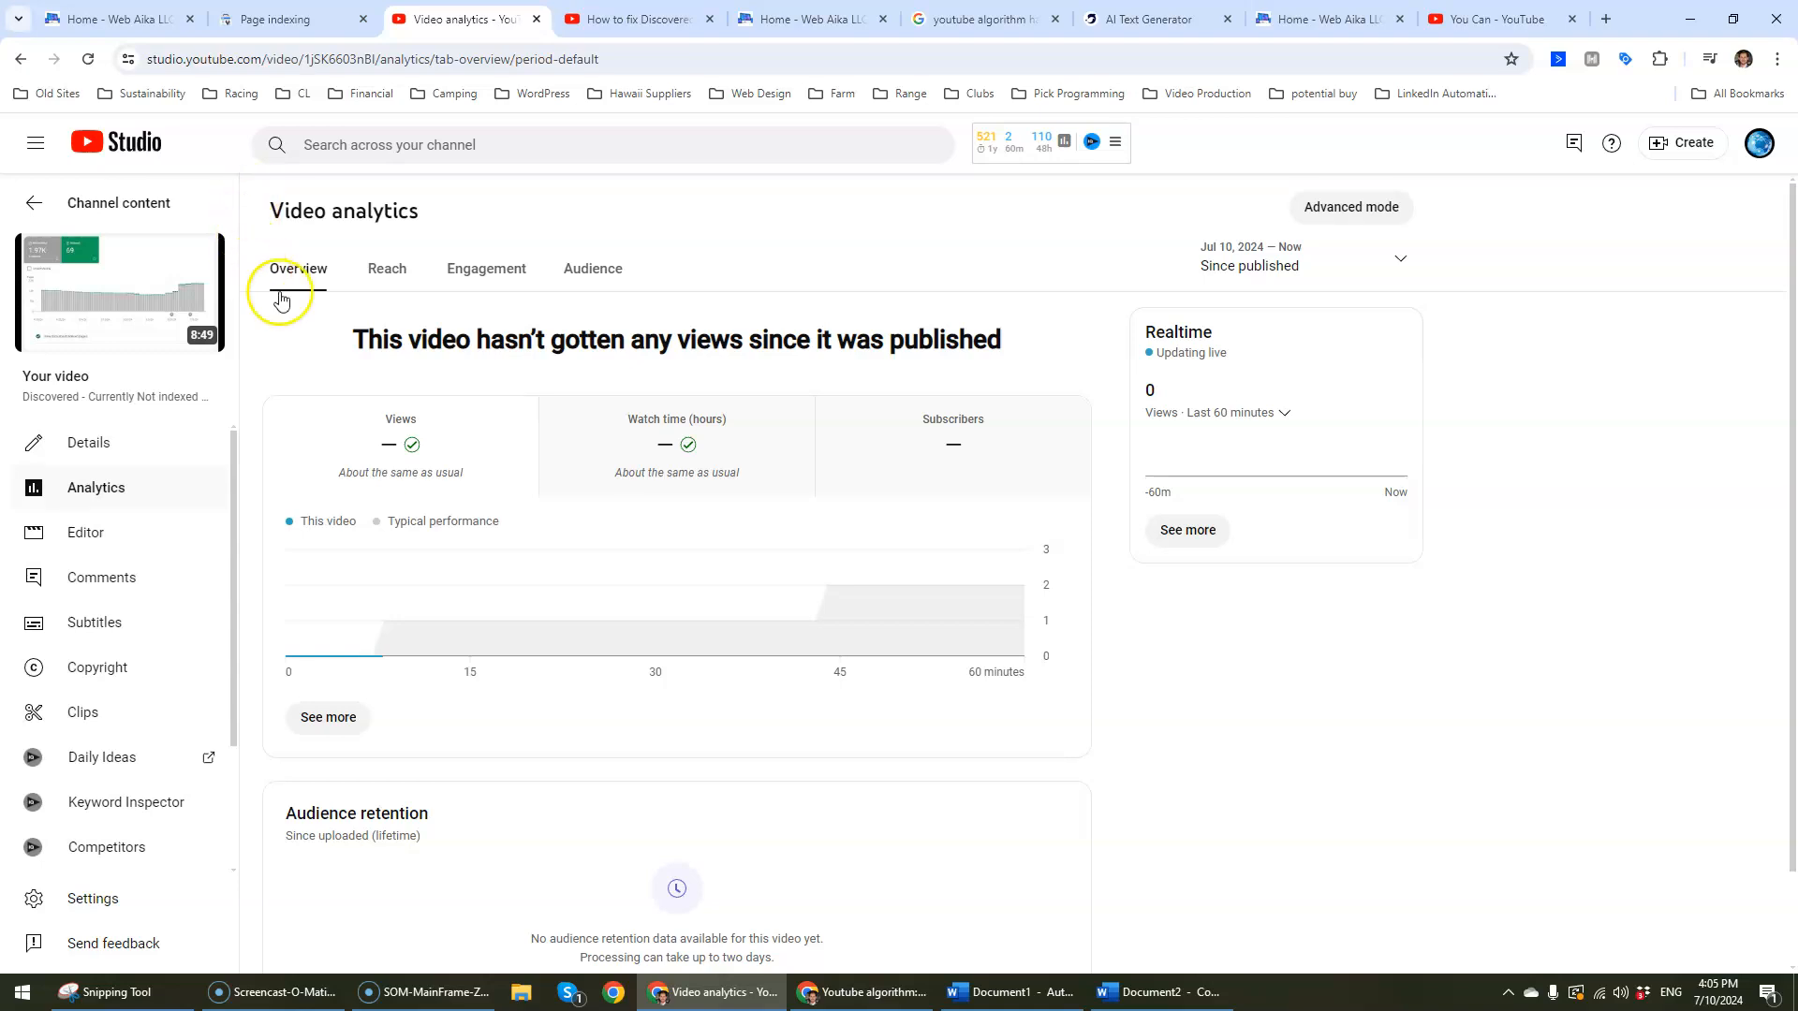
mouse_move(173, 470)
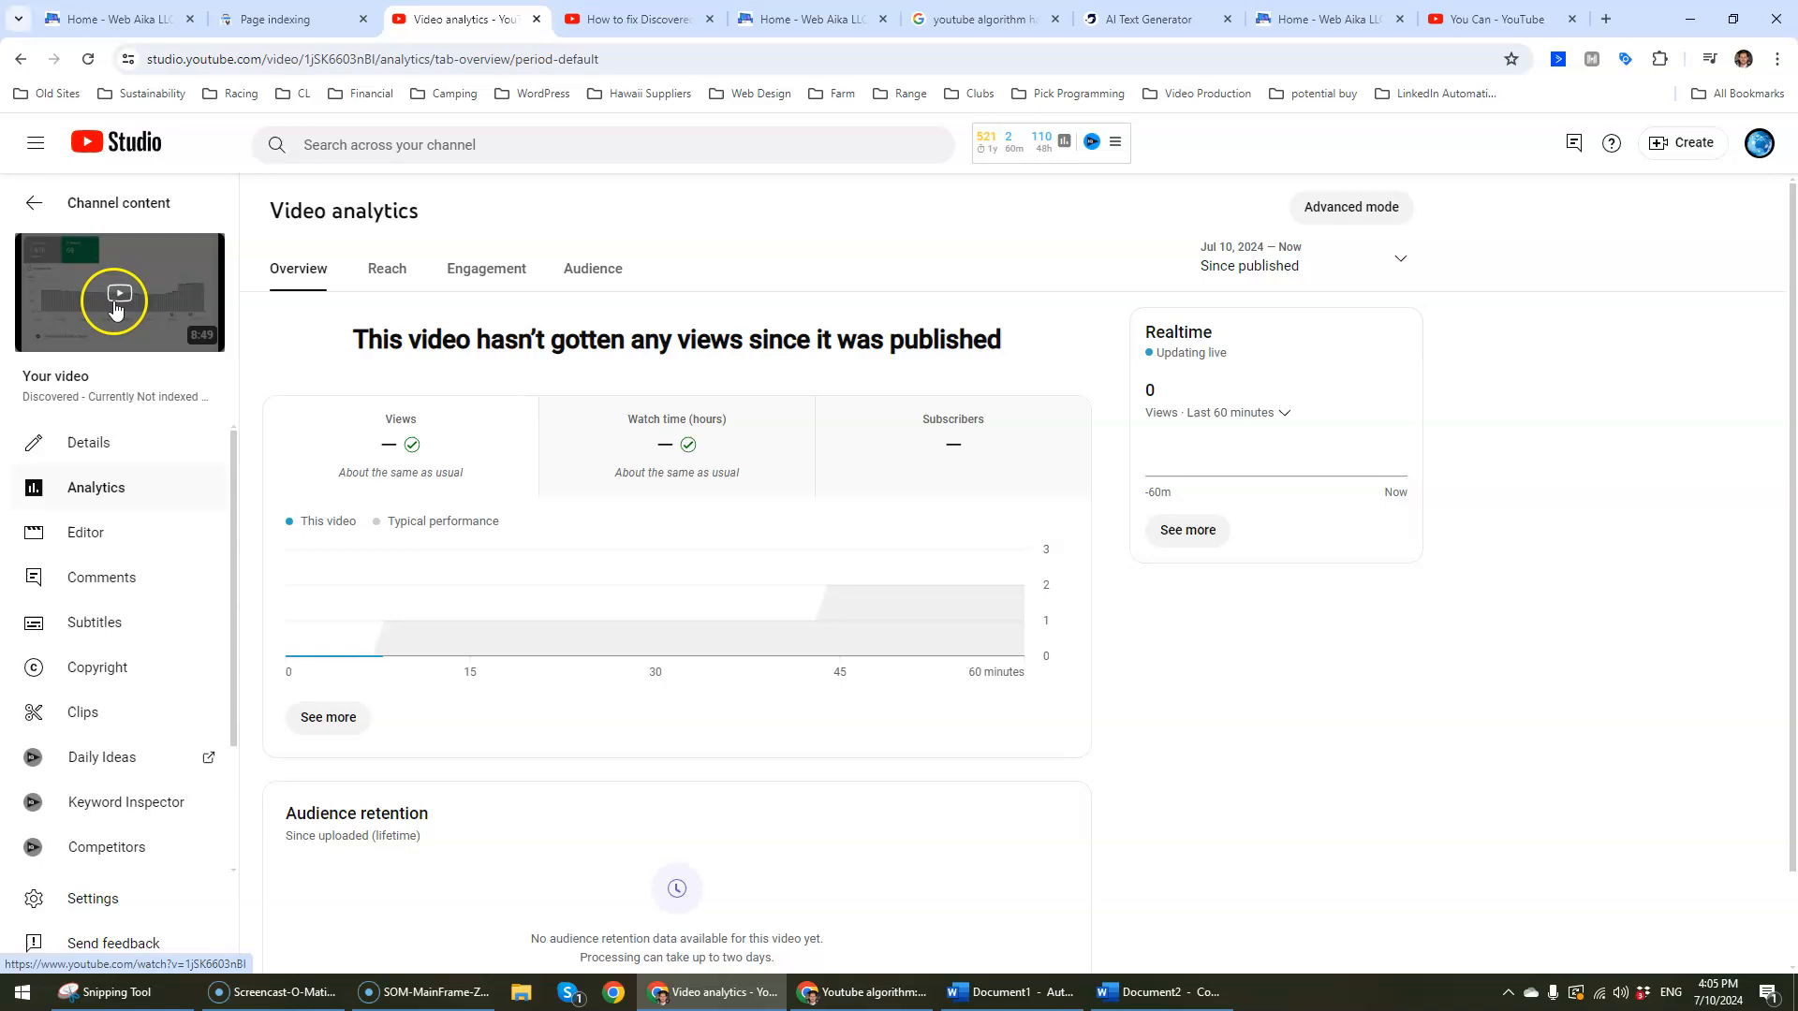
Step: Open Channel content > Videos and verify the new video is Public, published Jul 10, 2024
left_click(33, 203)
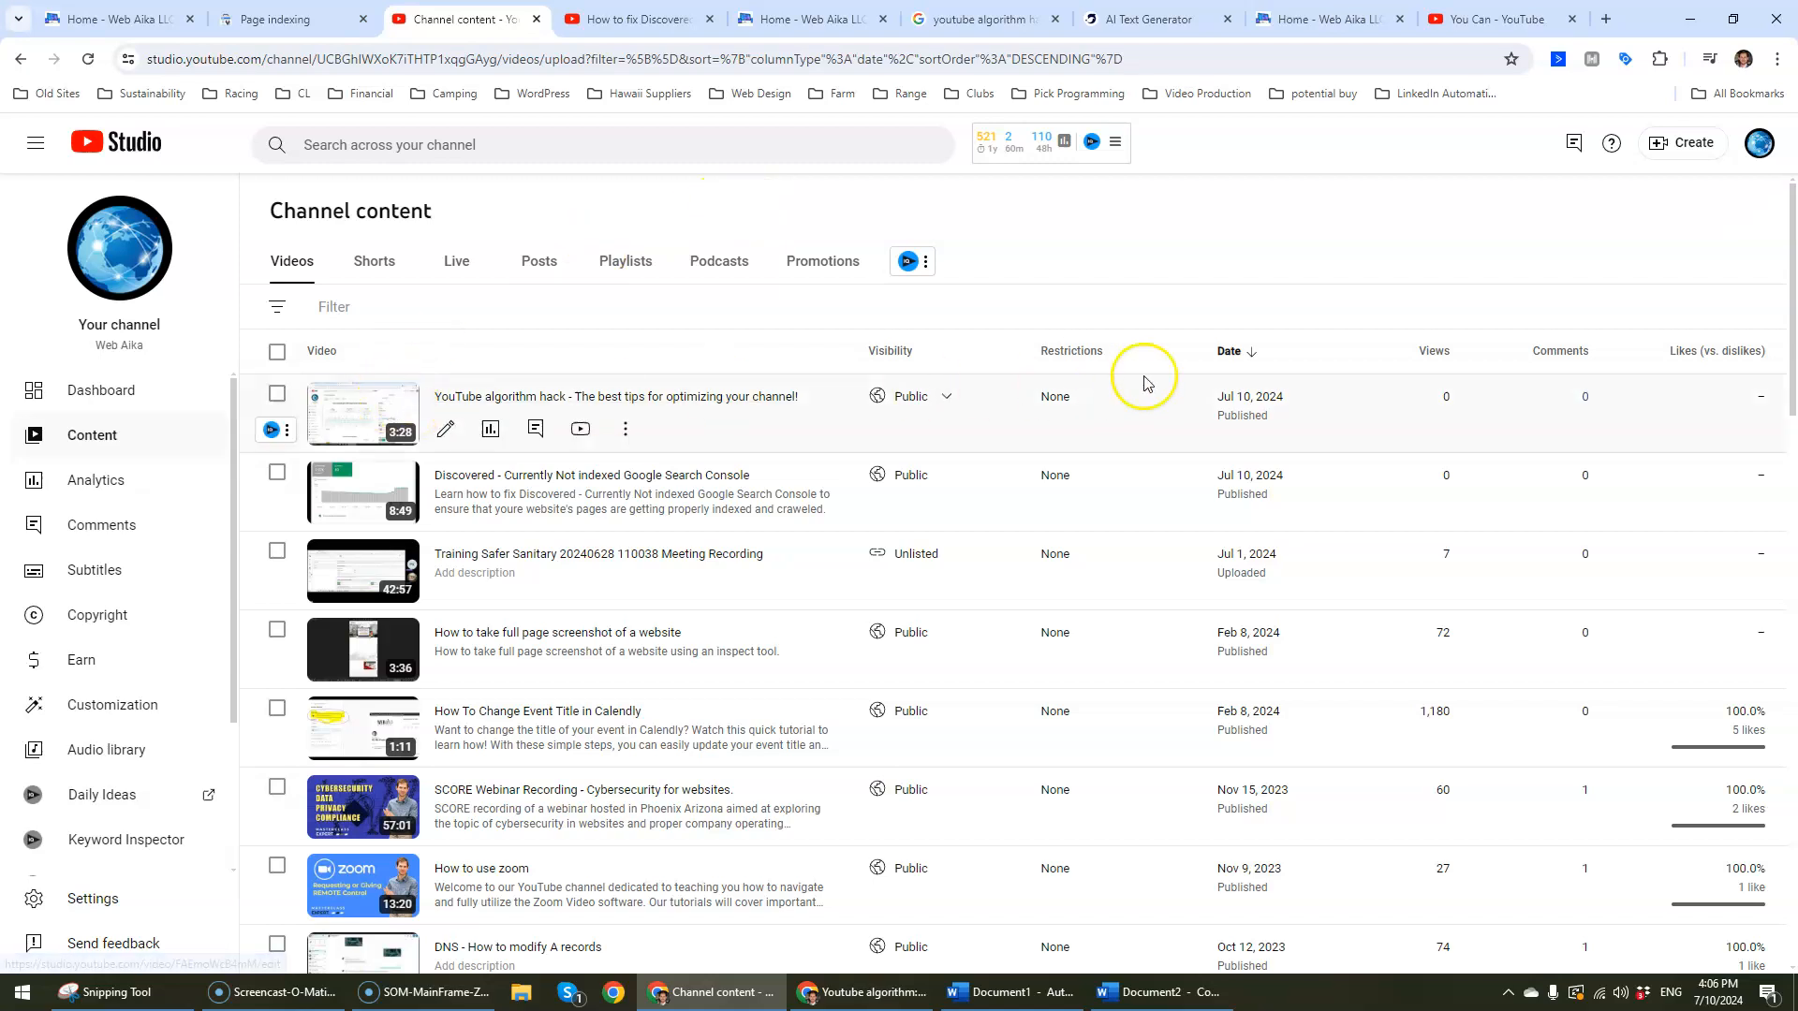
left_click(1333, 19)
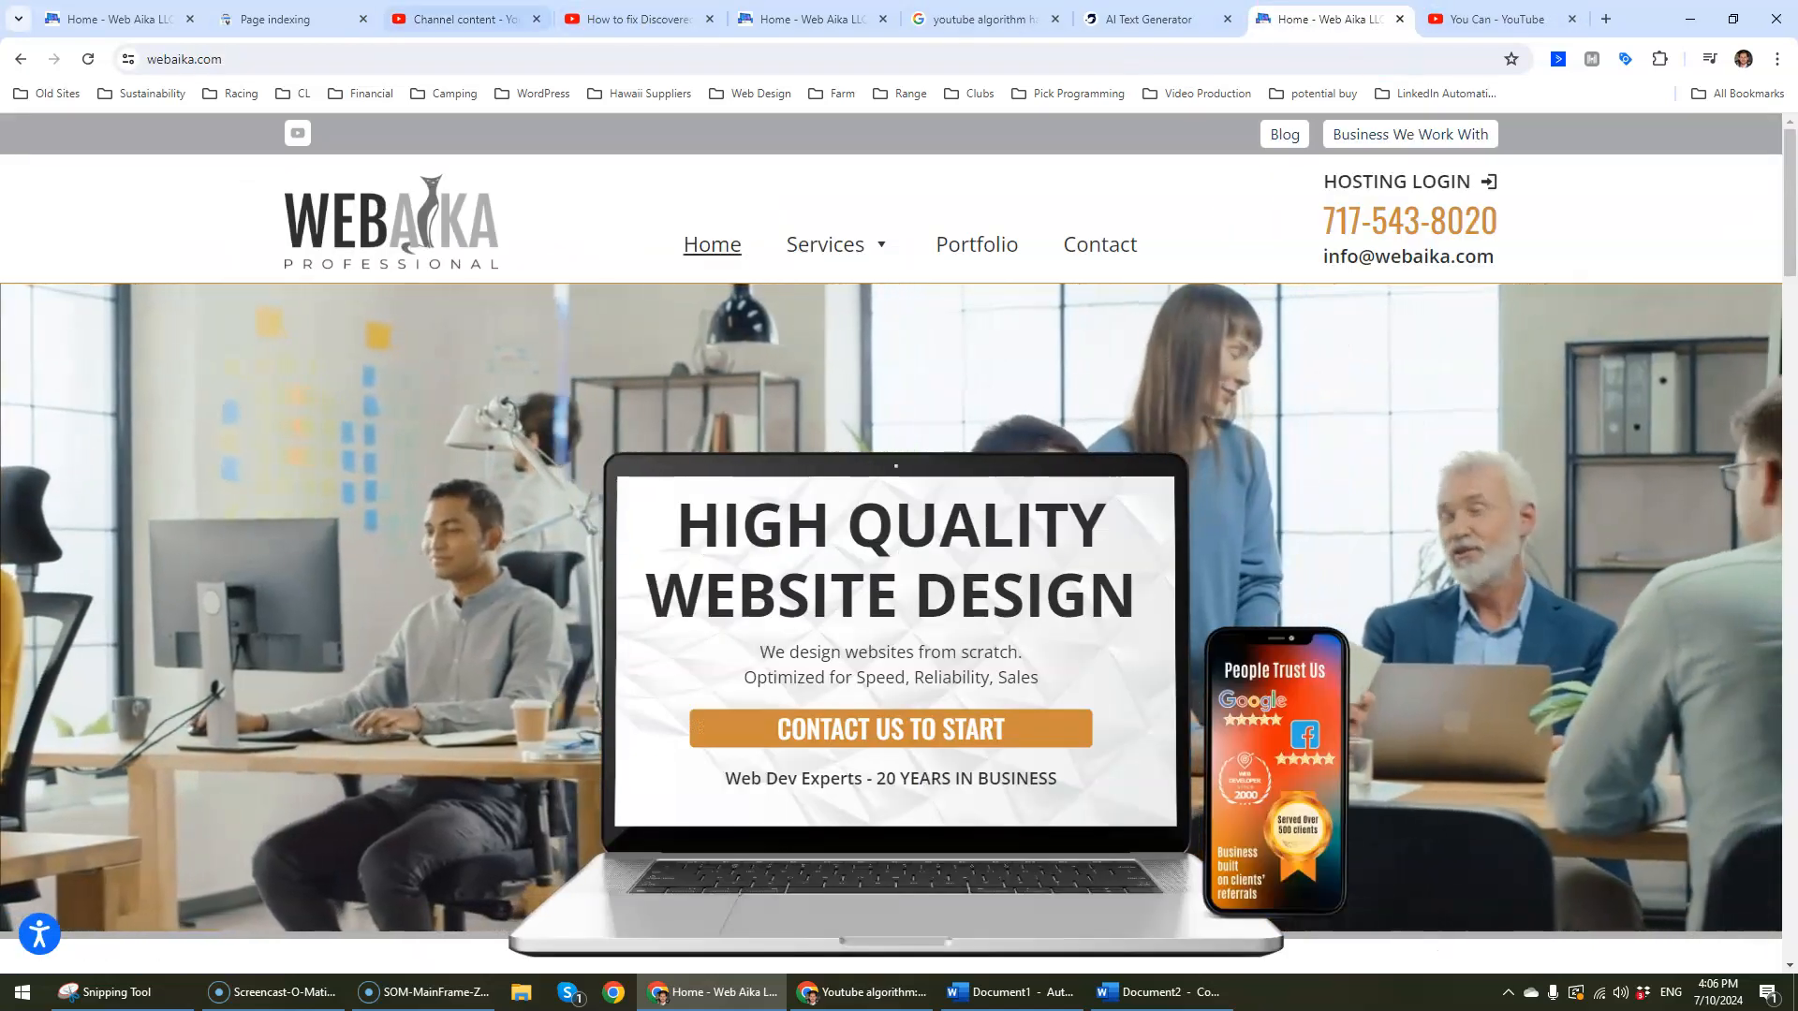
left_click(463, 19)
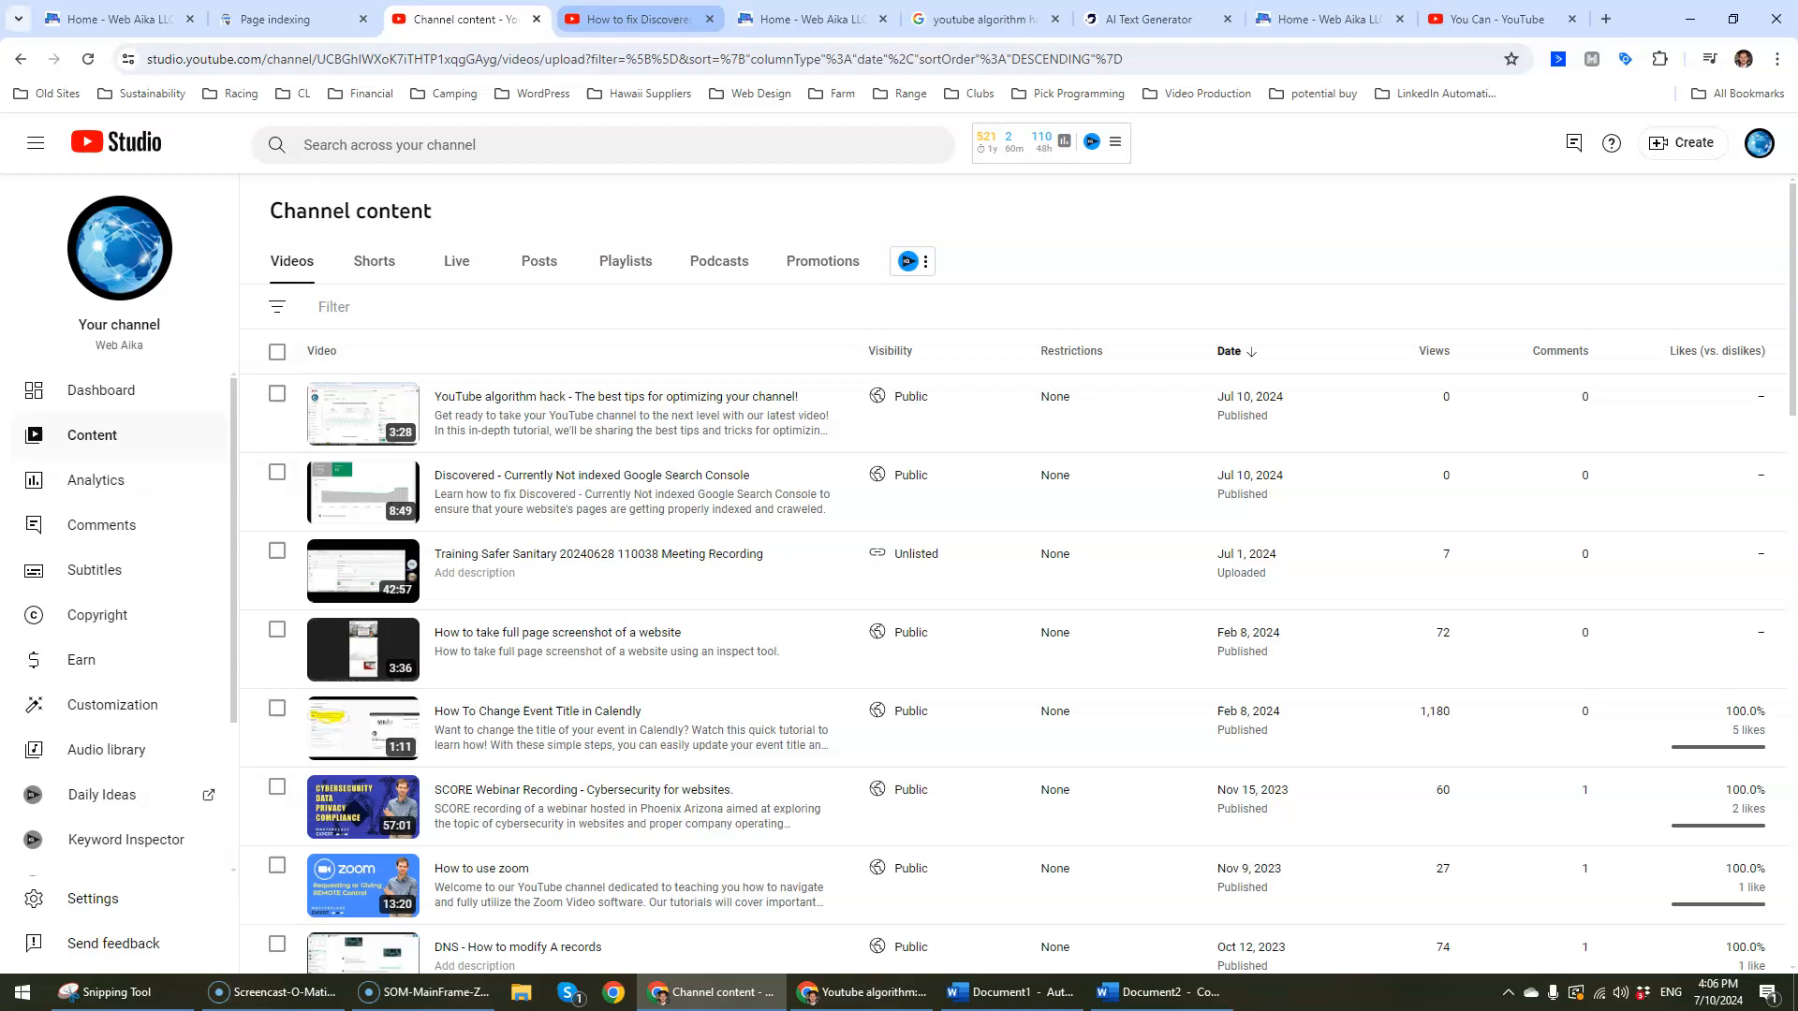
mouse_move(1636, 492)
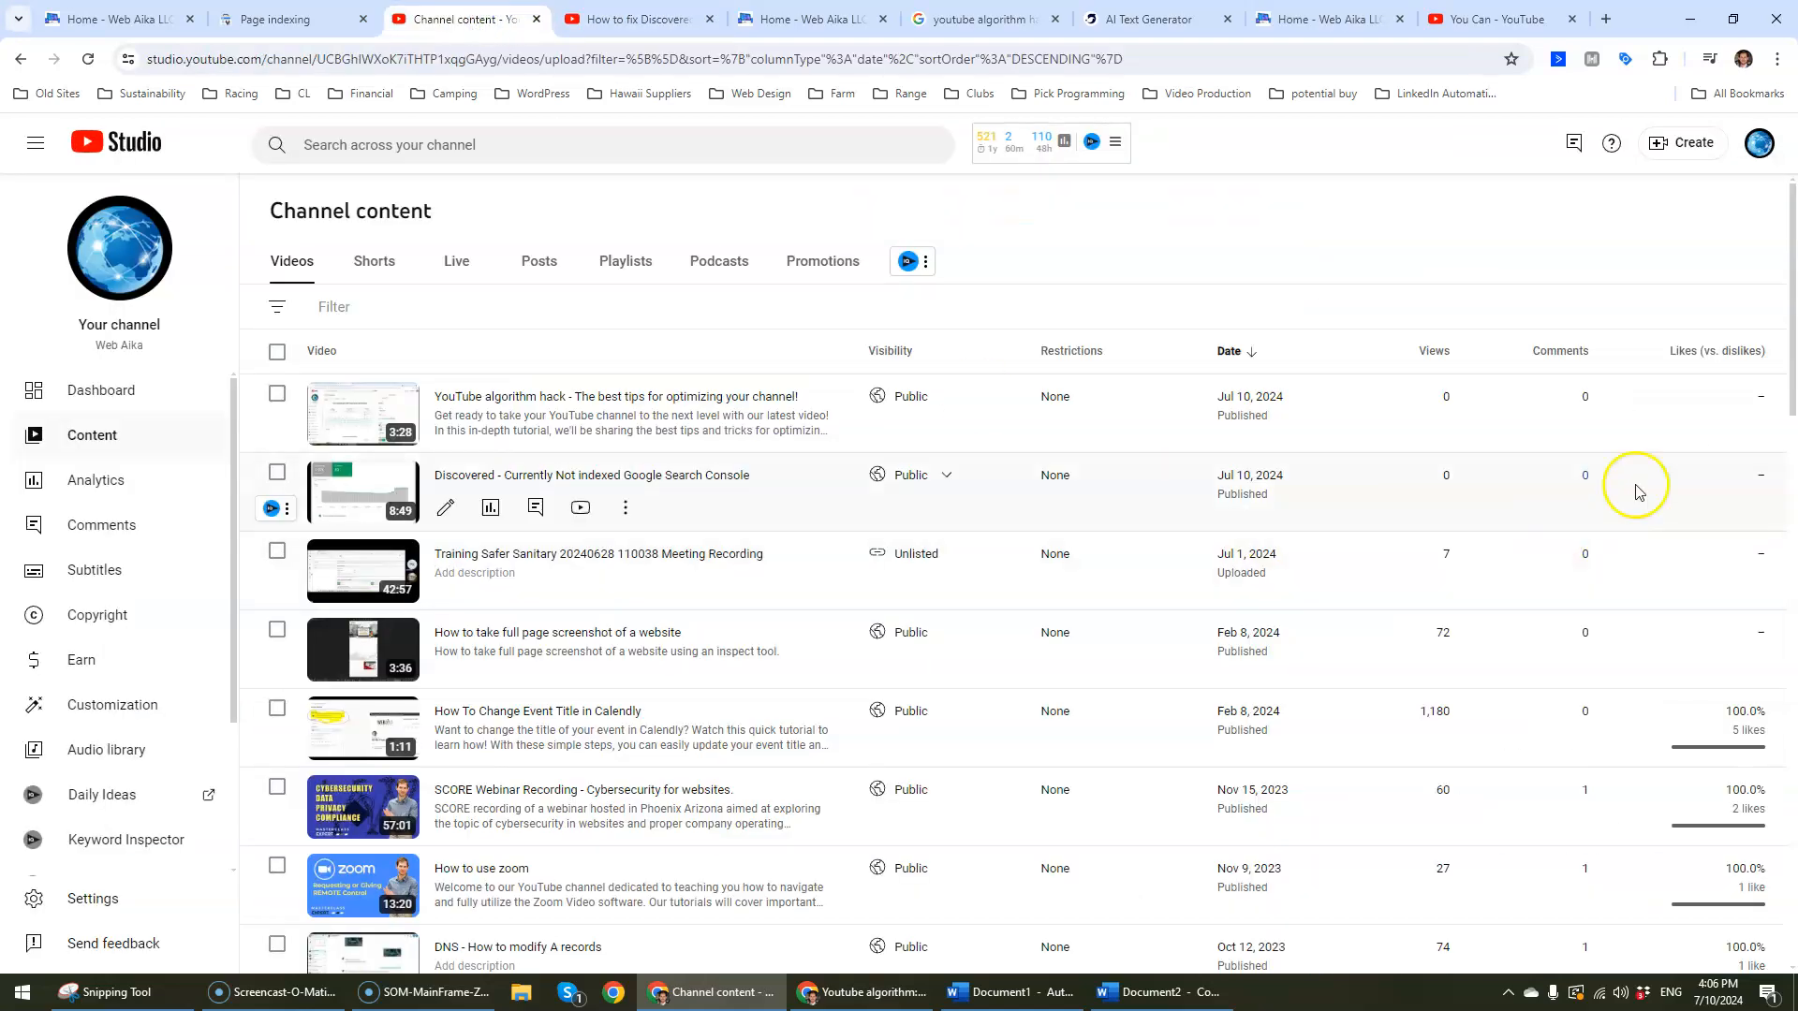